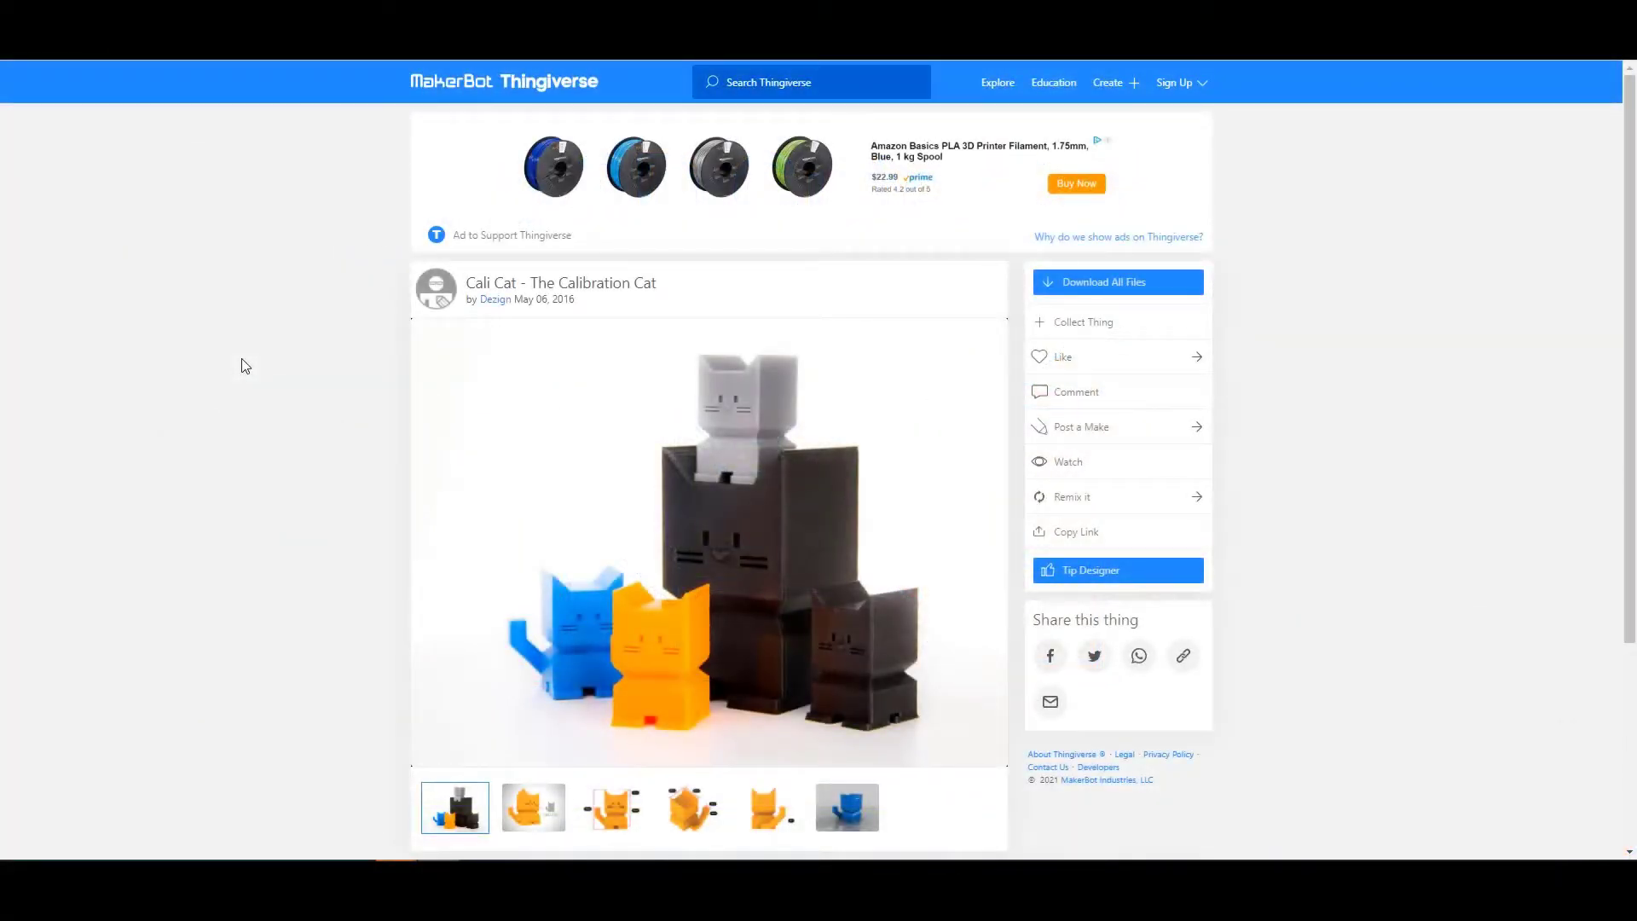
Browse the Cali Cat gallery views: front ear/body sizes, rear tail, 45° tail angle, printed photo
scroll(down, 3)
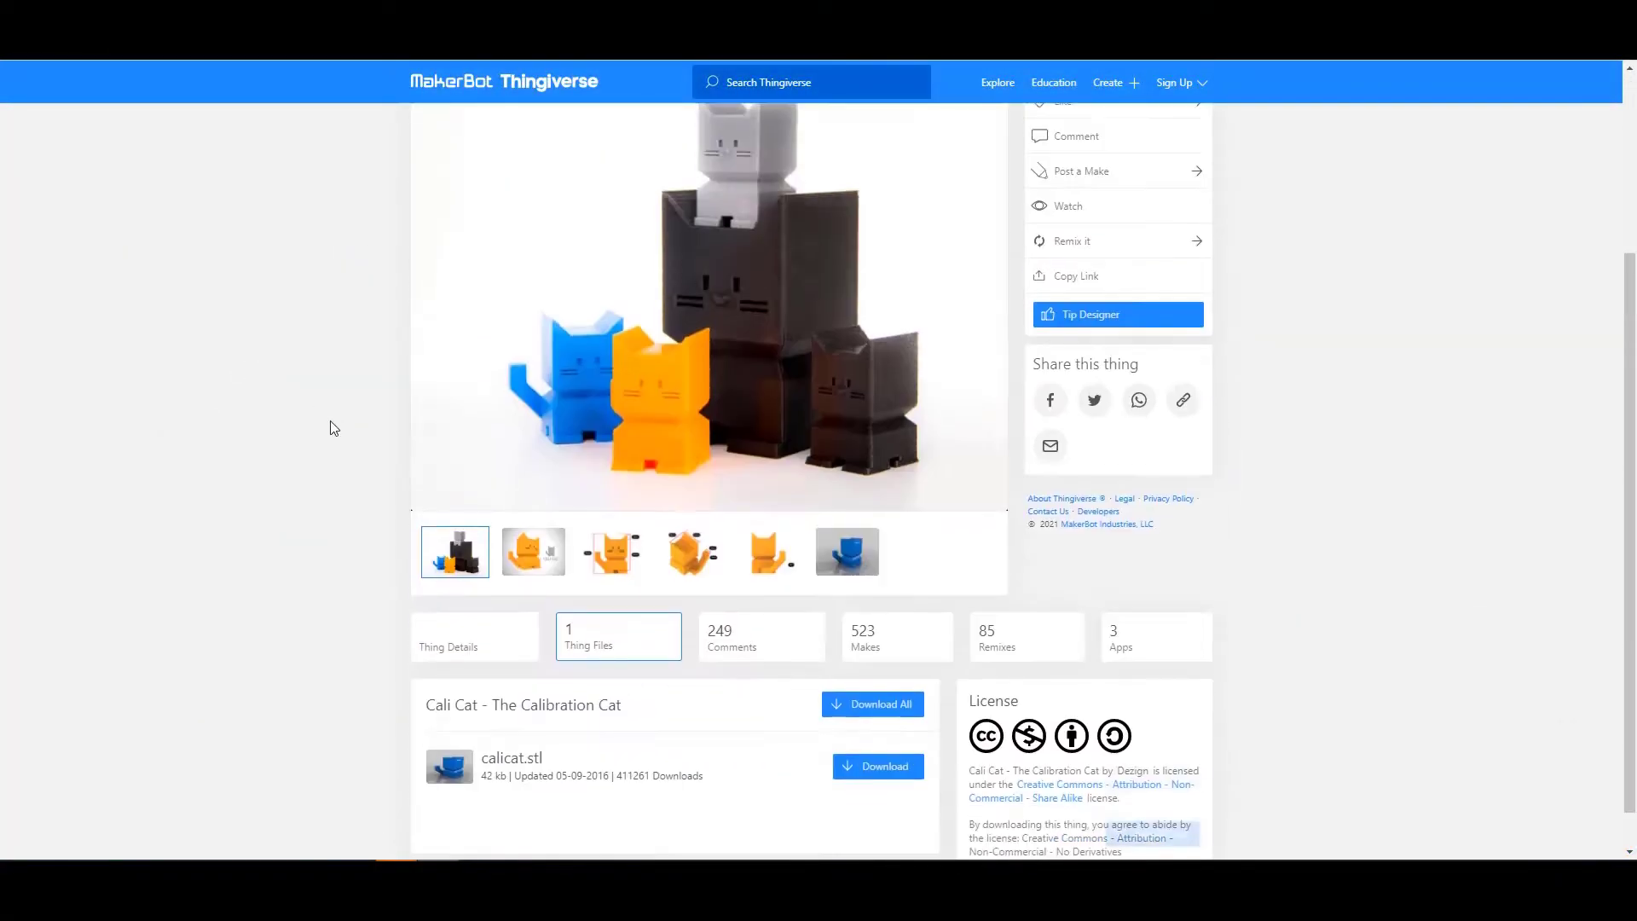
scroll(down, 3)
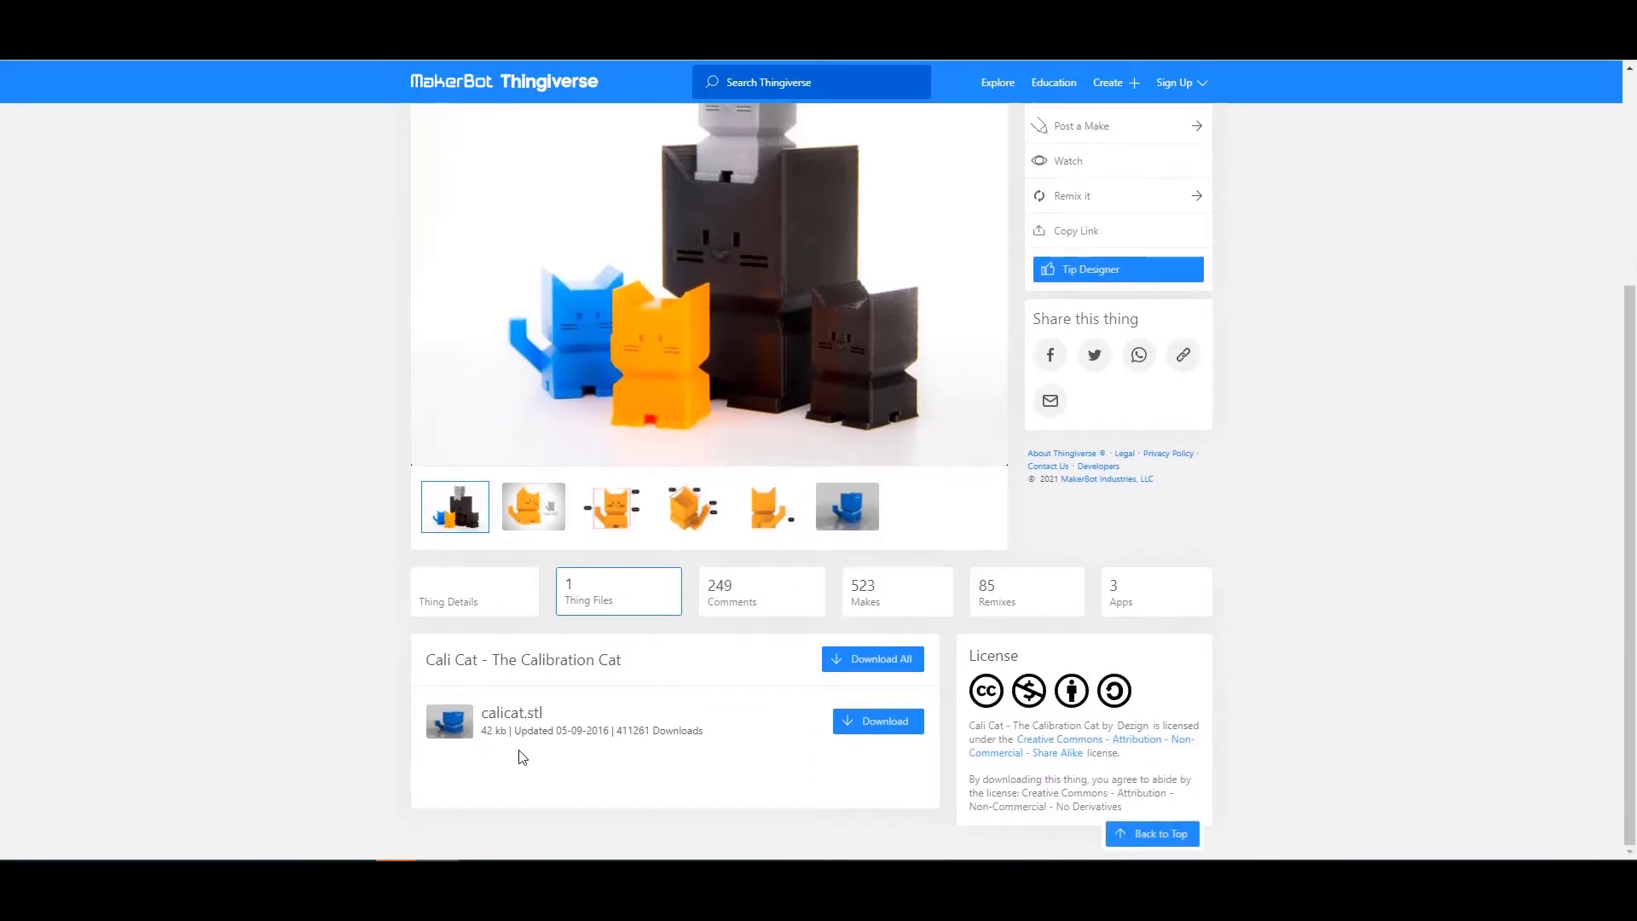
scroll(up, 3)
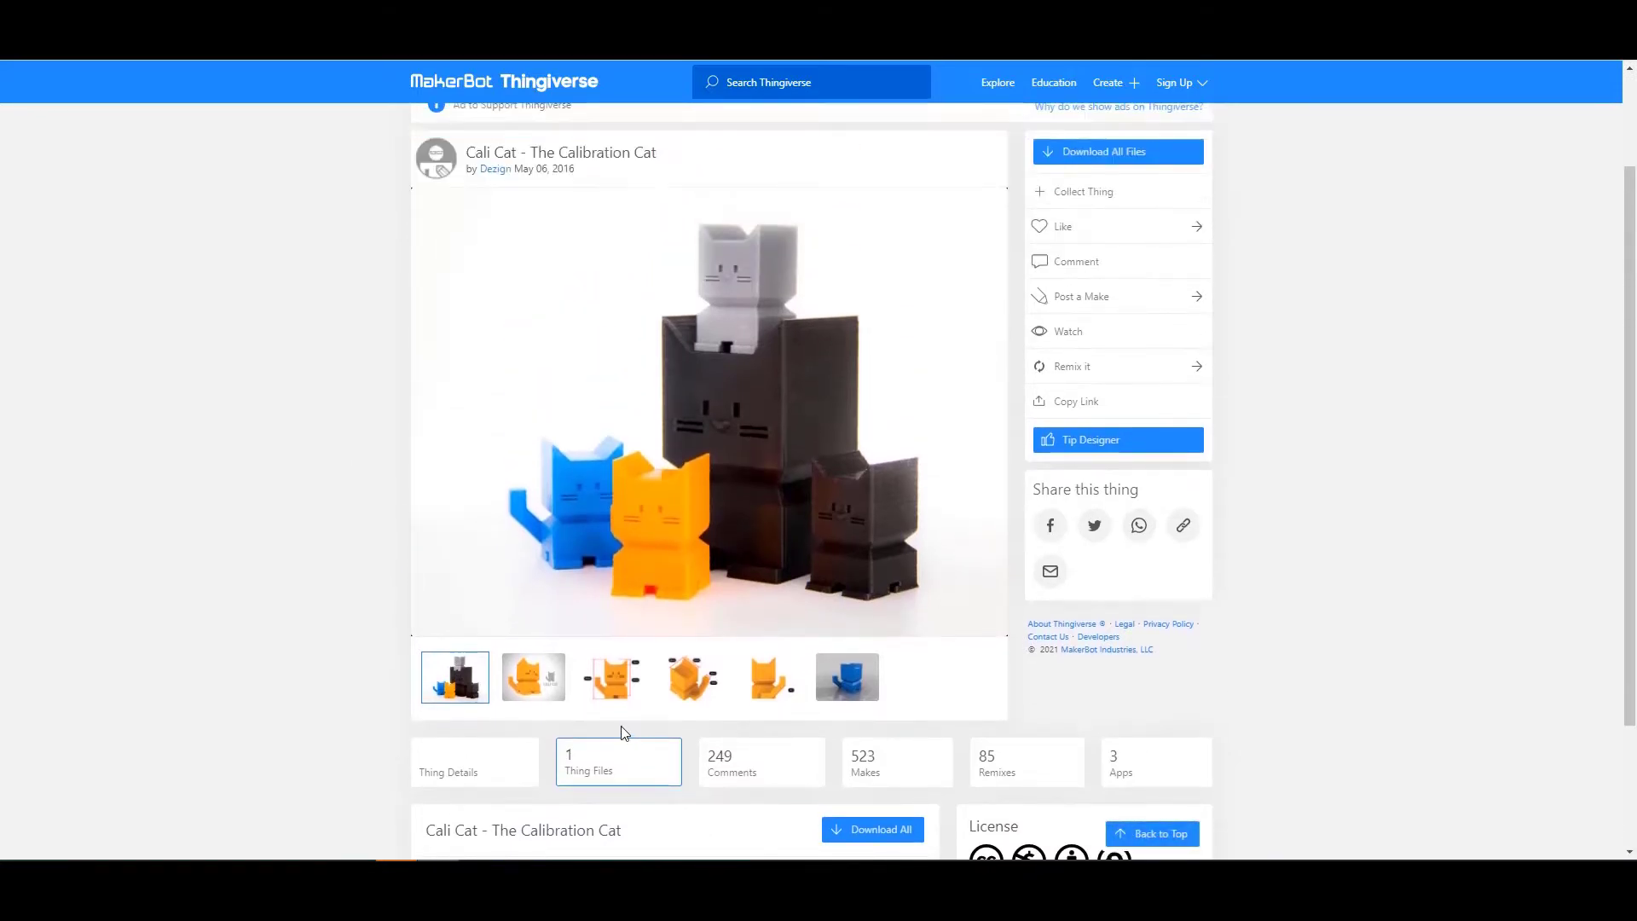
scroll(up, 3)
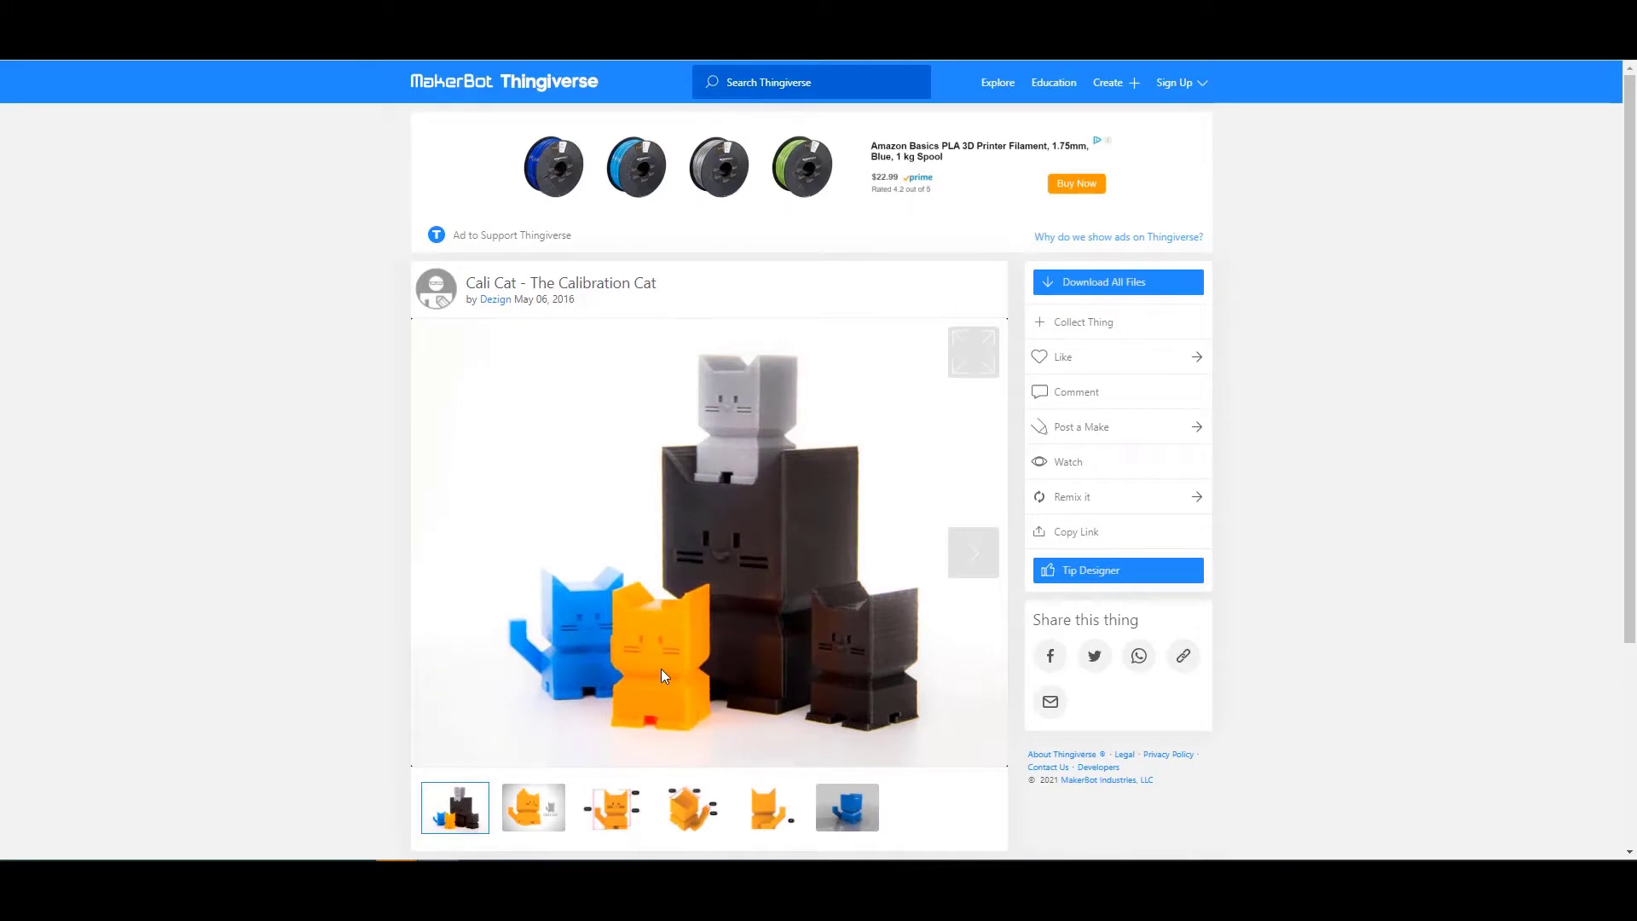
scroll(down, 3)
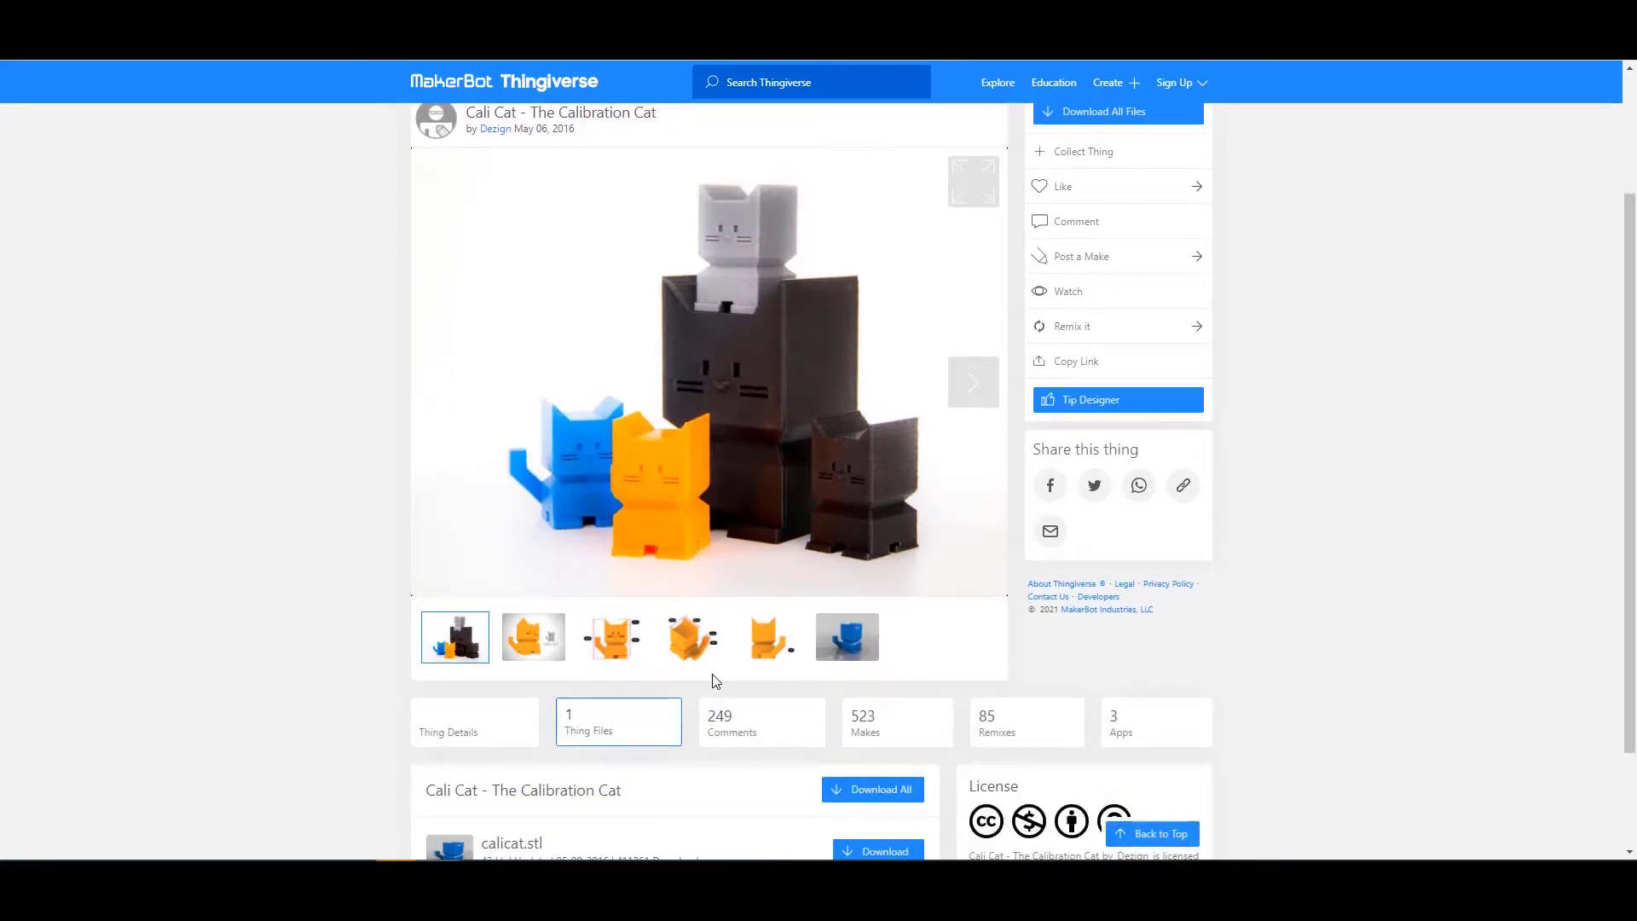
mouse_move(728, 687)
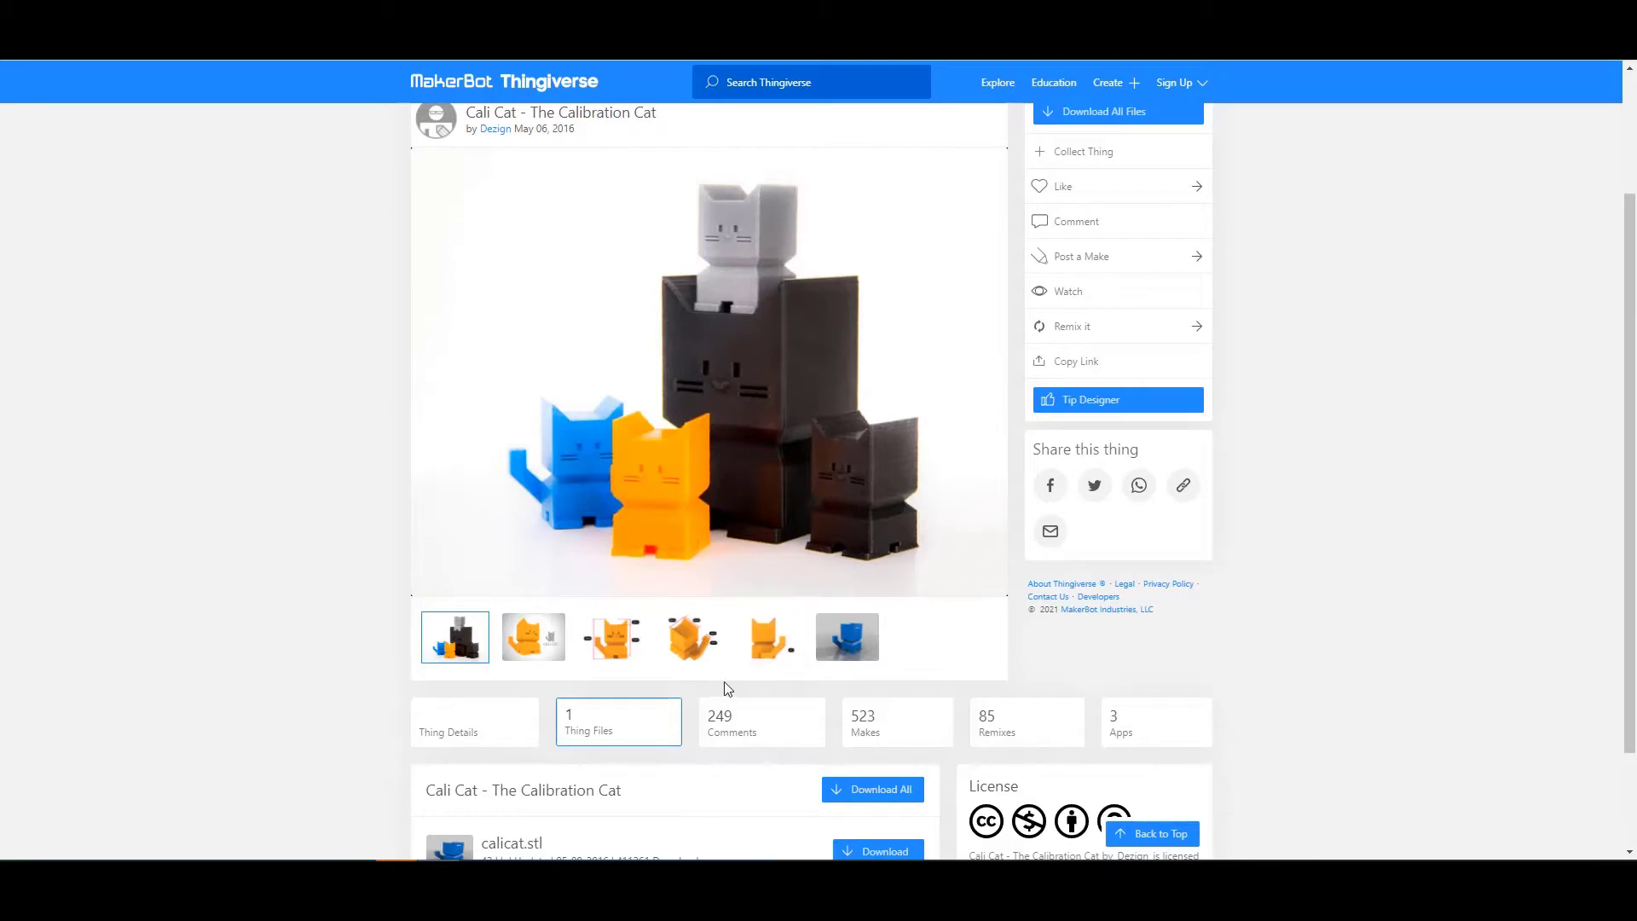
click(534, 636)
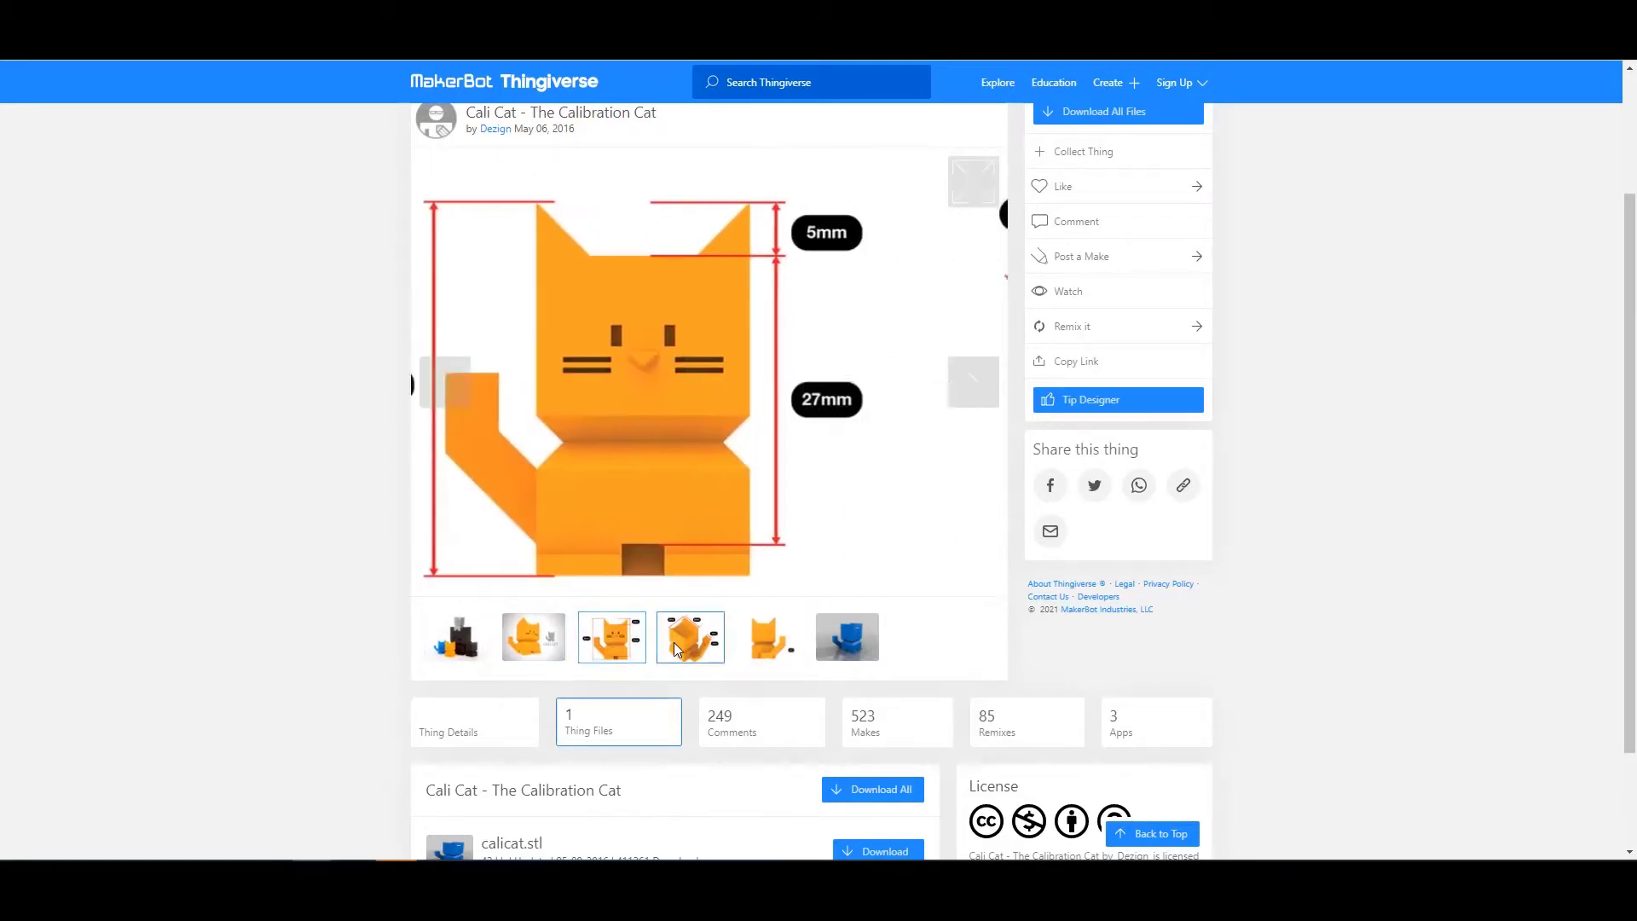
click(769, 637)
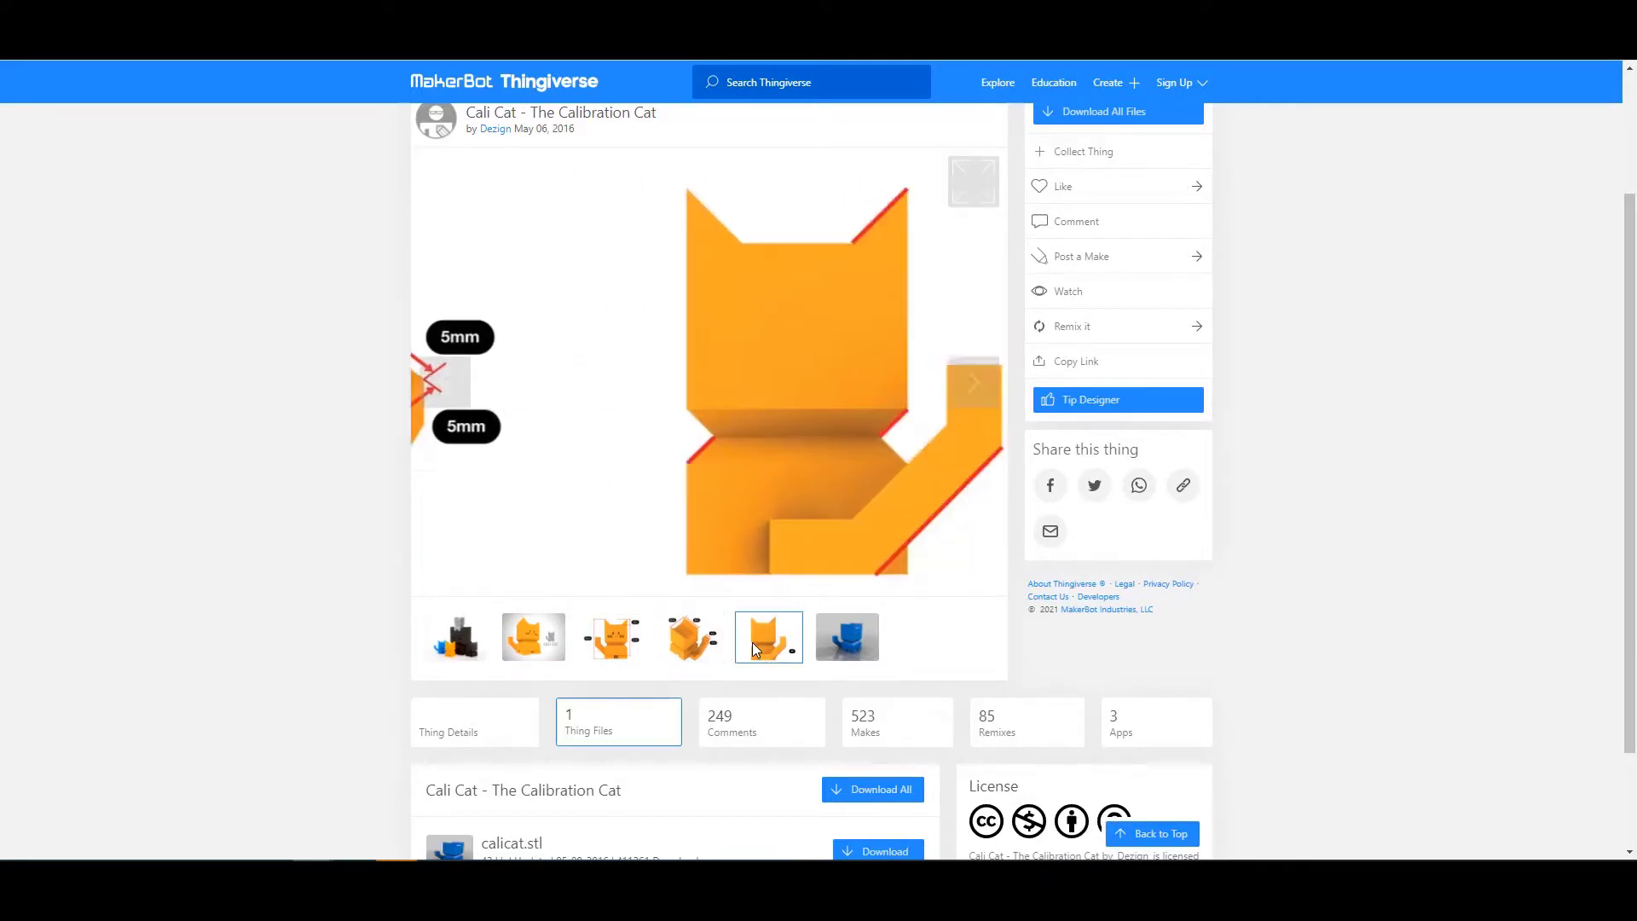
click(454, 636)
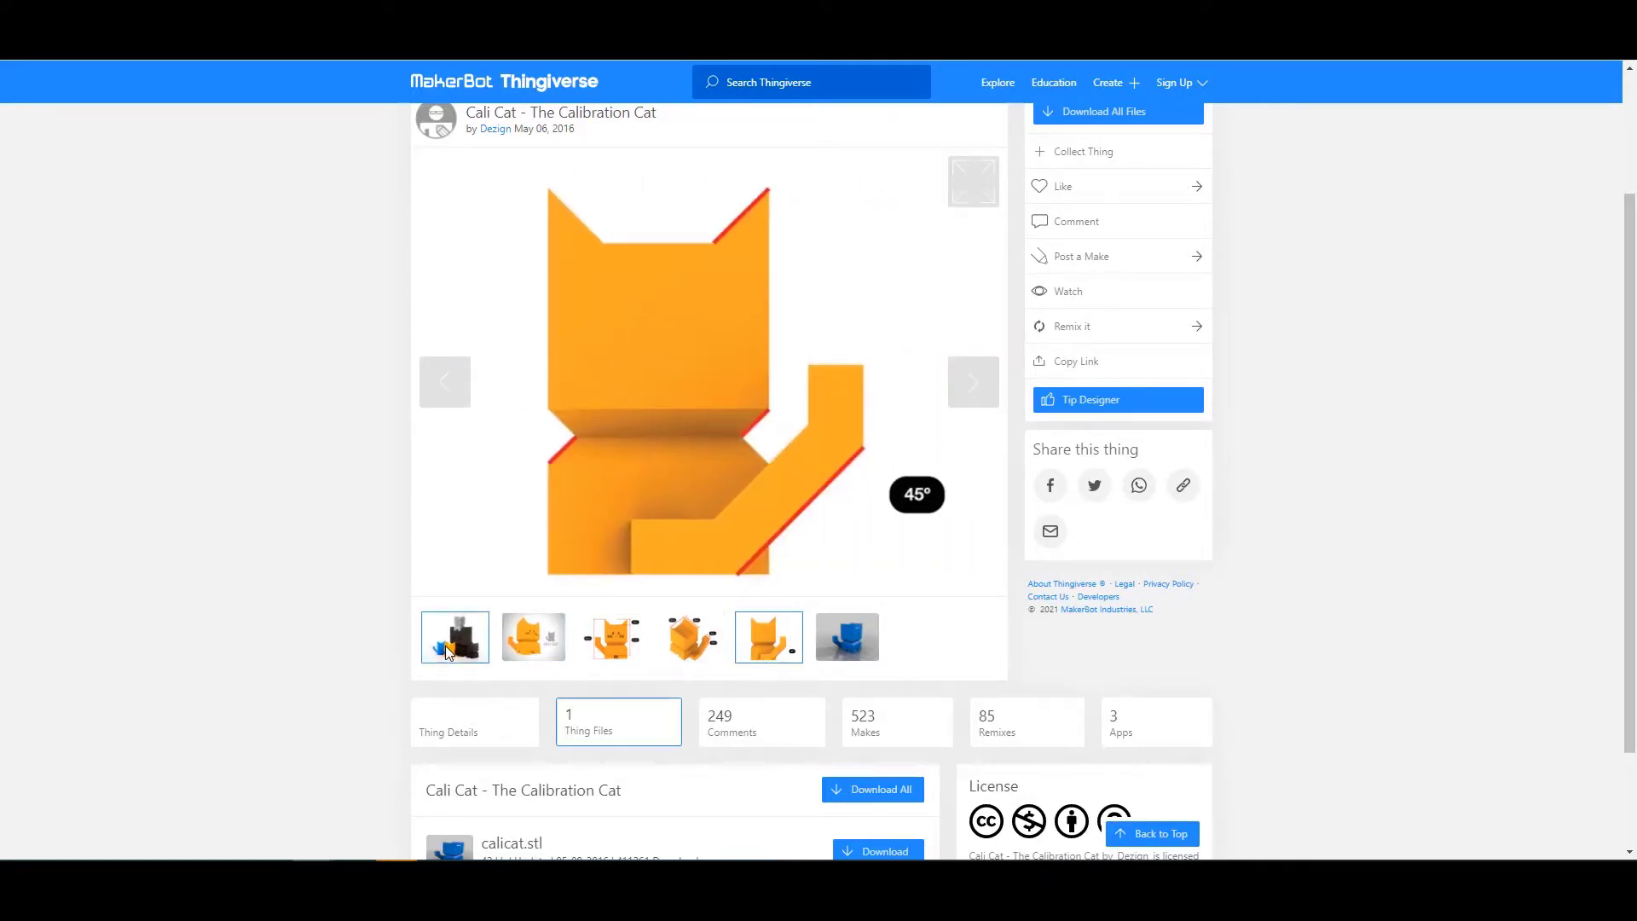
click(454, 636)
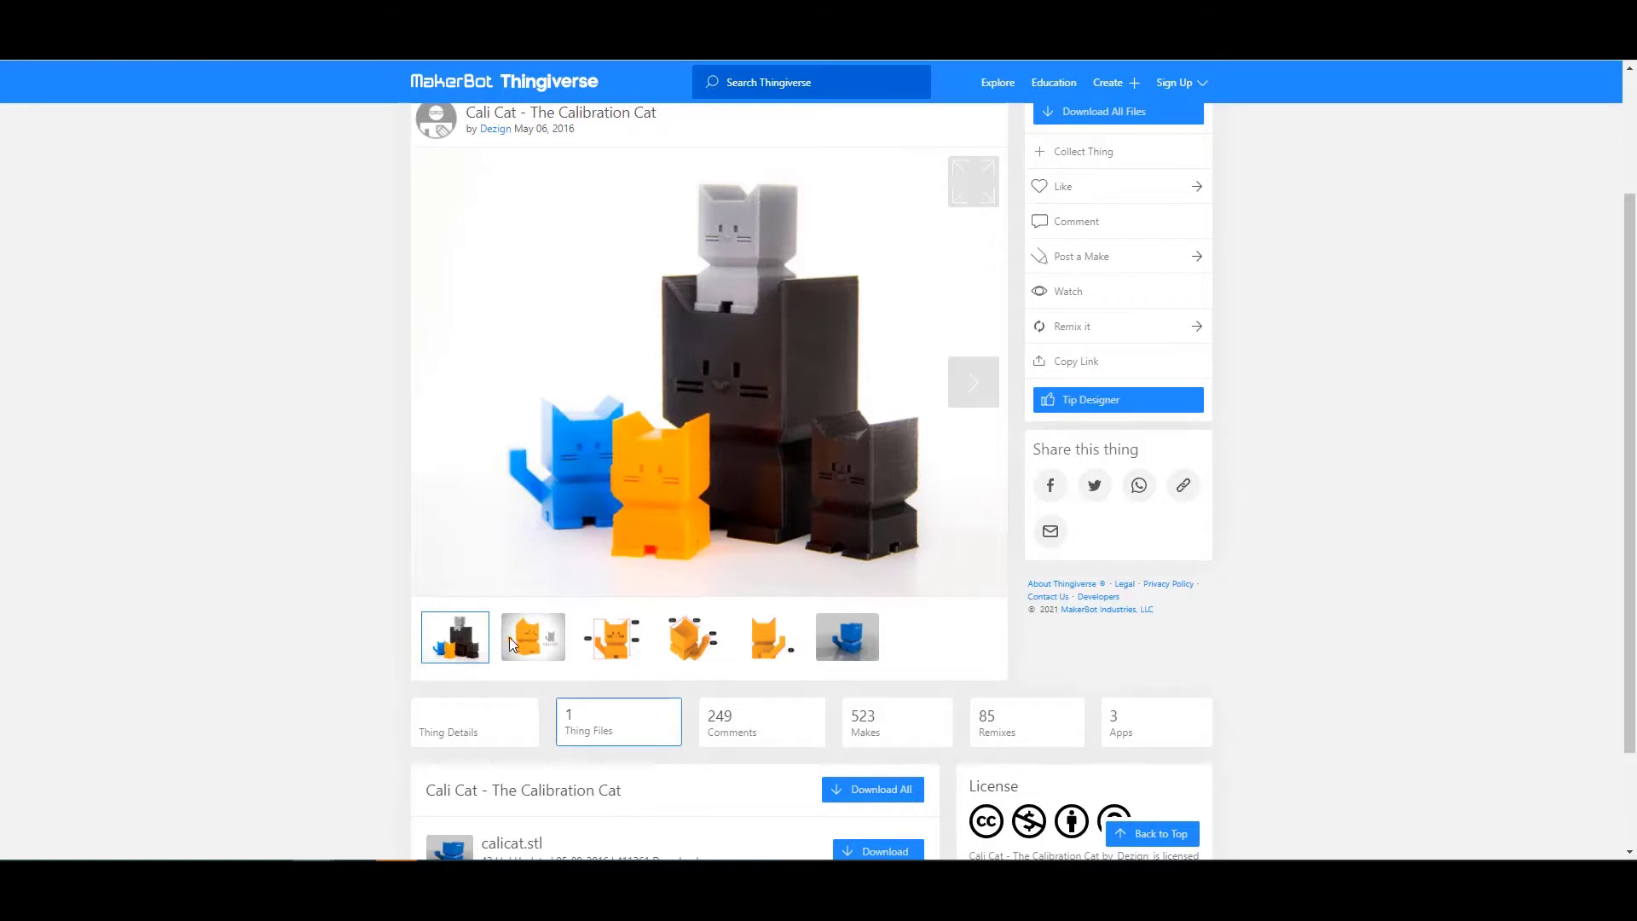
Cycle the gallery again through the height view, angled head/tail view and 45° tail diagram
click(611, 636)
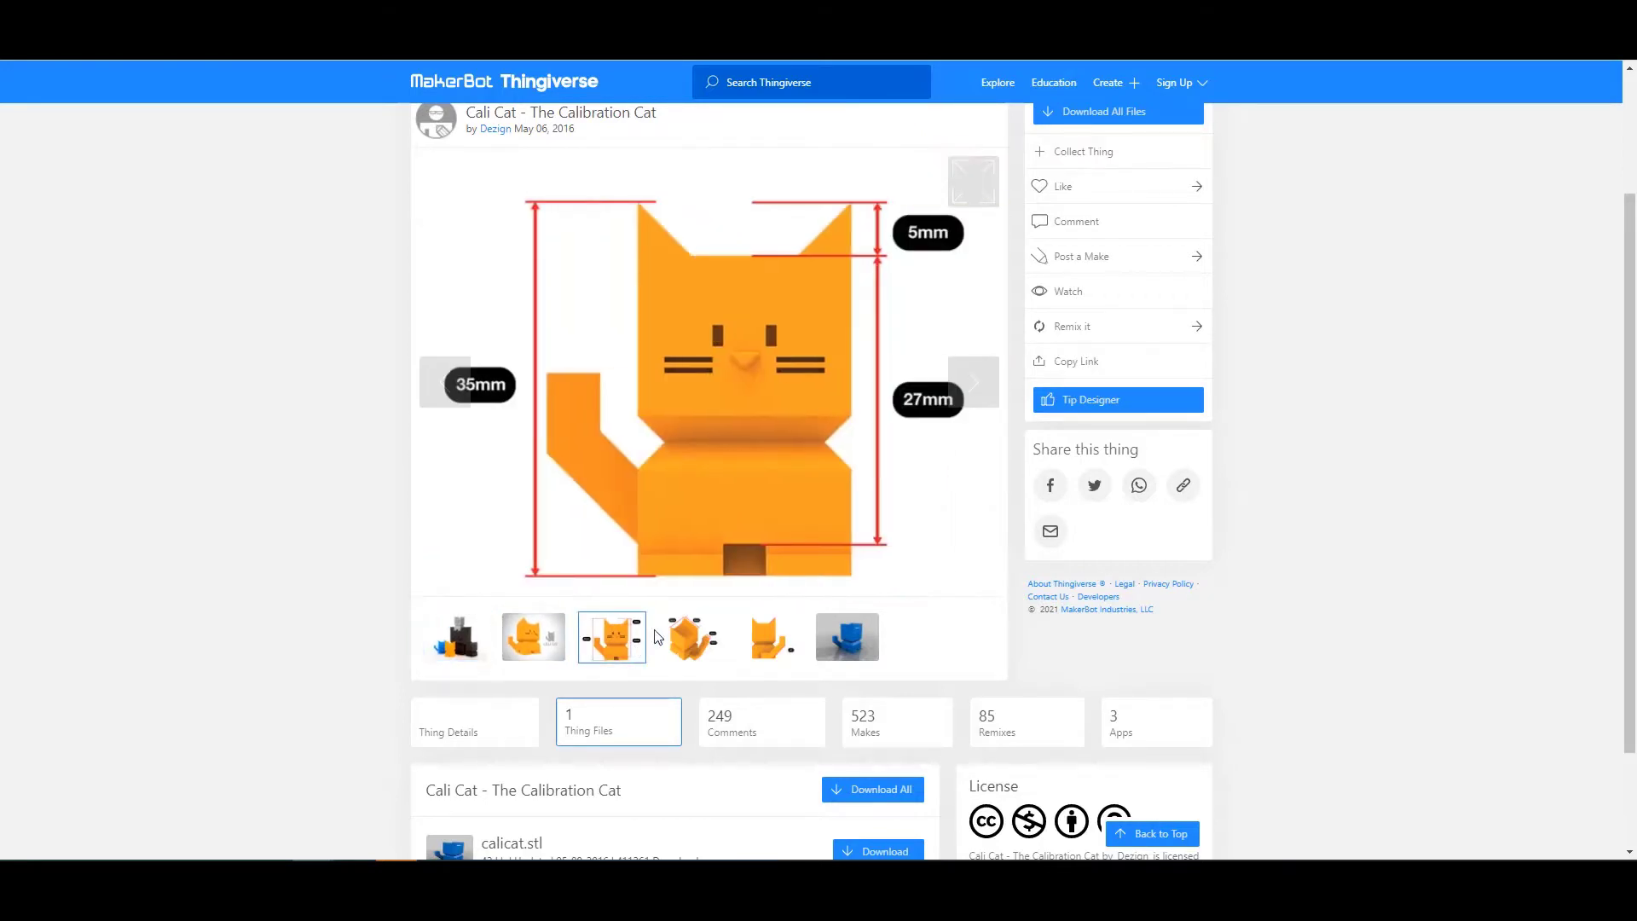
mouse_move(677, 534)
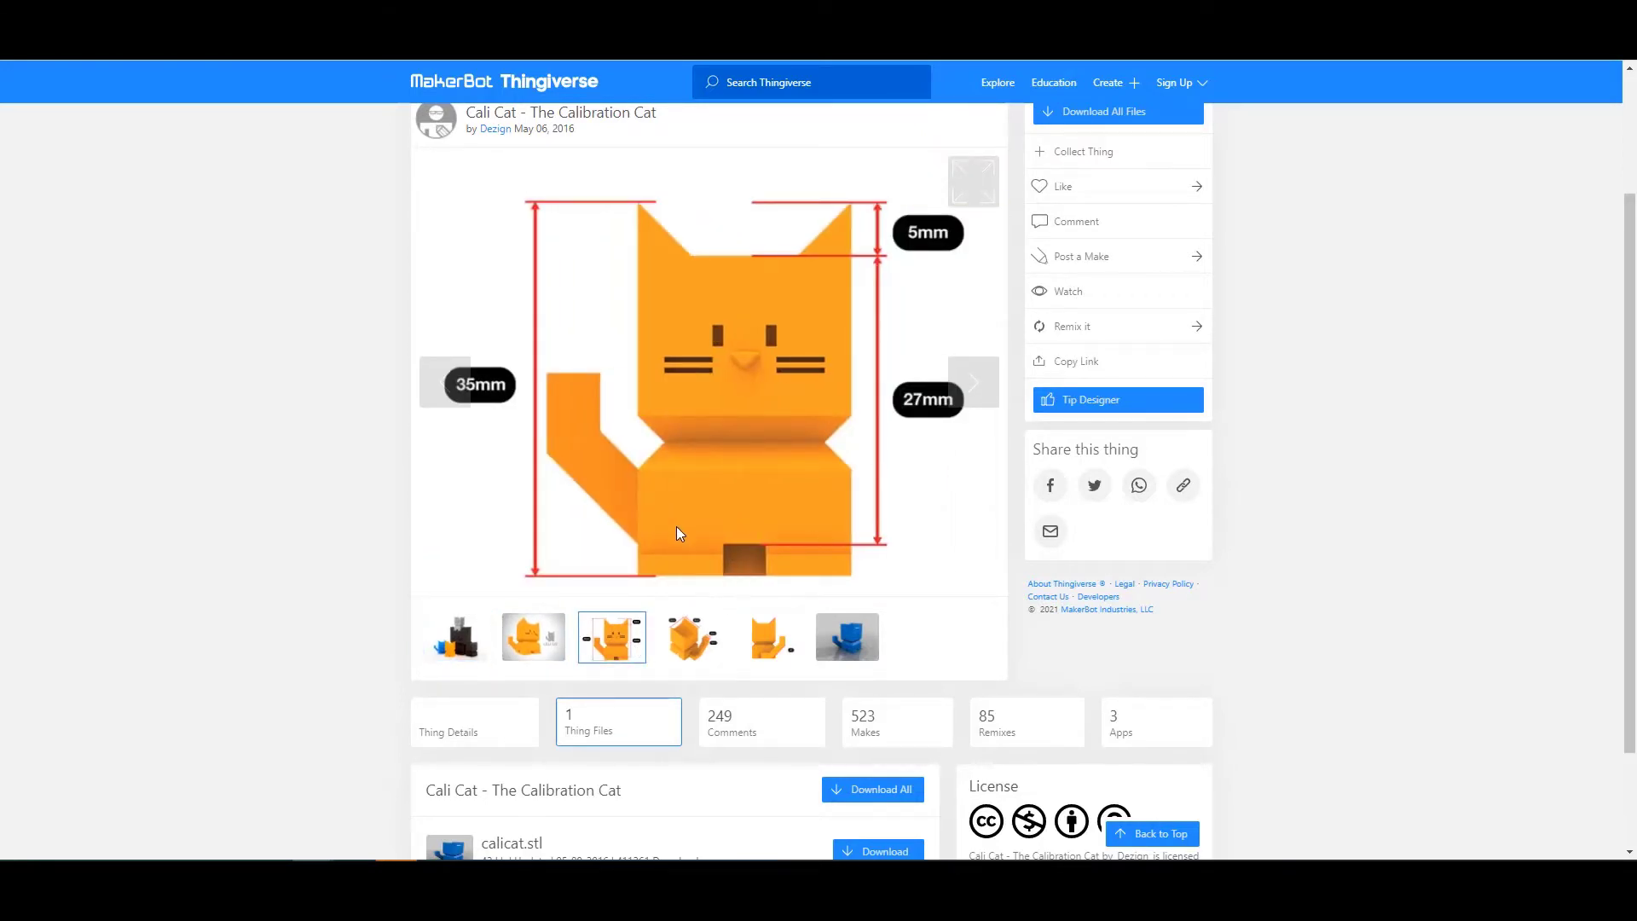
click(689, 636)
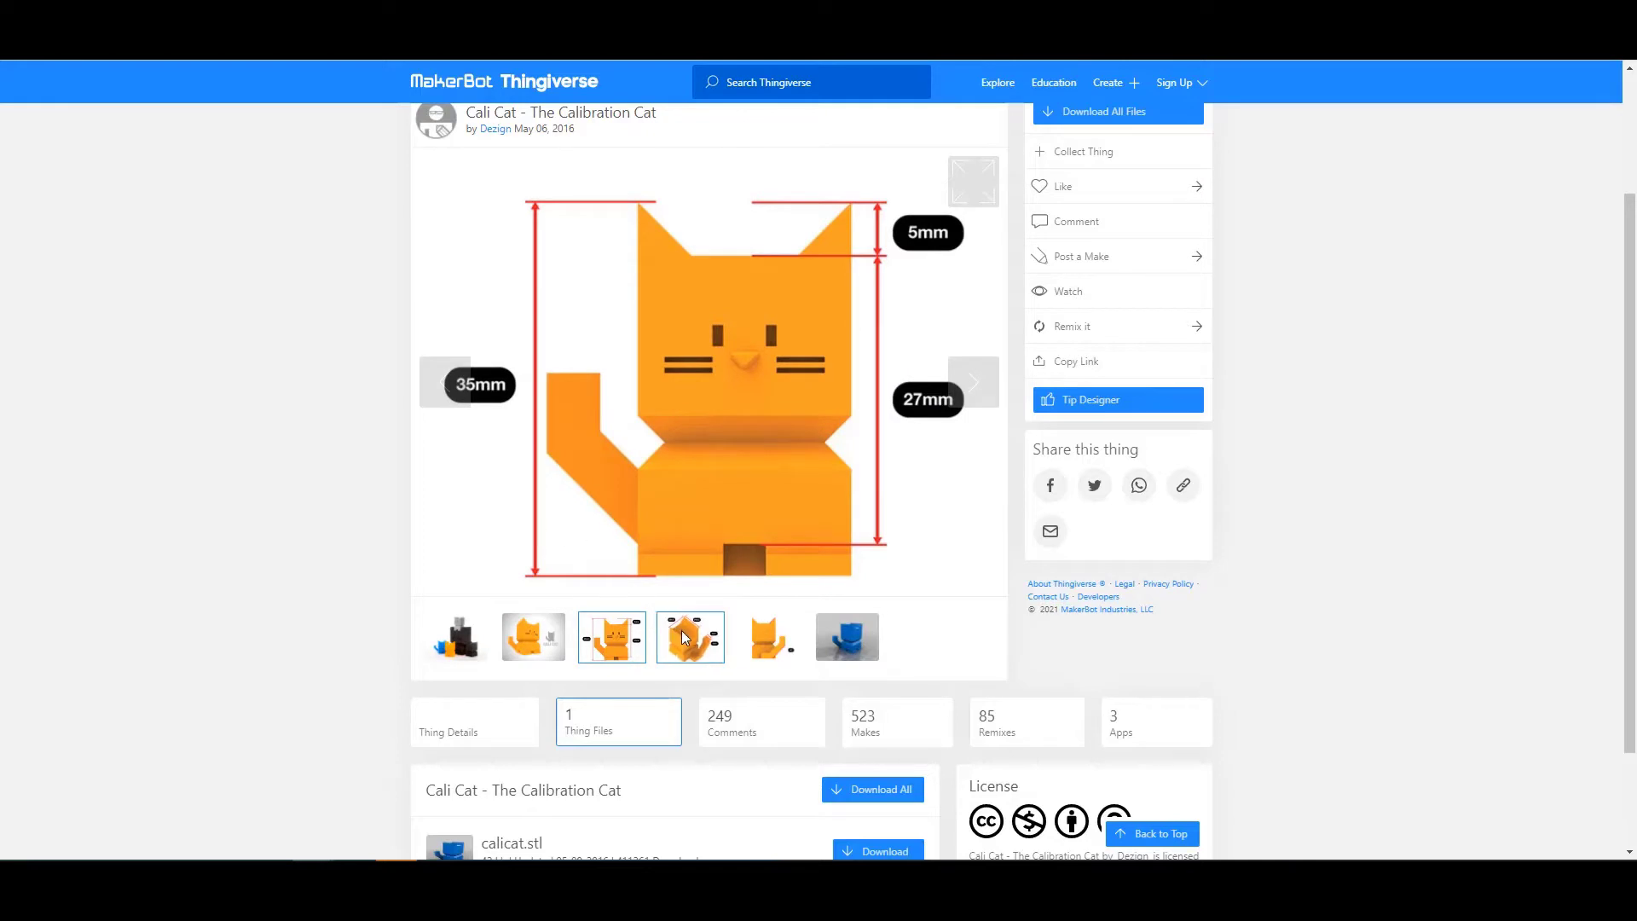
click(688, 636)
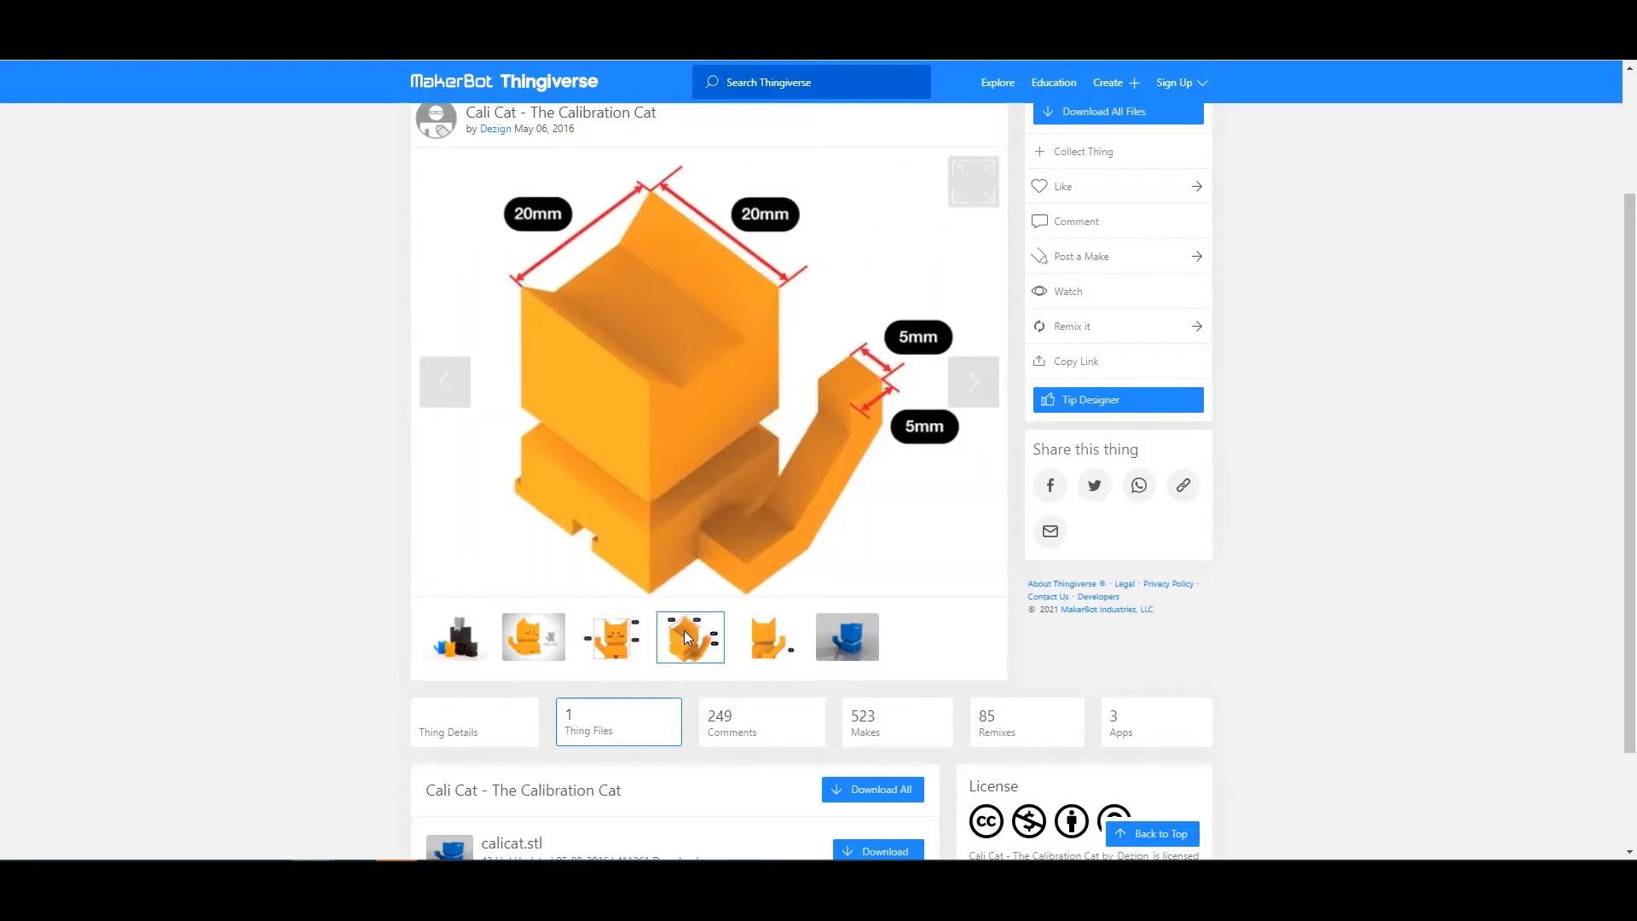
mouse_move(696, 499)
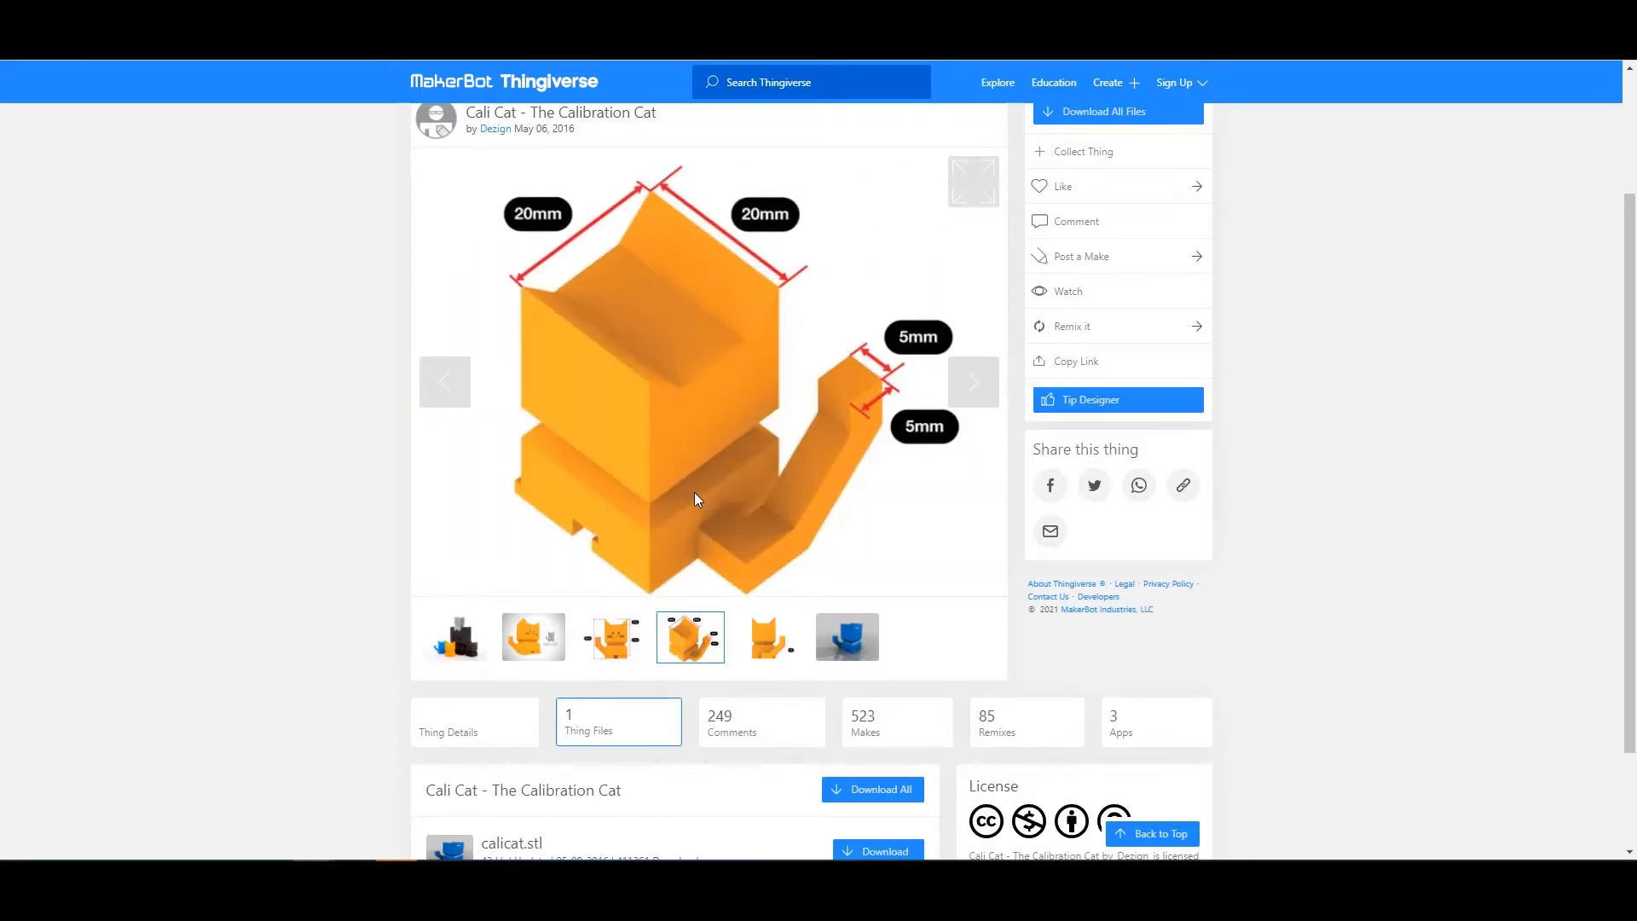
click(769, 636)
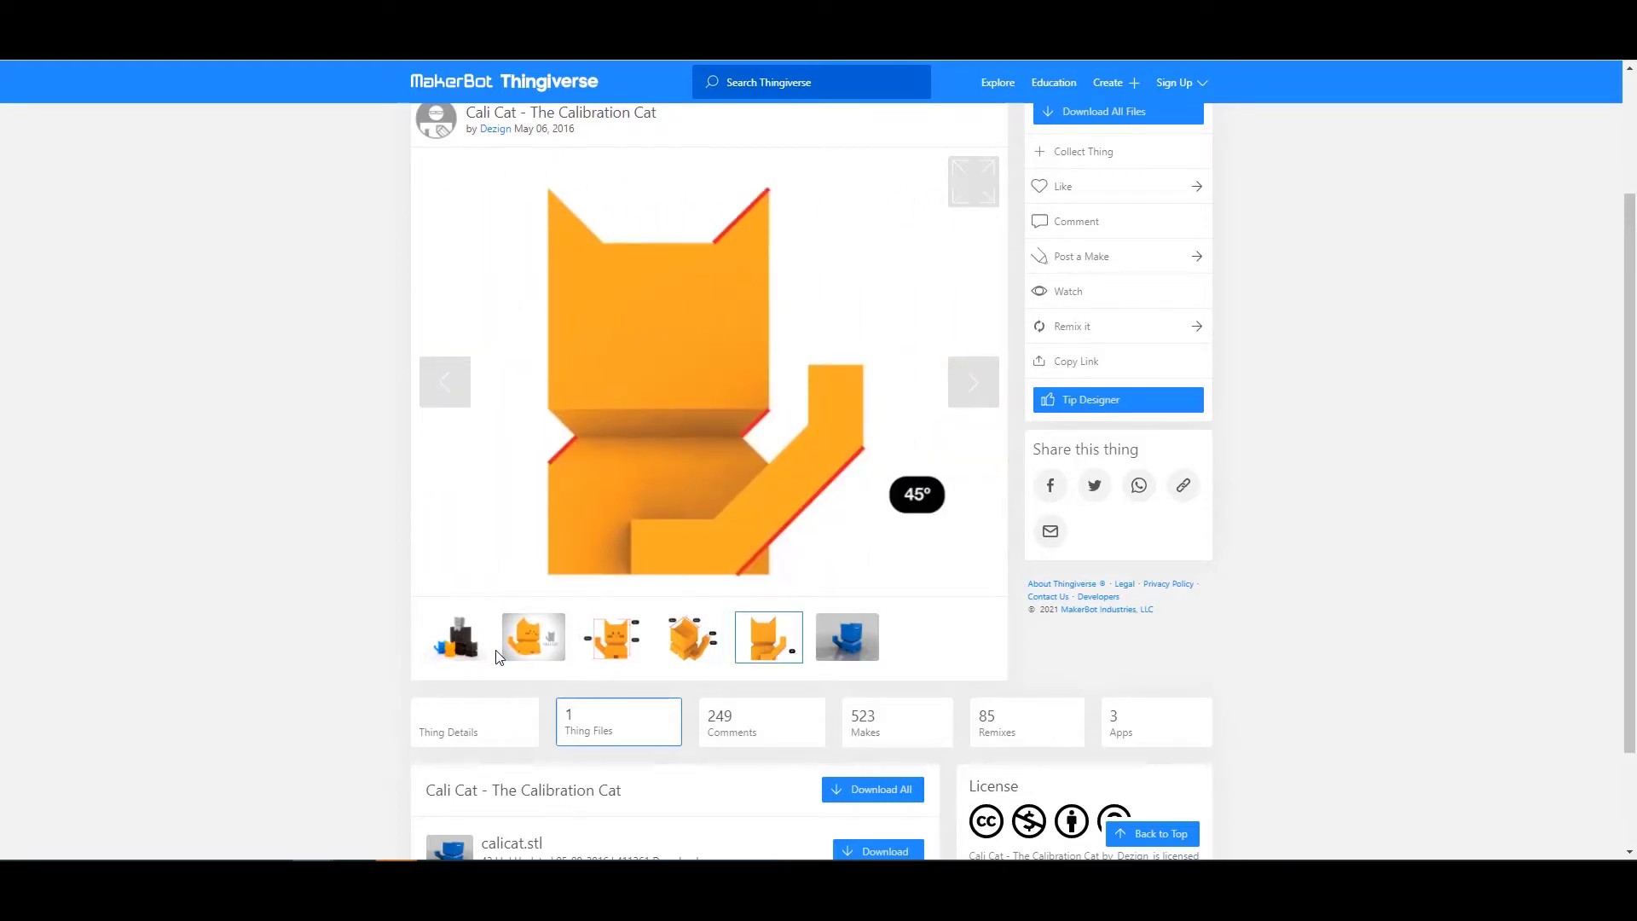
click(454, 636)
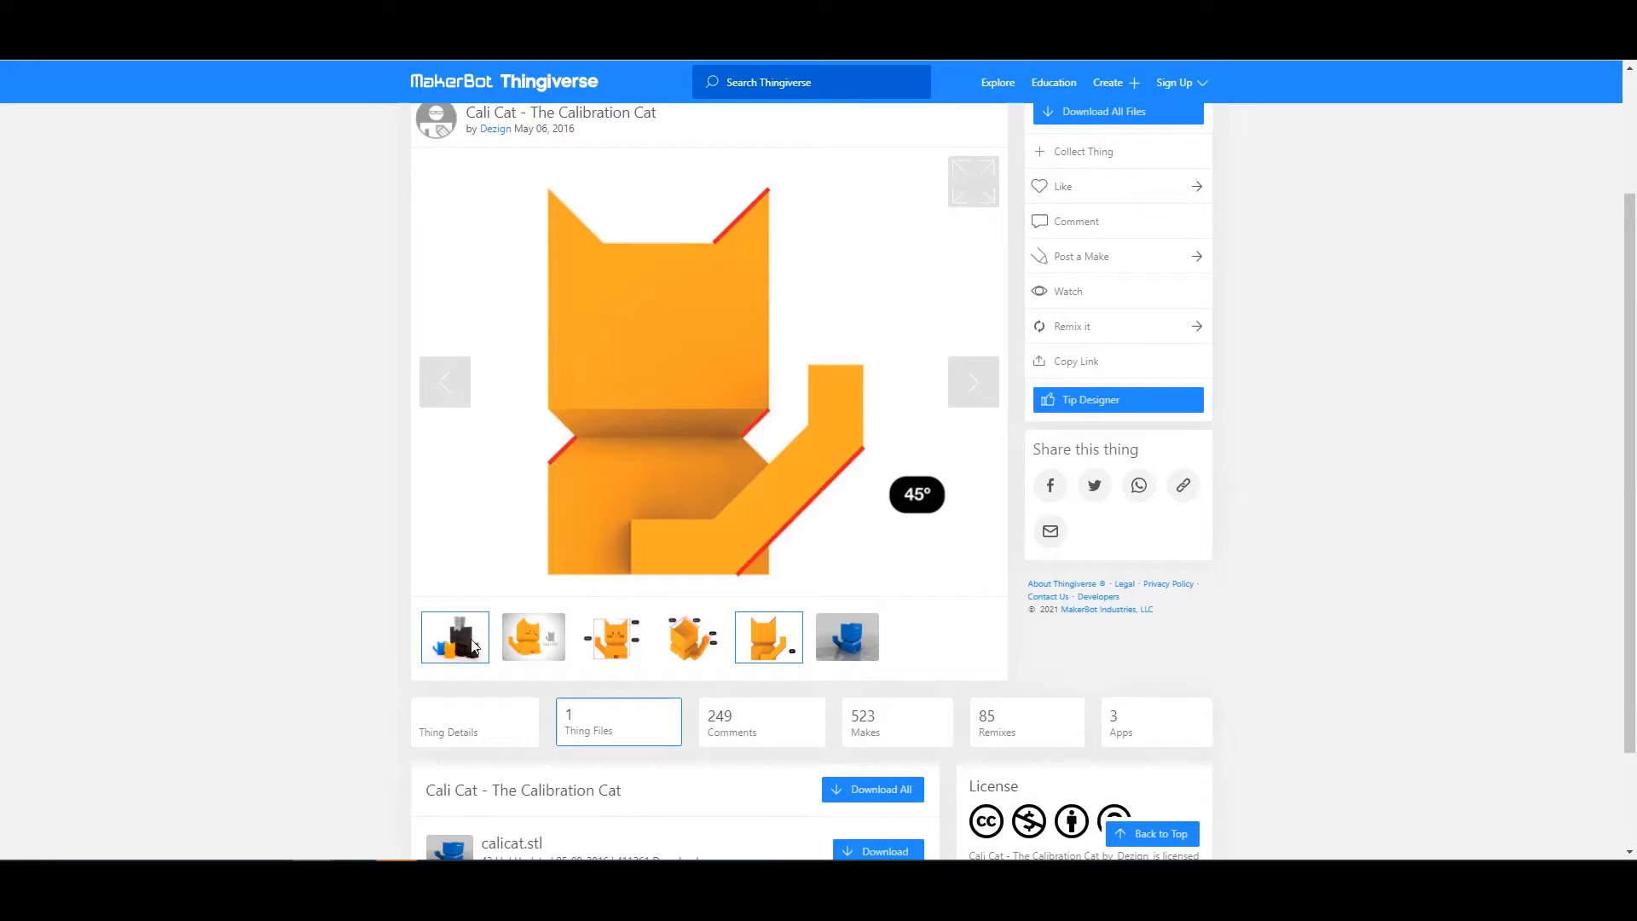
click(454, 636)
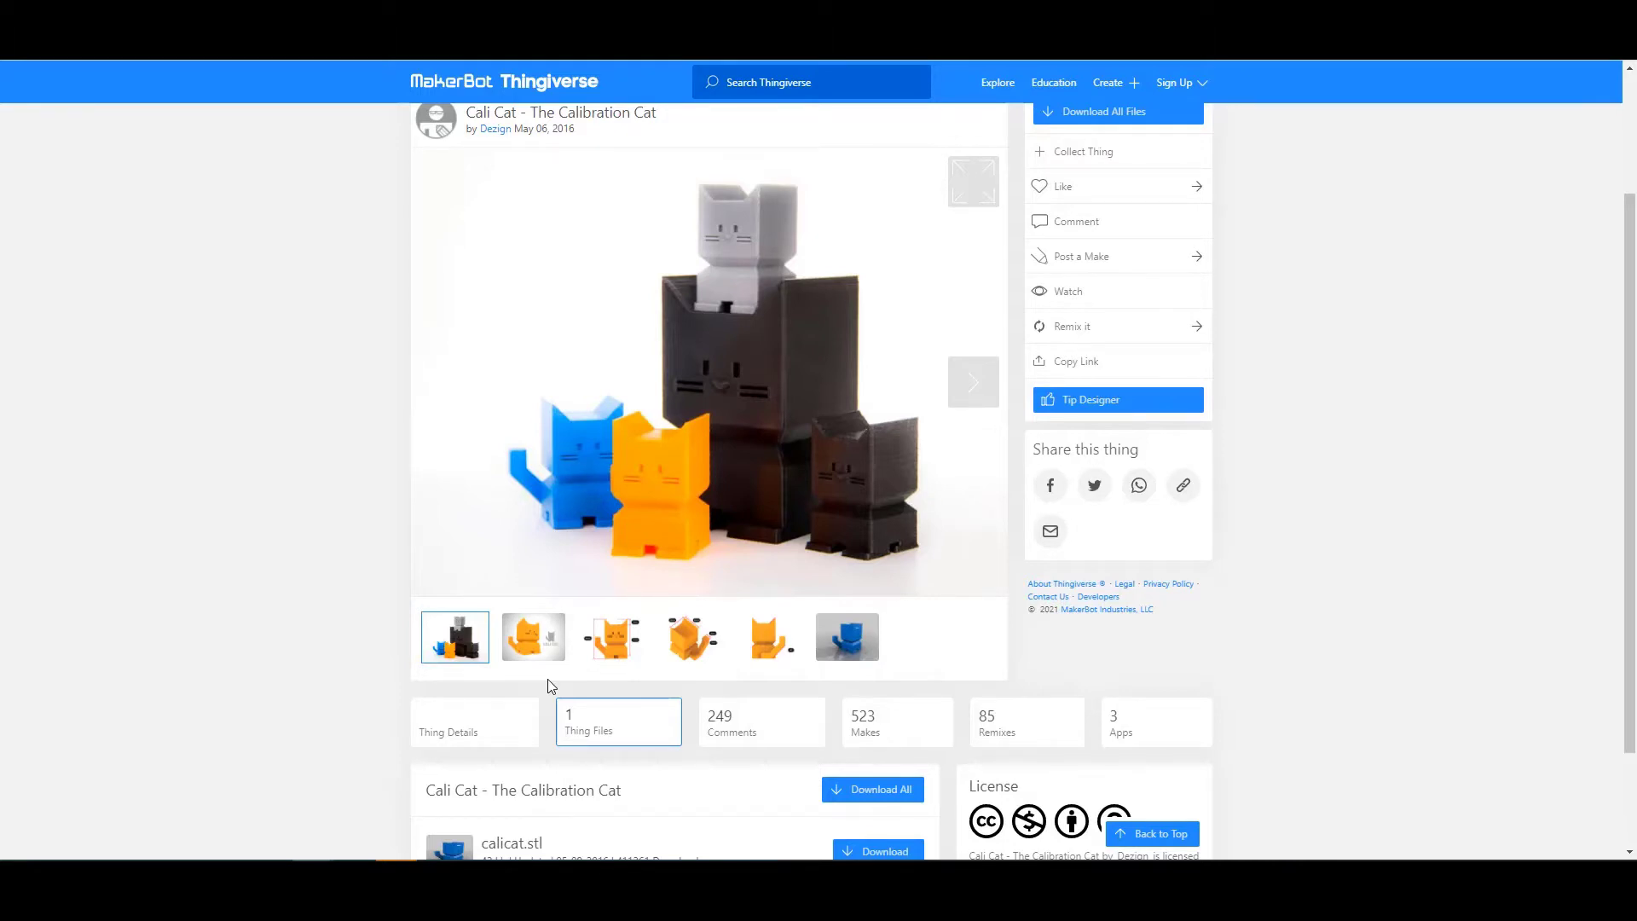
Land on the angled diagram showing the 20 mm head and 5 mm tail, scrolled to the top
click(612, 636)
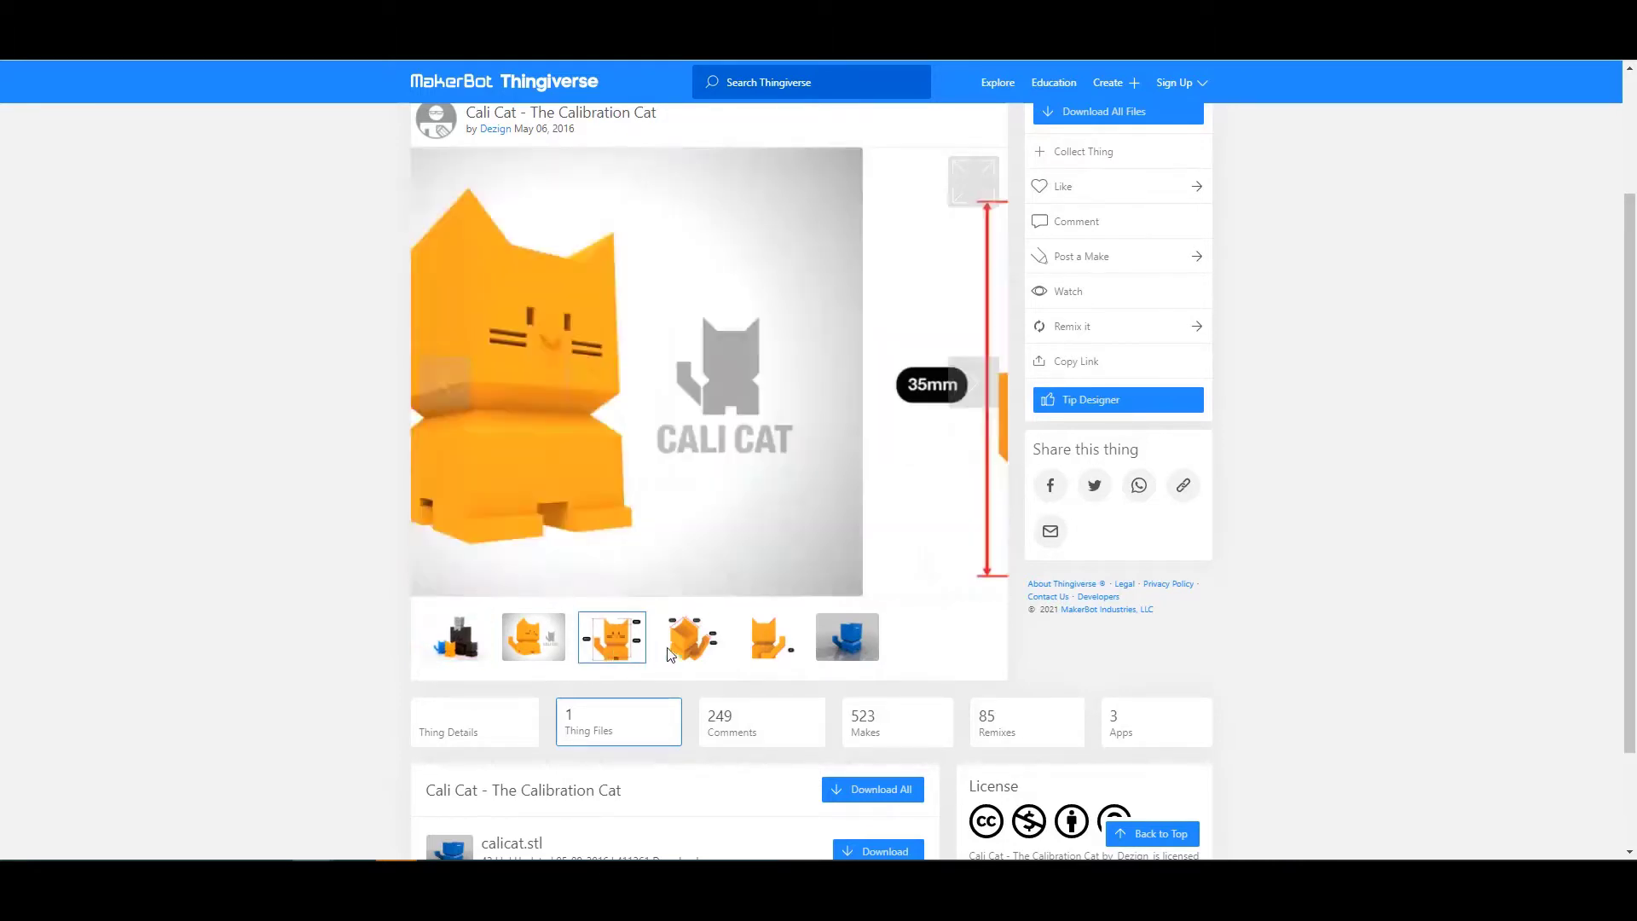
click(690, 636)
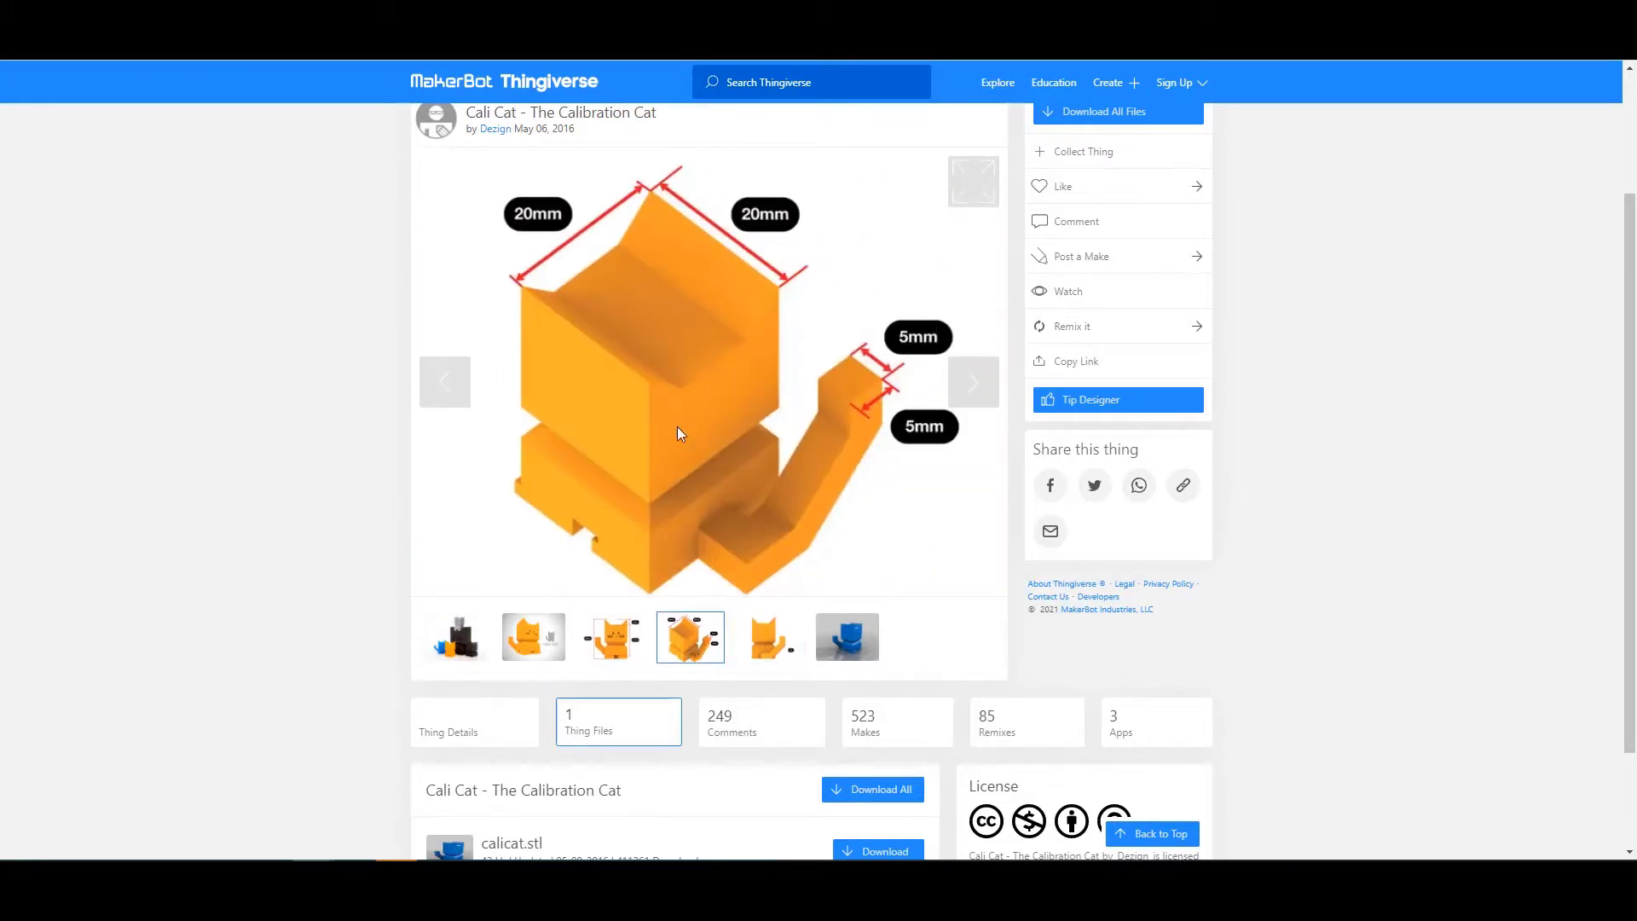
scroll(up, 3)
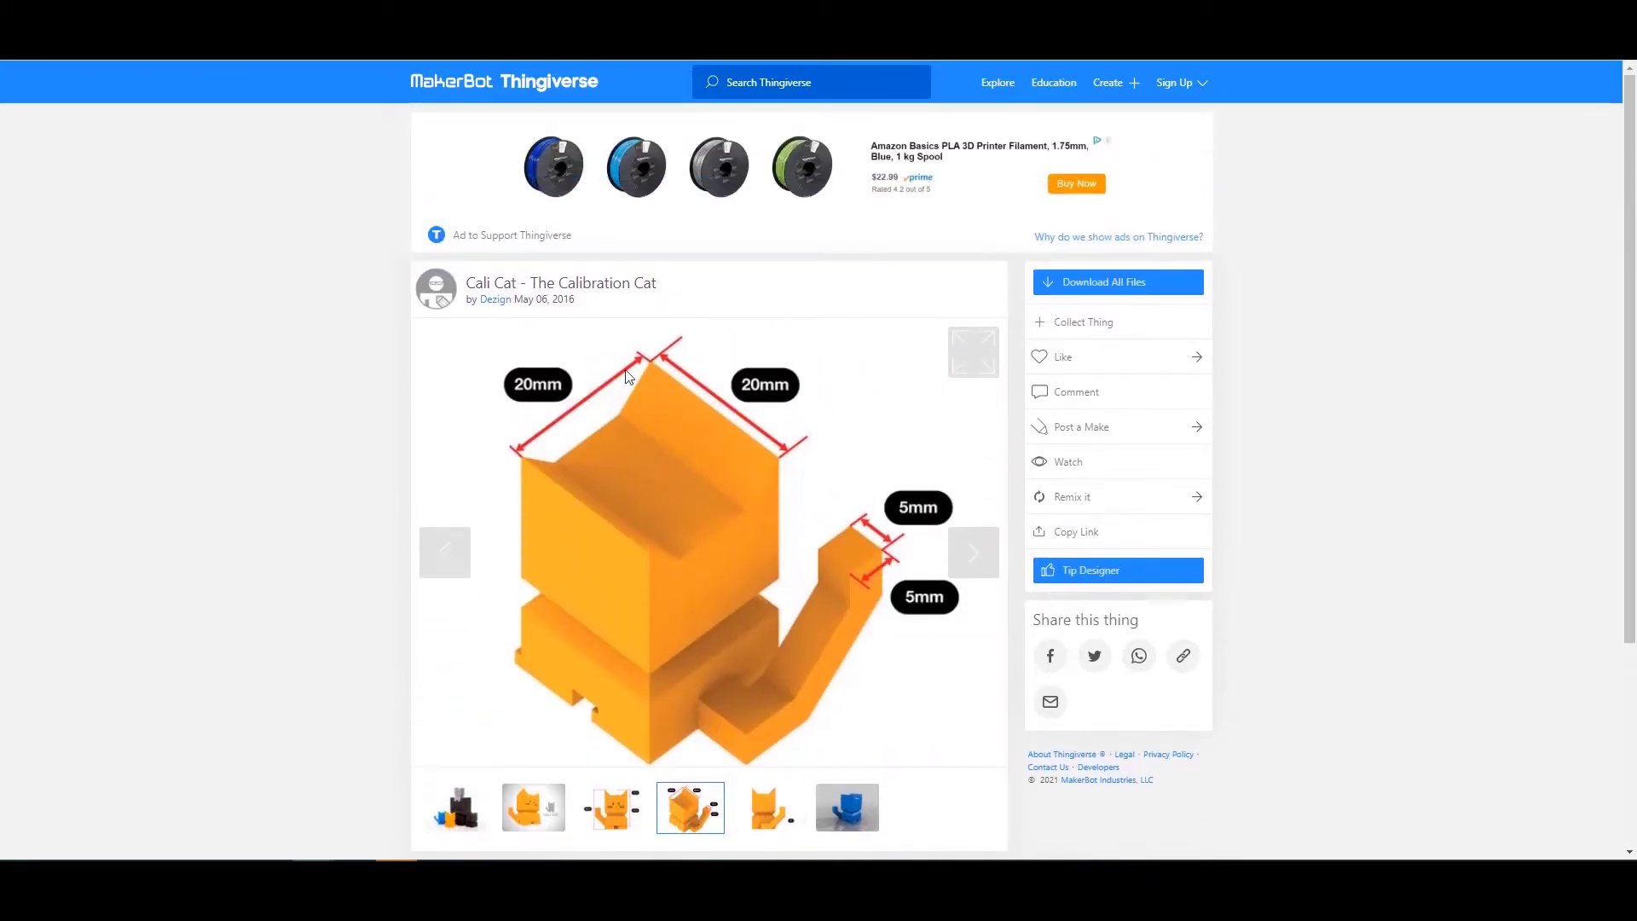
mouse_move(617, 431)
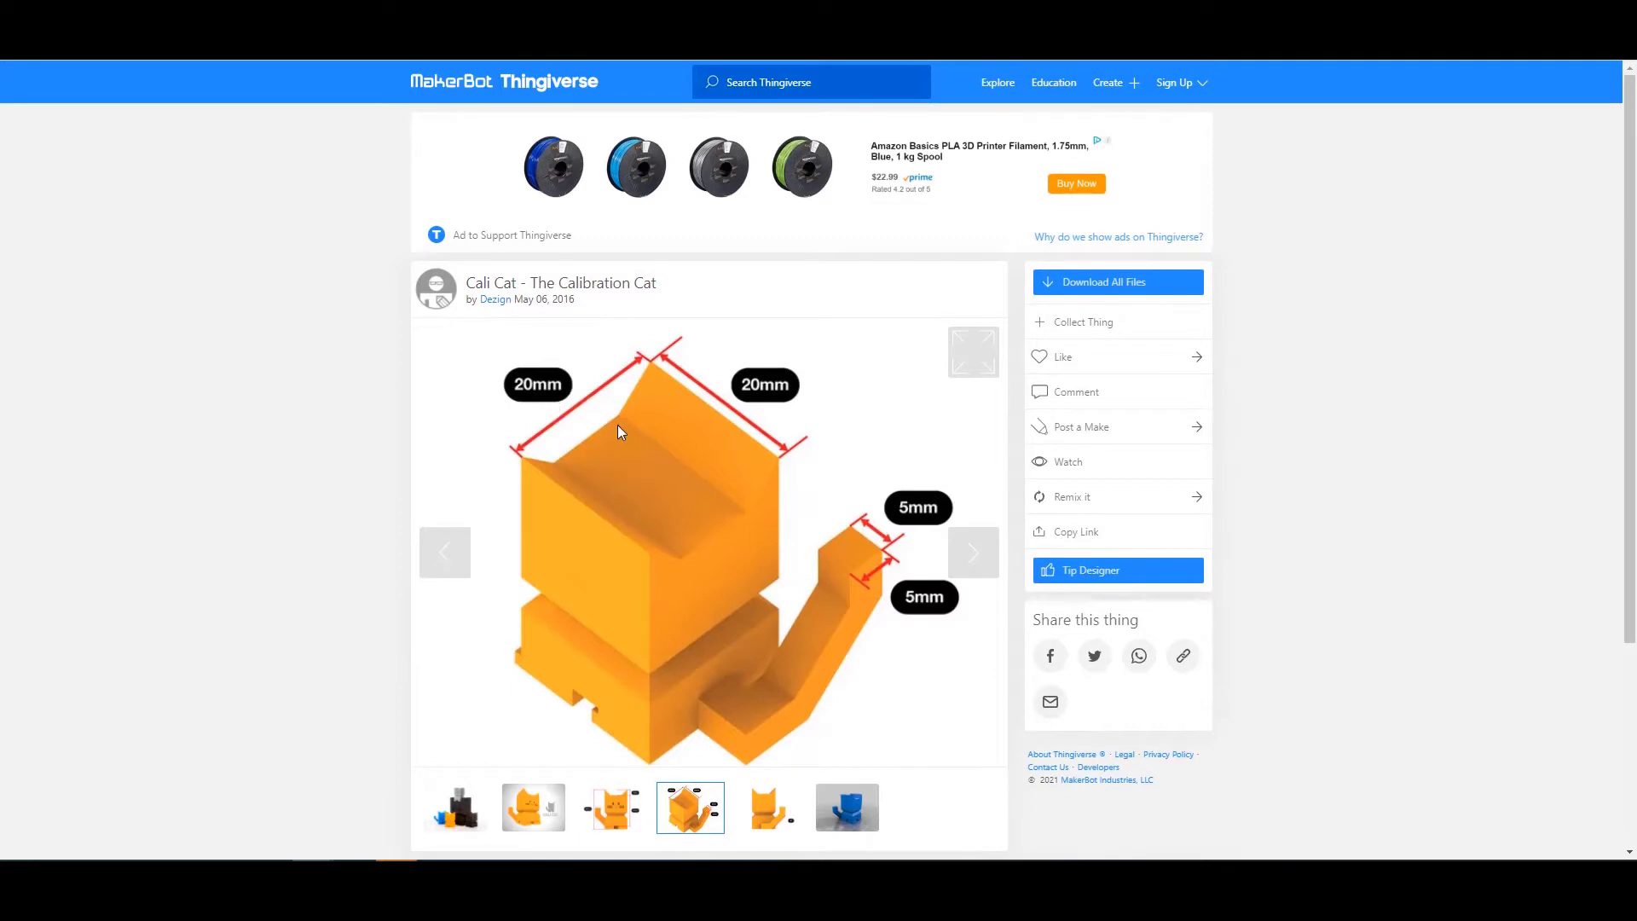
mouse_move(592, 609)
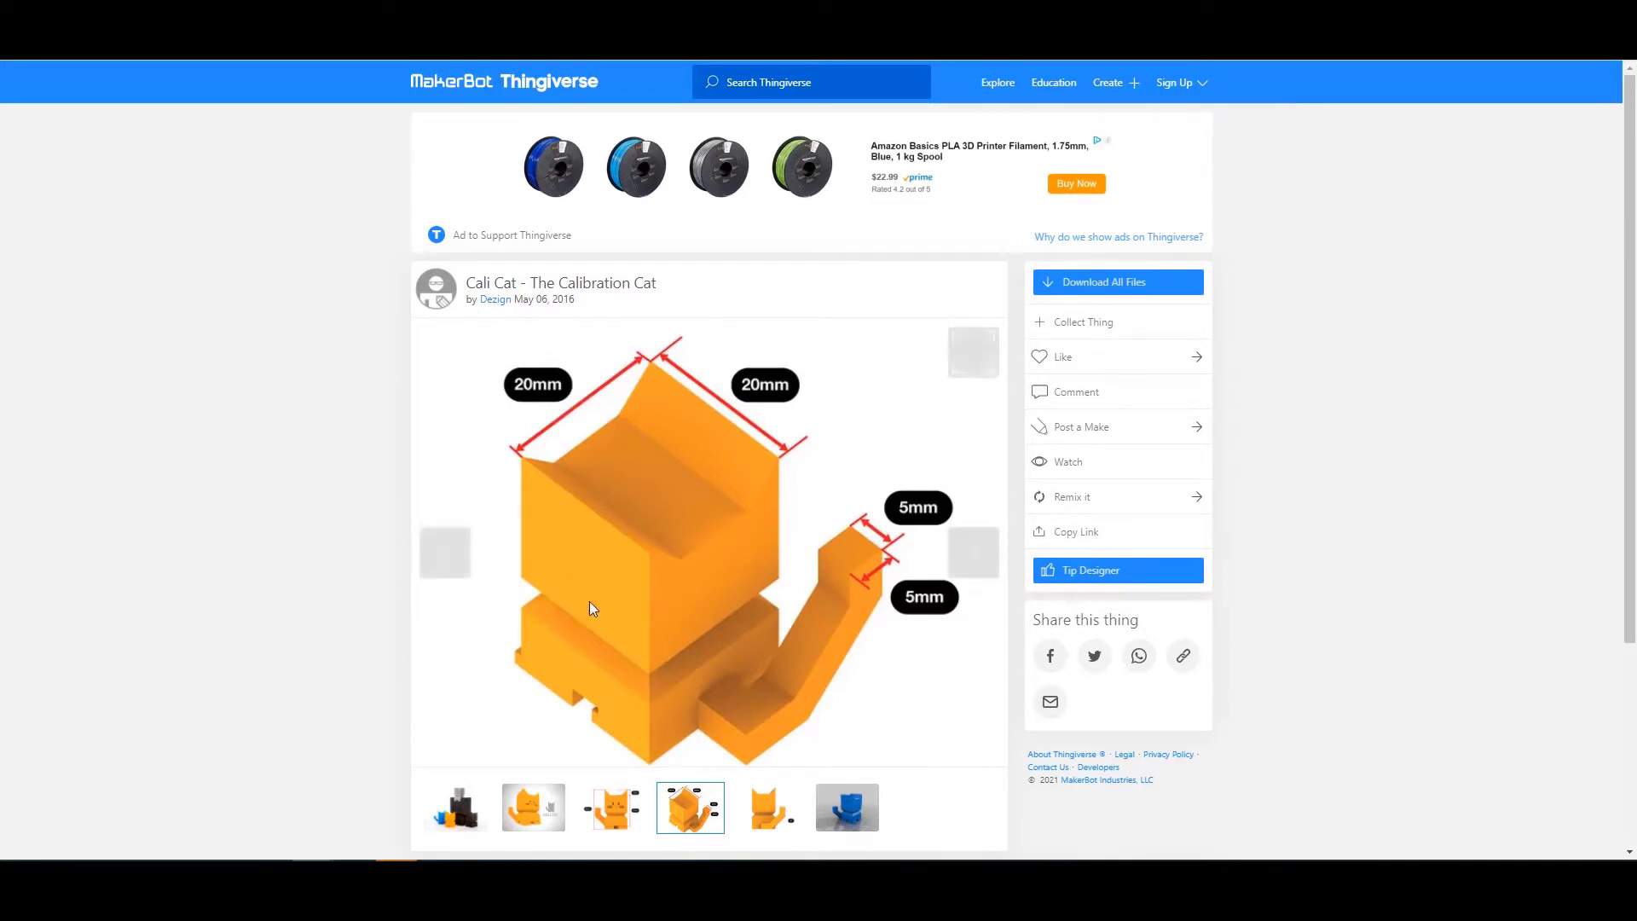
mouse_move(624, 634)
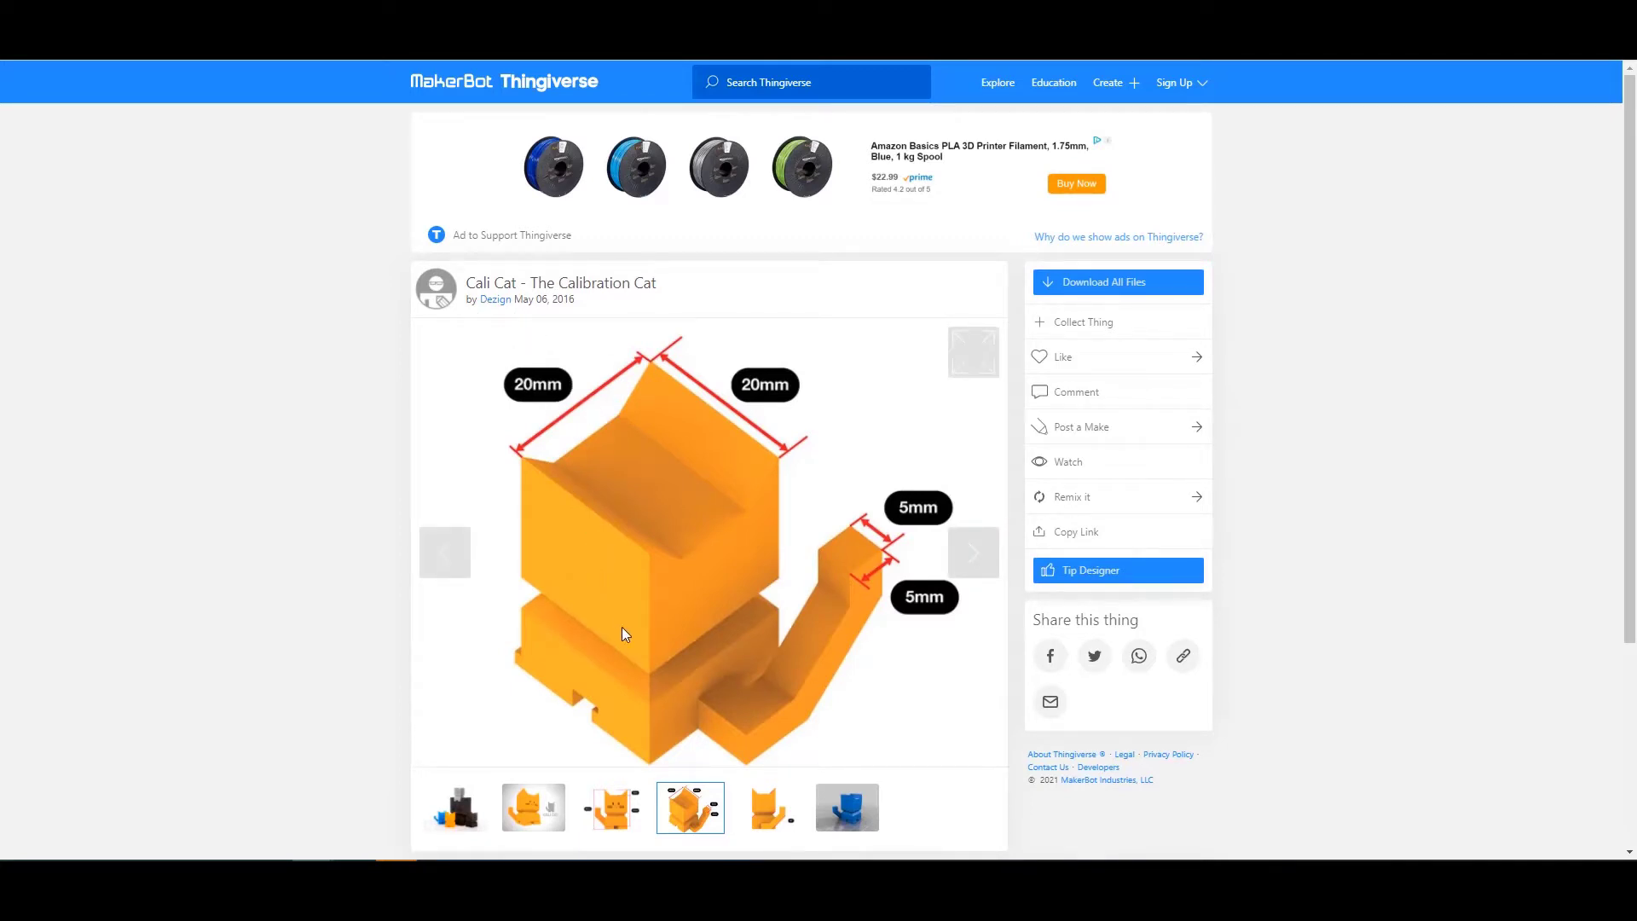
mouse_move(687, 701)
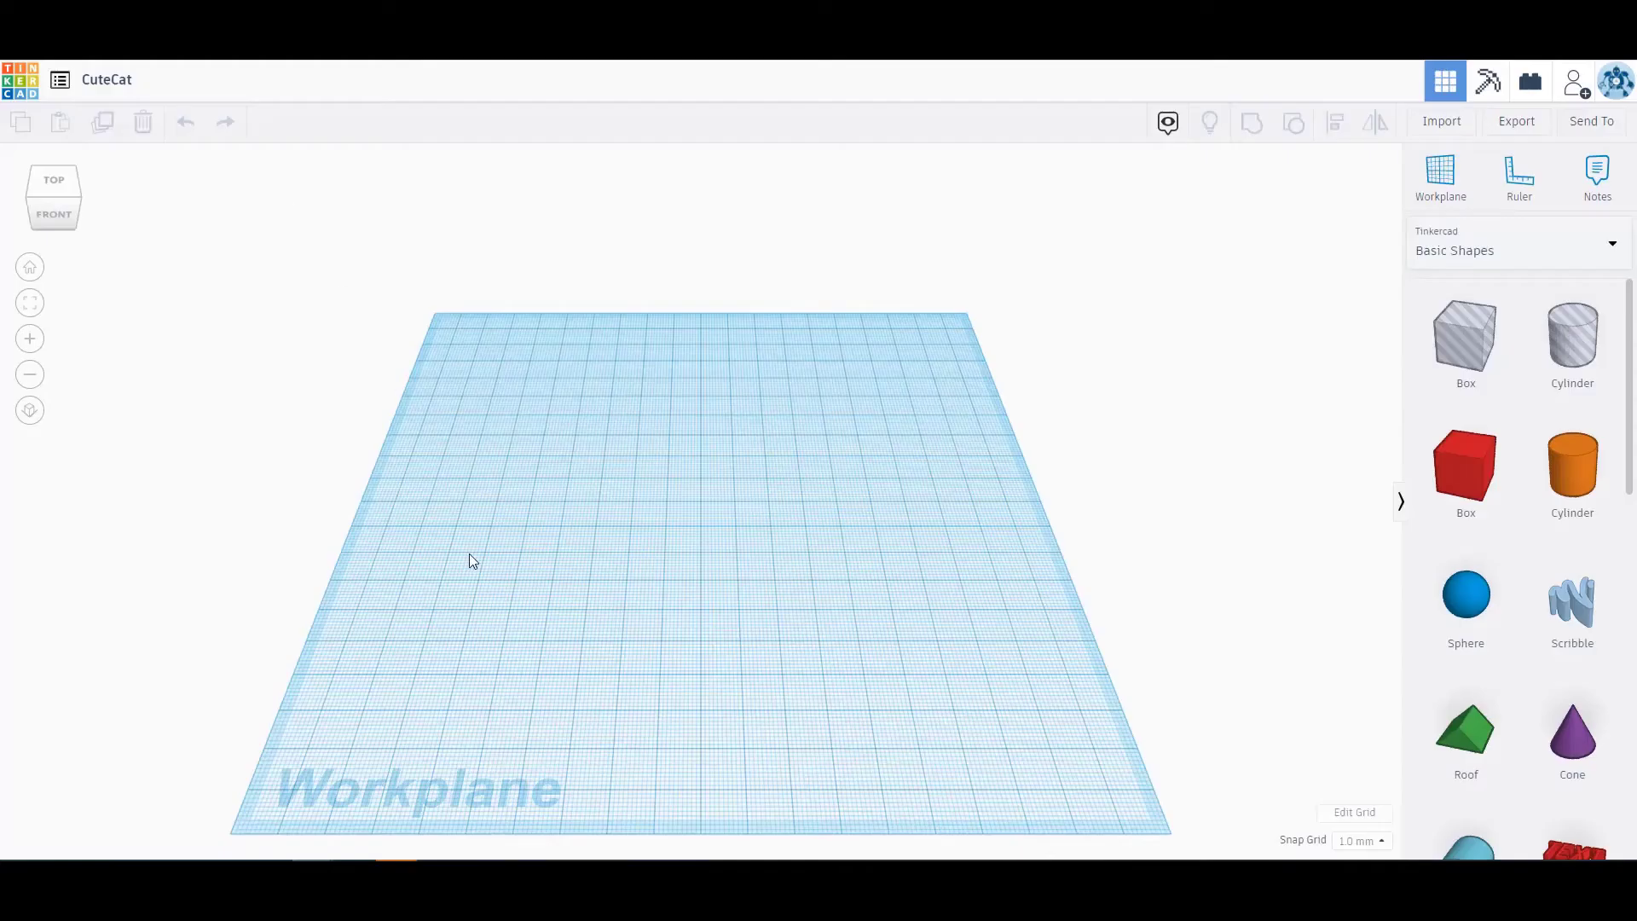
mouse_move(470, 561)
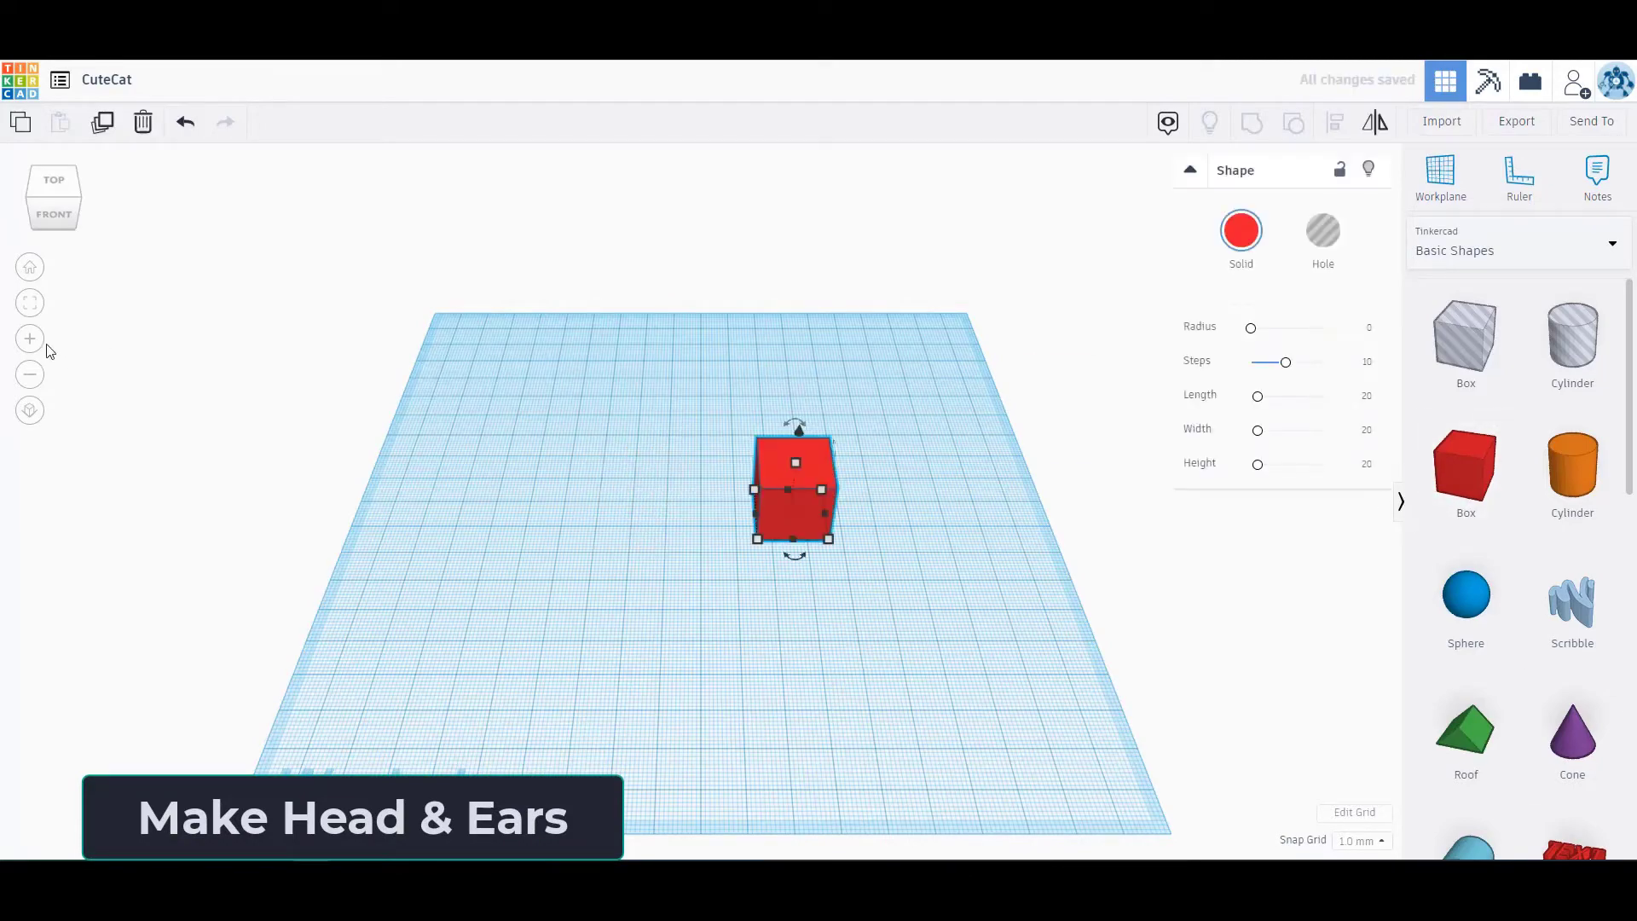
Zoom in on the 20×20×20 red head box on the workplane
scroll(down, 3)
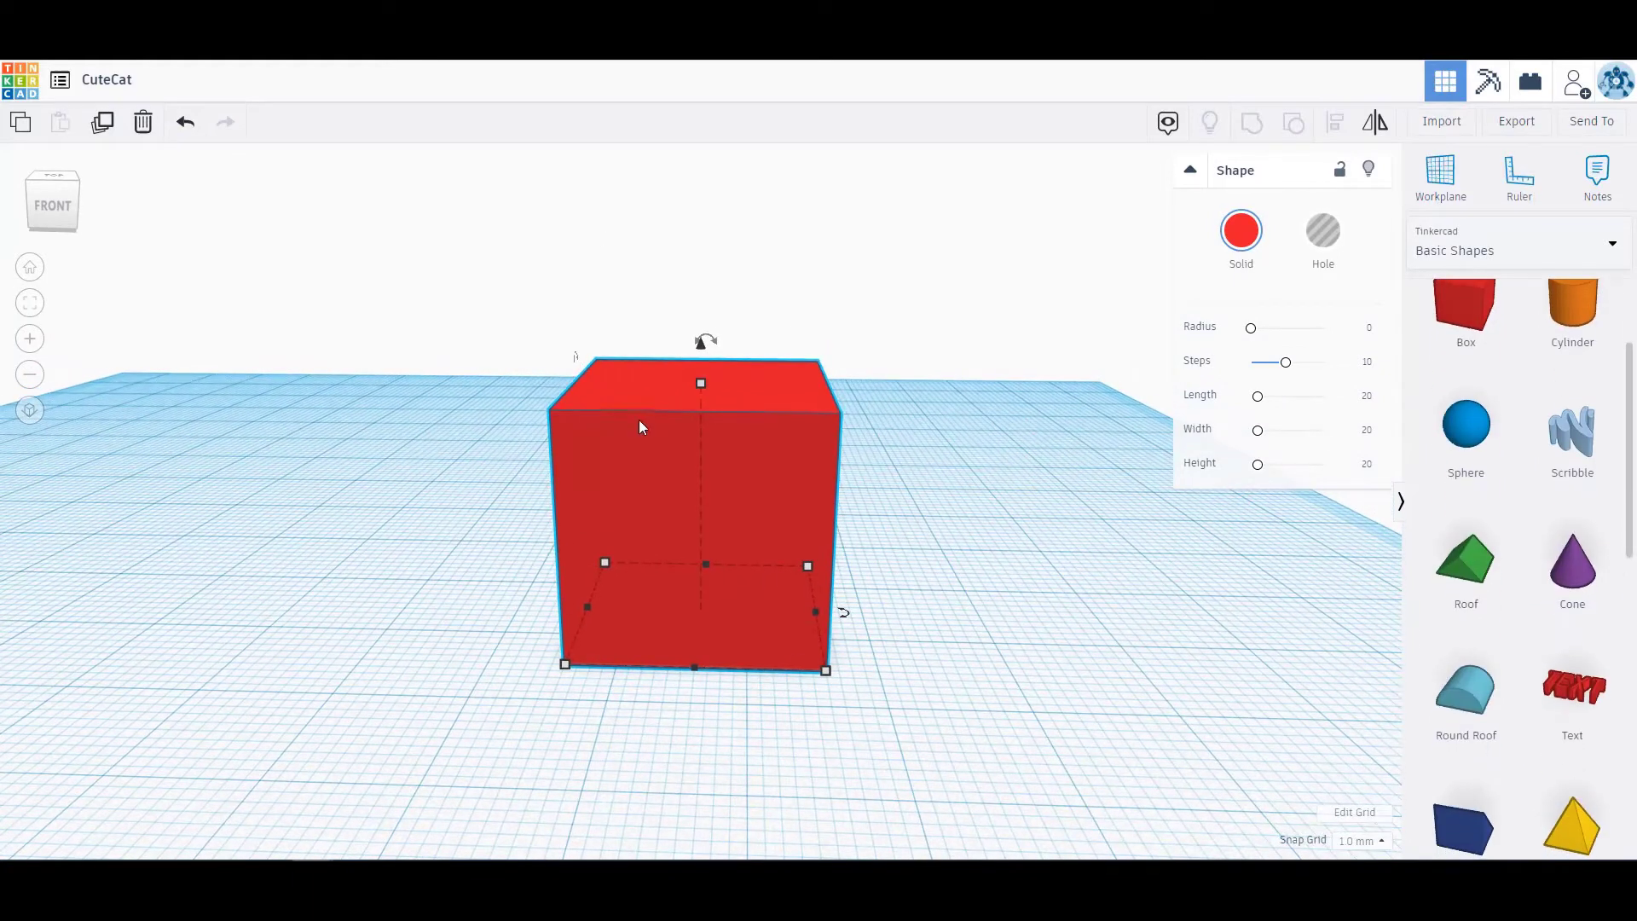
mouse_move(1195, 780)
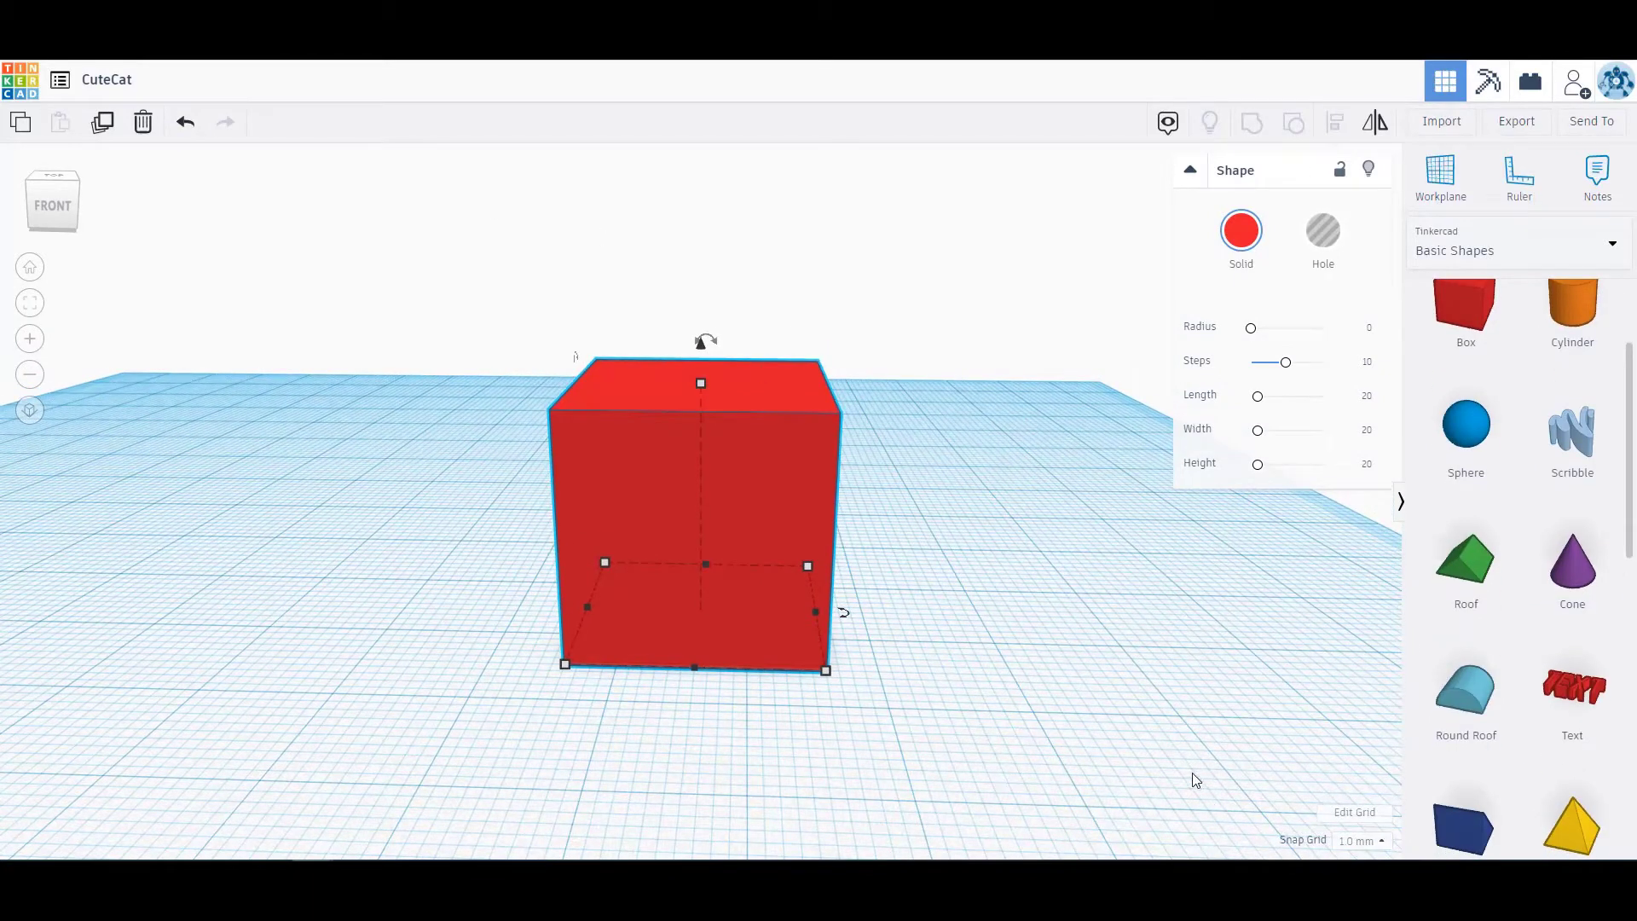
mouse_move(762, 498)
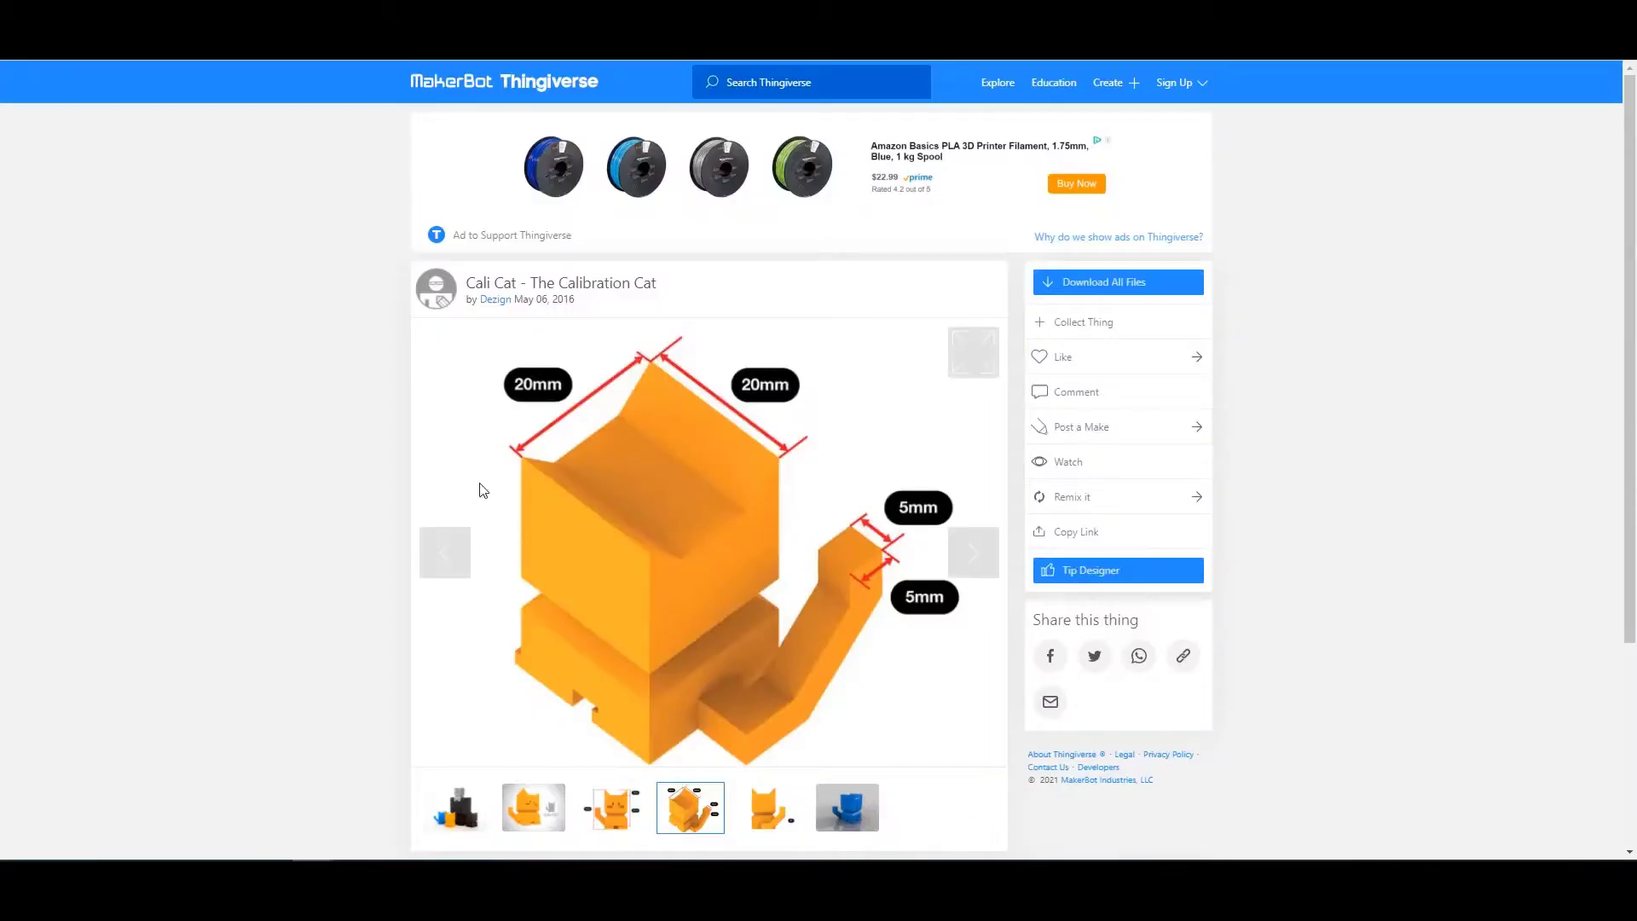
Show the dimensioned Cali Cat image with the 20 mm head sizes in the gallery
click(532, 807)
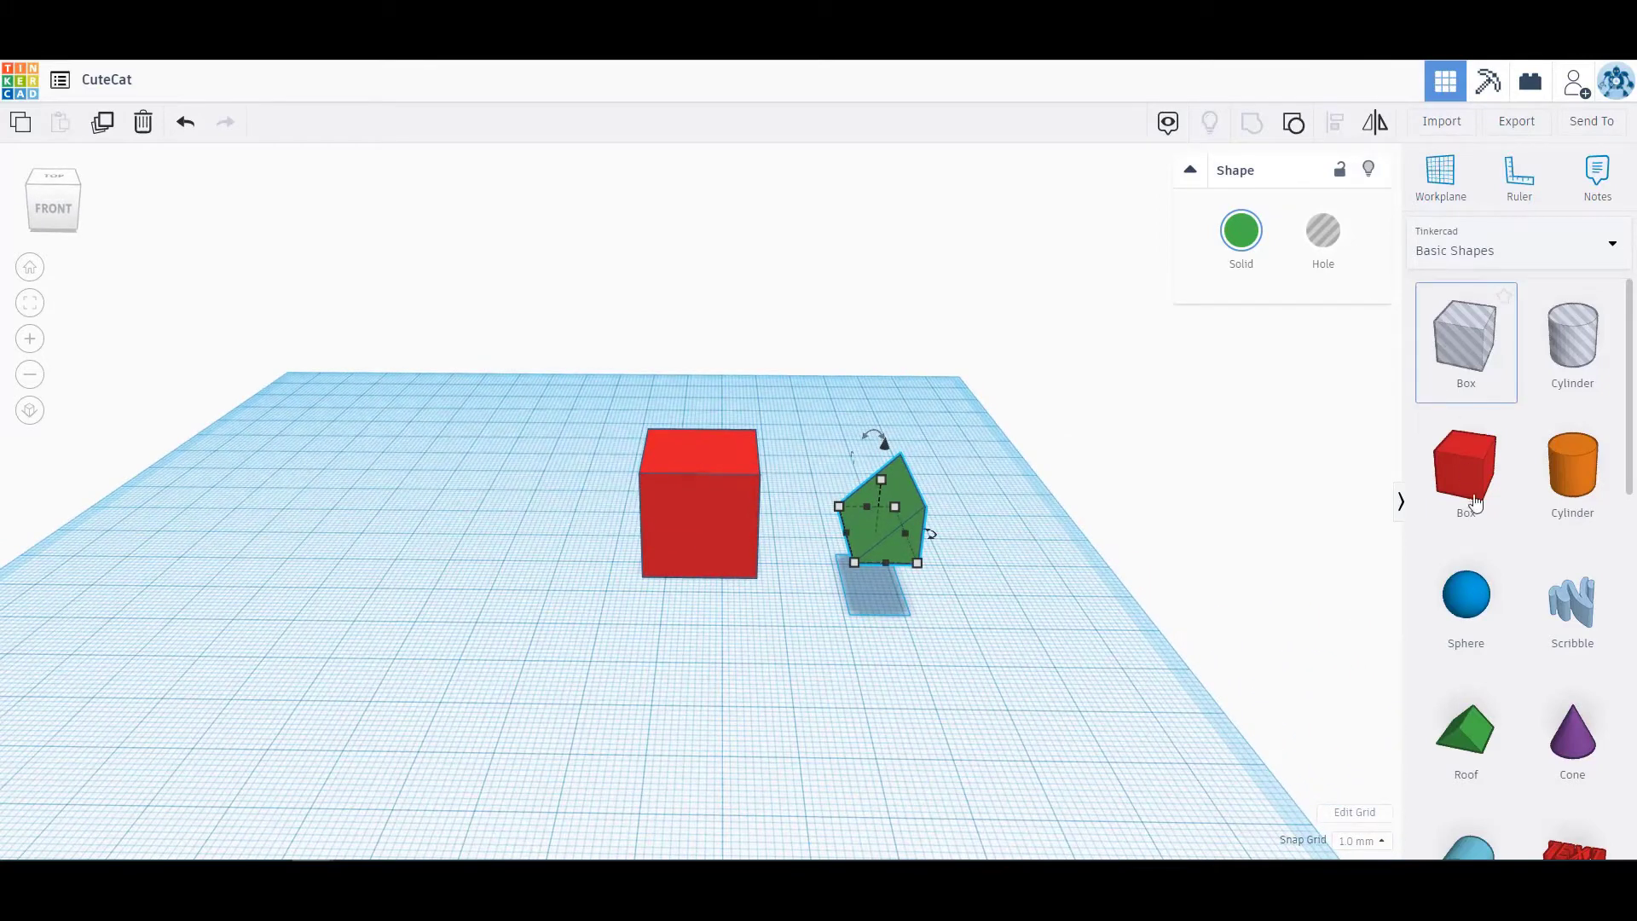
mouse_move(706, 459)
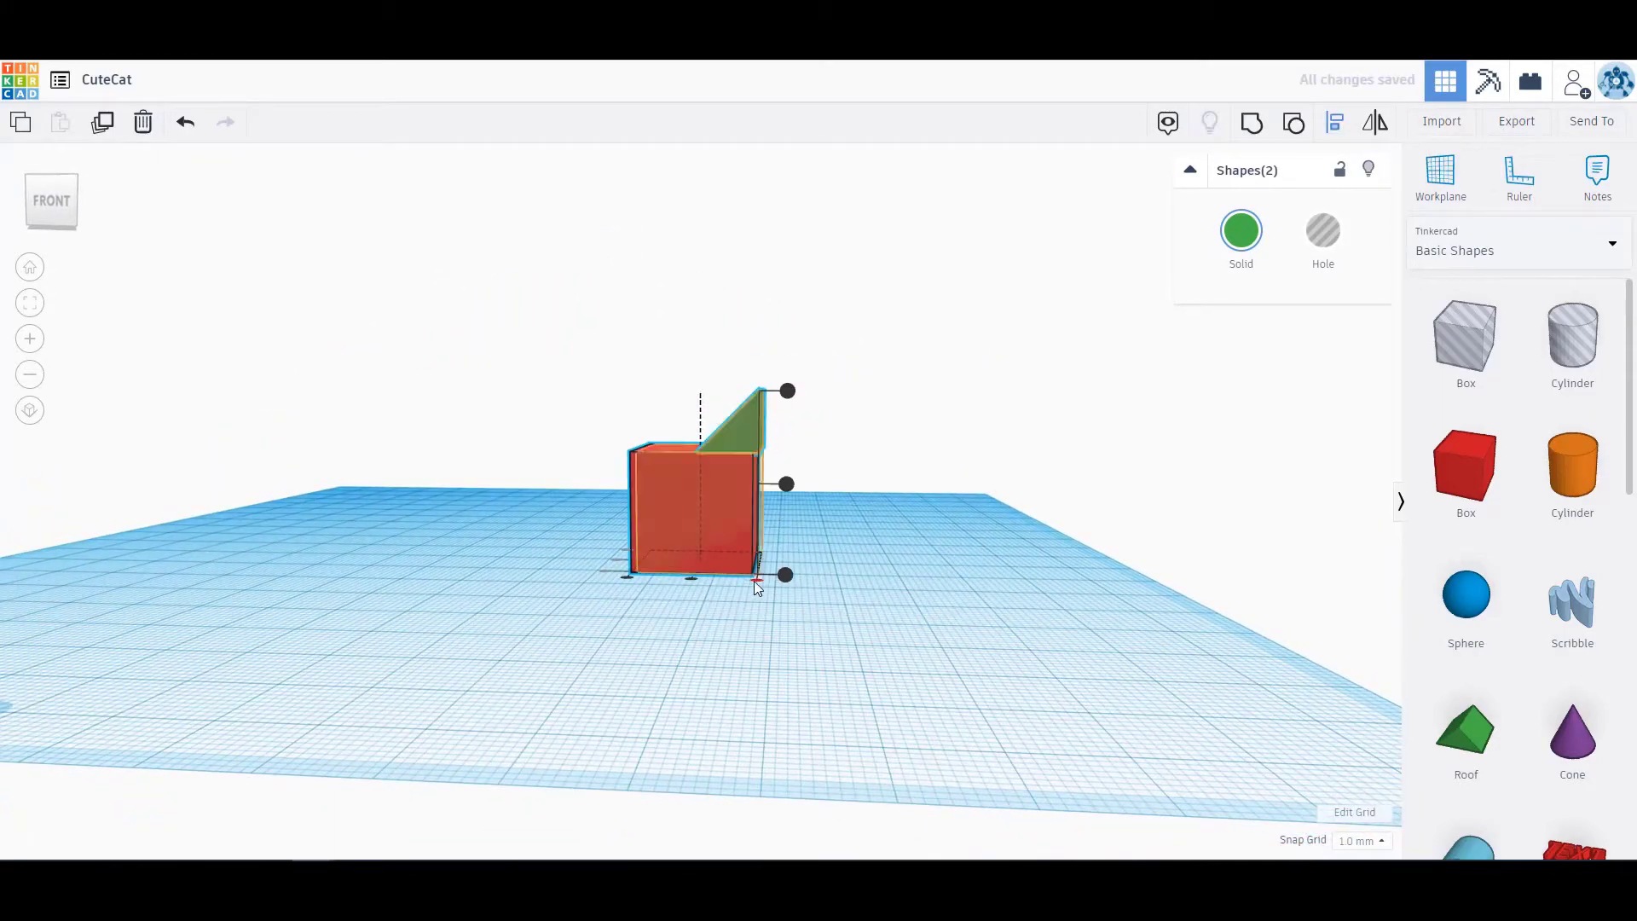
Align the thin roof ear flush with the head box's top right edge
click(742, 418)
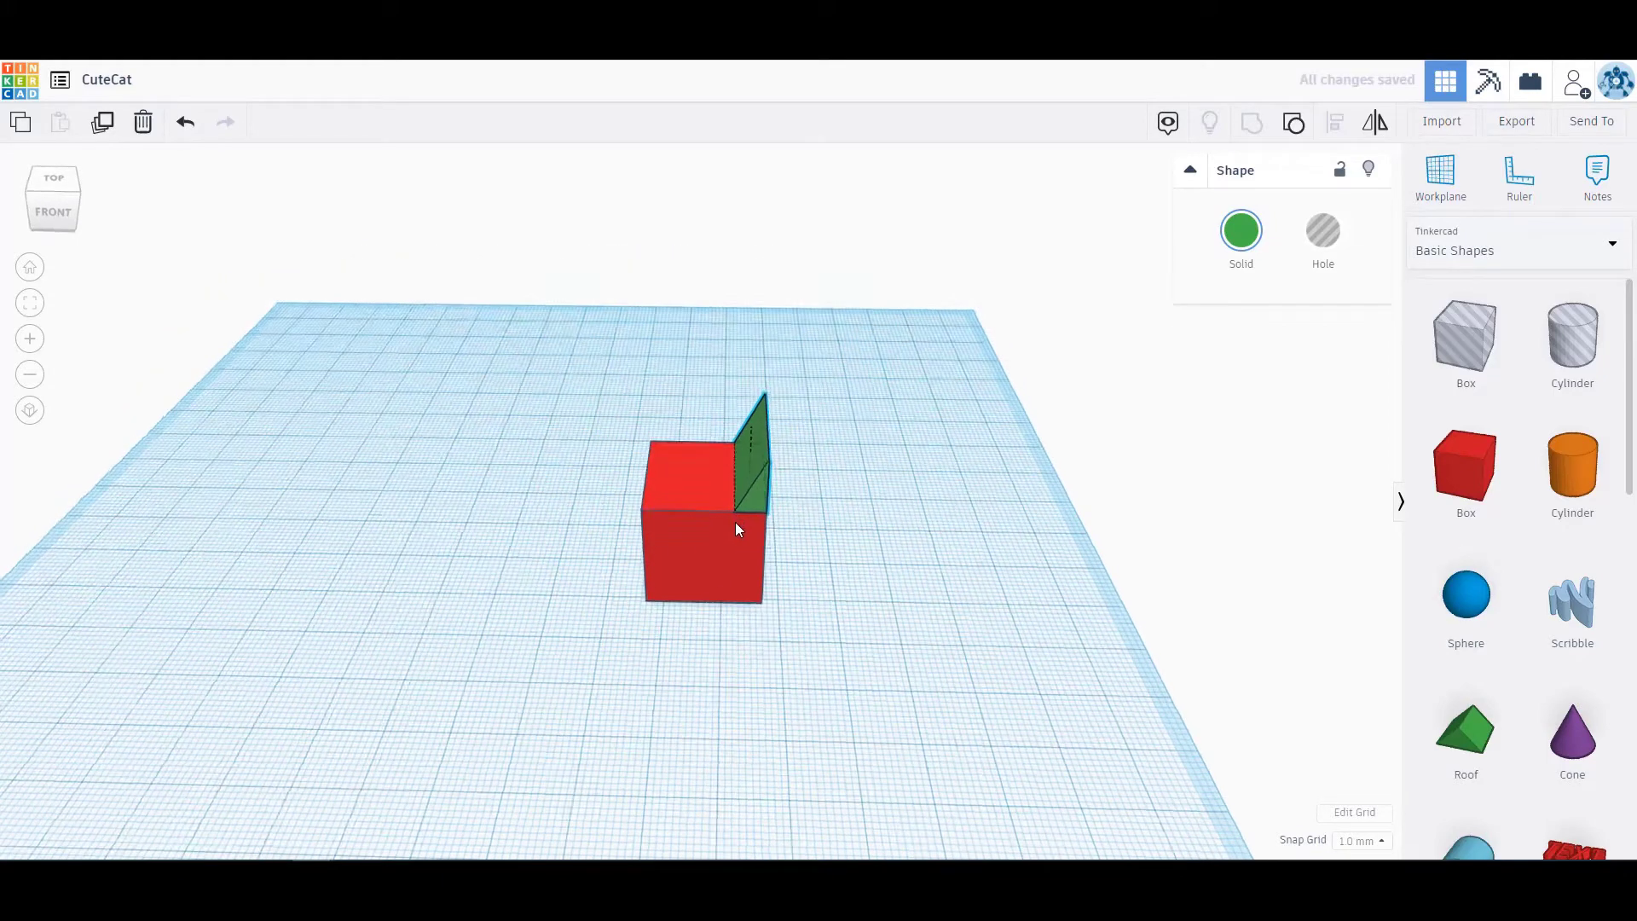
click(752, 428)
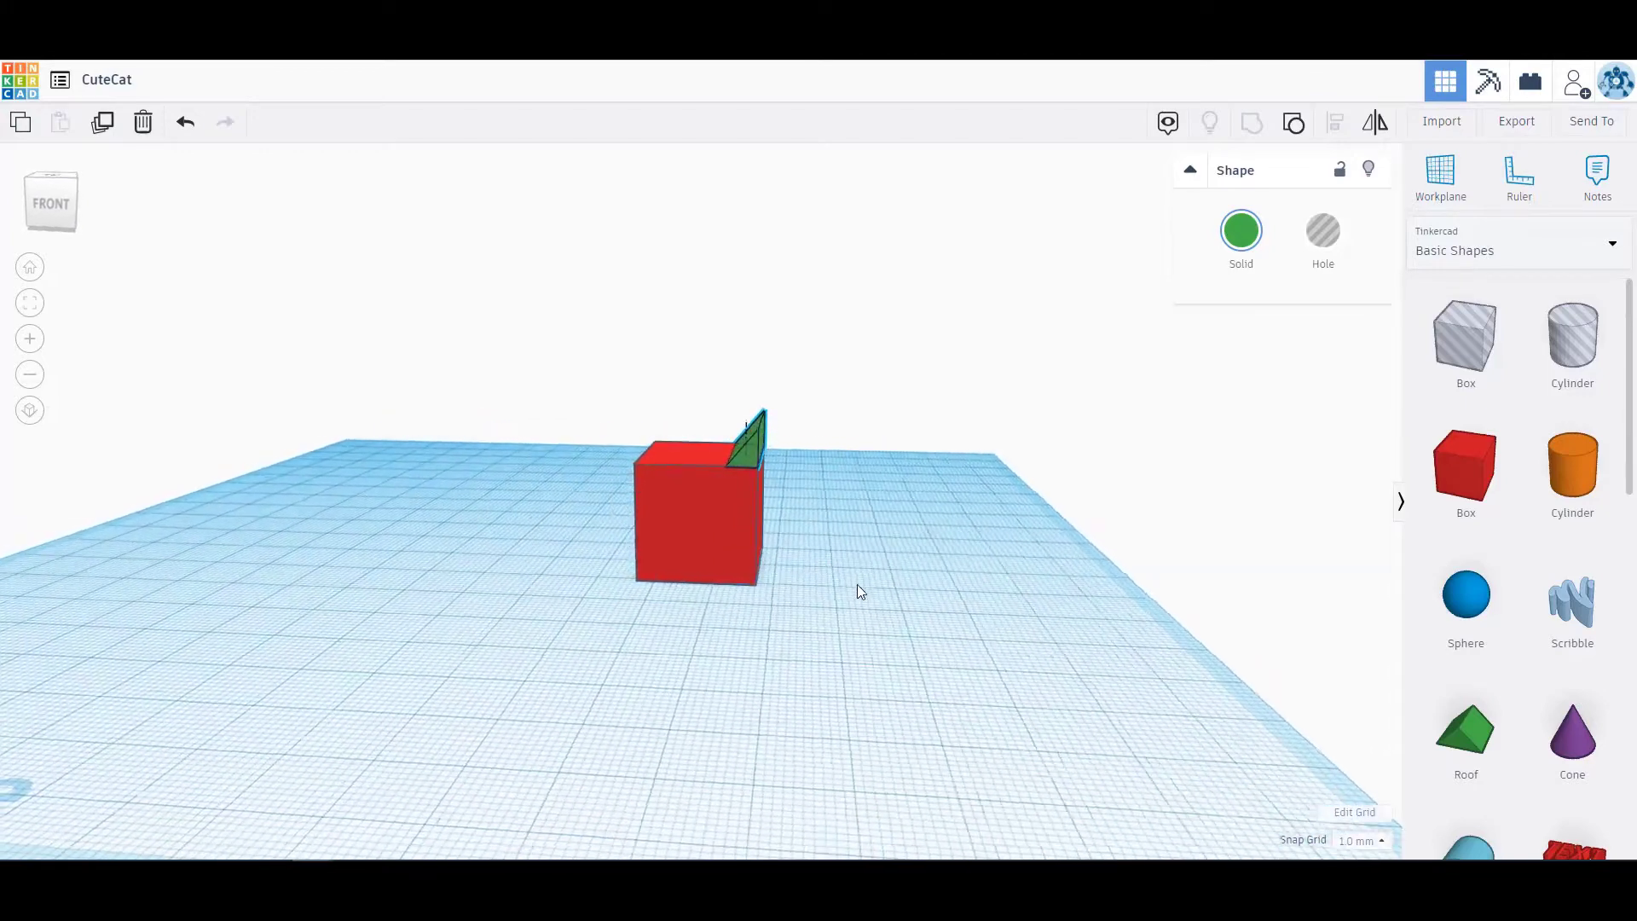
Colour the ear orange from the Solid swatch and reselect it
click(752, 428)
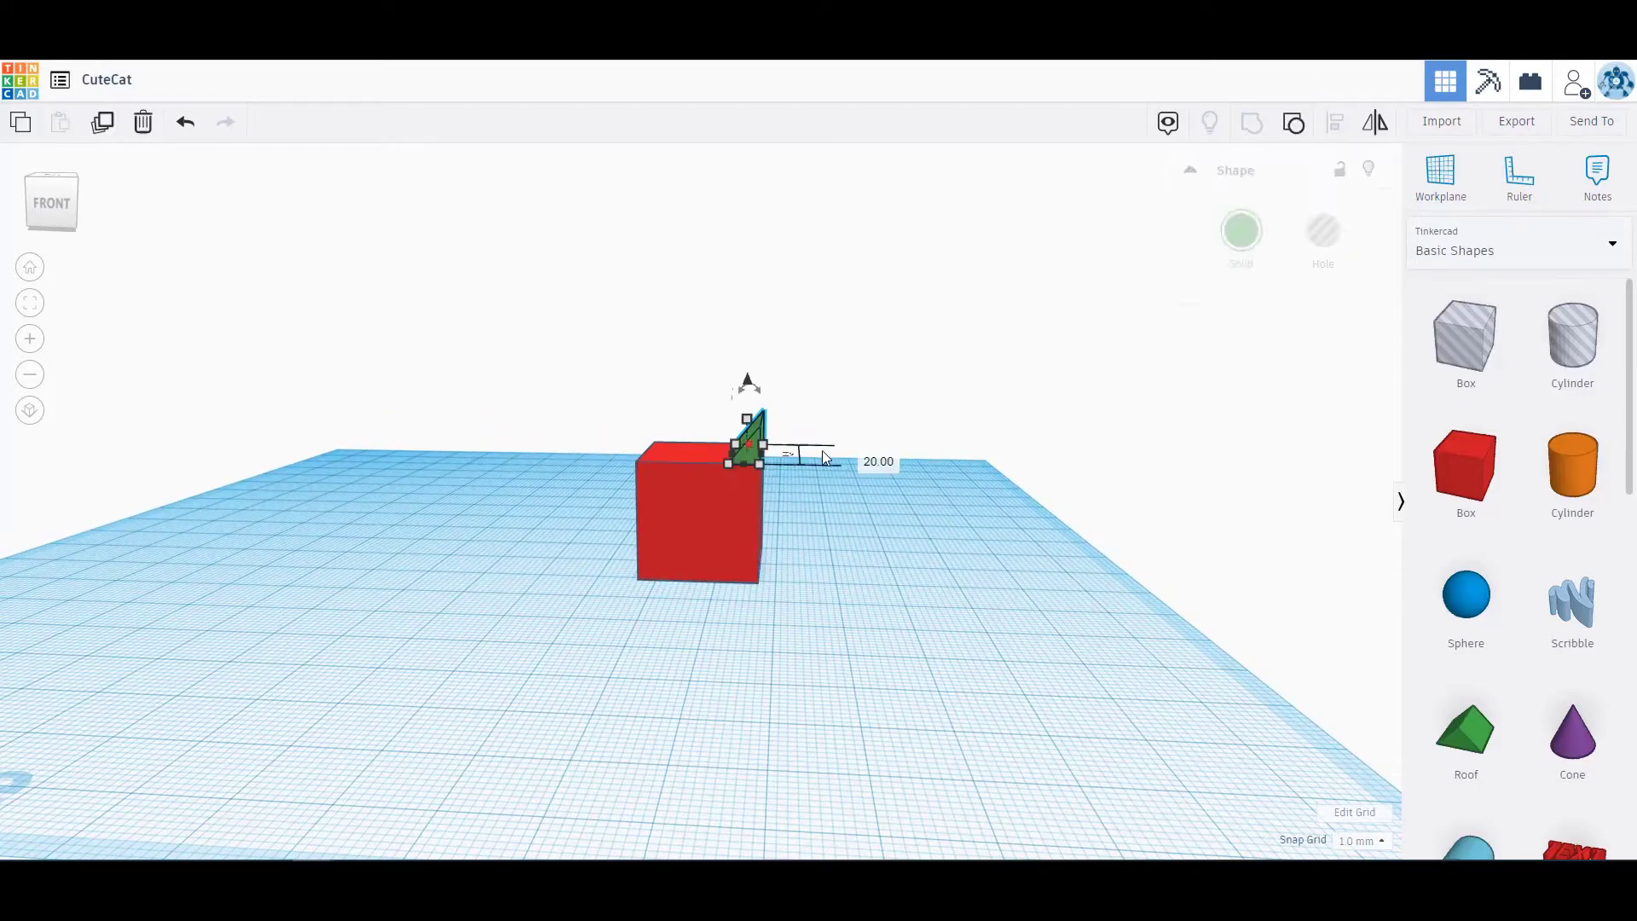
click(1241, 230)
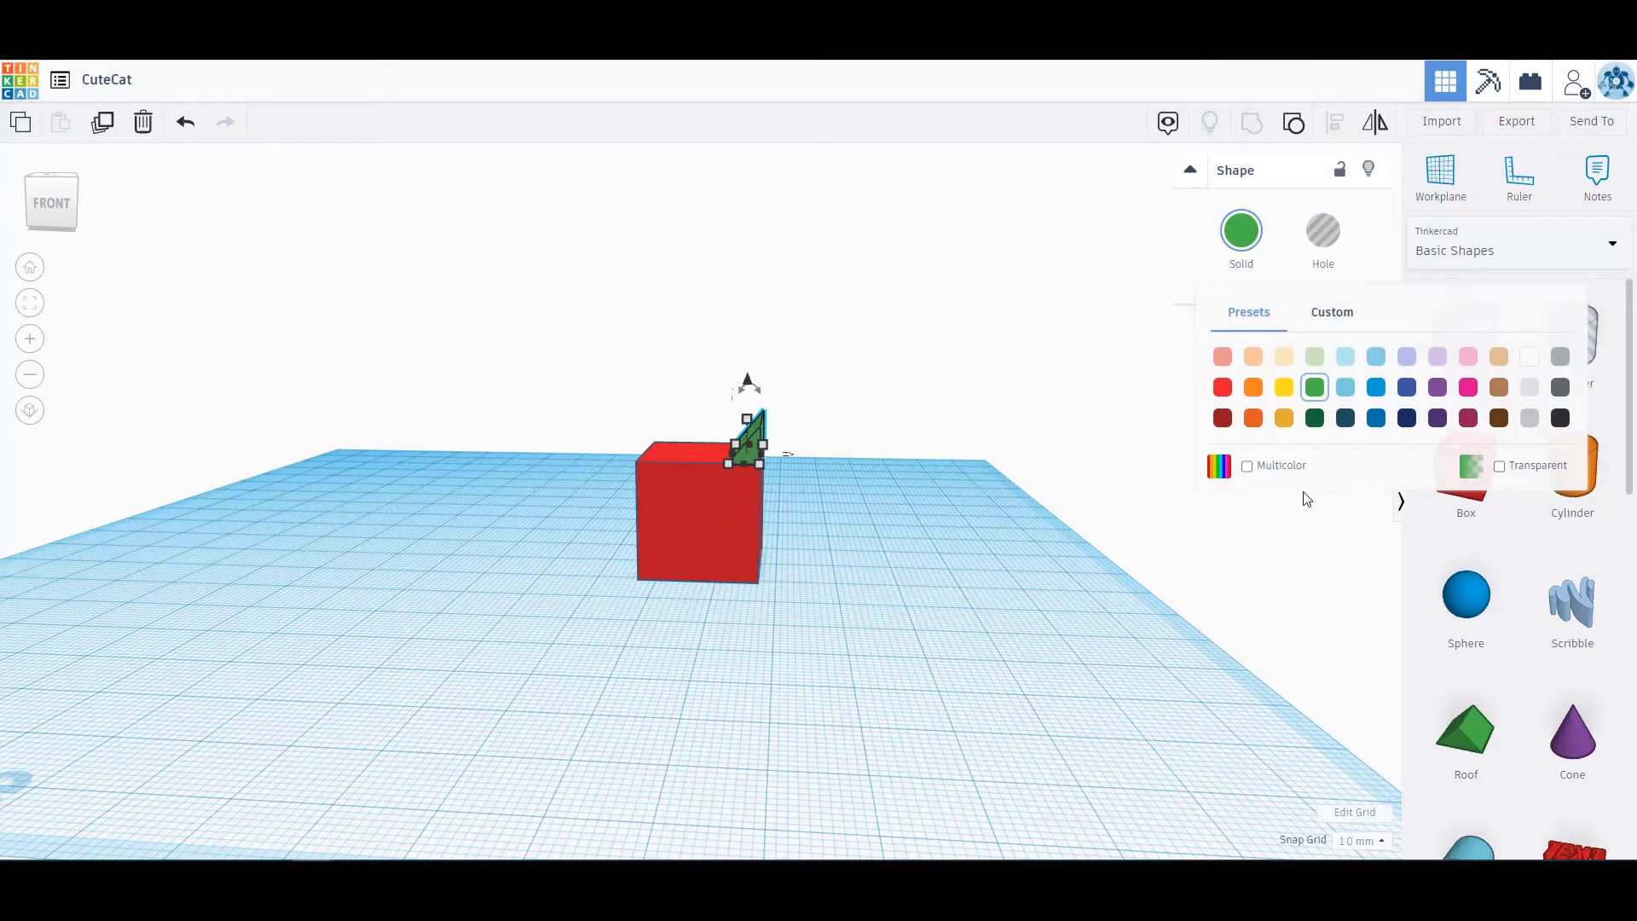
click(1252, 387)
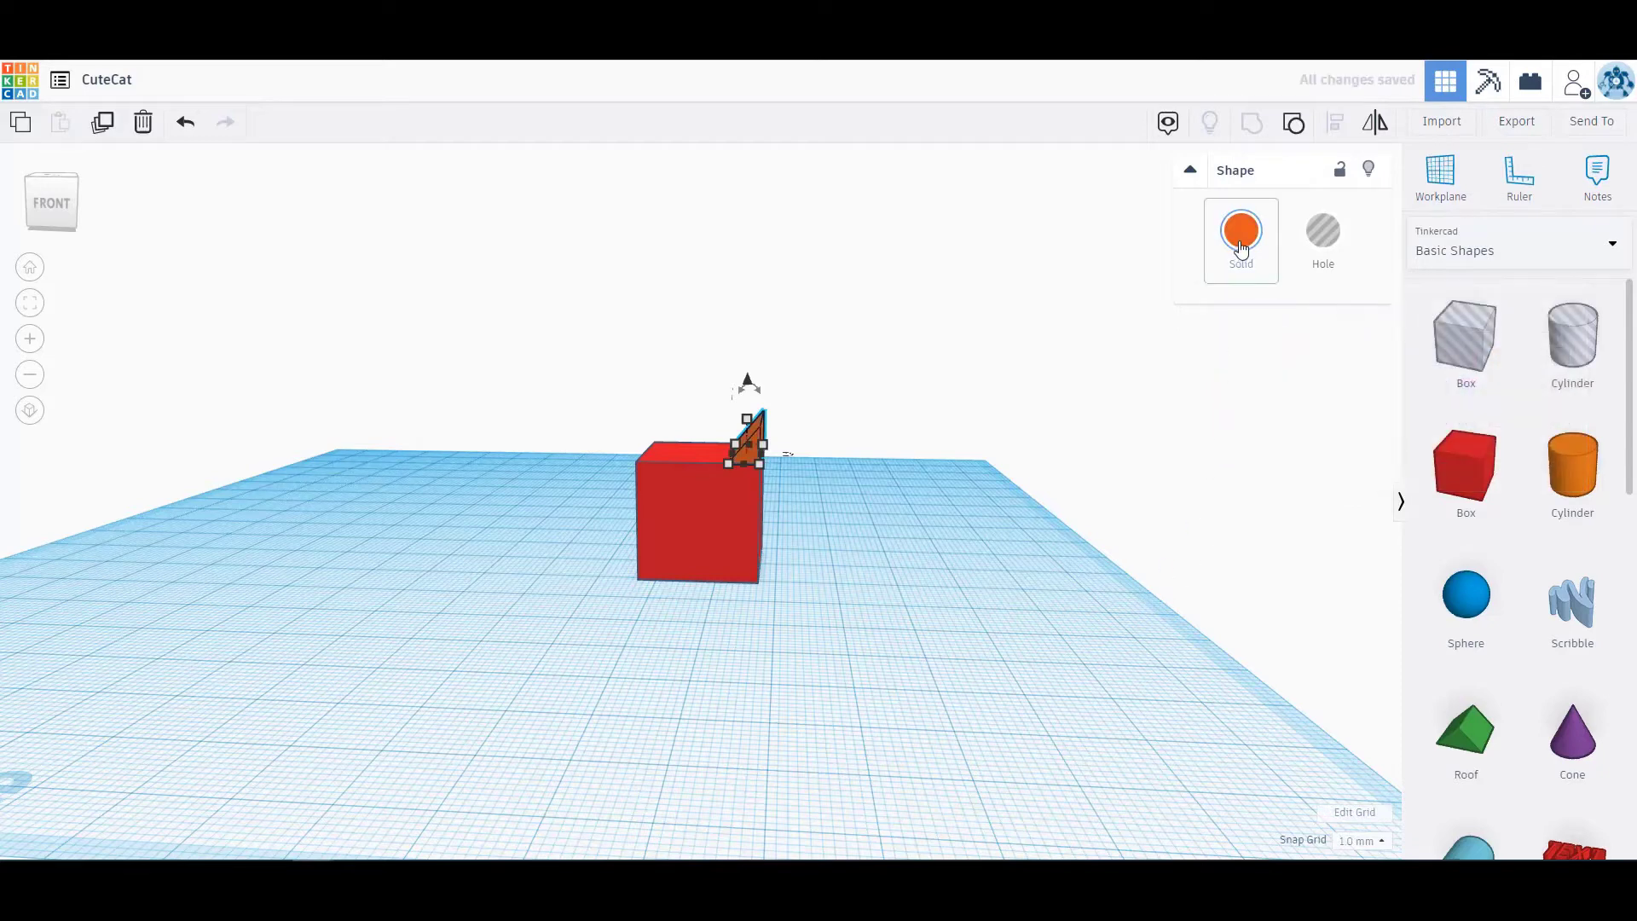
click(965, 544)
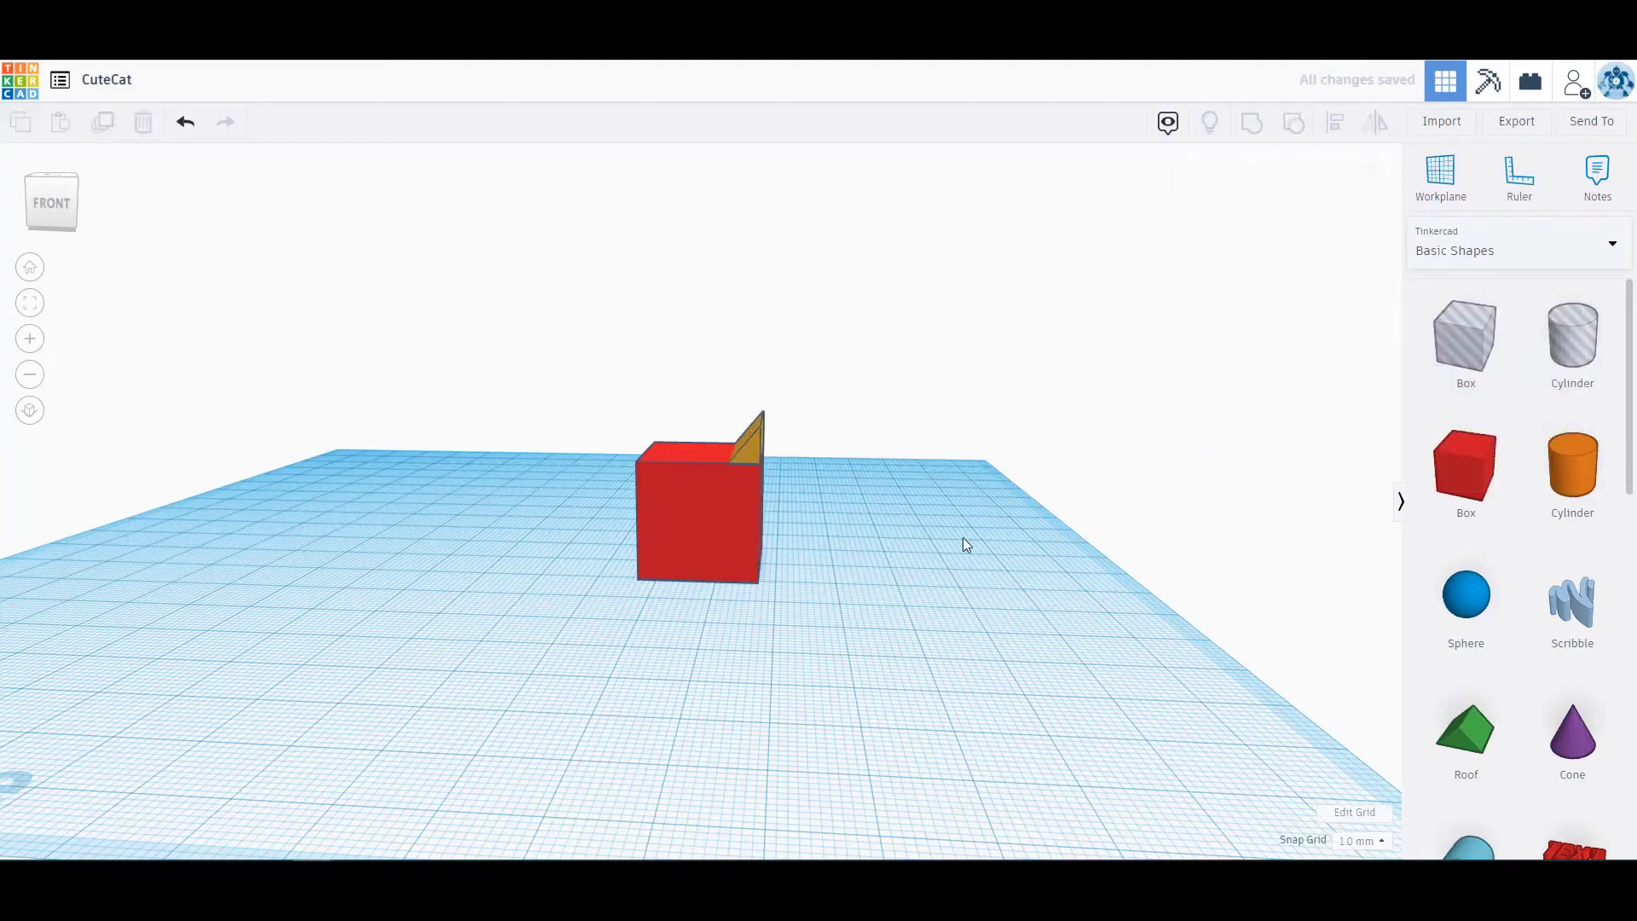
click(744, 433)
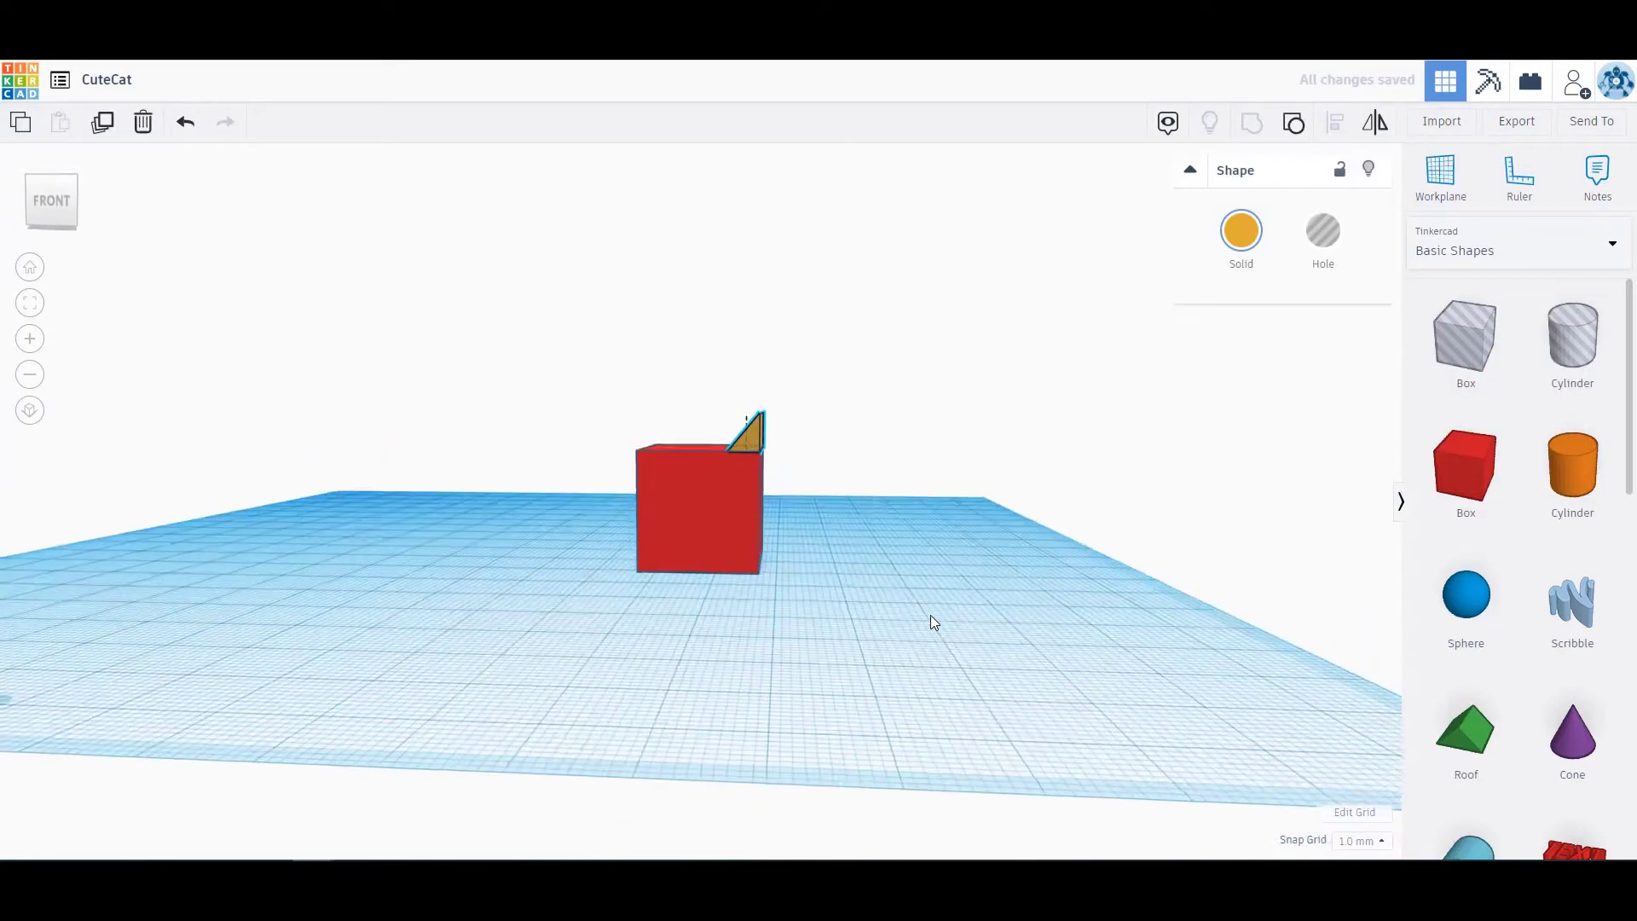
click(747, 428)
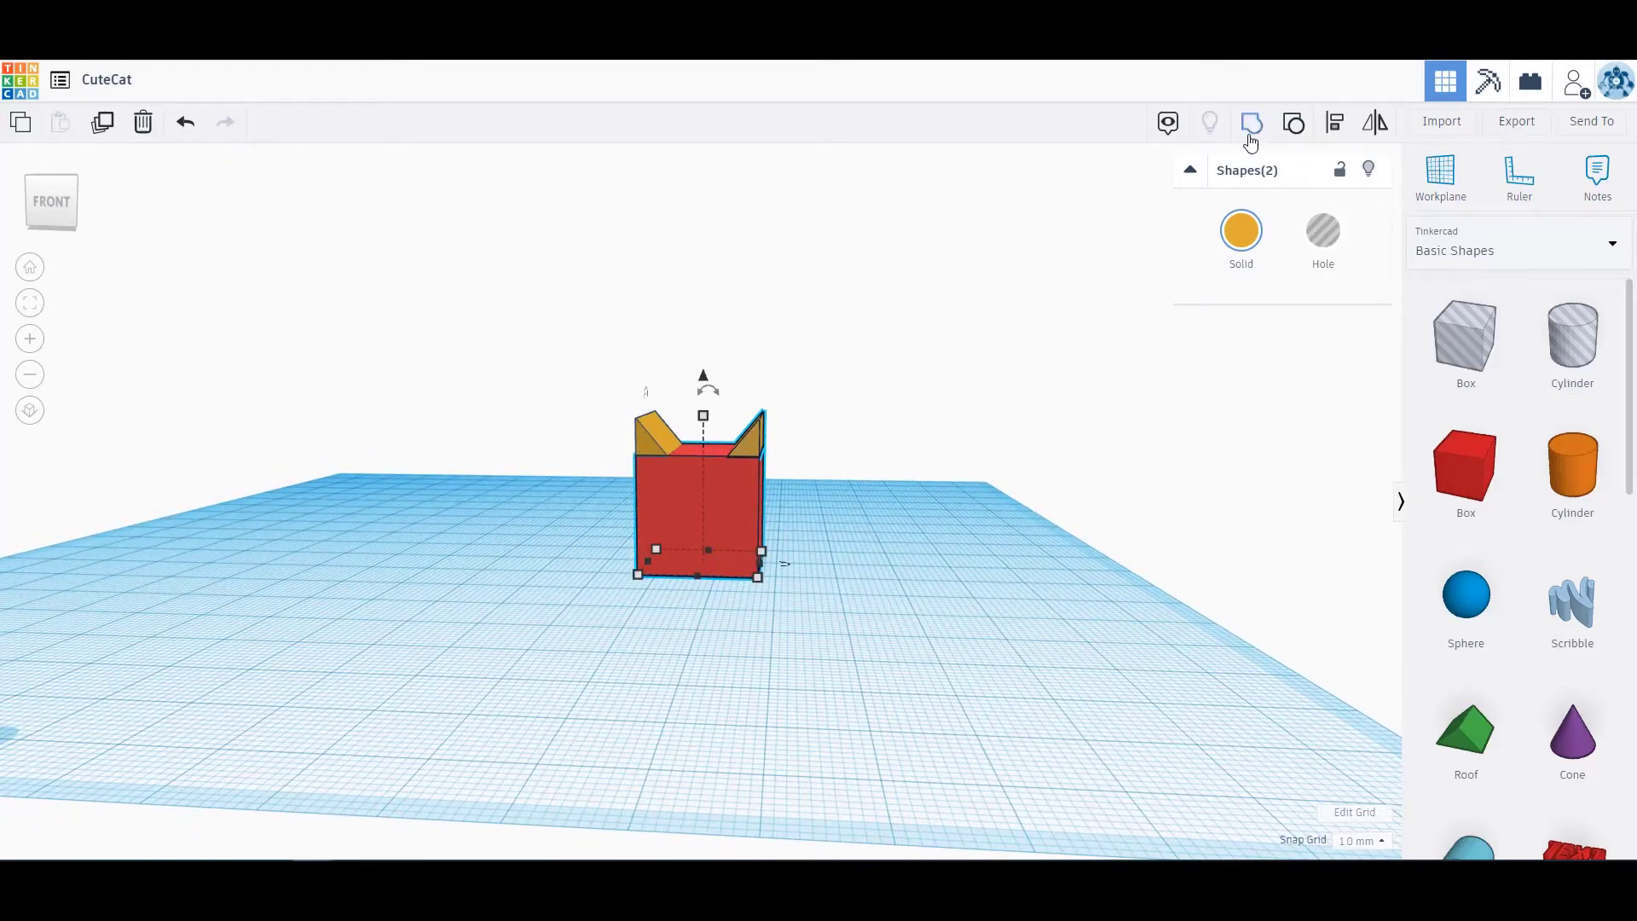
Make the duplicated left ear orange and align it with the head box's top left edge
click(1240, 230)
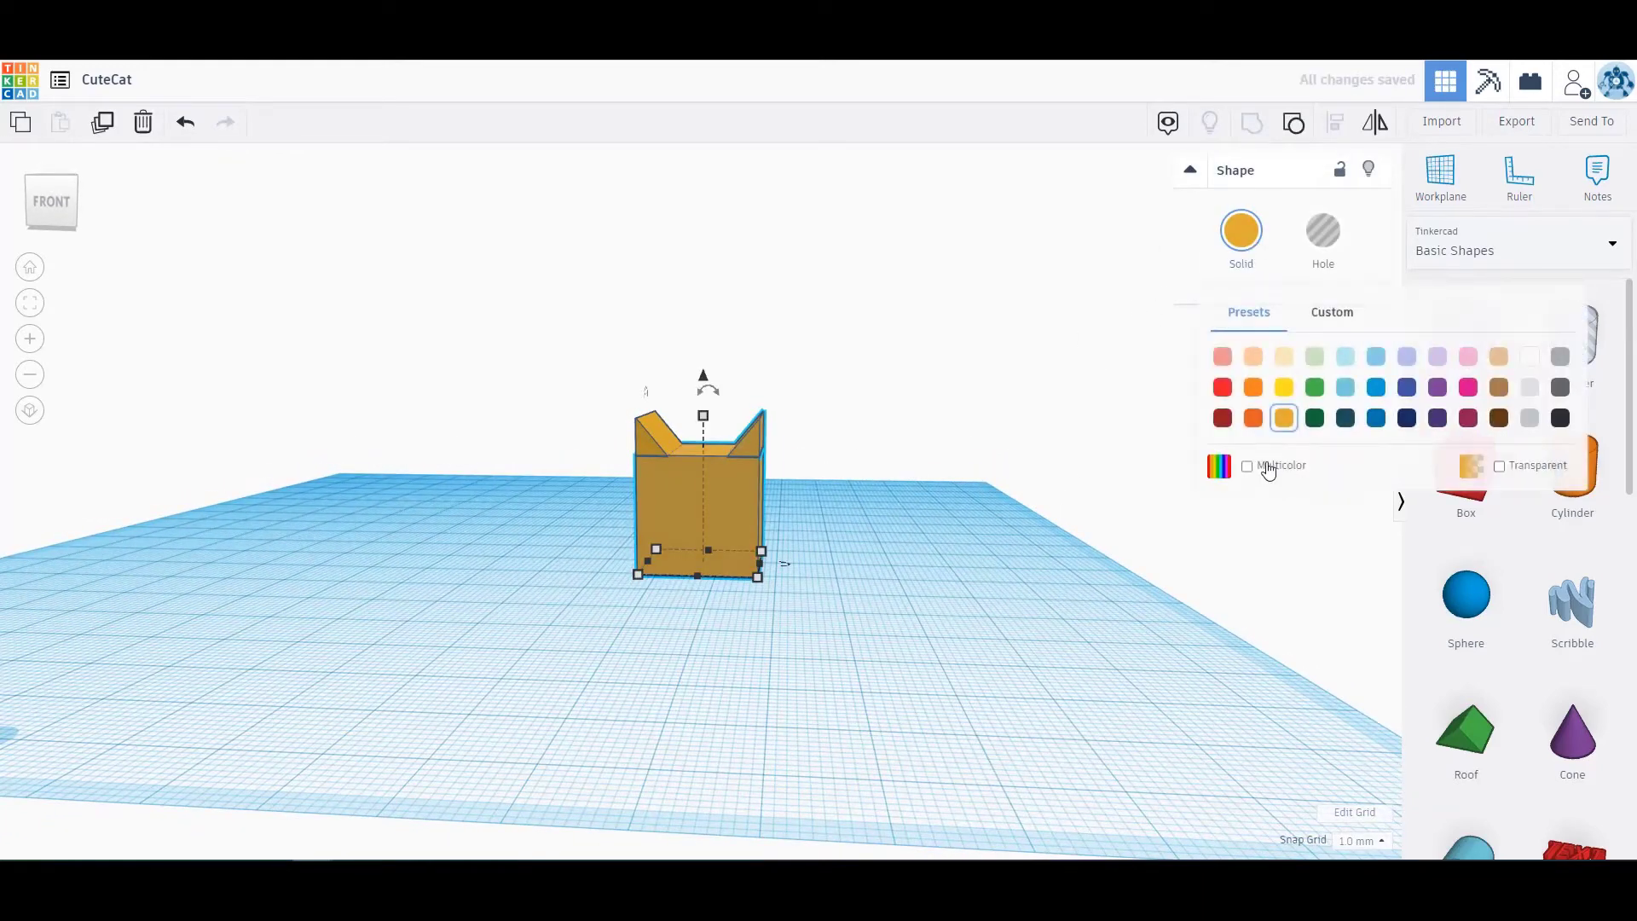
click(1221, 387)
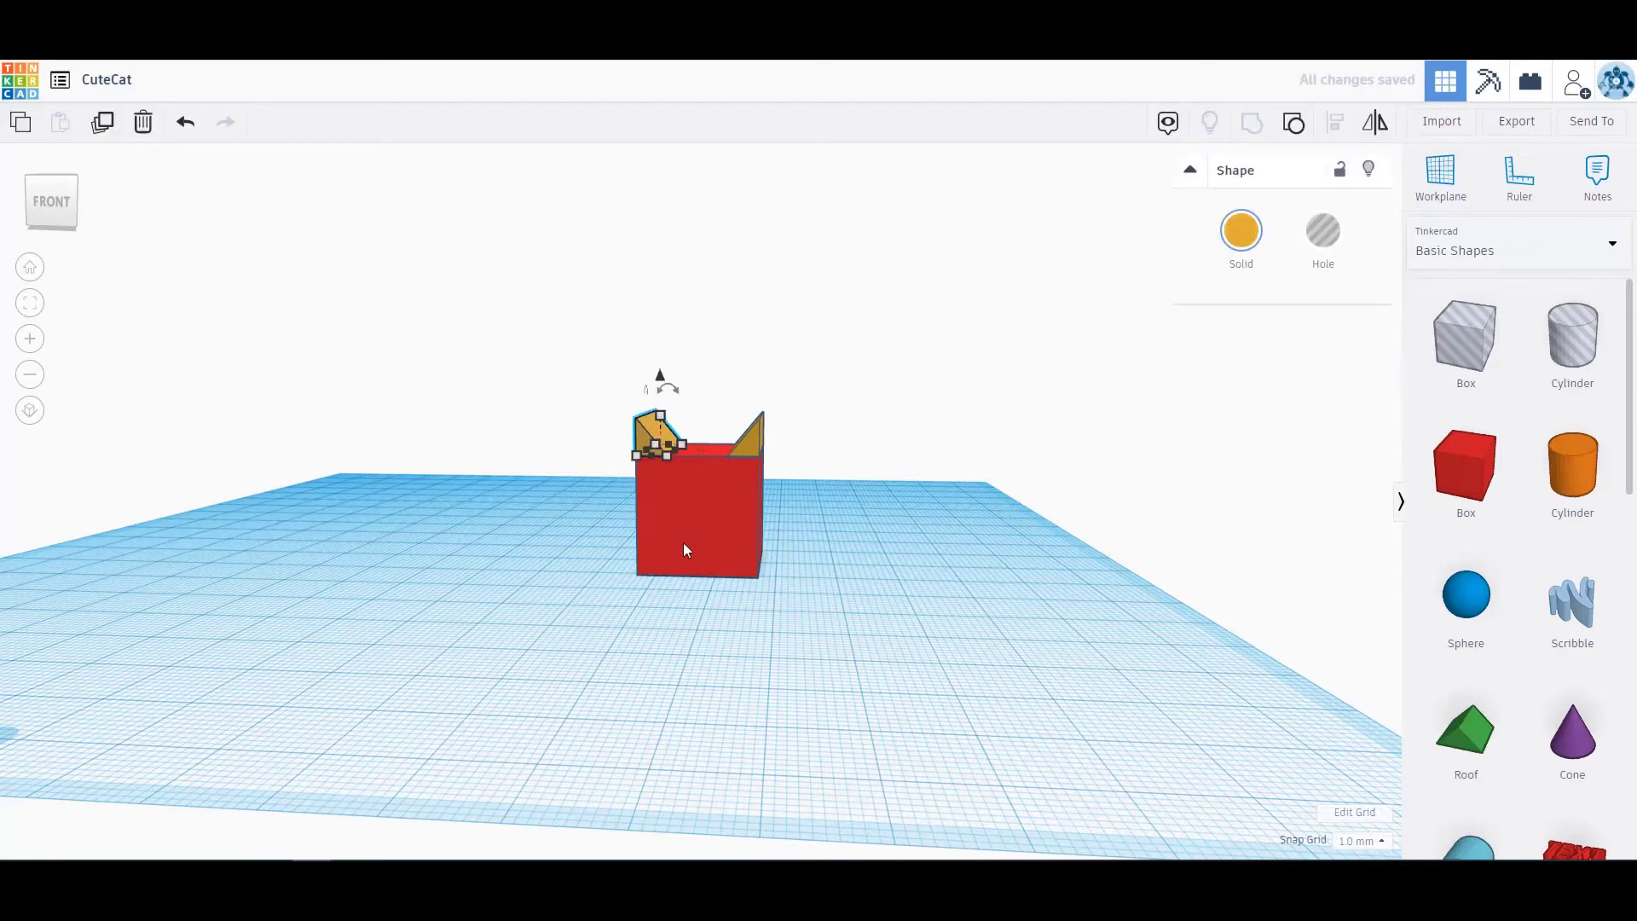
click(1334, 123)
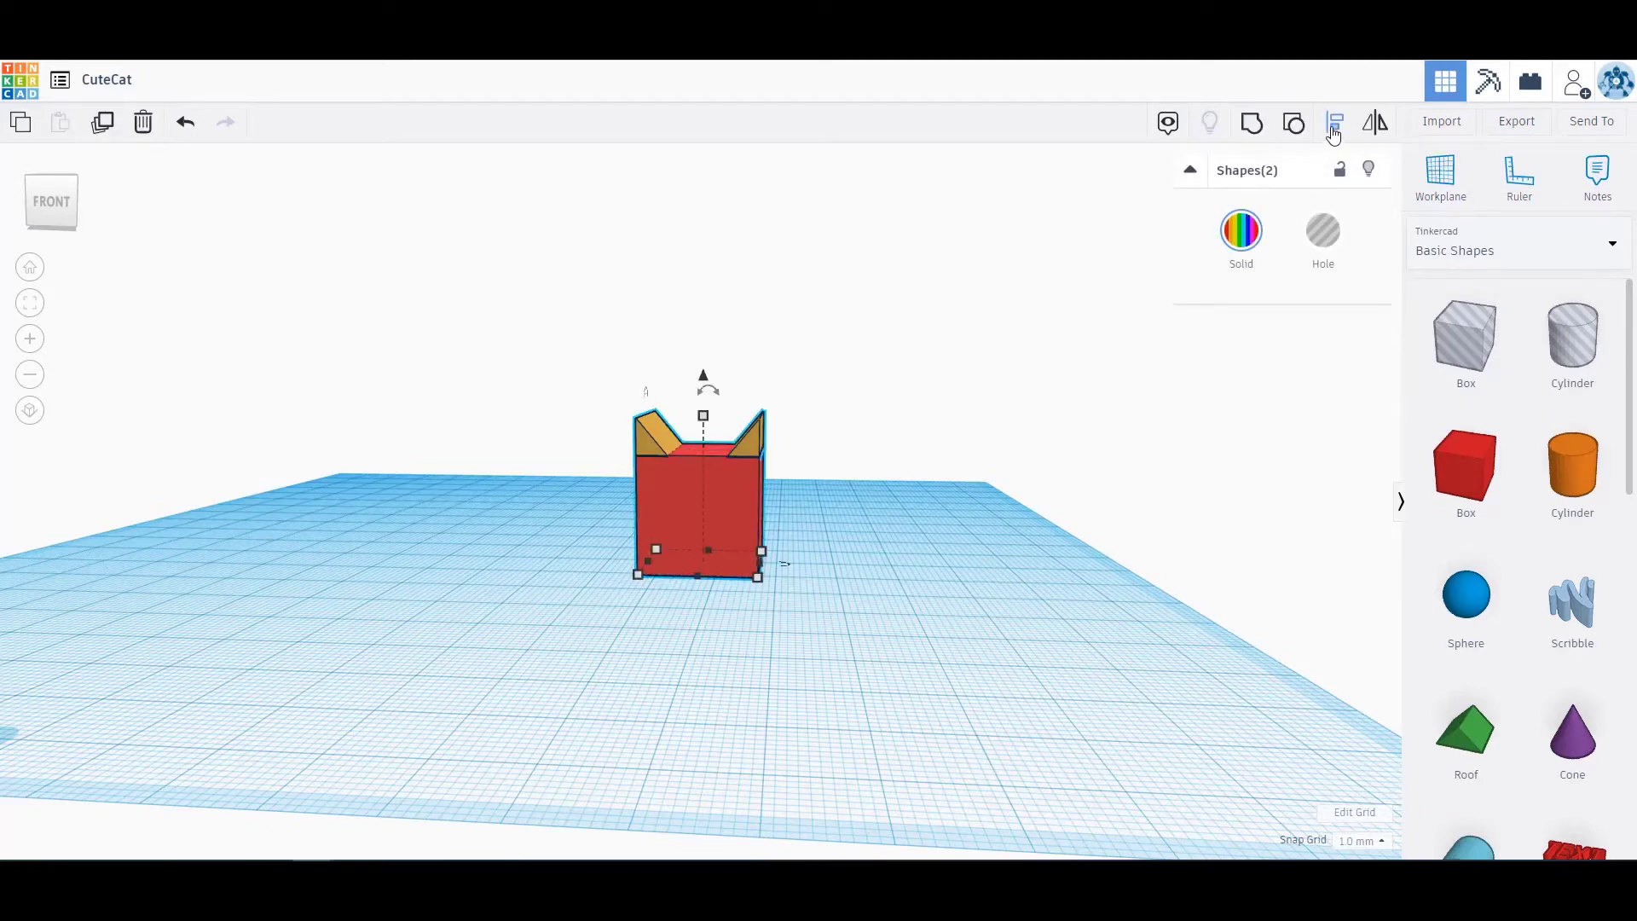
click(1334, 123)
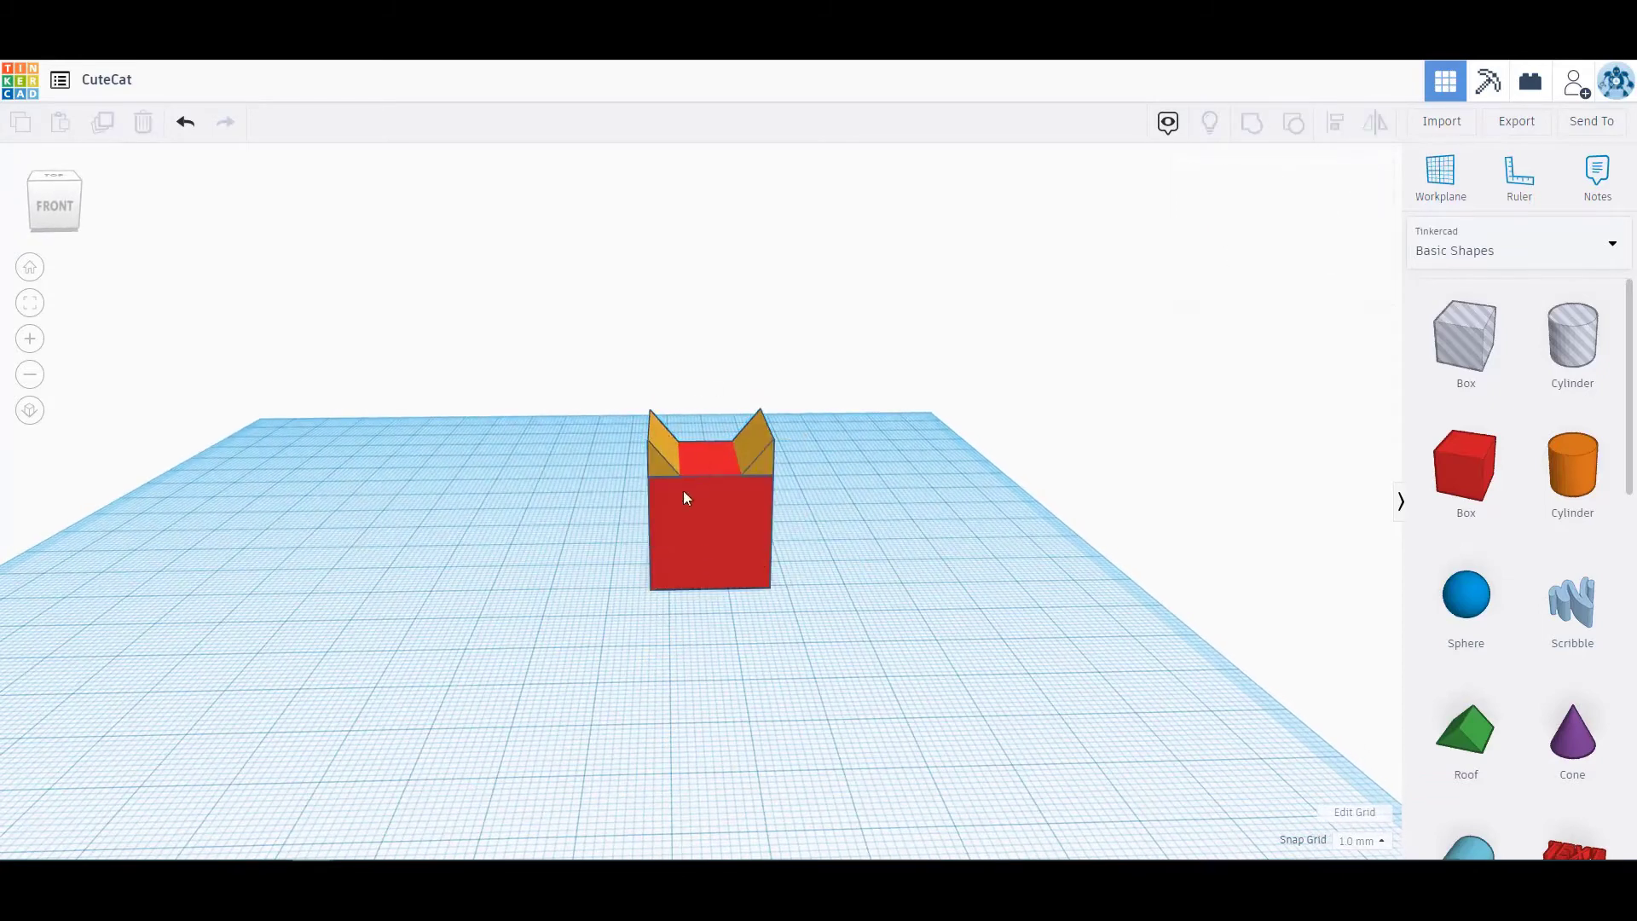
click(709, 501)
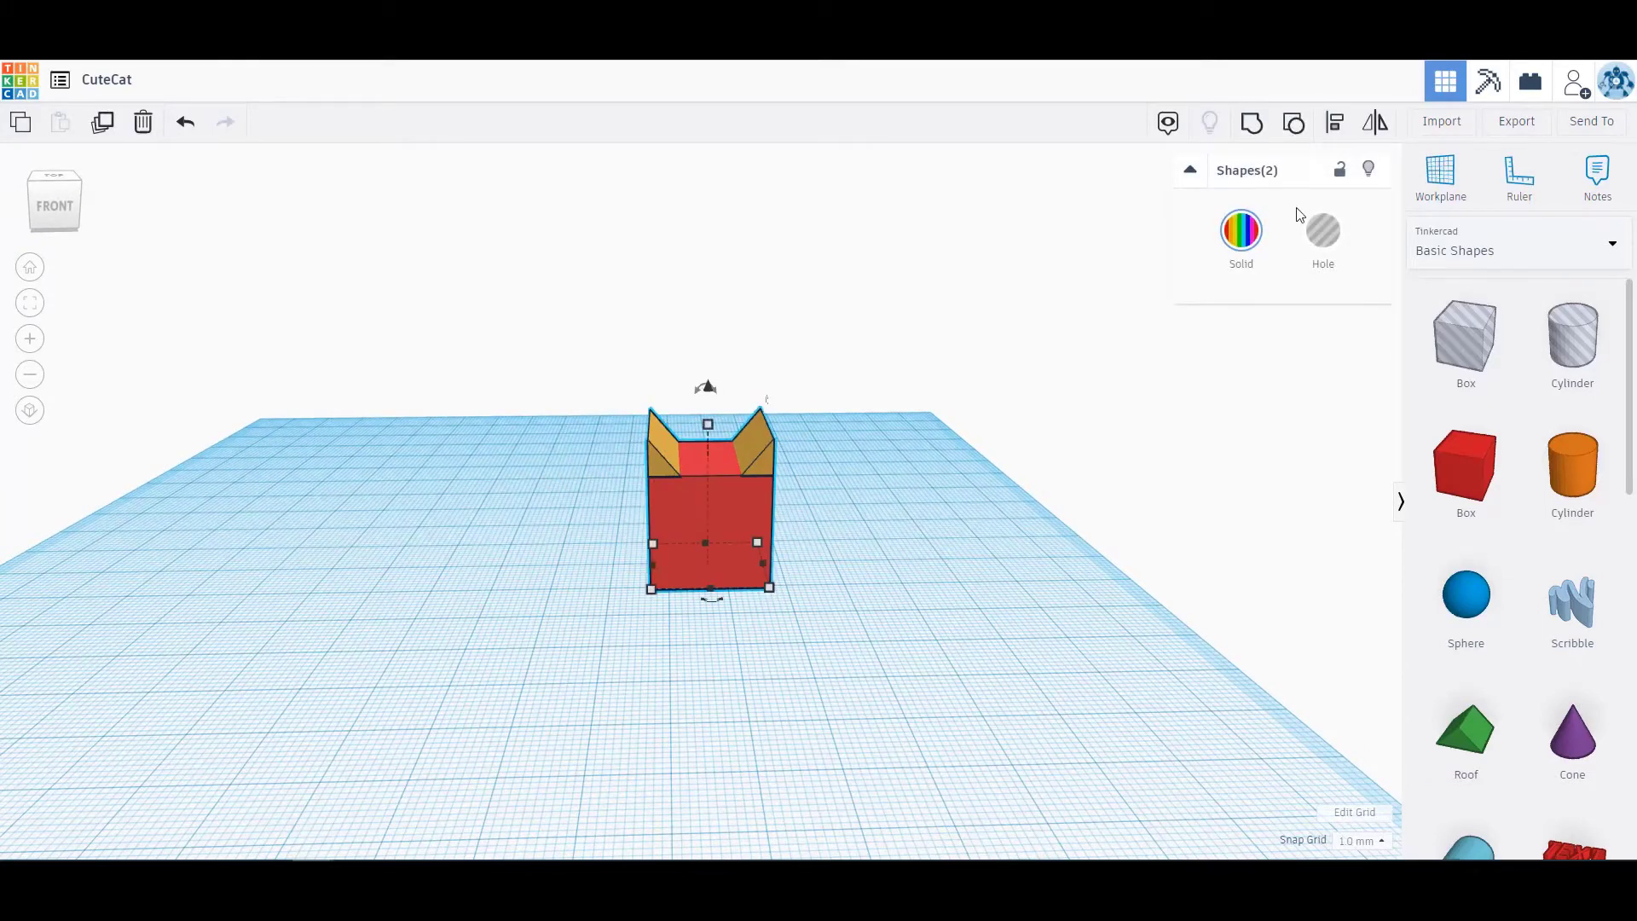
click(882, 508)
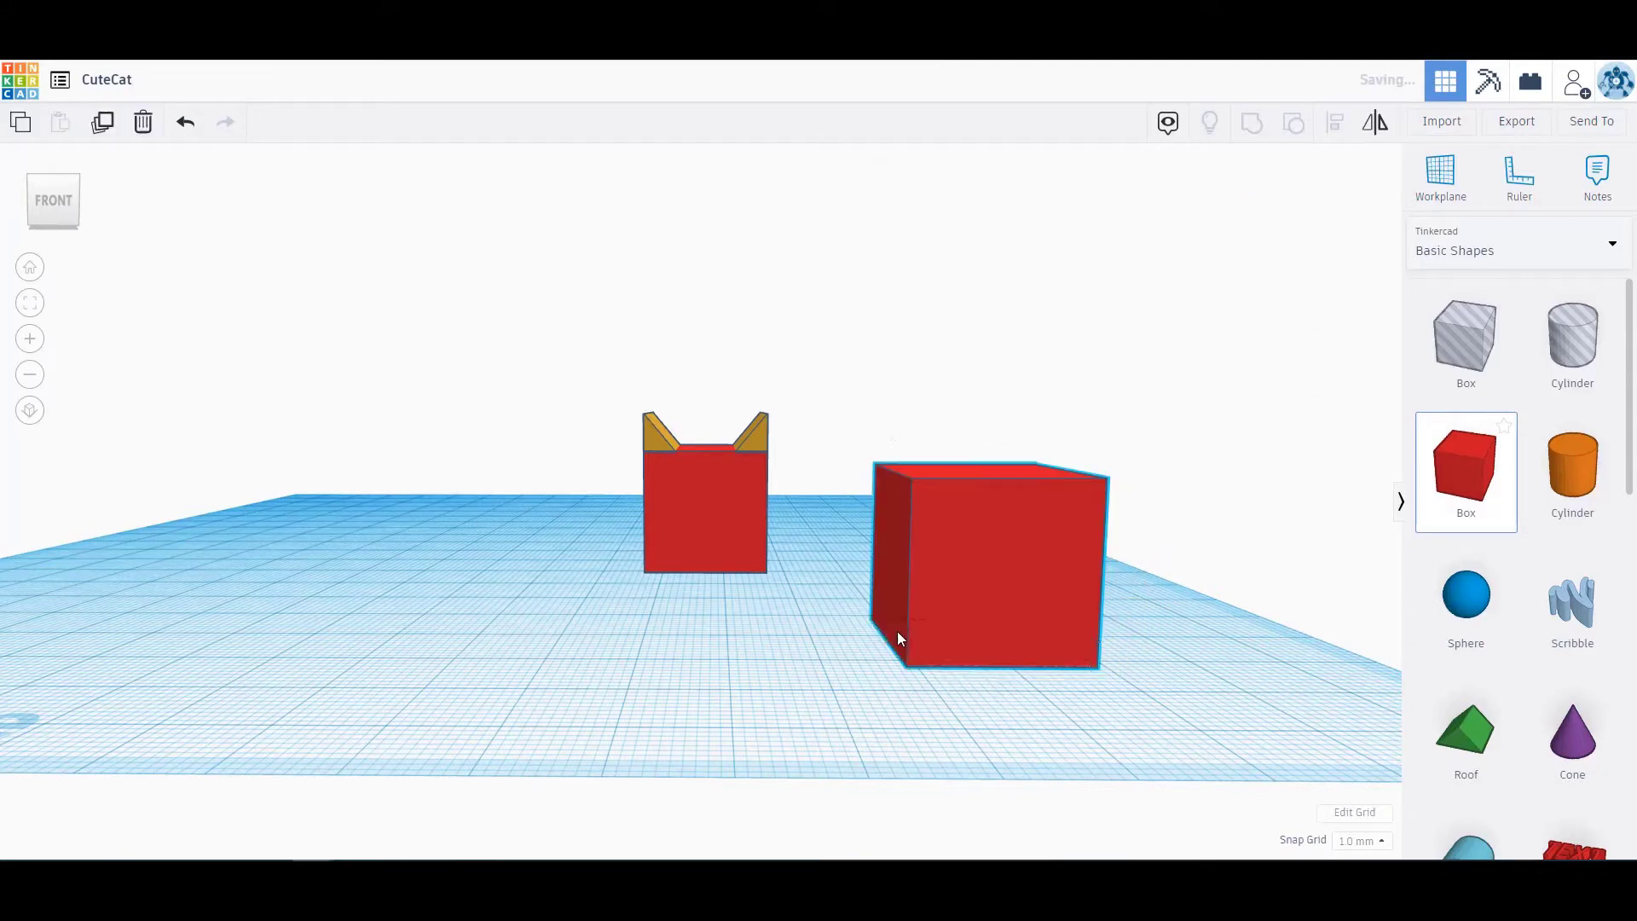
Give the wide body box a lighter red (pink) colour beside the eared head
click(987, 564)
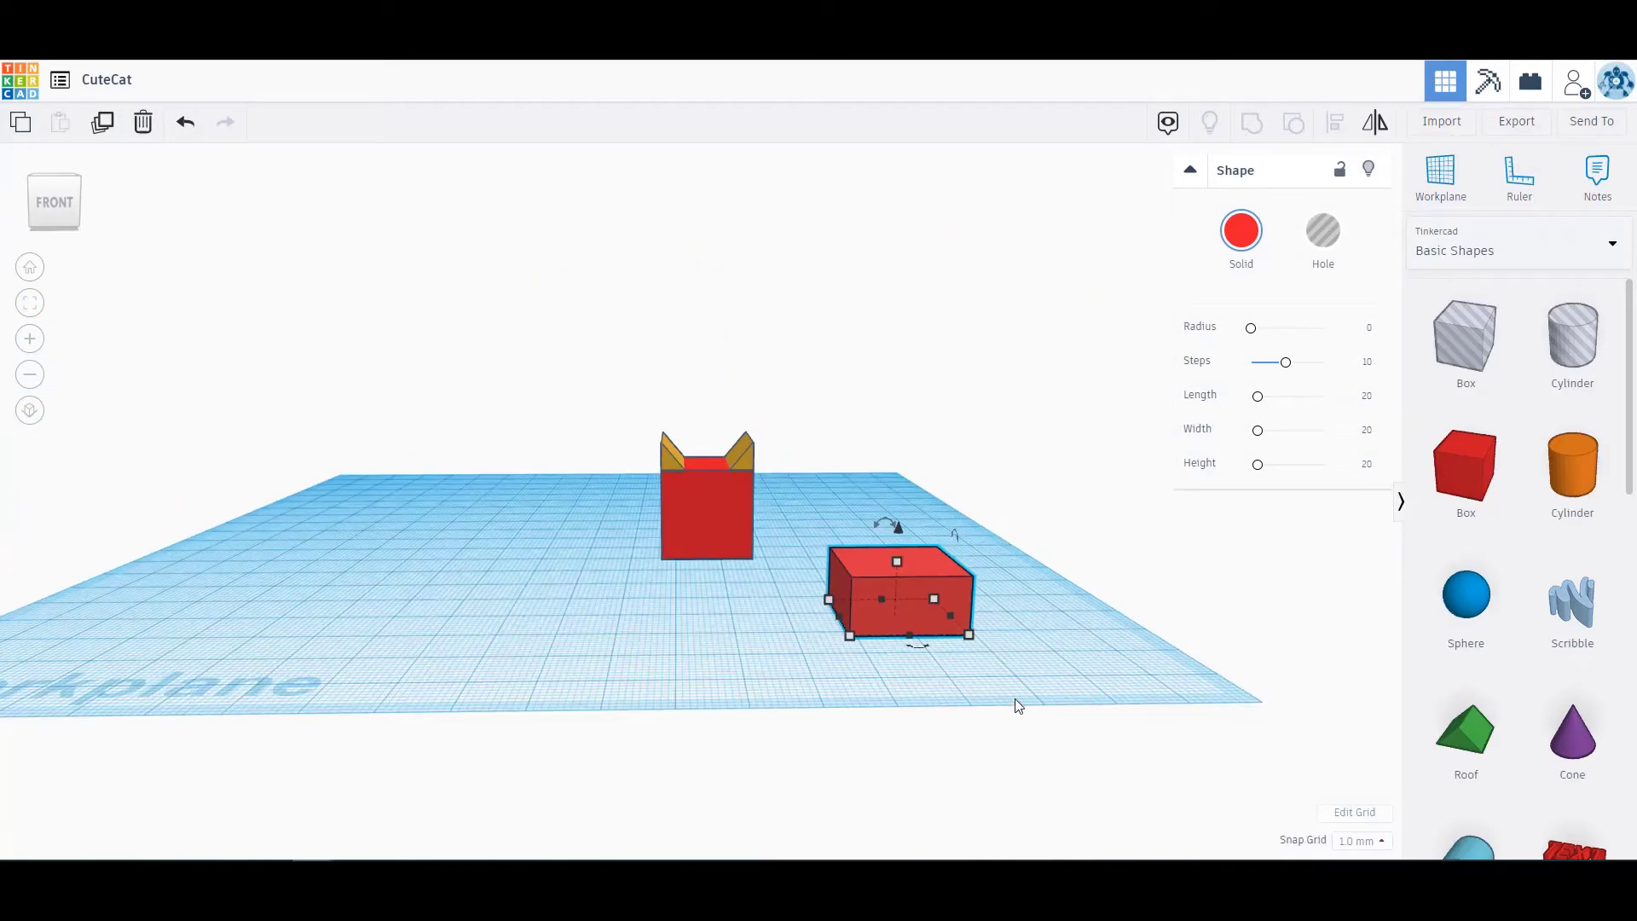
click(1239, 230)
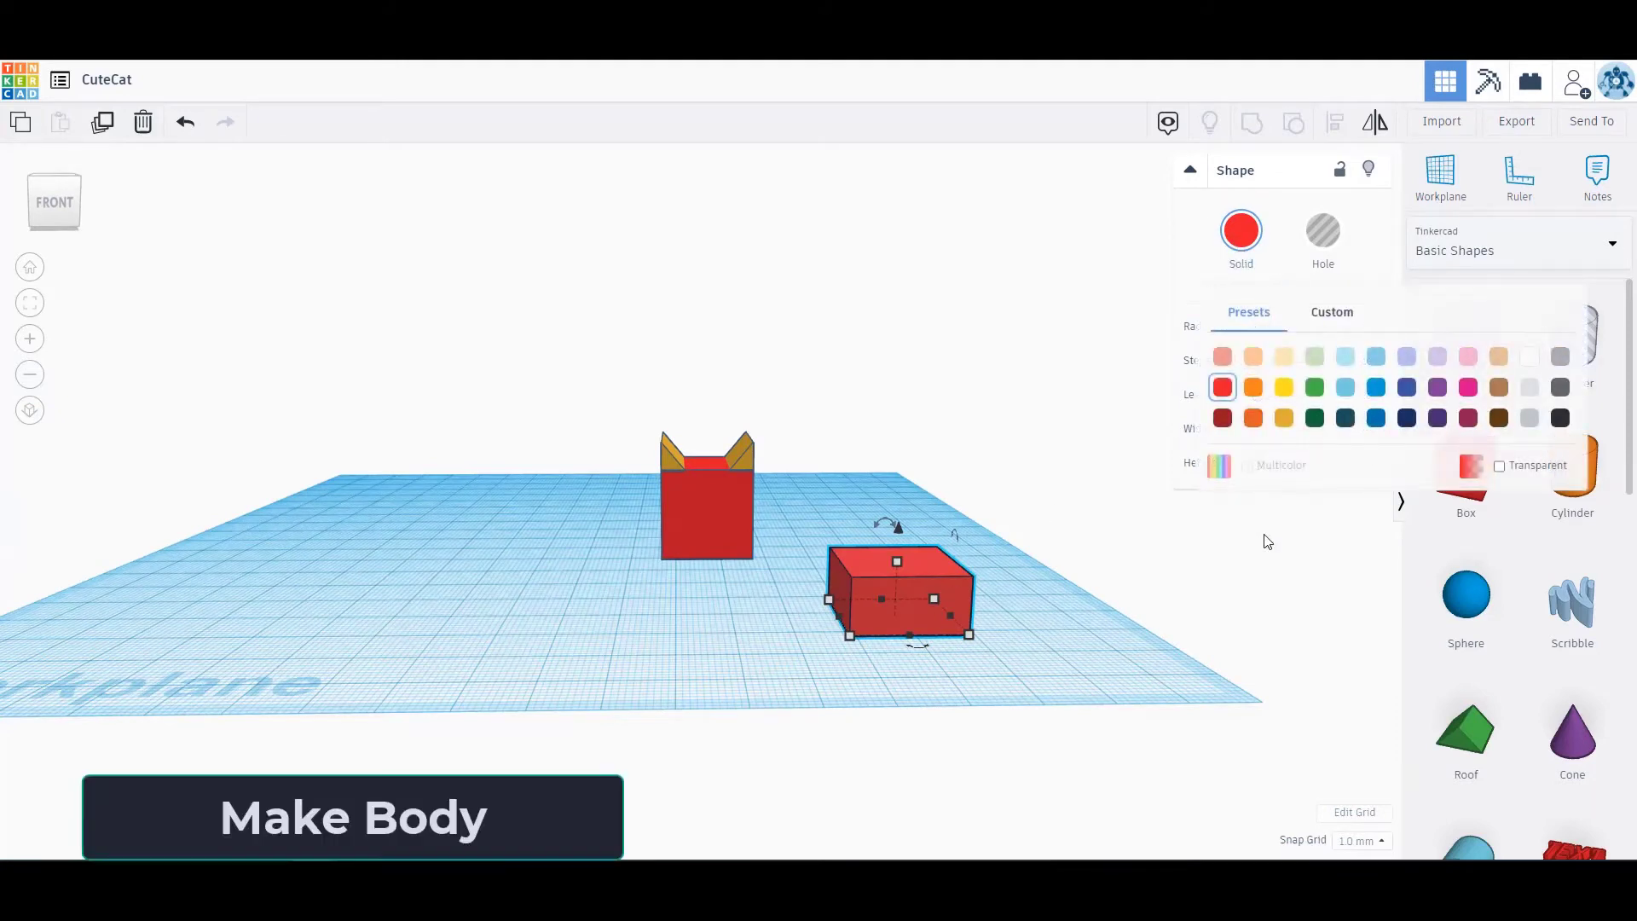
mouse_move(1257, 441)
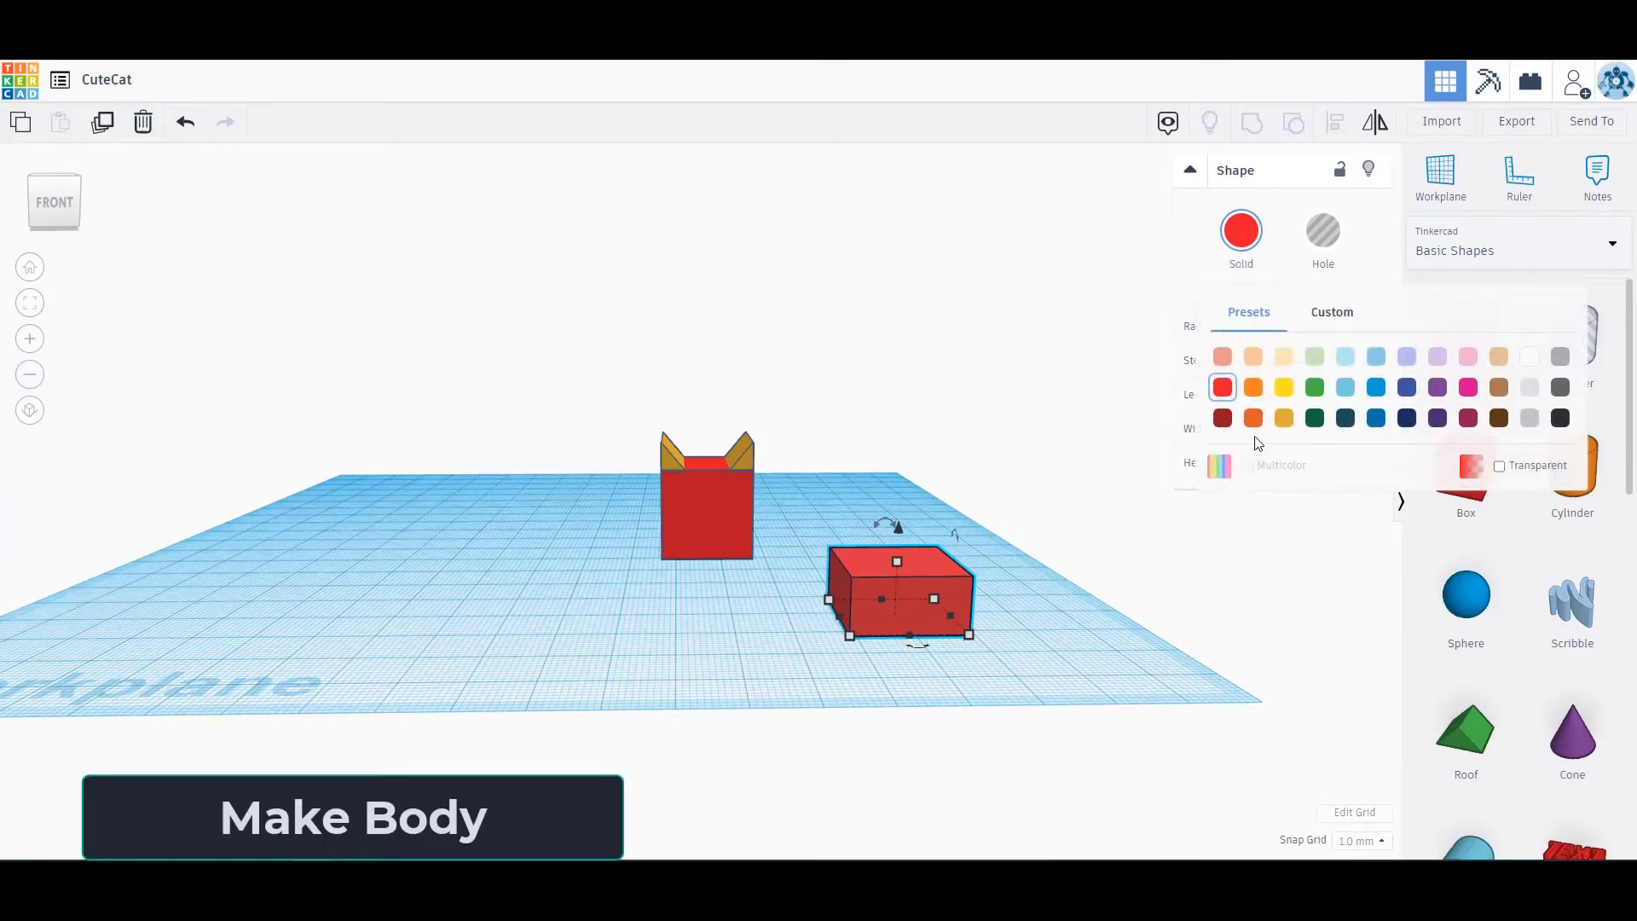
click(1254, 357)
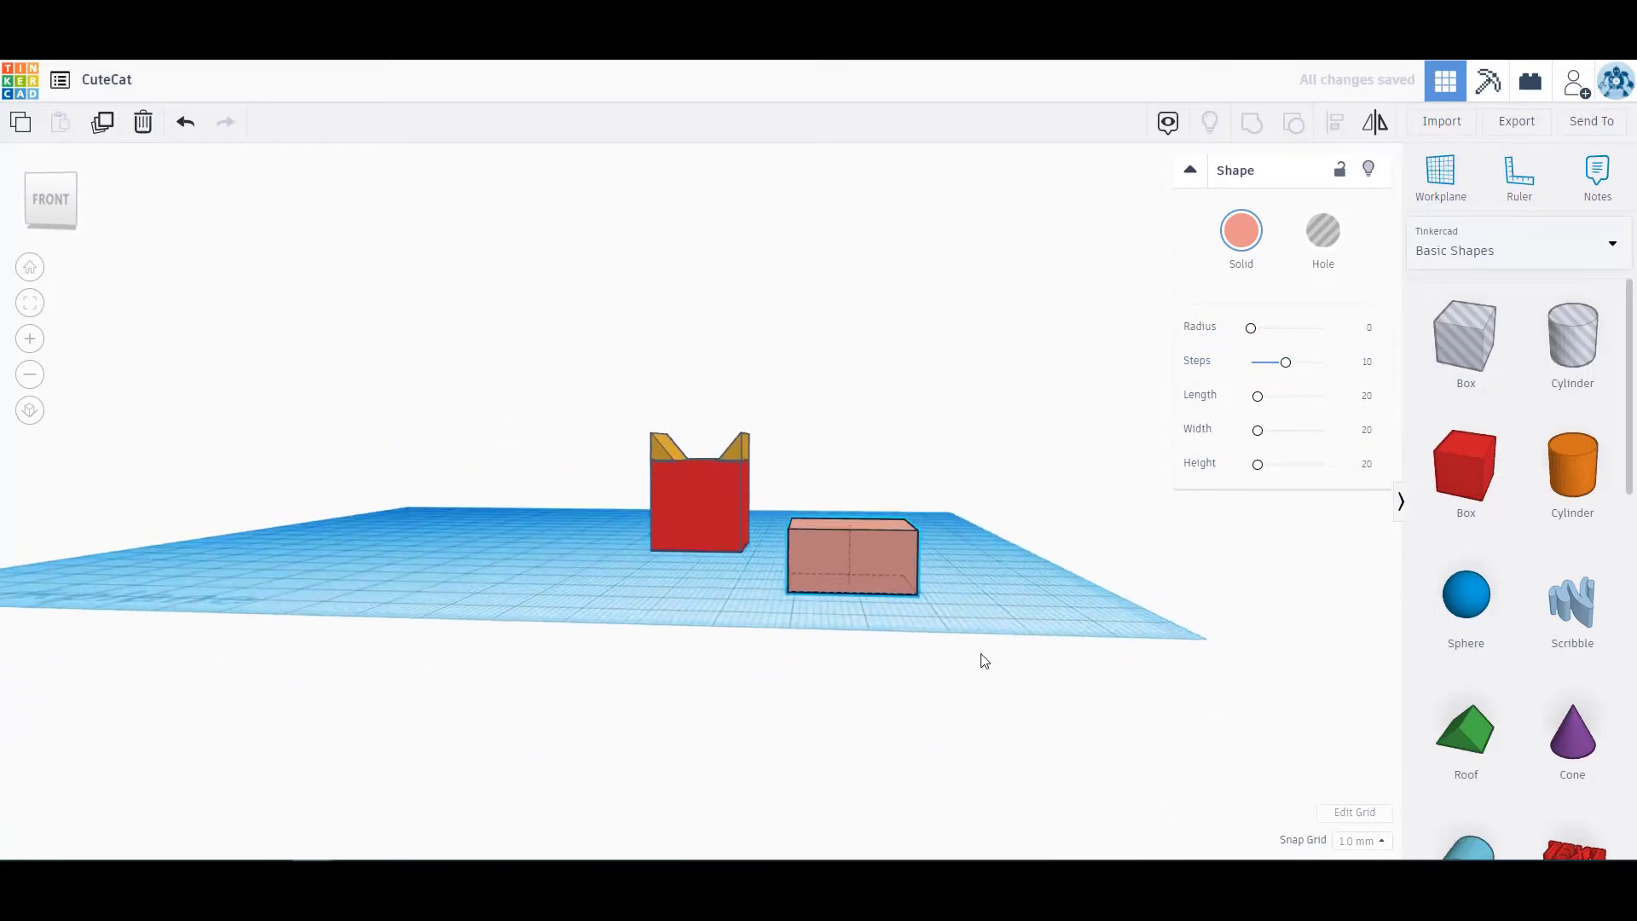
click(851, 553)
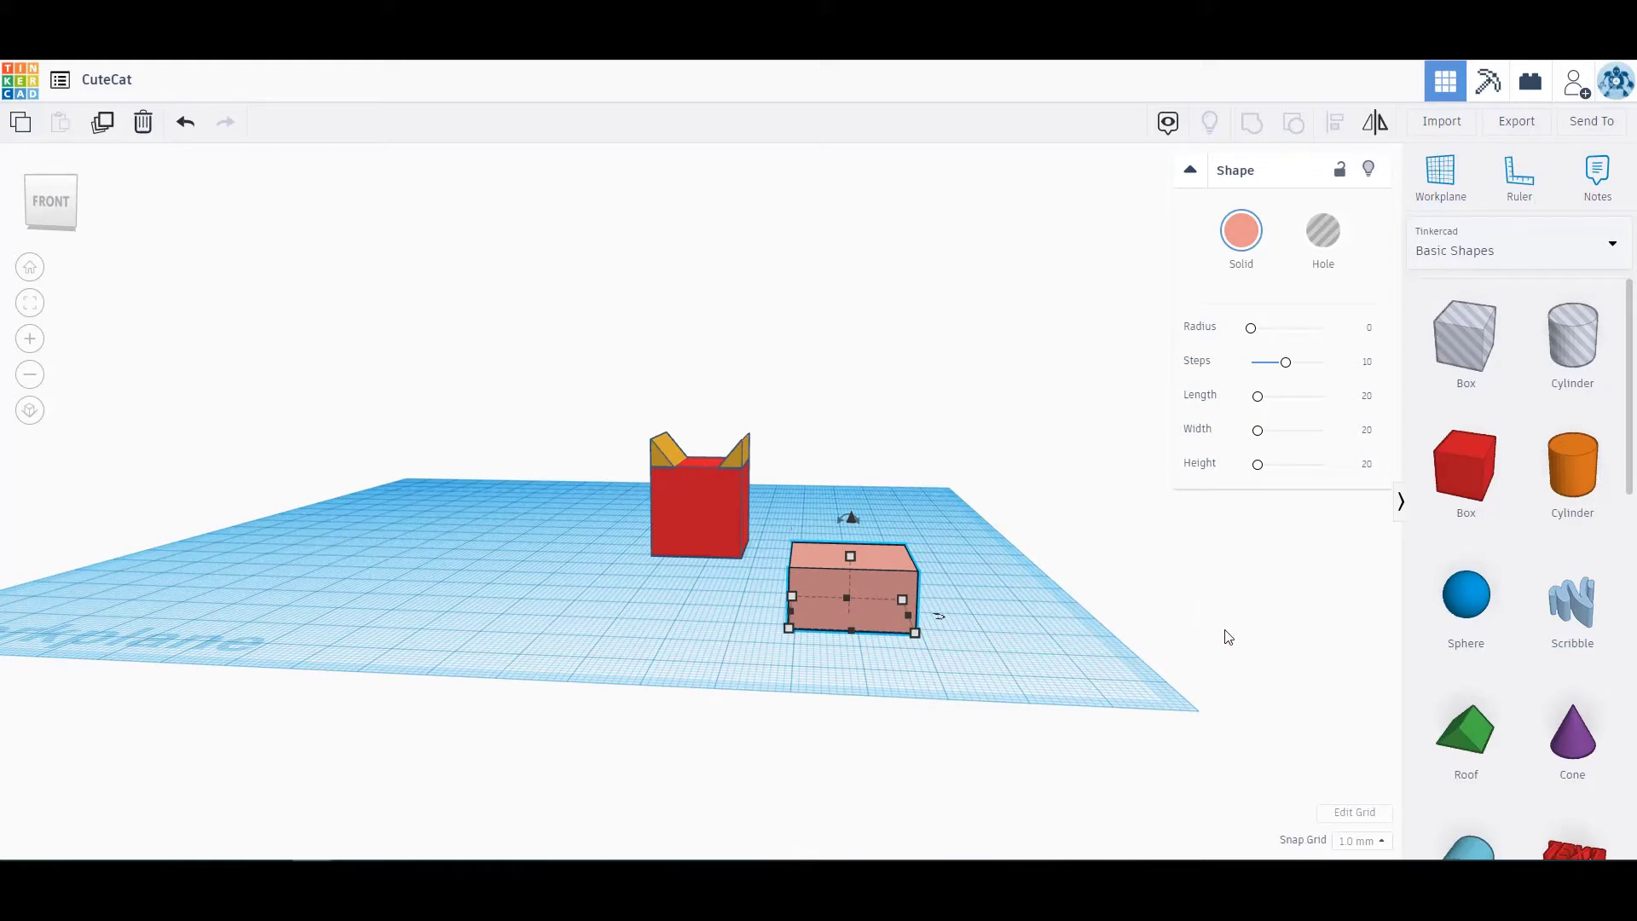
mouse_move(1467, 471)
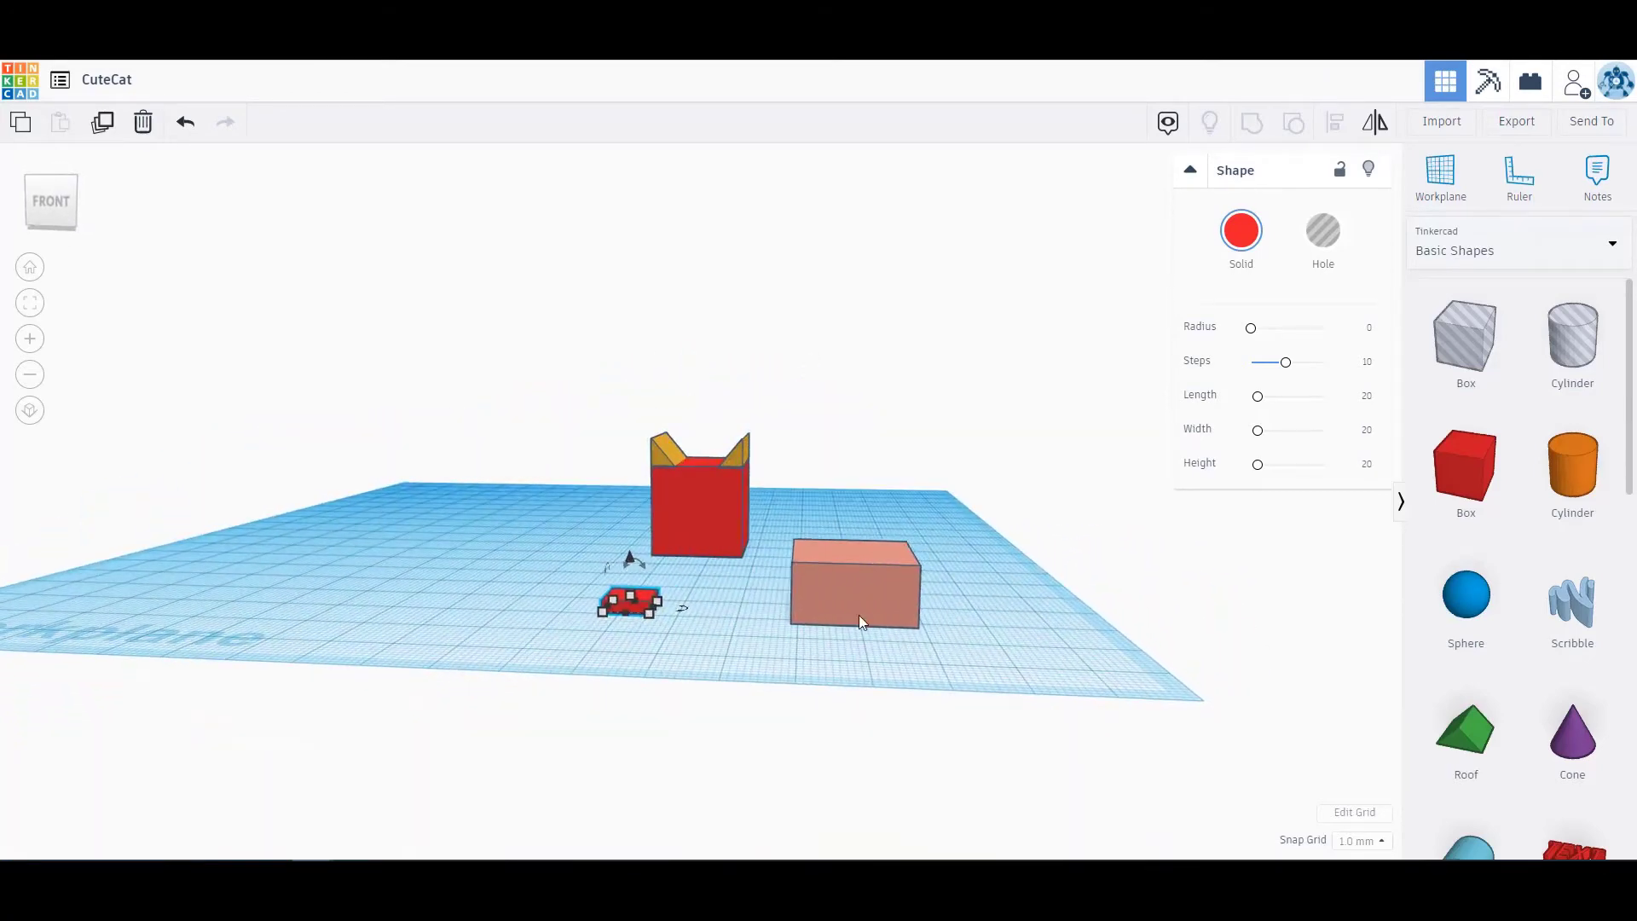
Position the small red leg blocks under the body box, checking from the side and top views
click(854, 581)
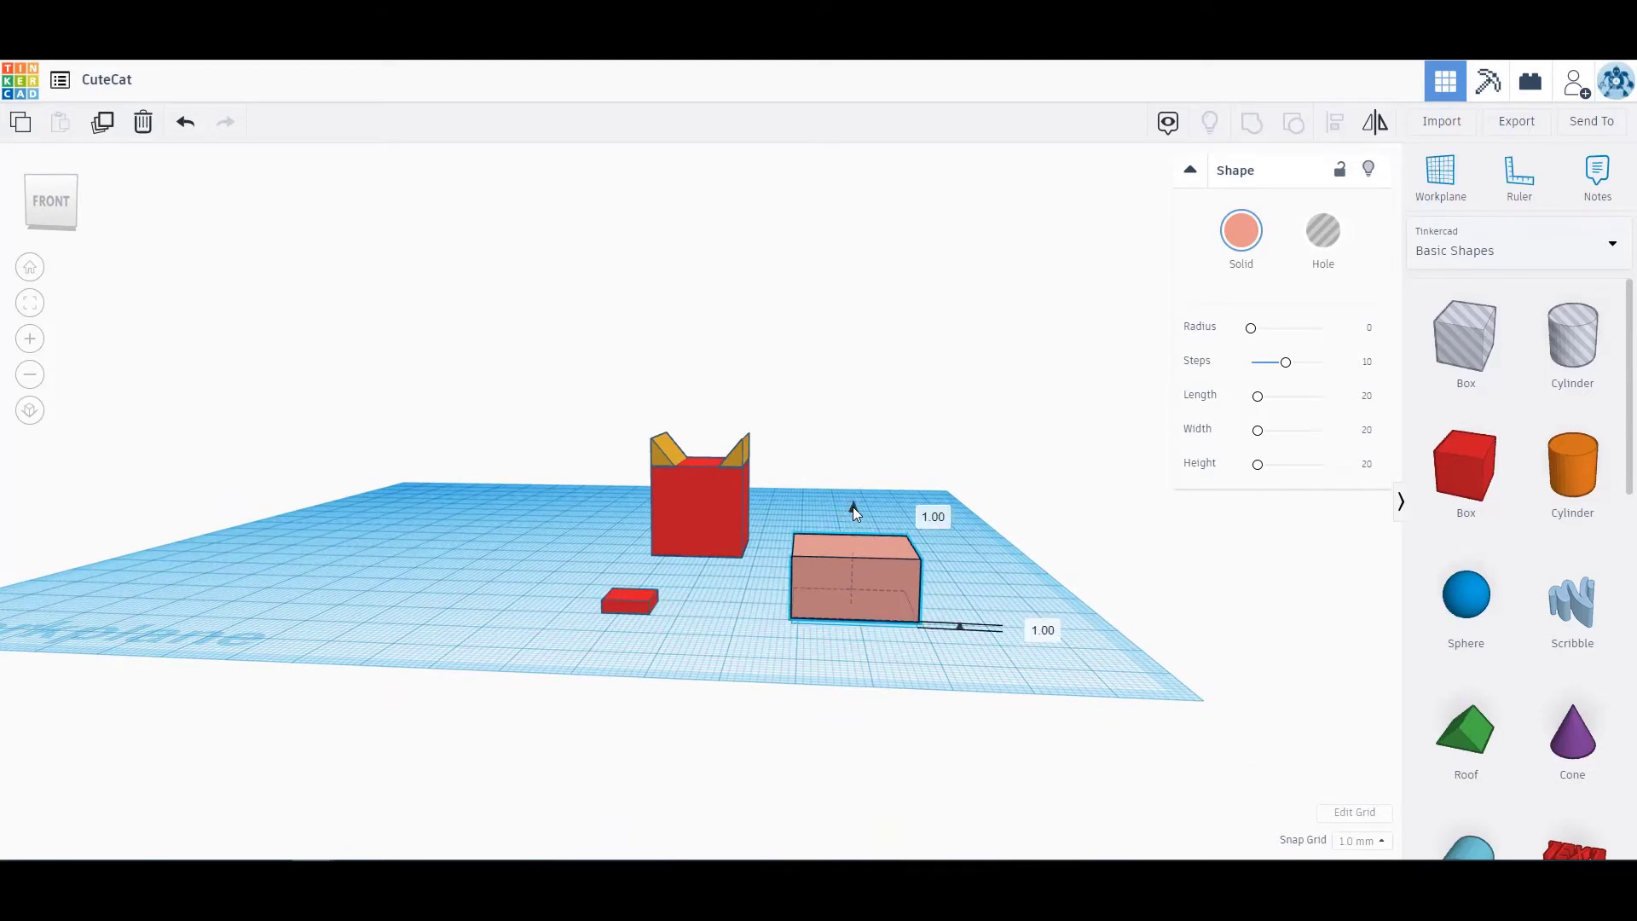
click(629, 601)
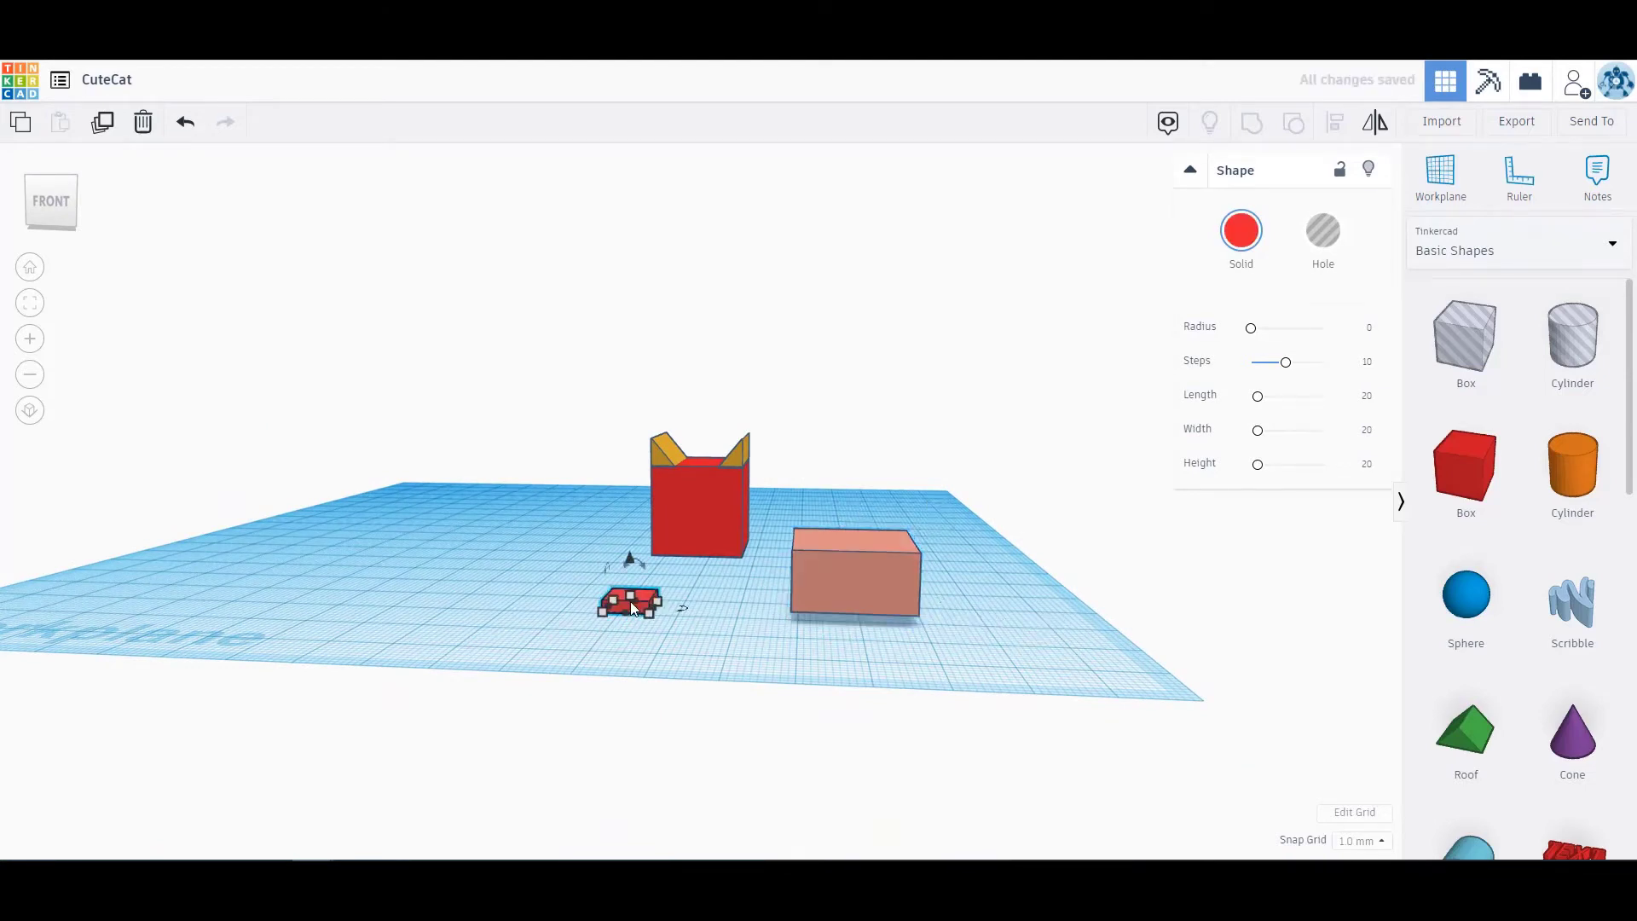
click(853, 573)
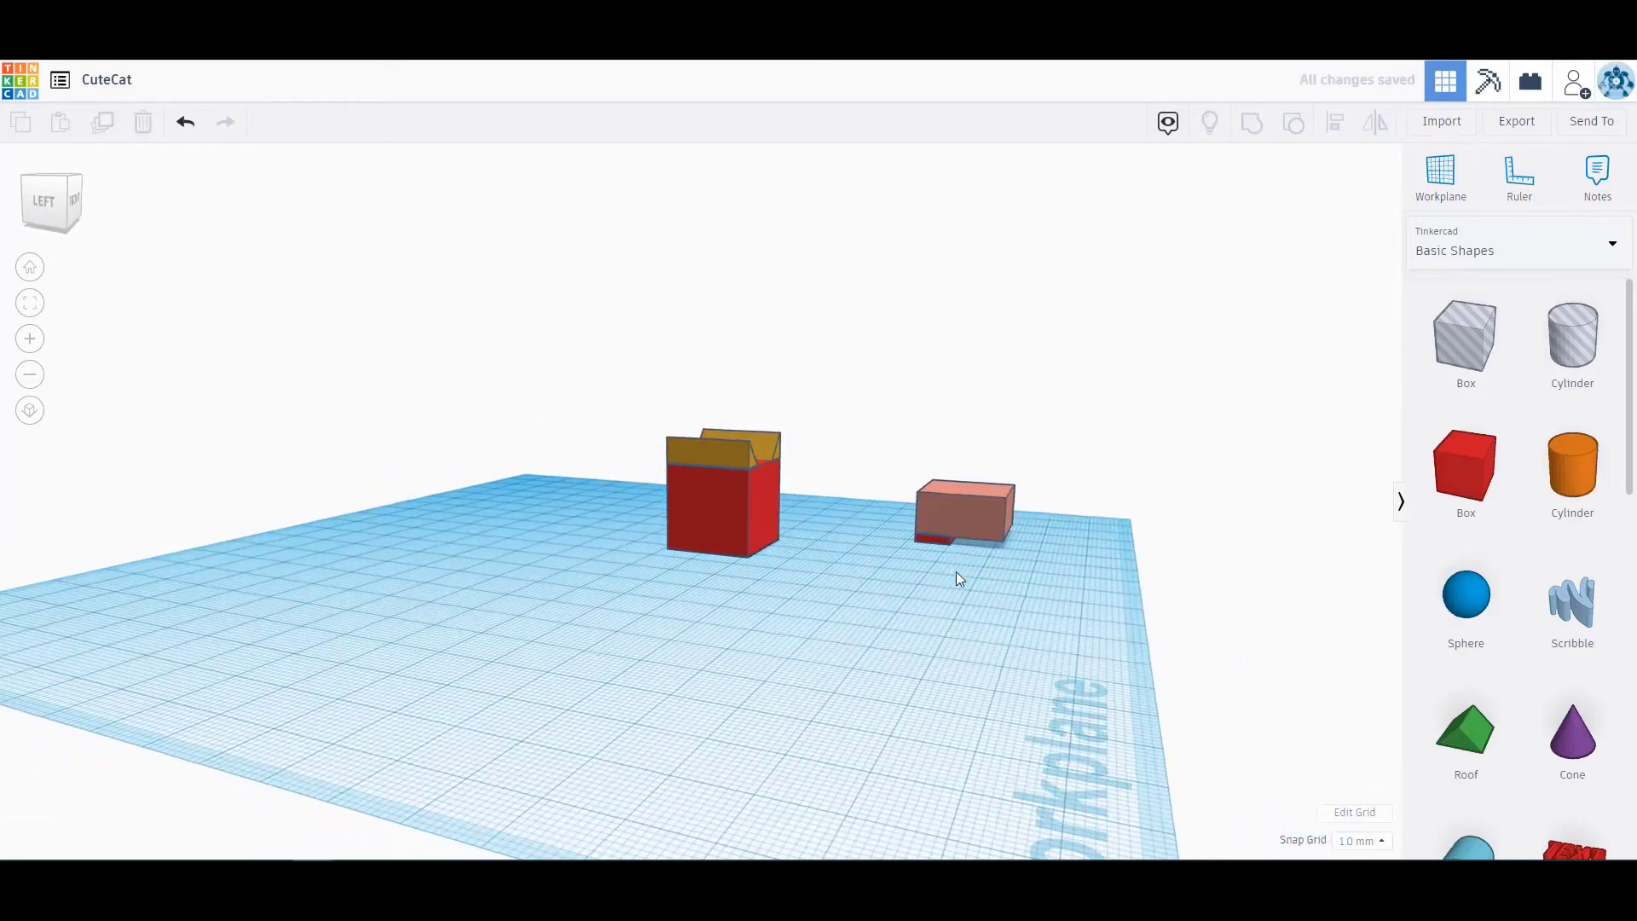
click(962, 507)
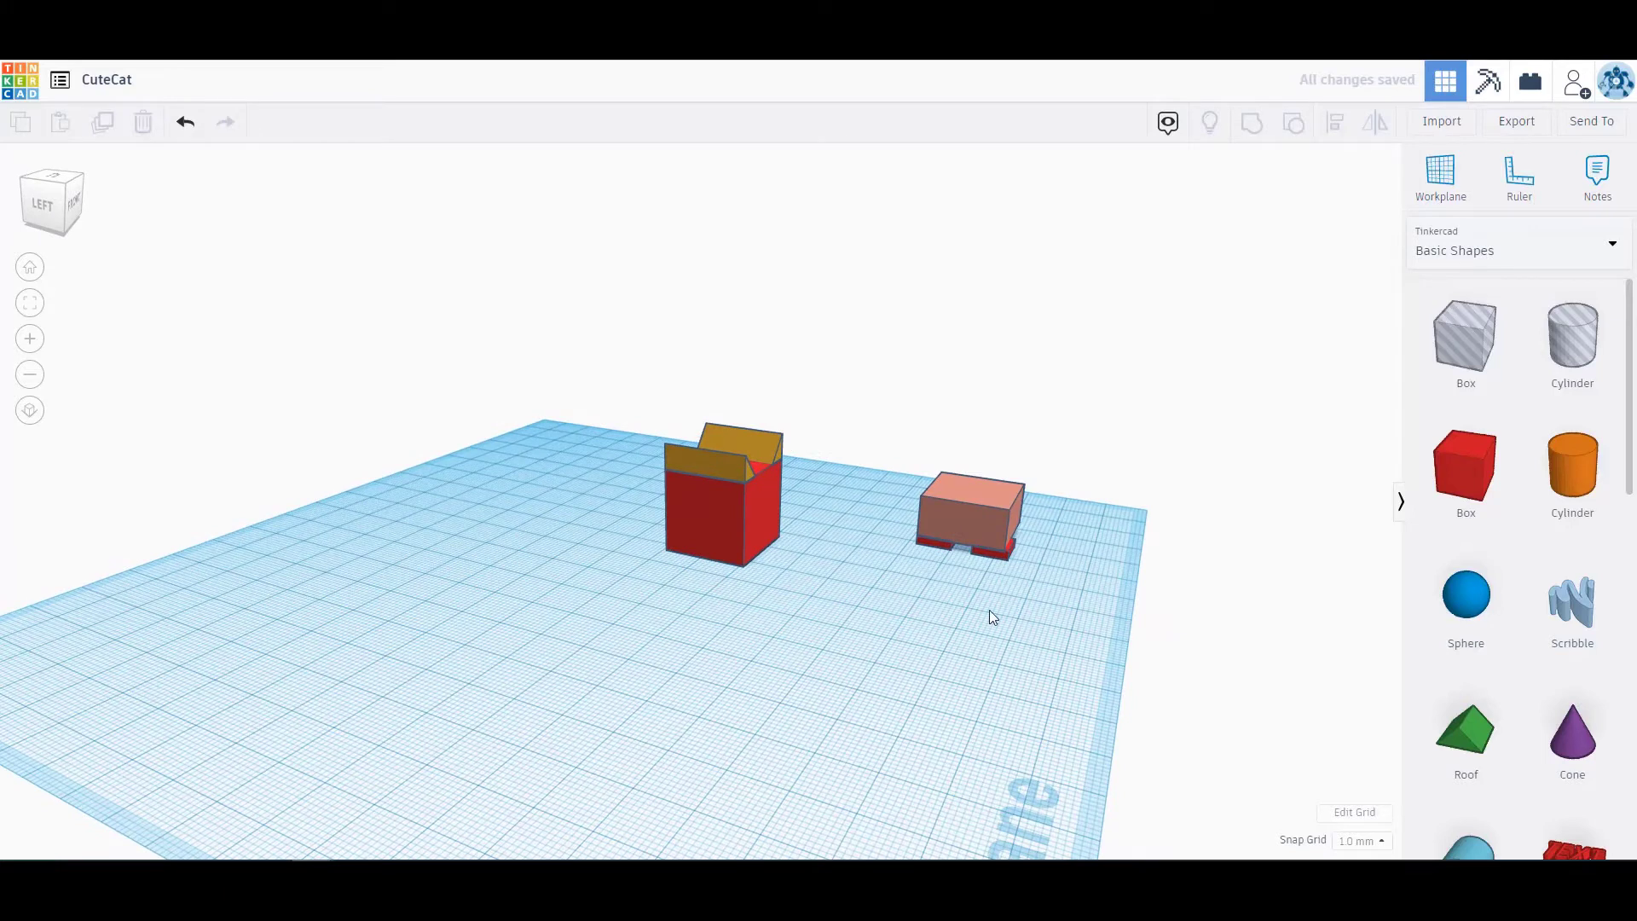
click(968, 512)
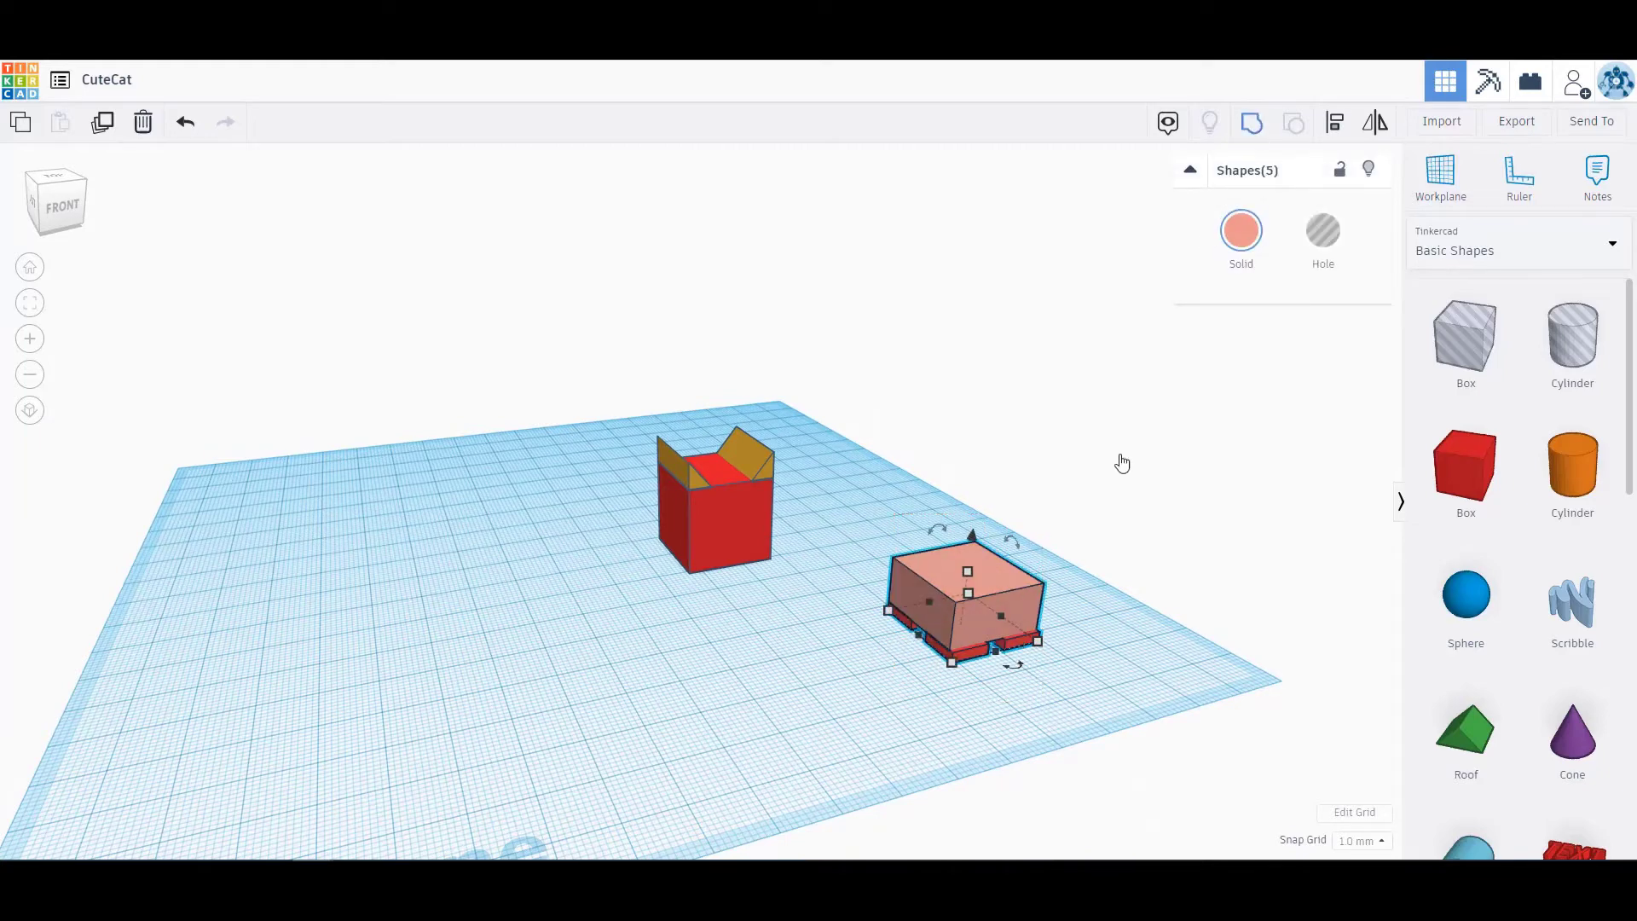
click(1239, 230)
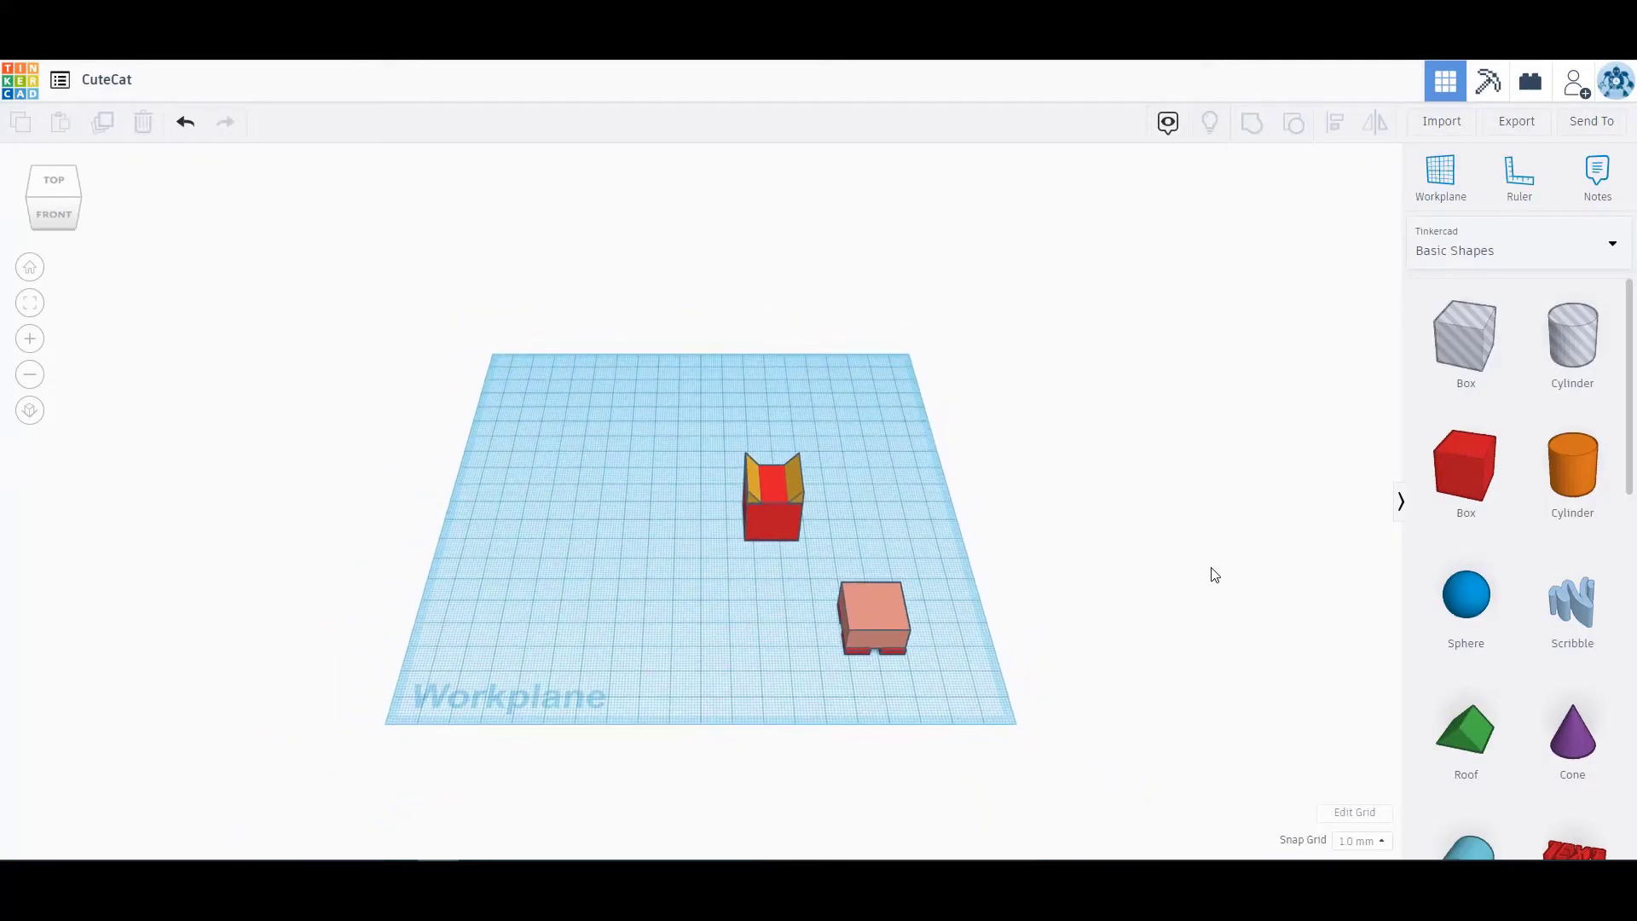
Add a yellow pyramid to the workplane for the neck
scroll(down, 3)
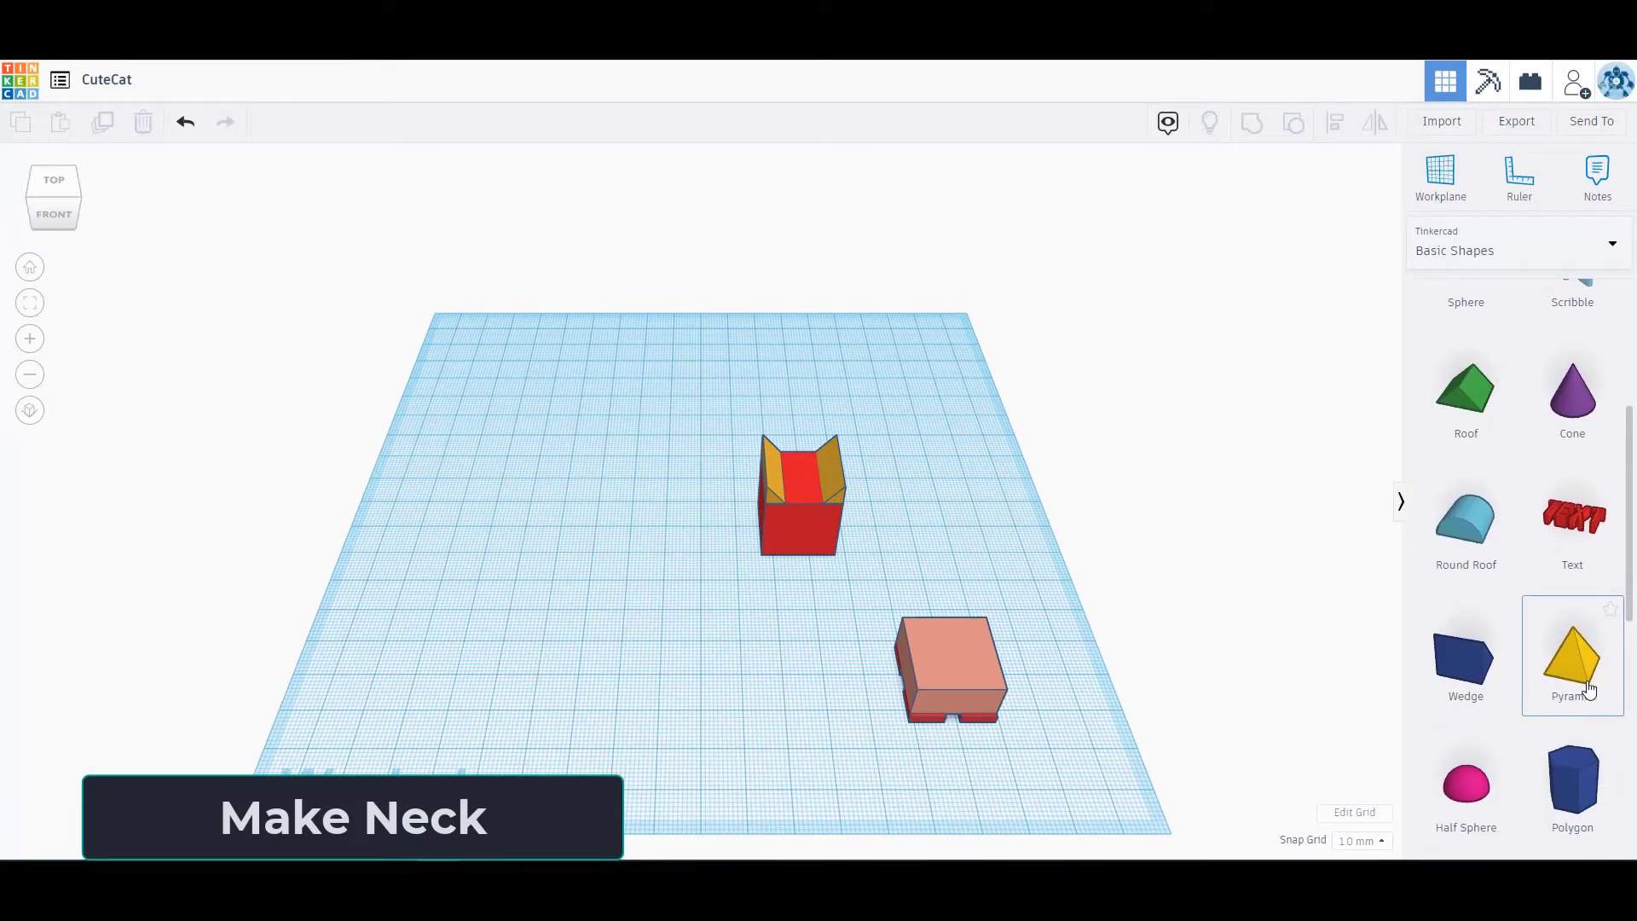
click(1570, 655)
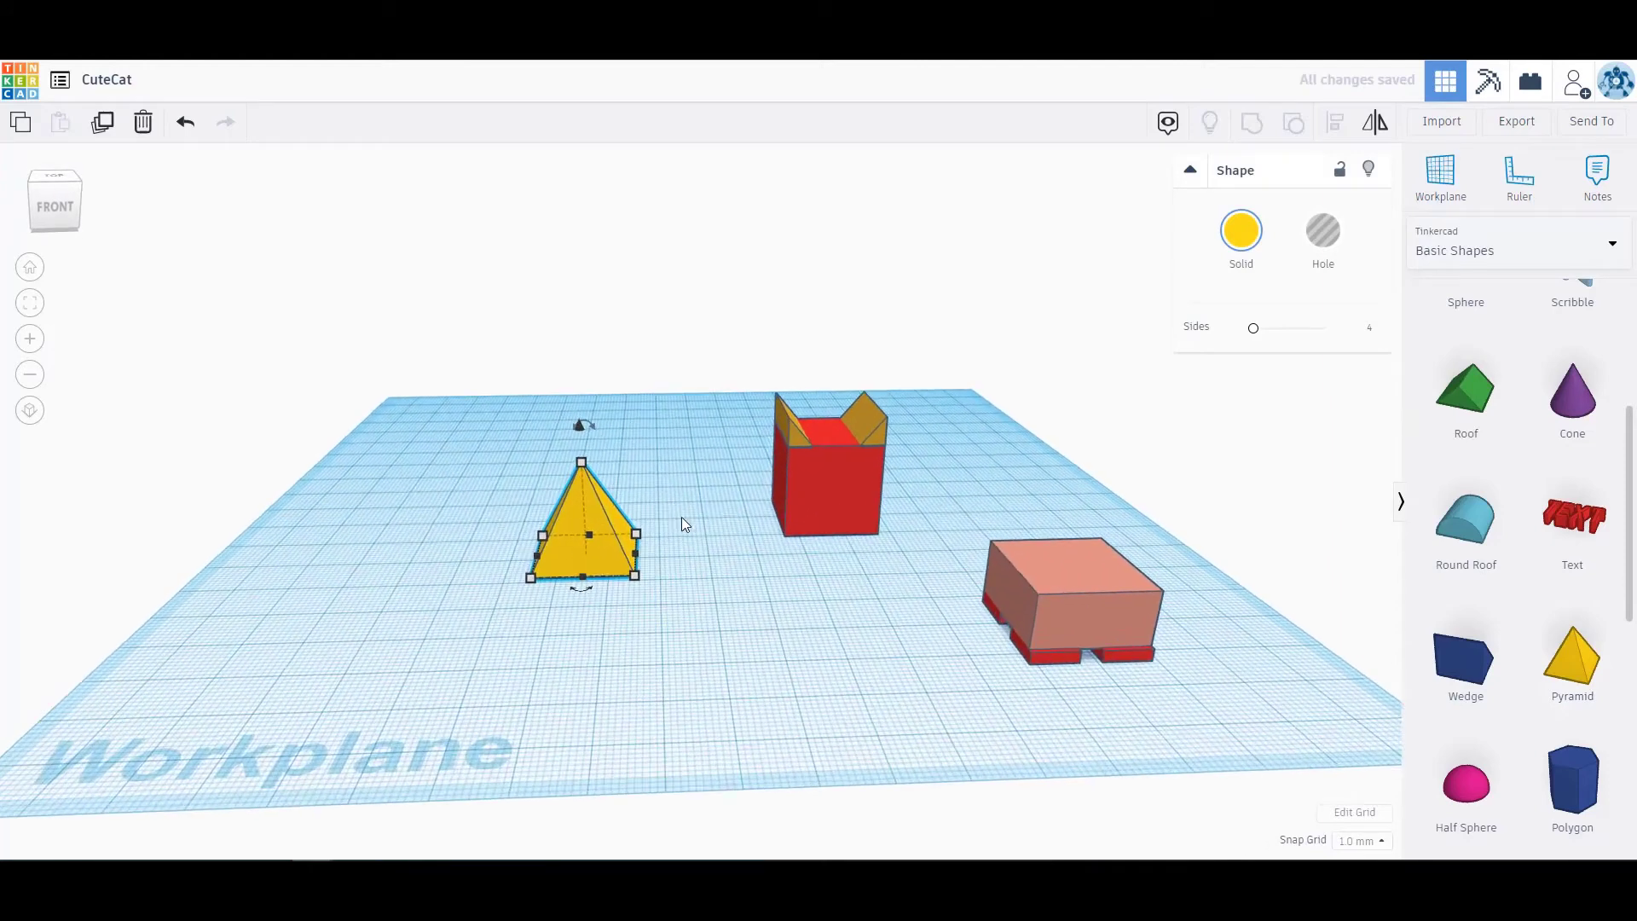
scroll(up, 3)
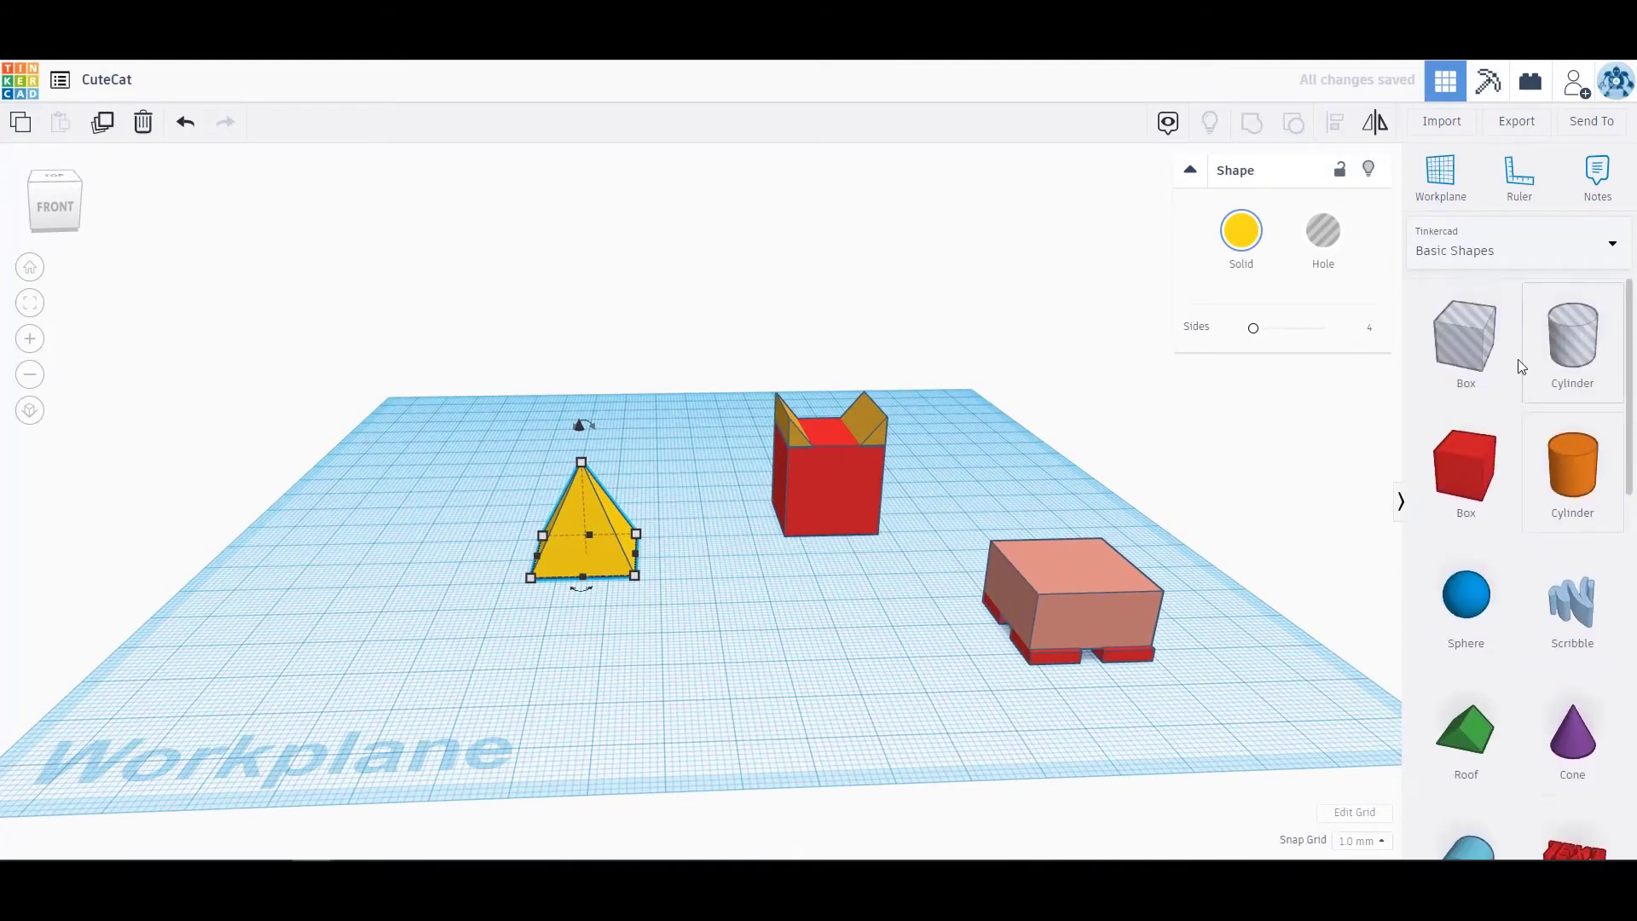
Add a box left of the pyramid and set it to Hole for cutting
click(1465, 341)
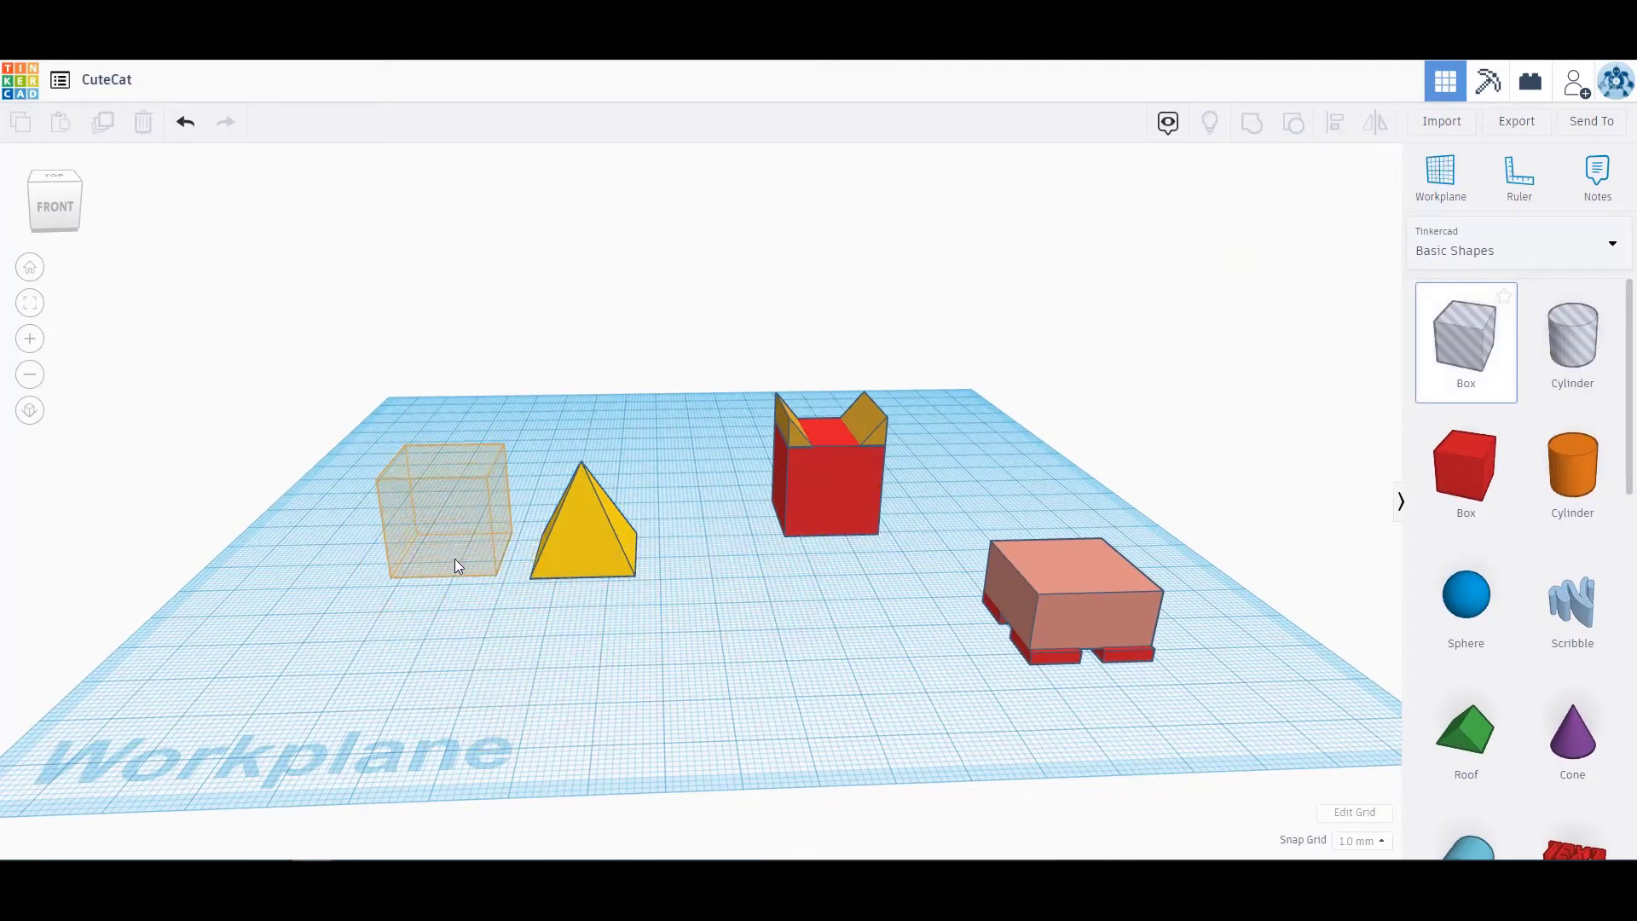
click(443, 507)
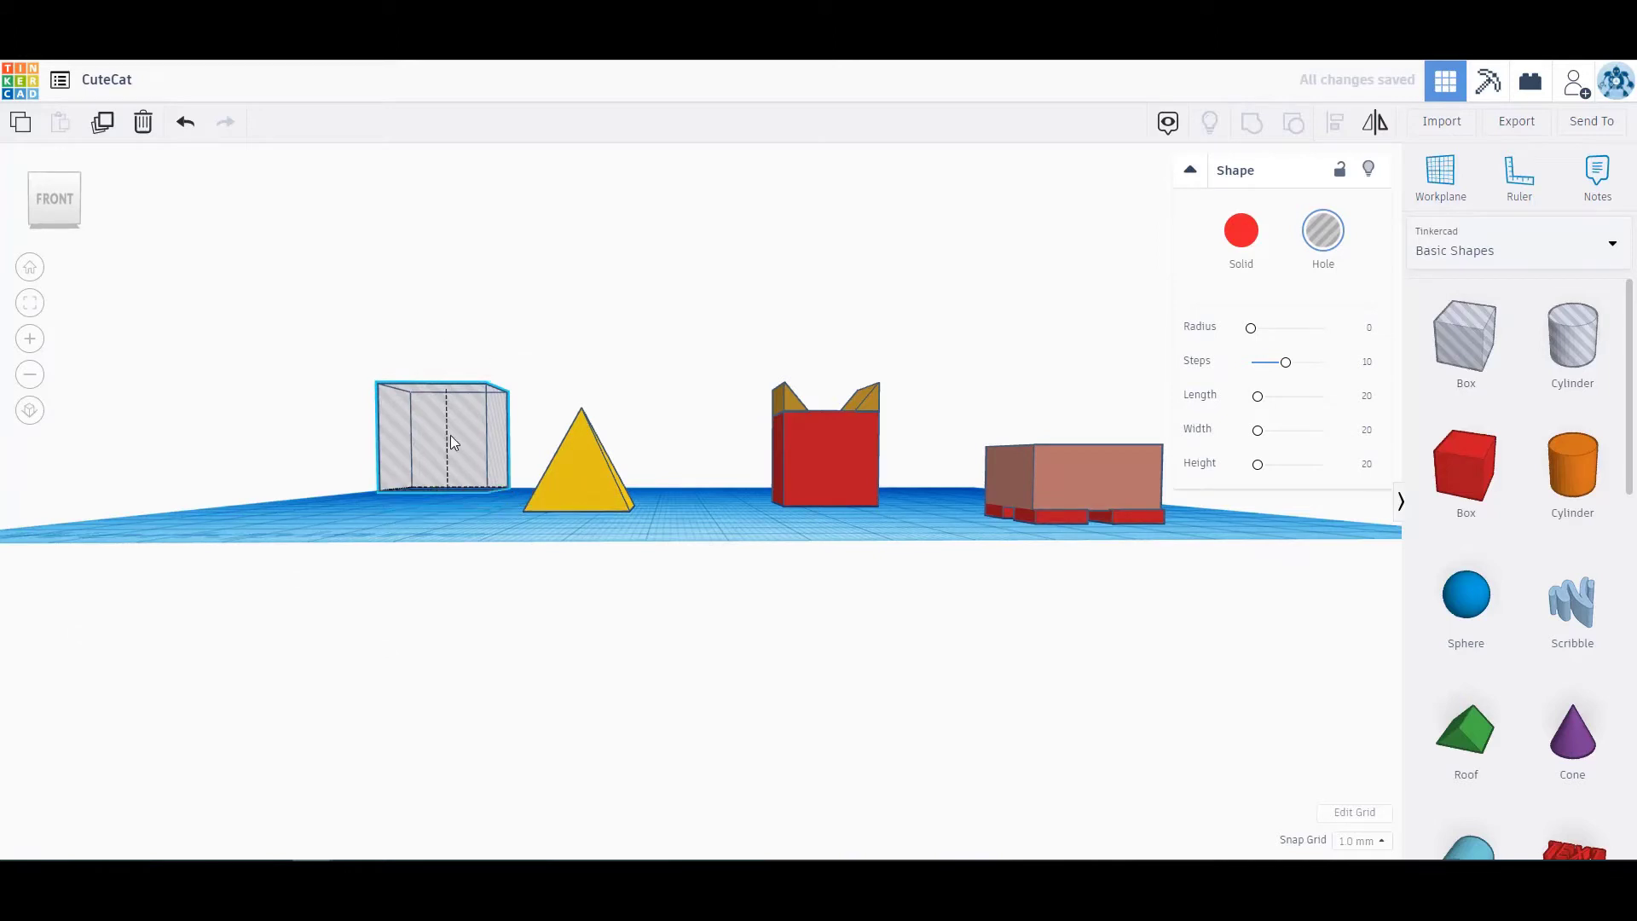
click(580, 458)
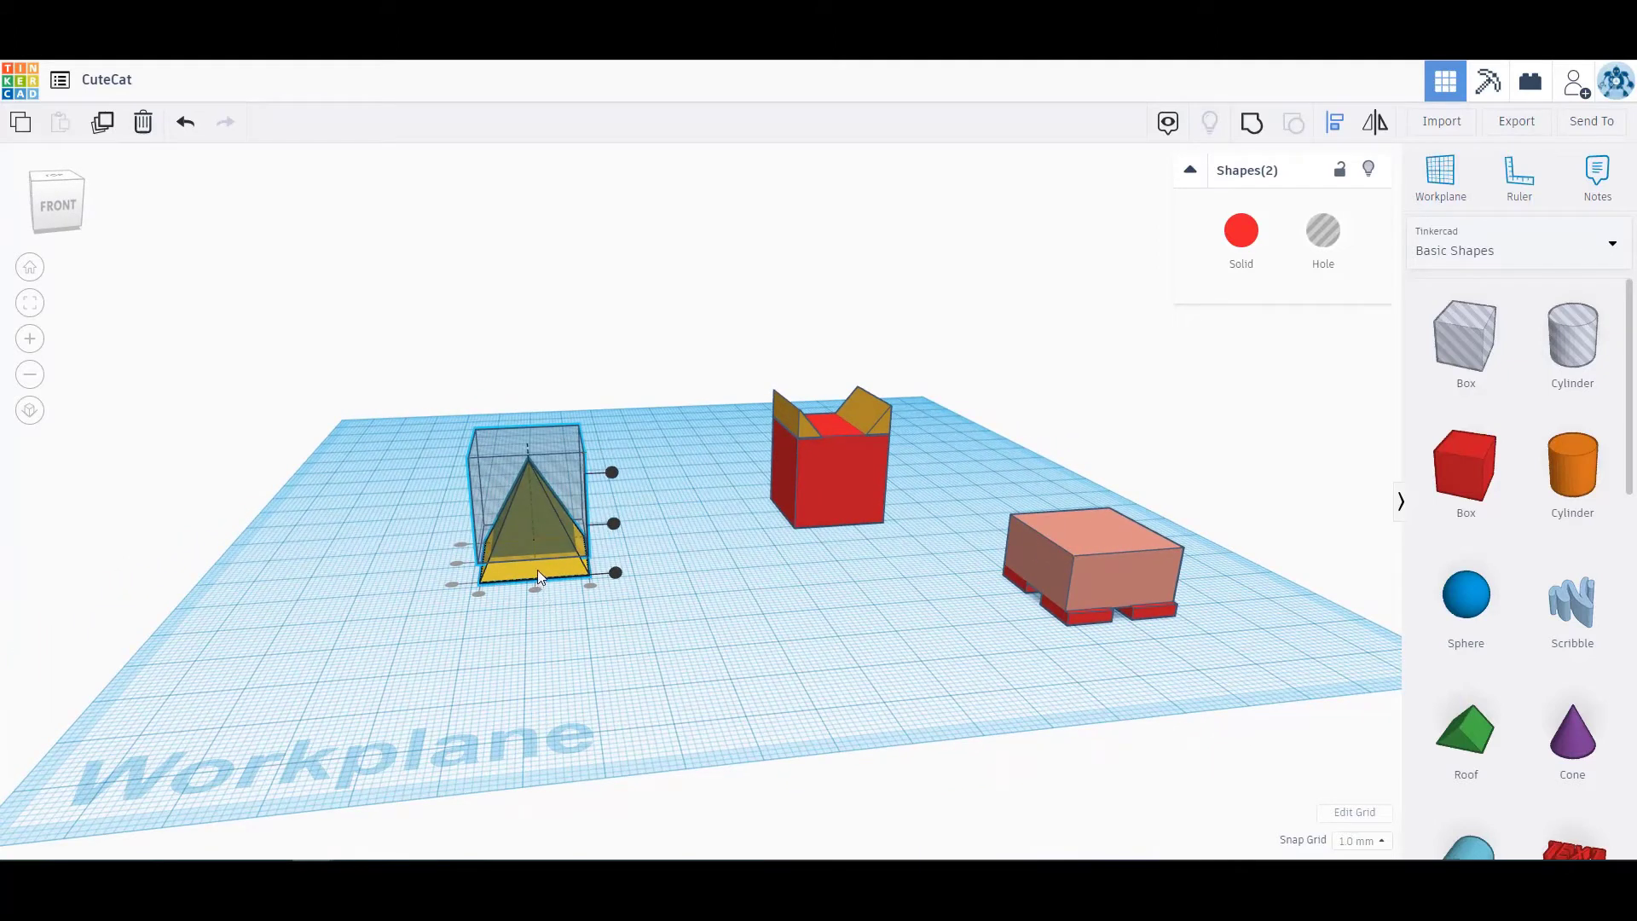
mouse_move(1250, 147)
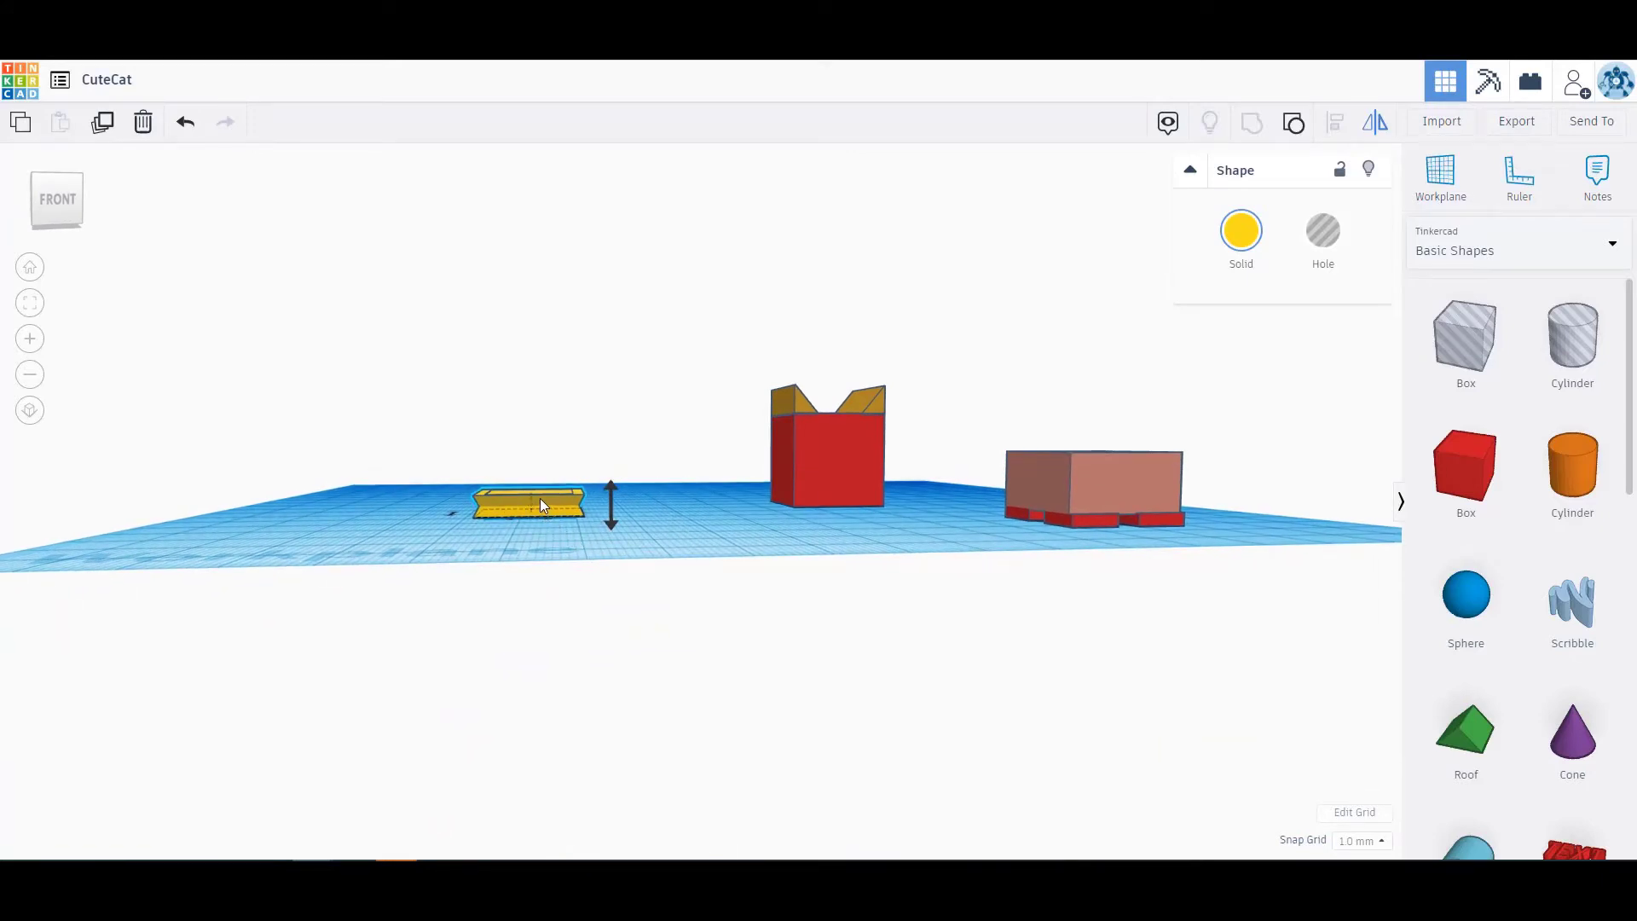
Group the hole box with the pyramid, leaving a short flat yellow neck slab
click(579, 585)
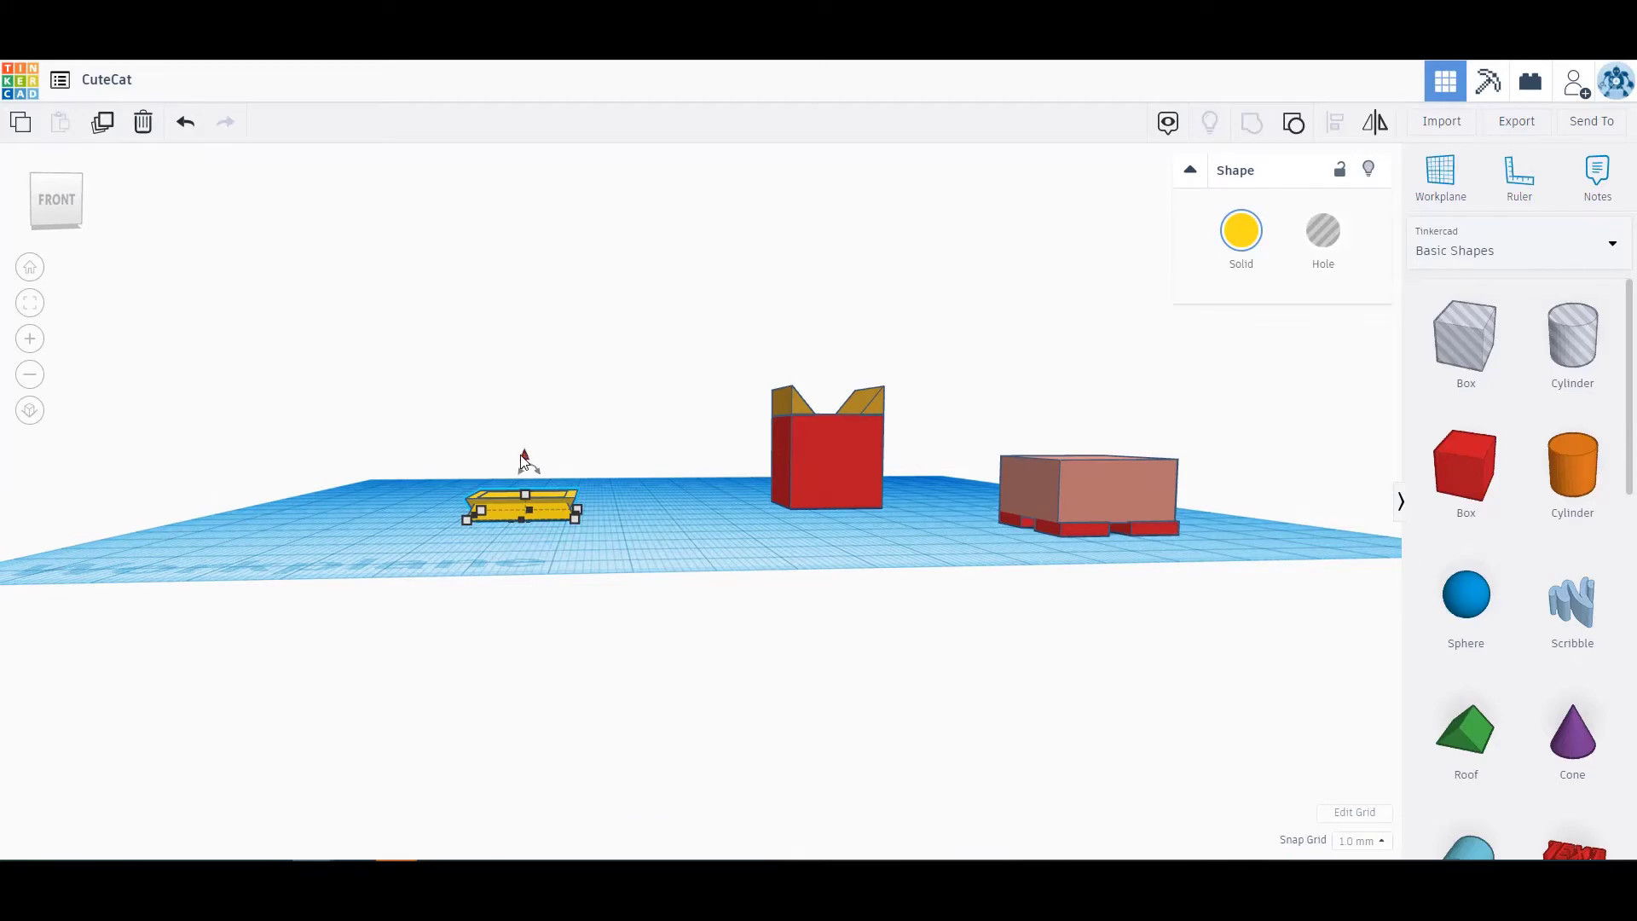
click(522, 506)
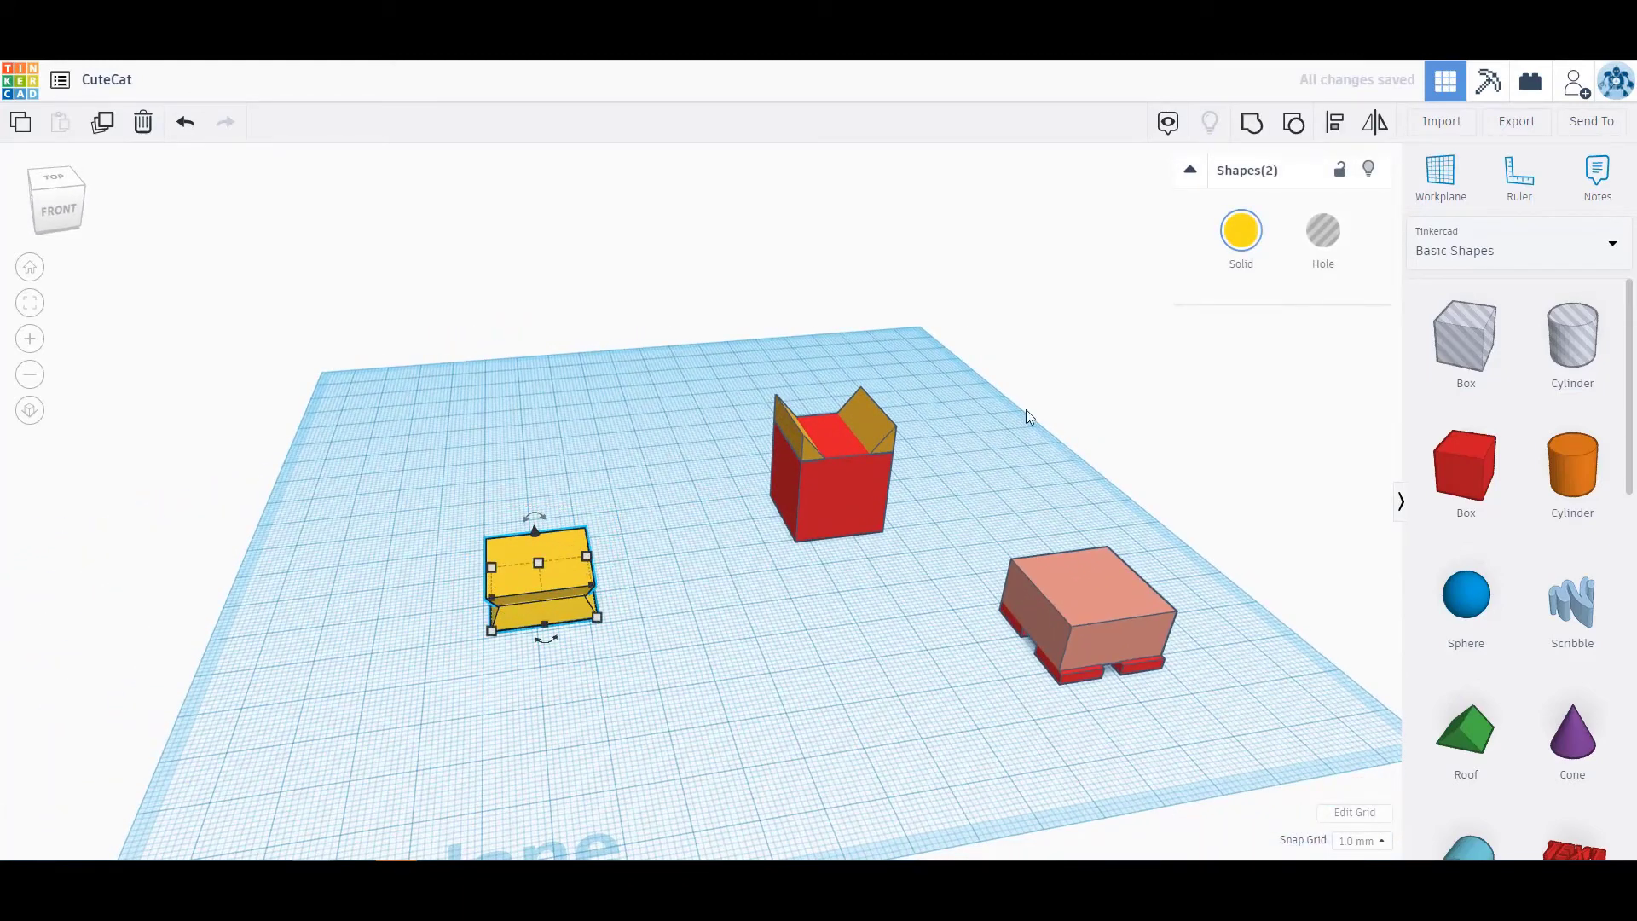
mouse_move(1334, 123)
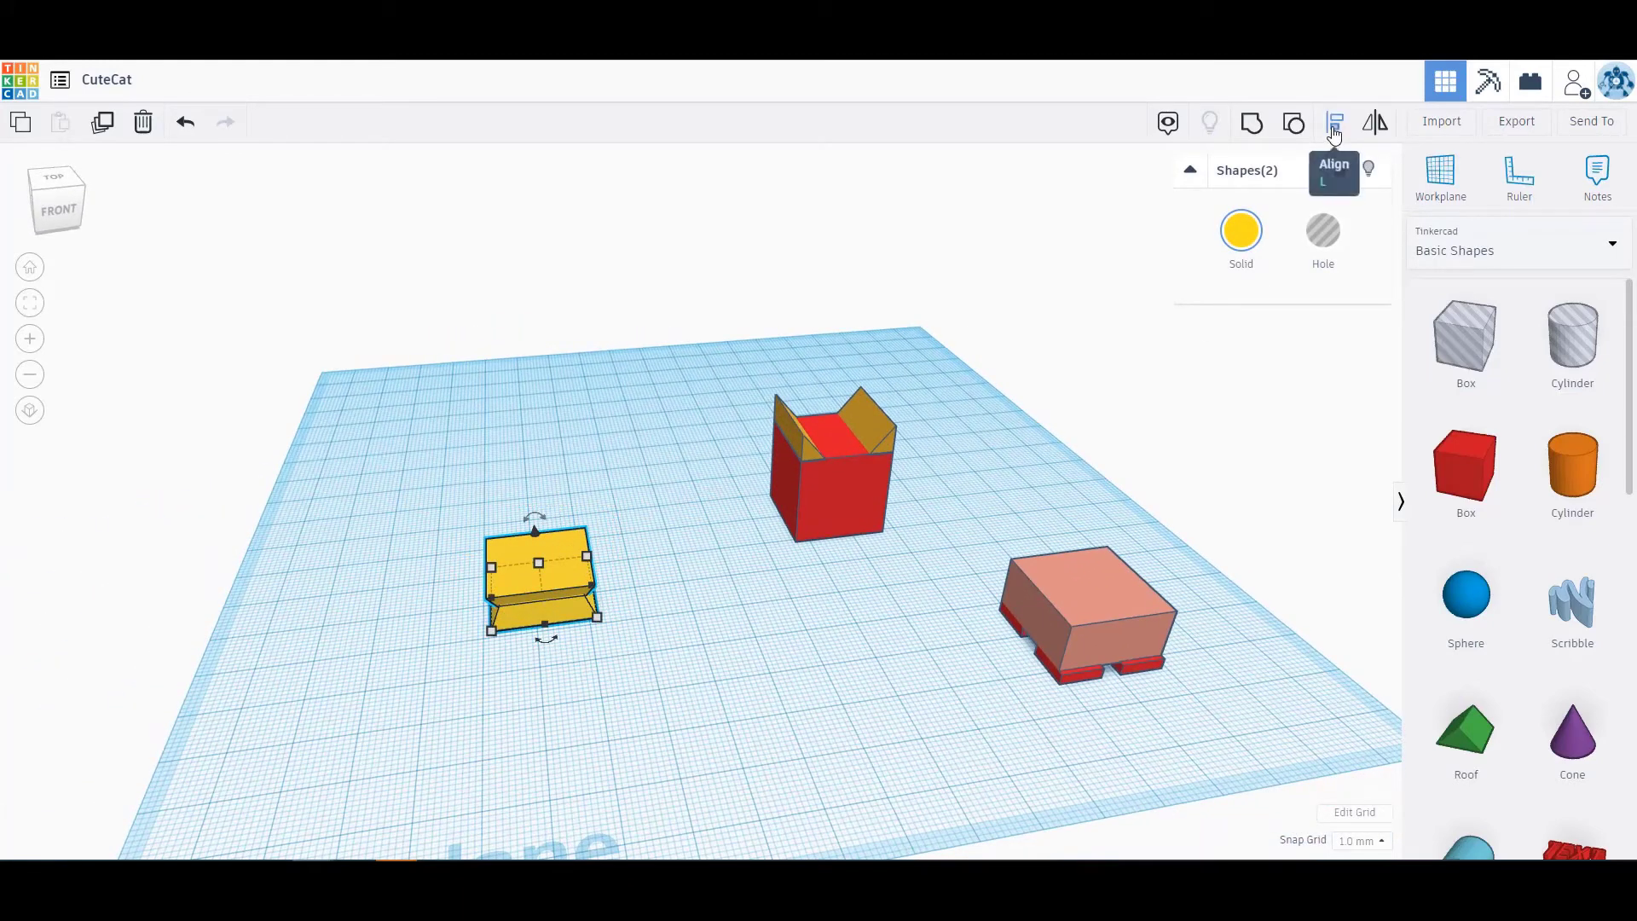
Align the flipped neck copy centred on the original to form the pinched neck
click(1333, 123)
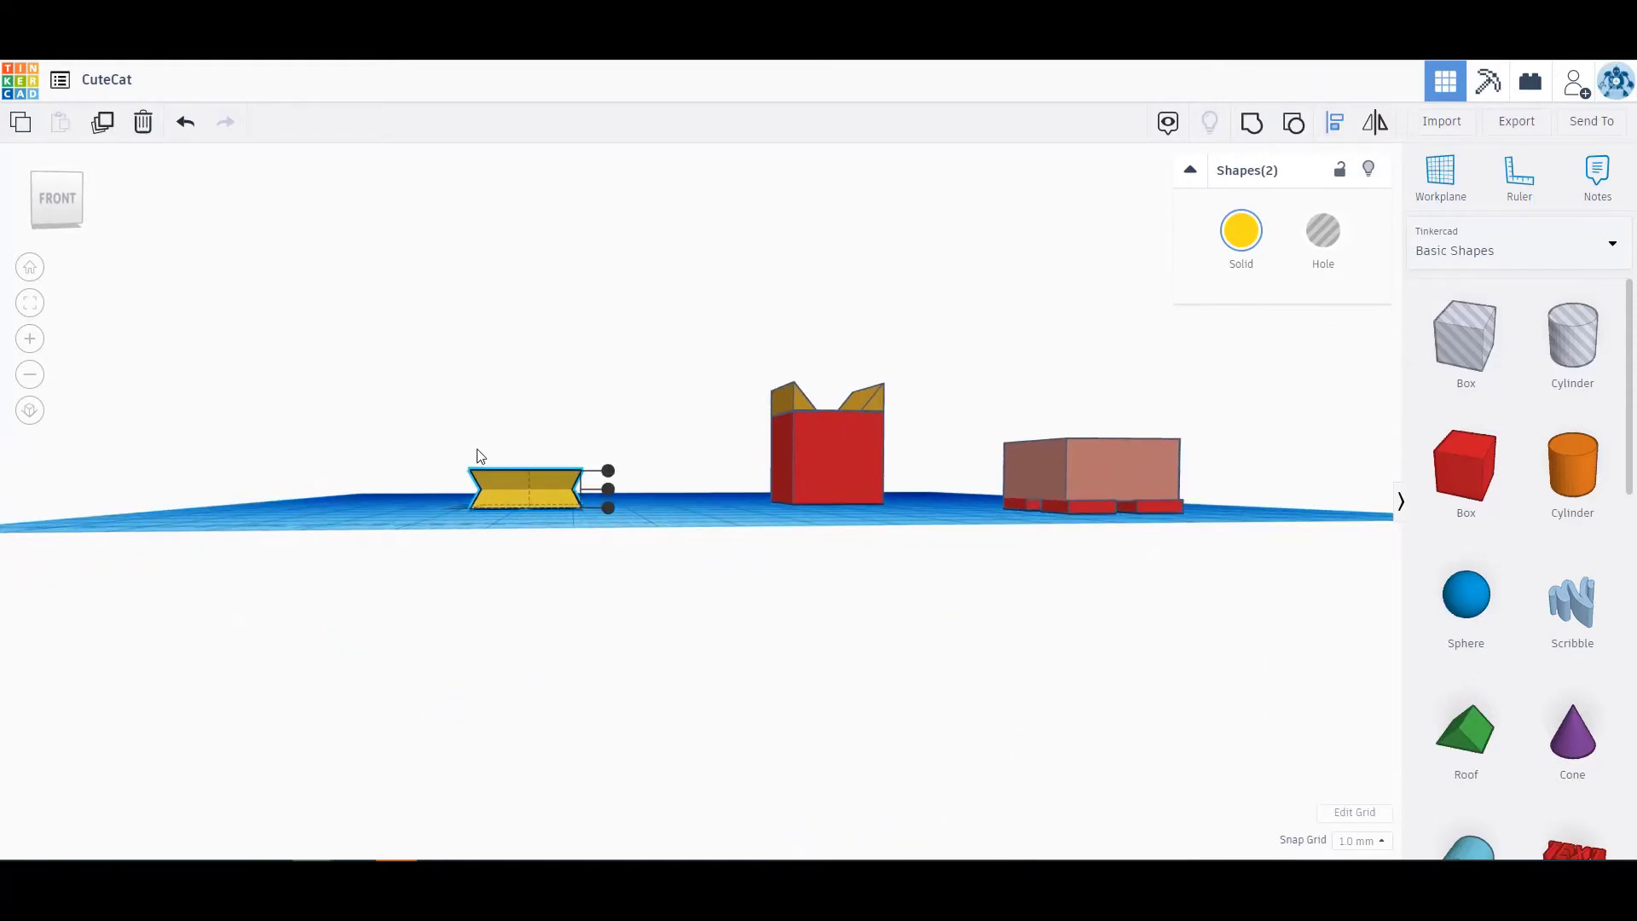
mouse_move(1258, 141)
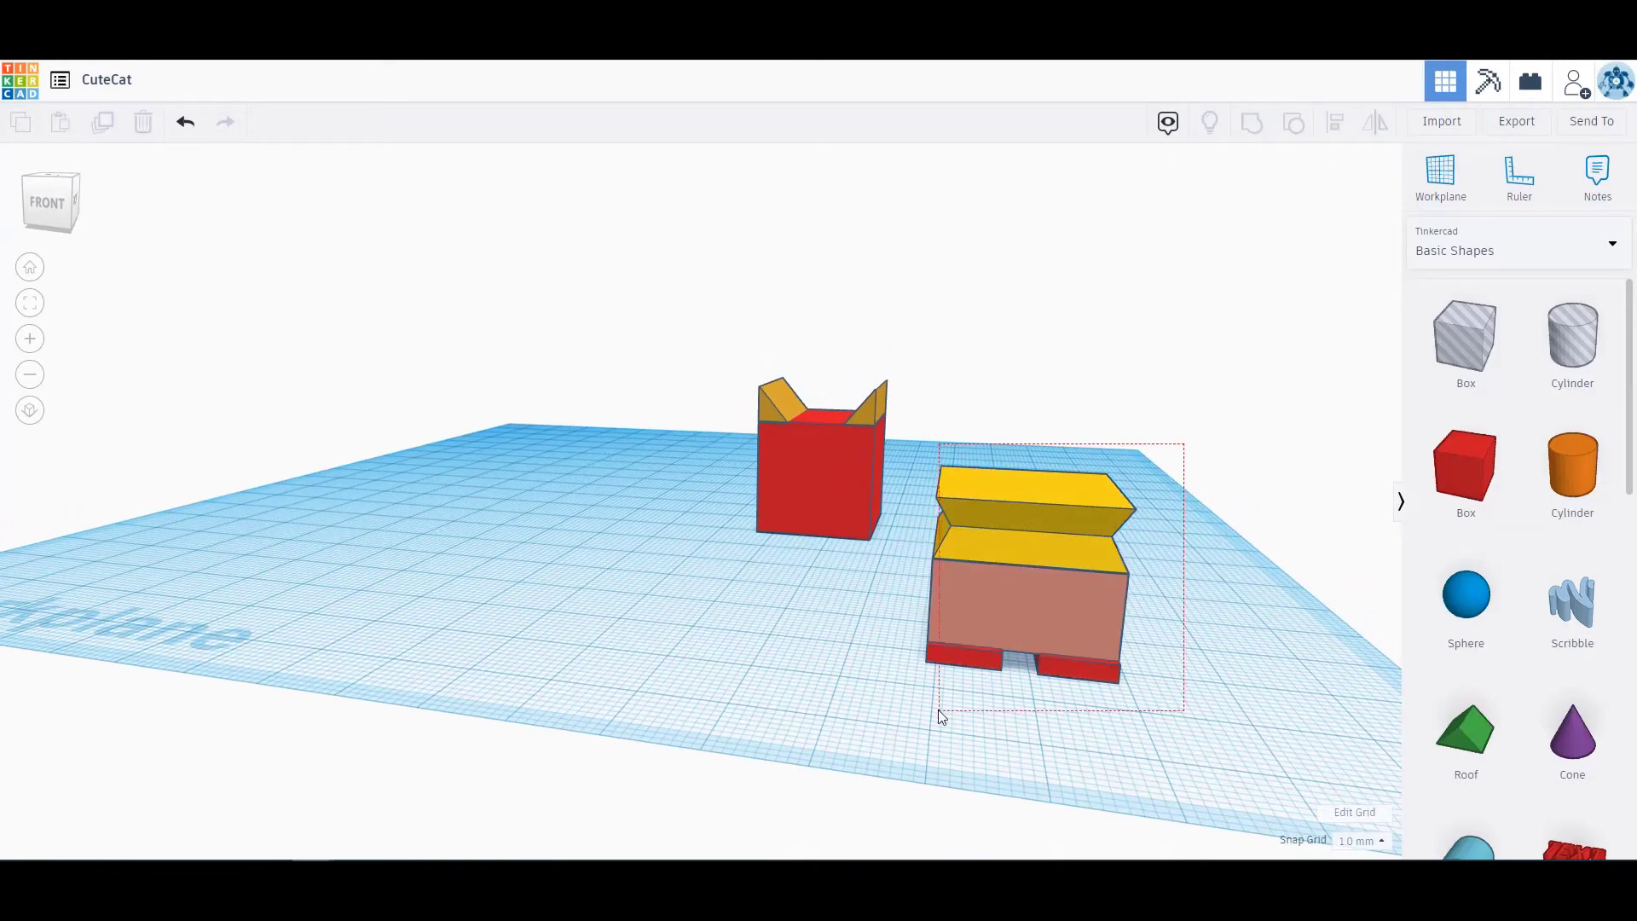
Set the eared head onto the neck and centre it over the body with Align
click(1029, 575)
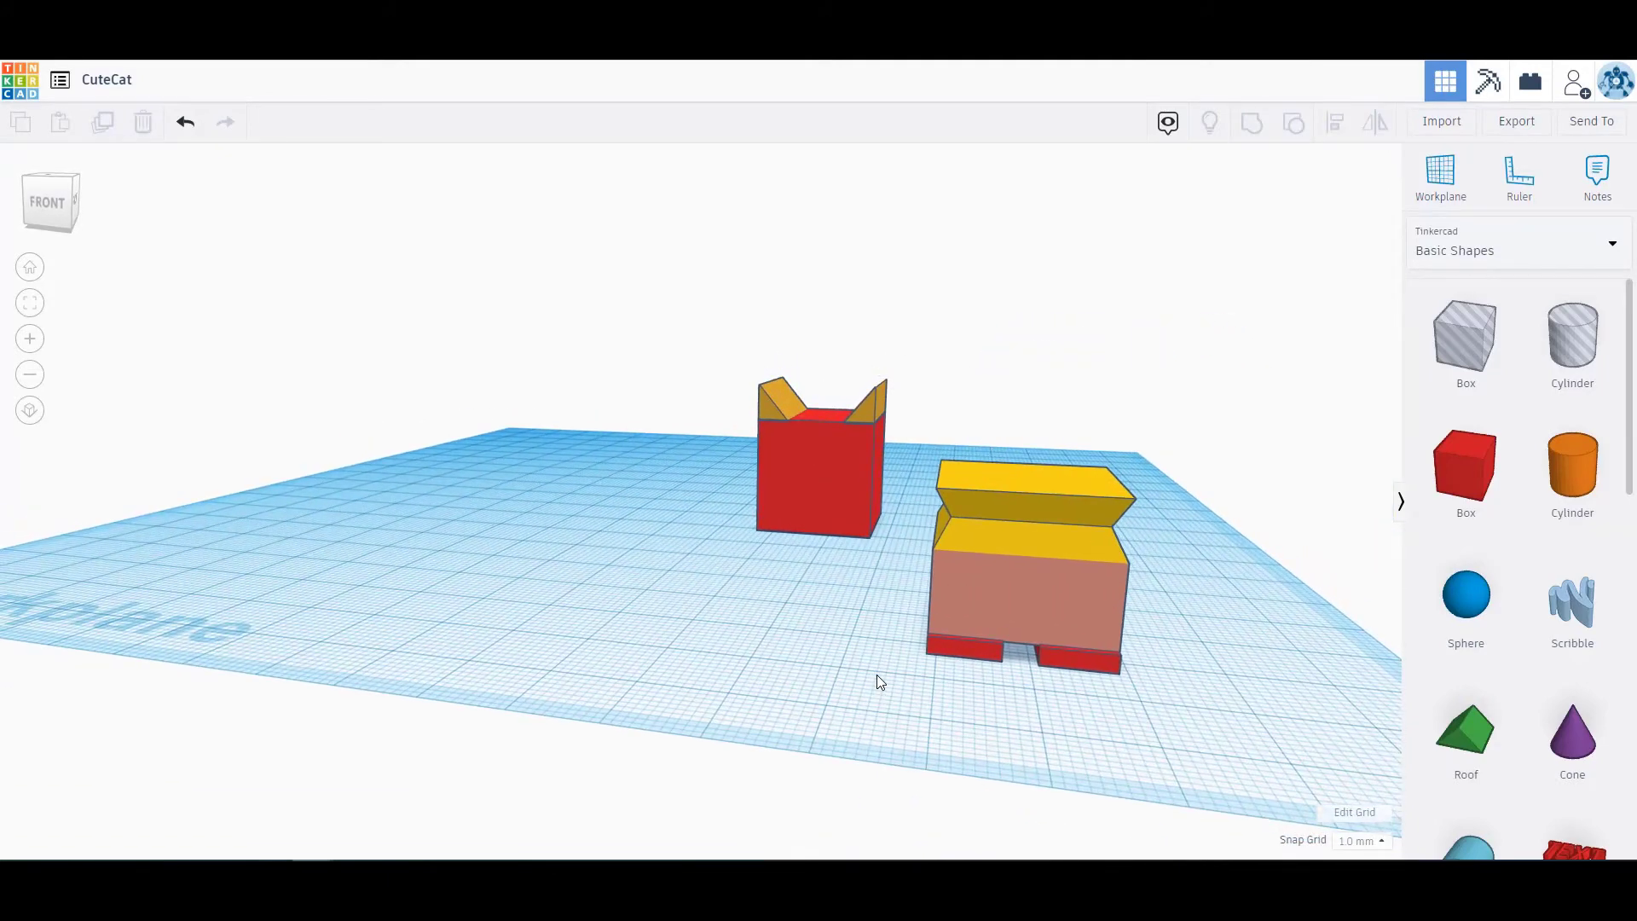
mouse_move(1082, 709)
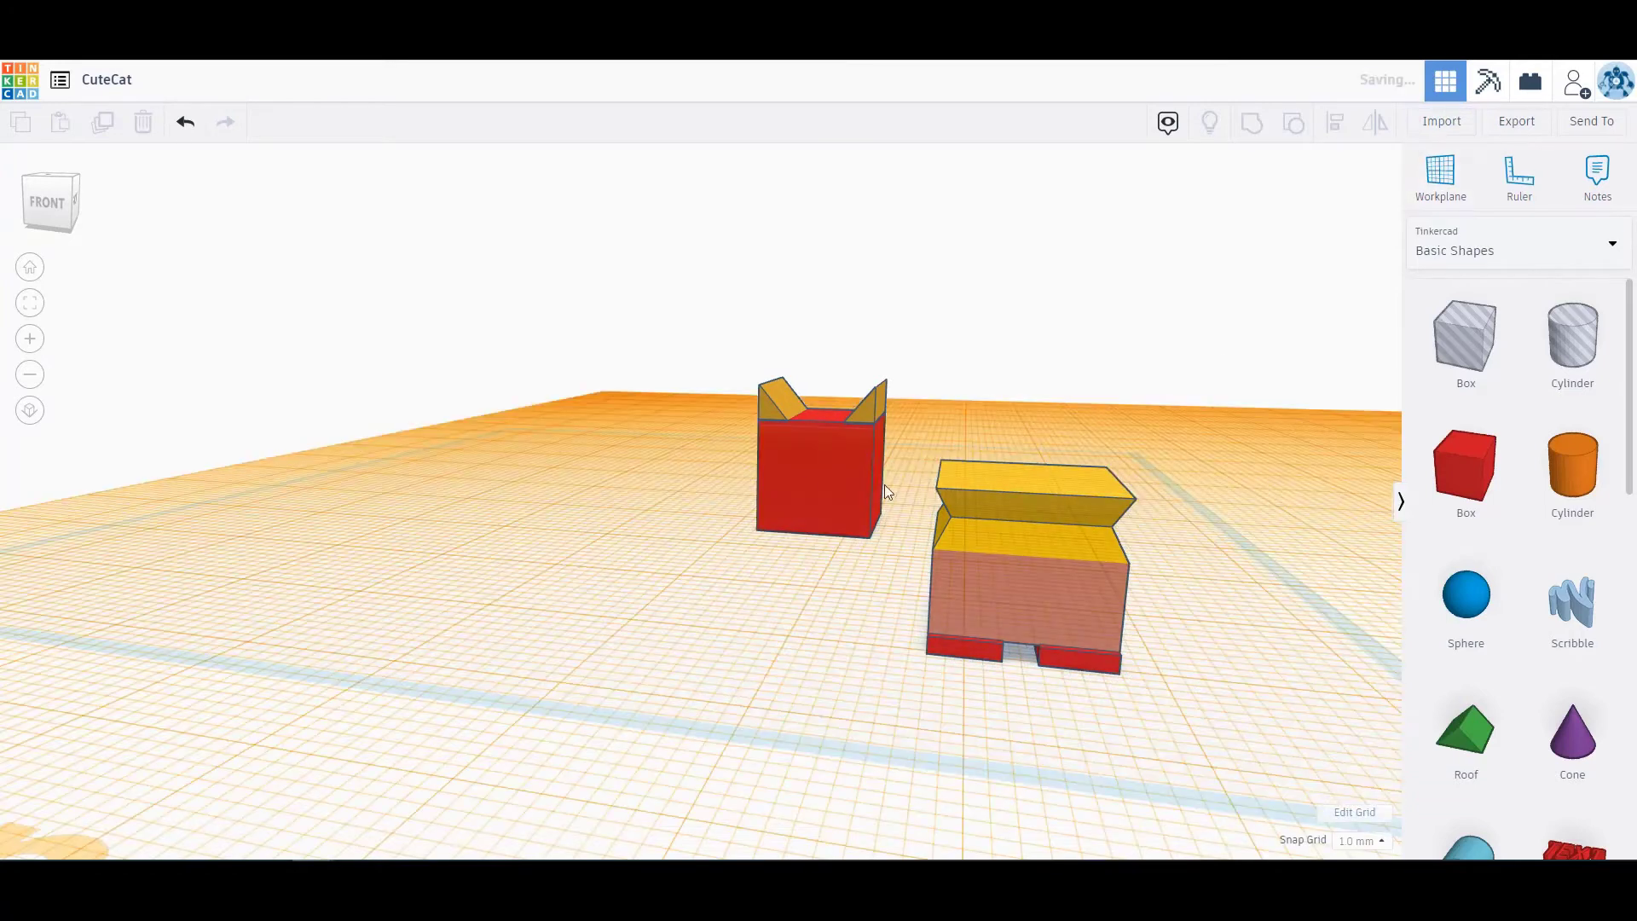
click(816, 459)
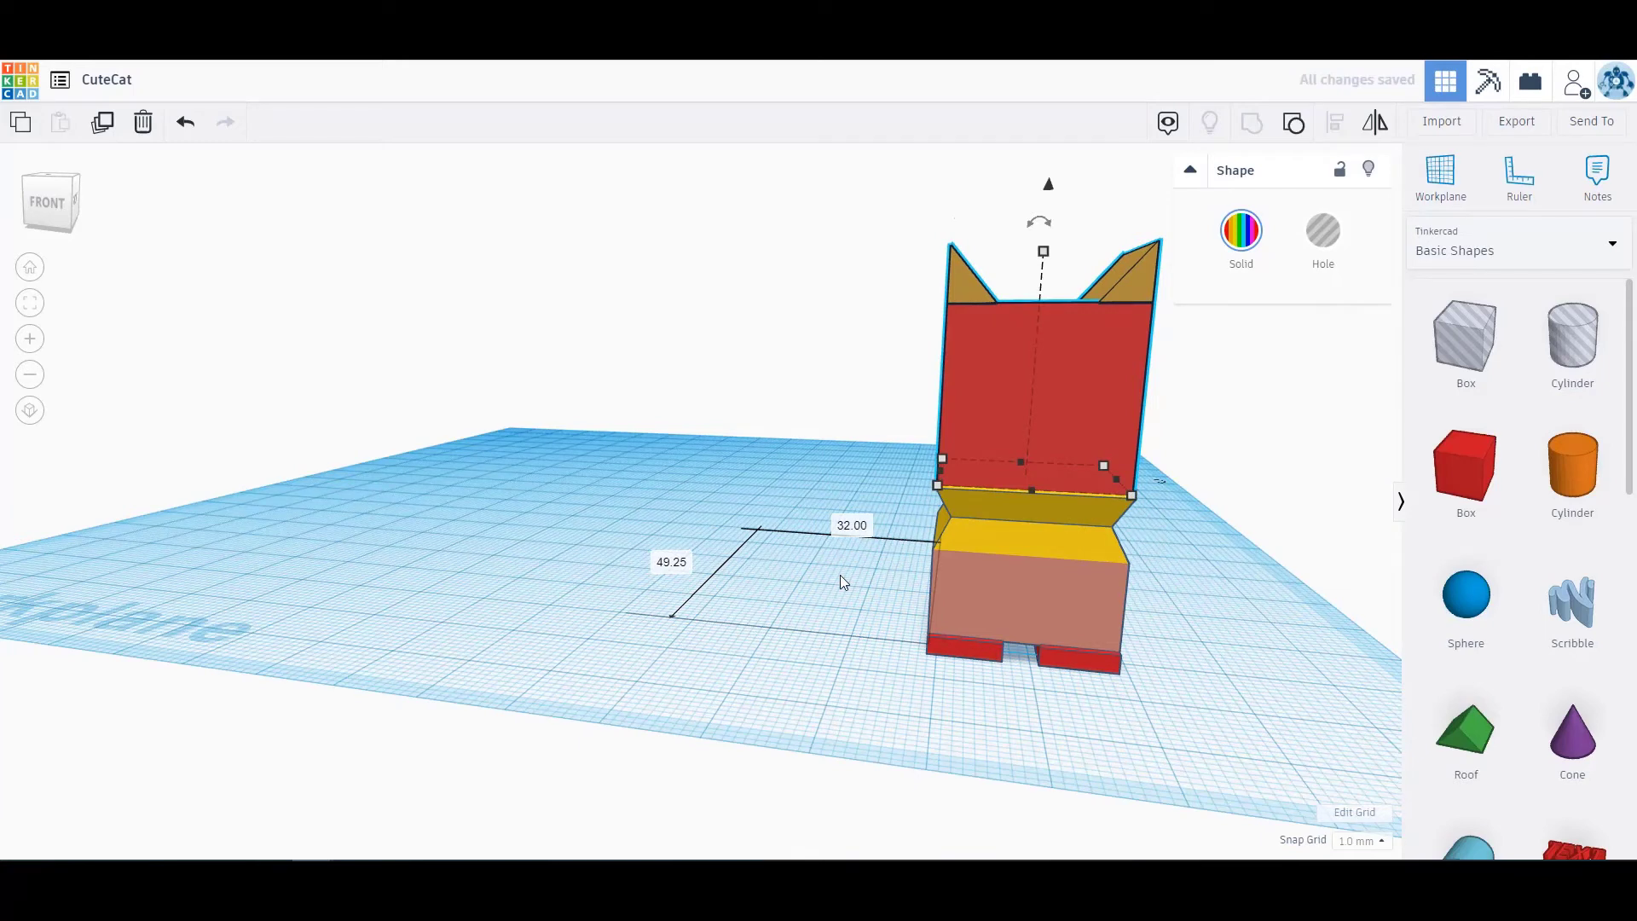
click(590, 598)
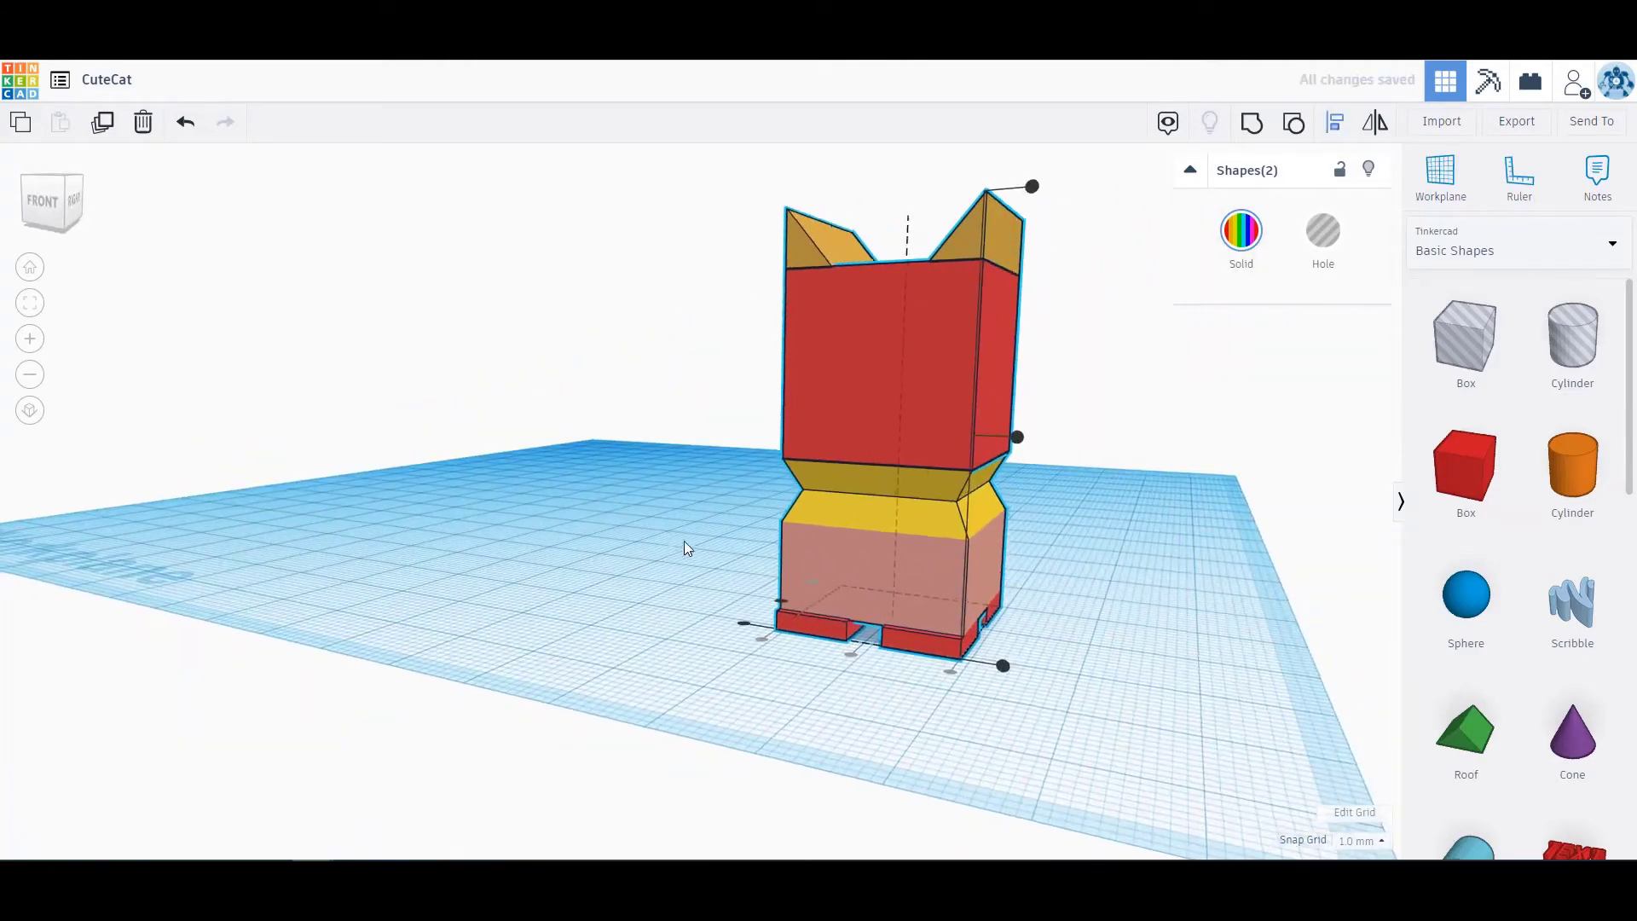
scroll(down, 3)
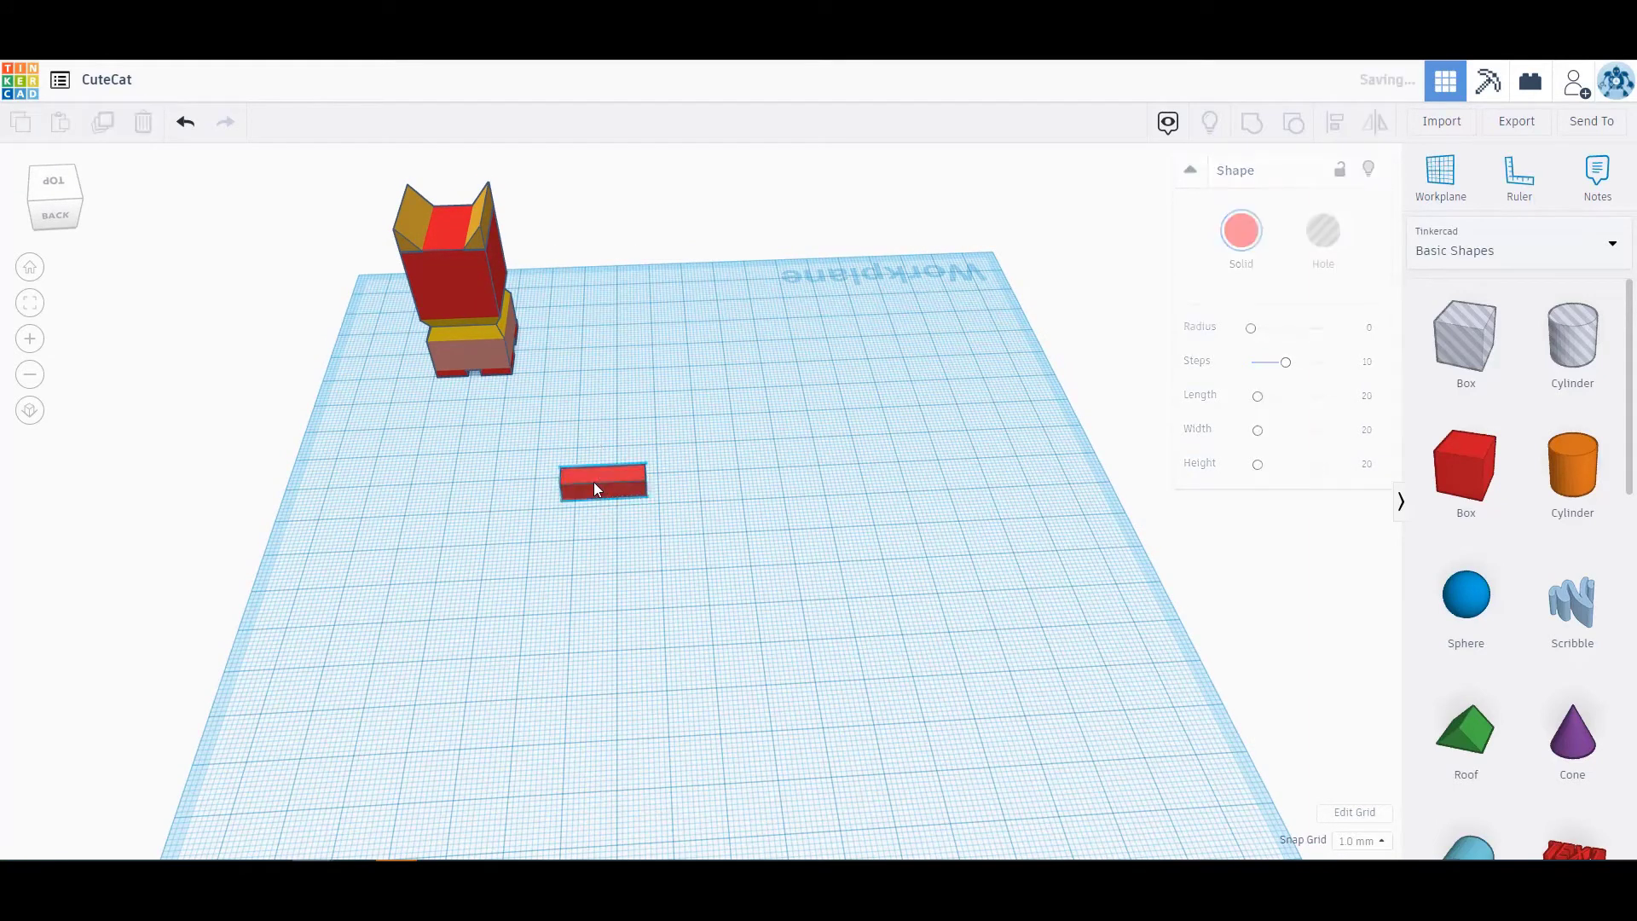
Join the two thin red boxes into an L and set the horizontal box to 15
click(602, 482)
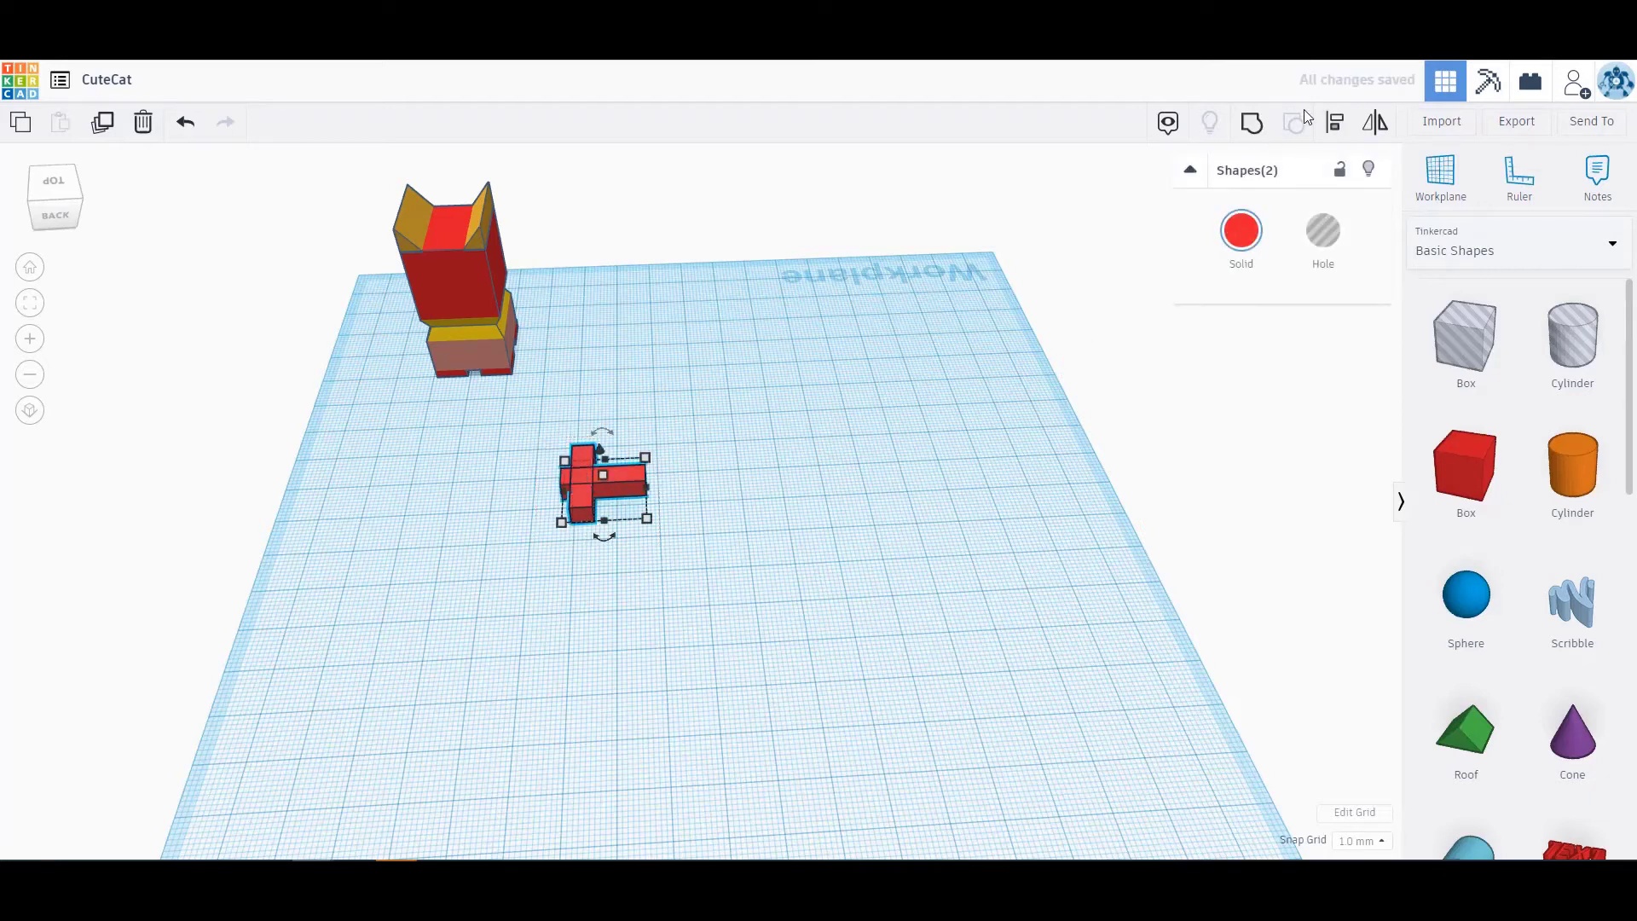
click(1334, 123)
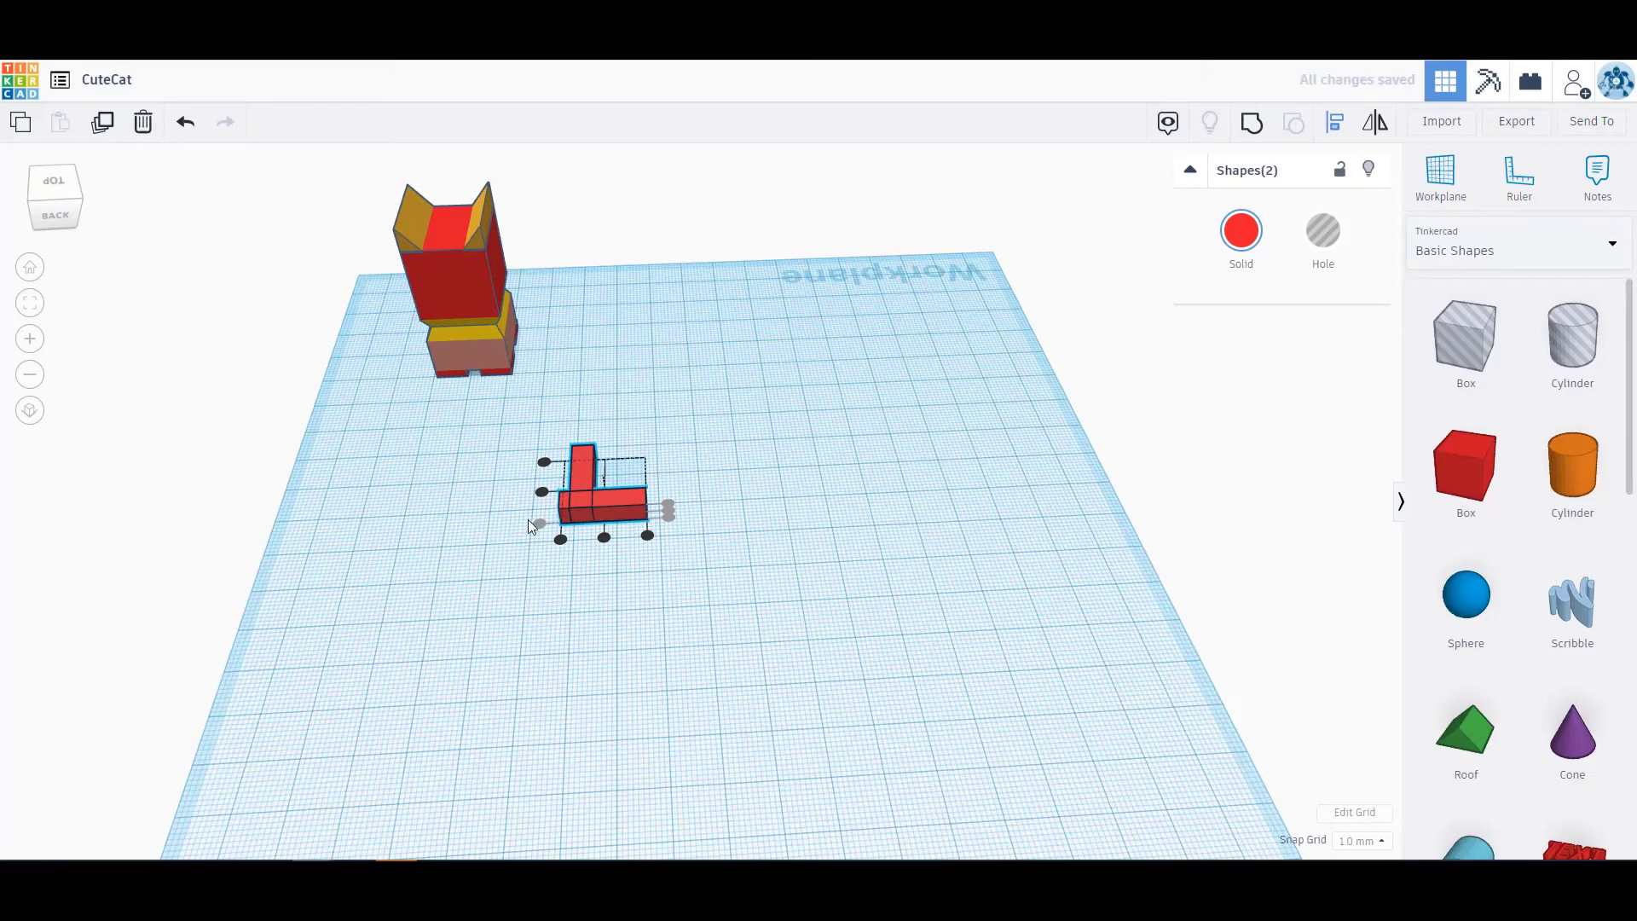
click(669, 602)
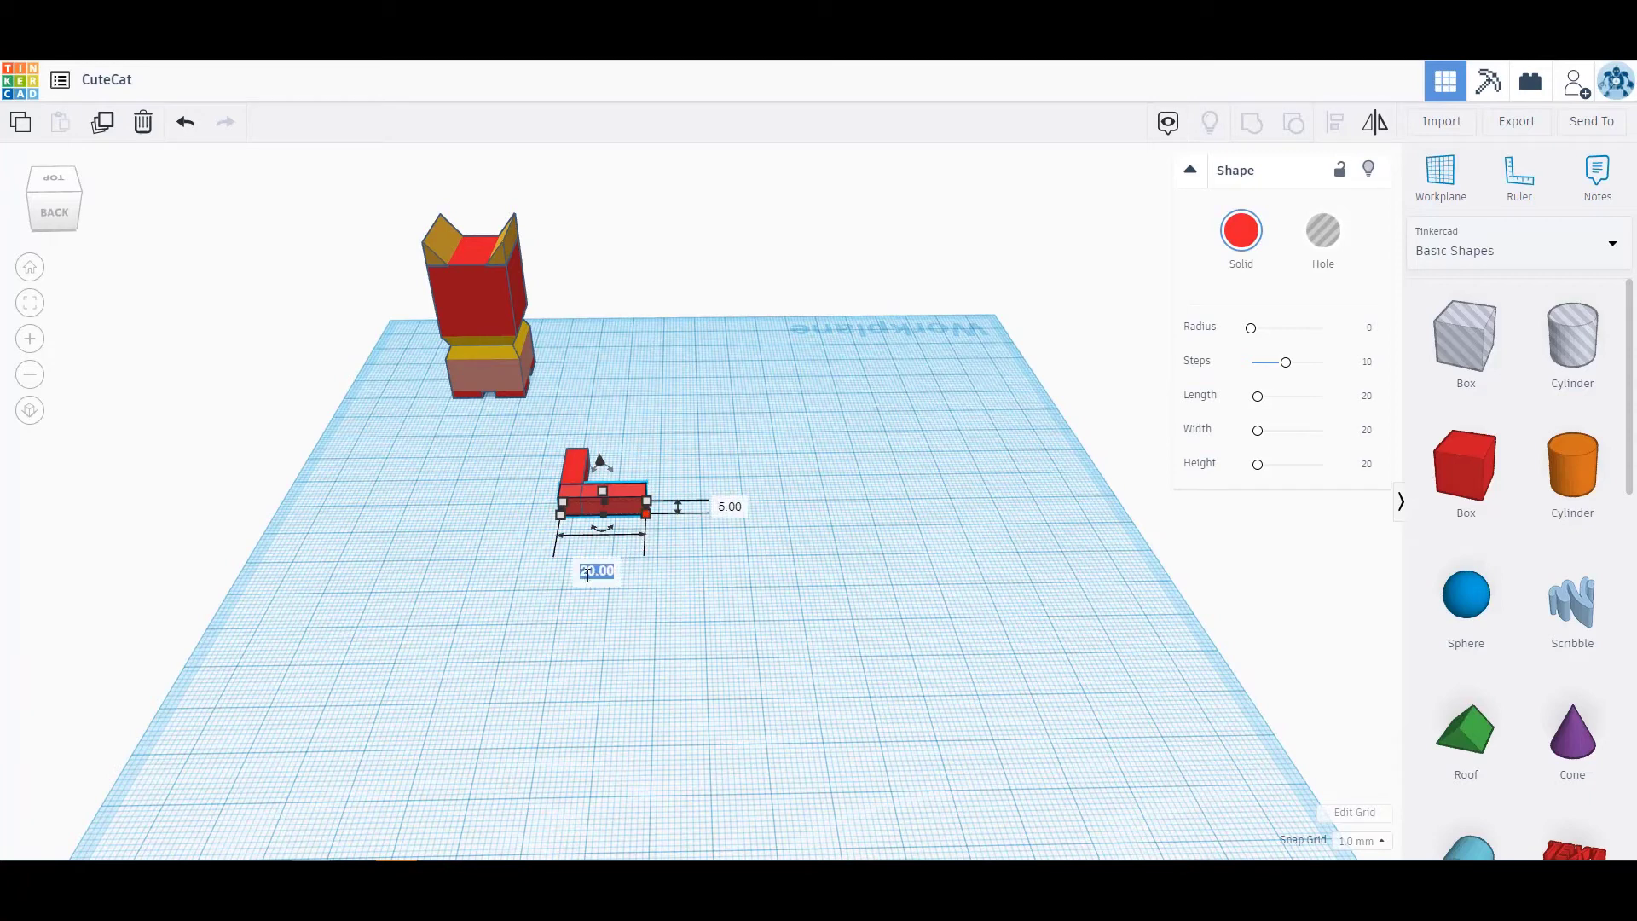
text(15)
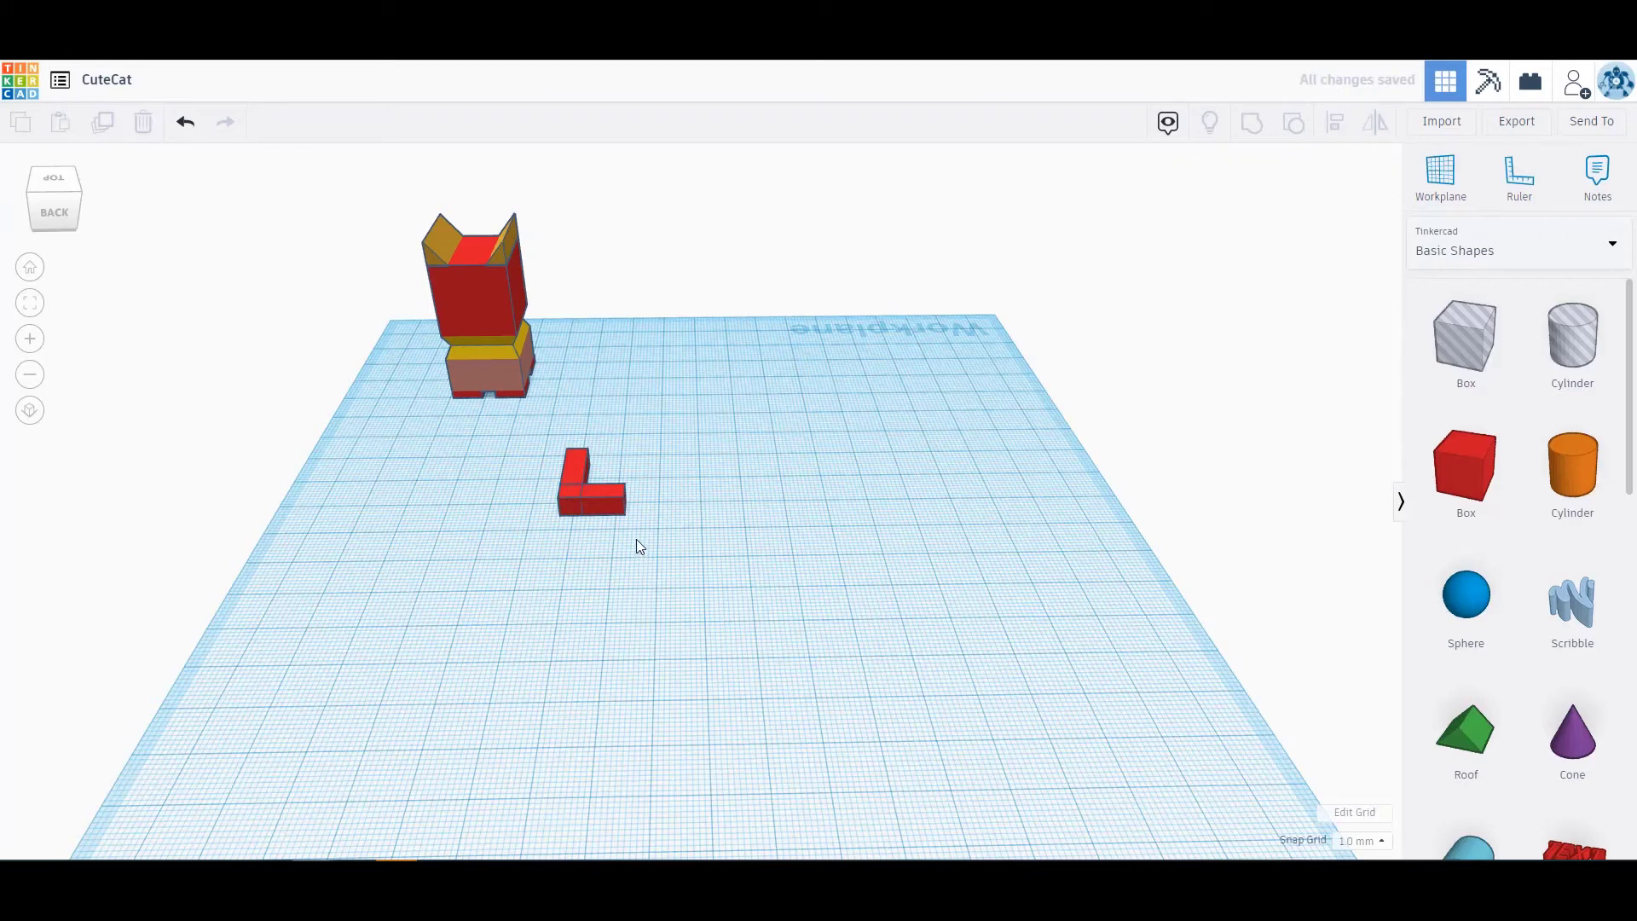
mouse_move(920, 551)
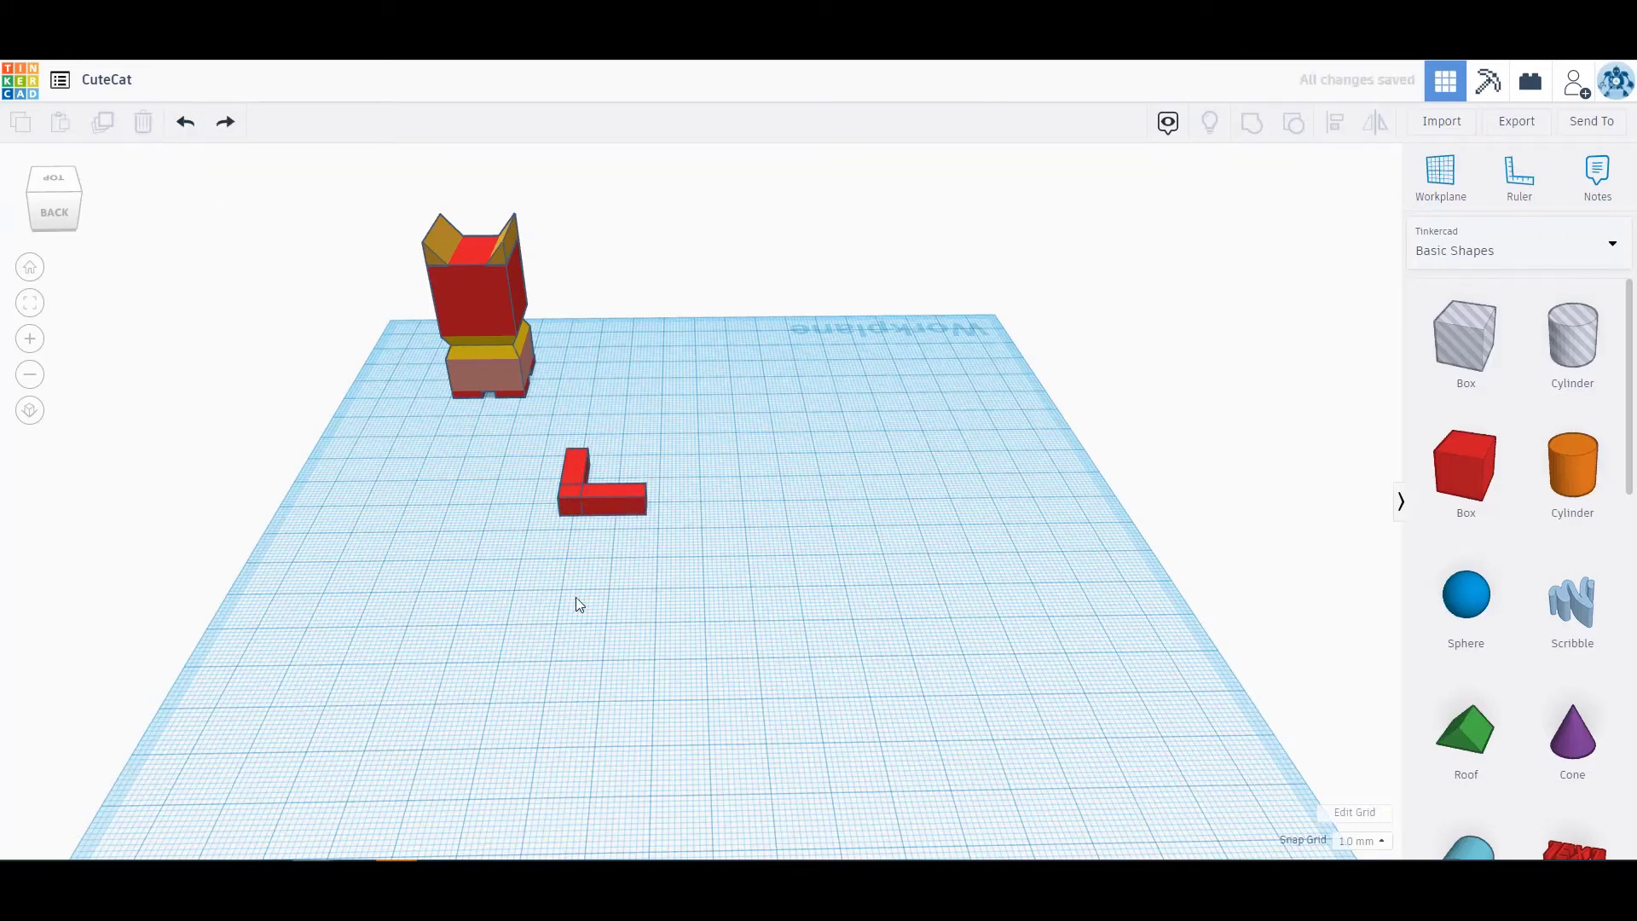
Add a box tilted diagonally and seat it on the end of the L
click(602, 487)
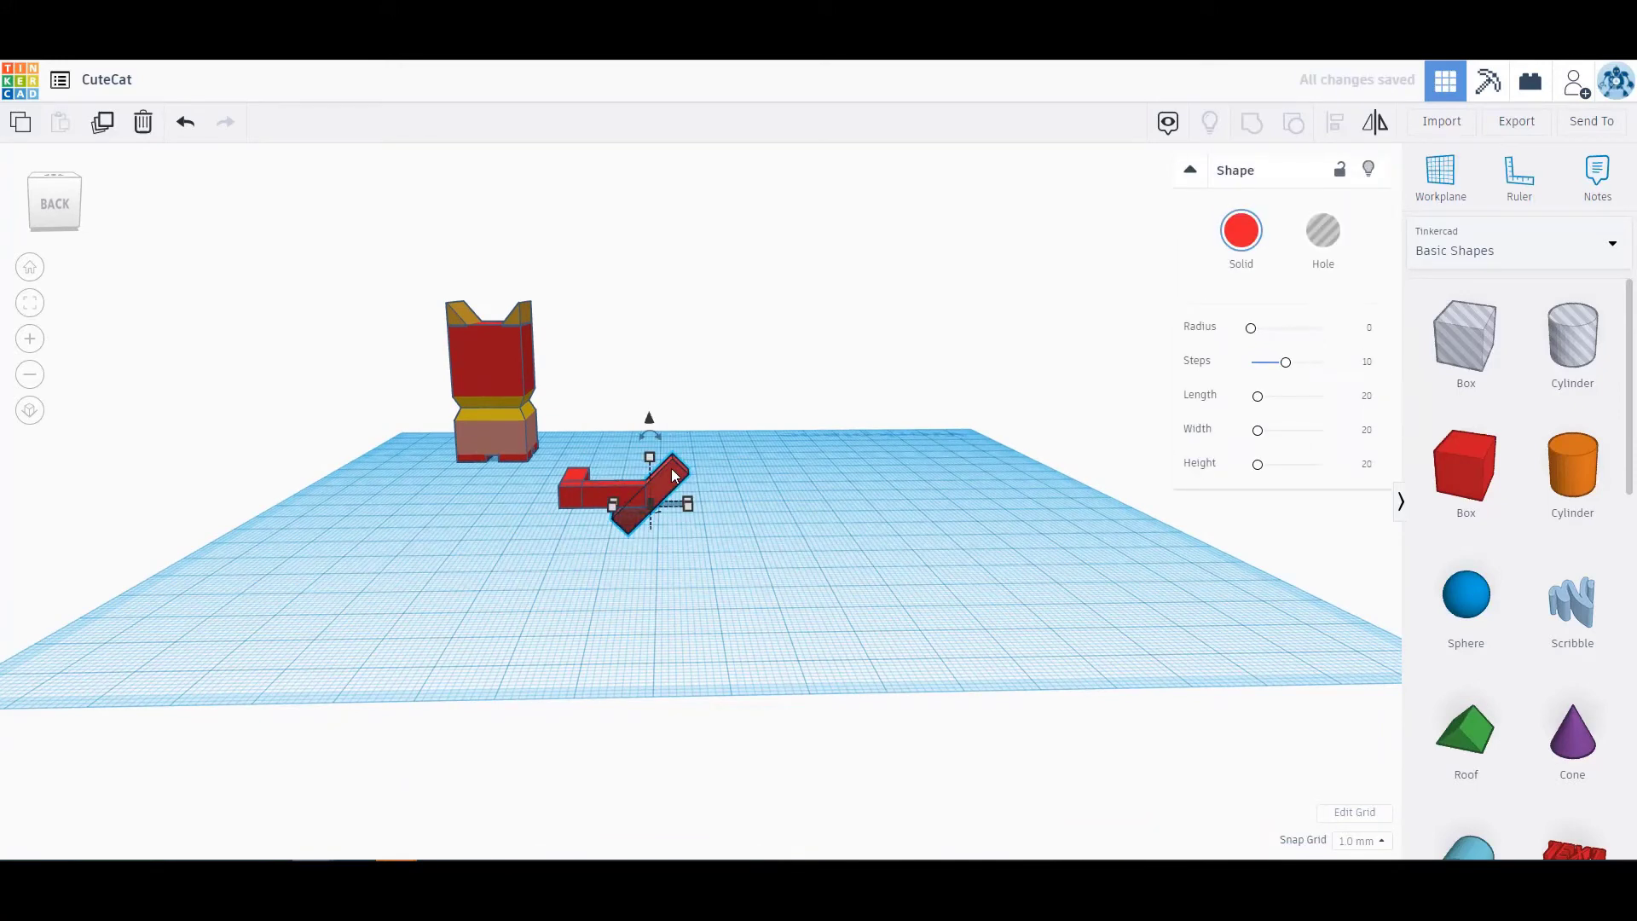
click(590, 571)
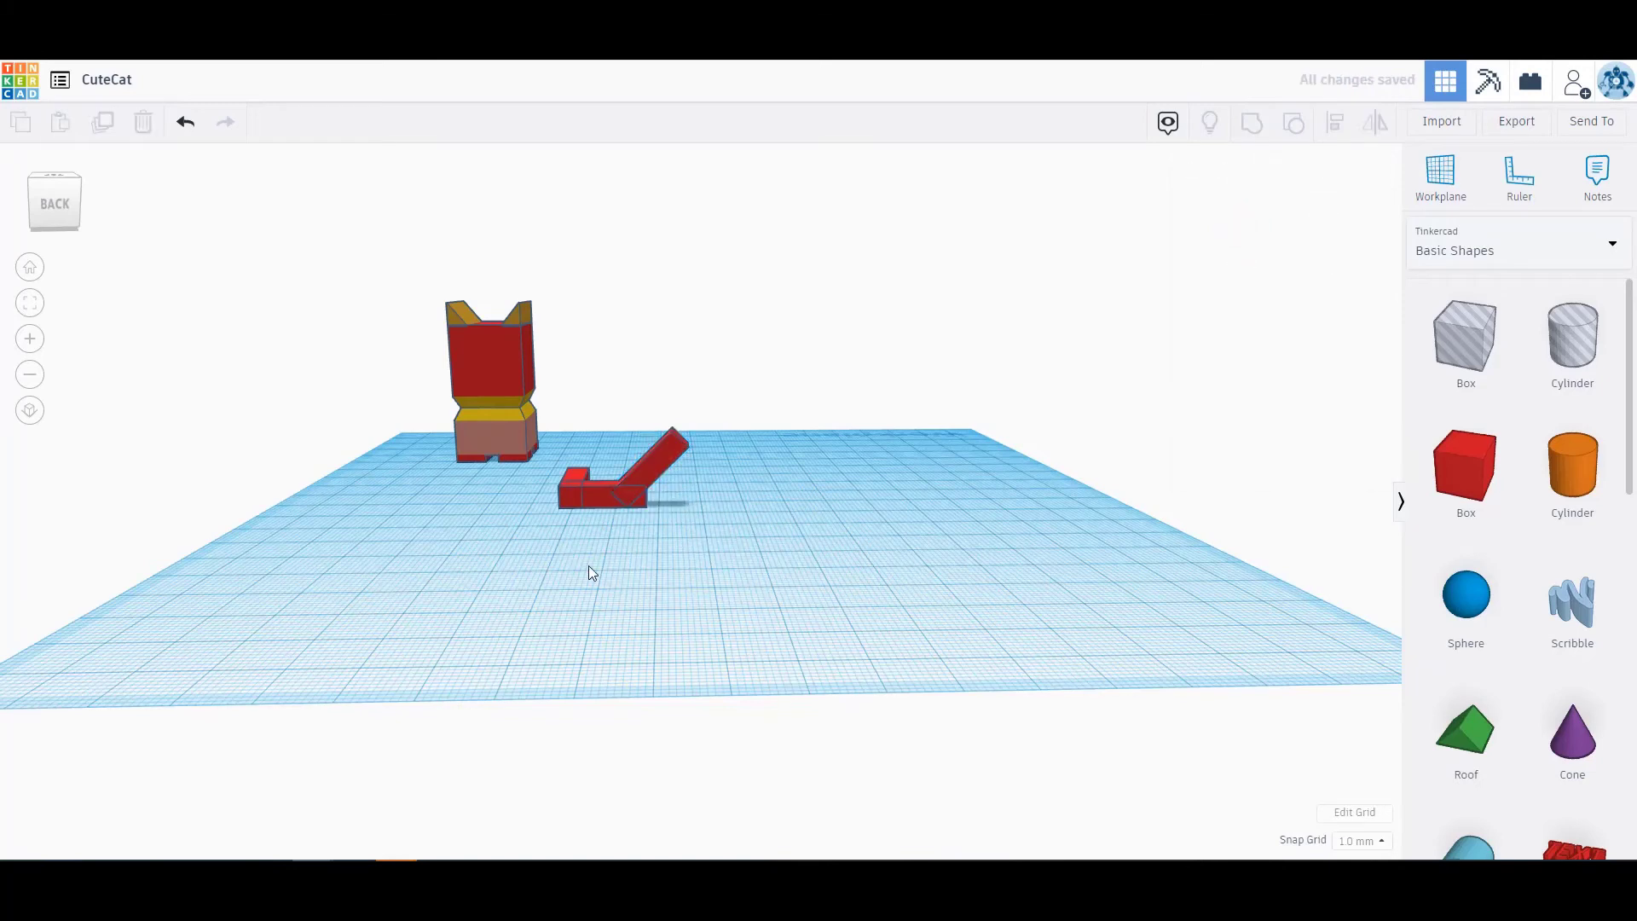
click(615, 481)
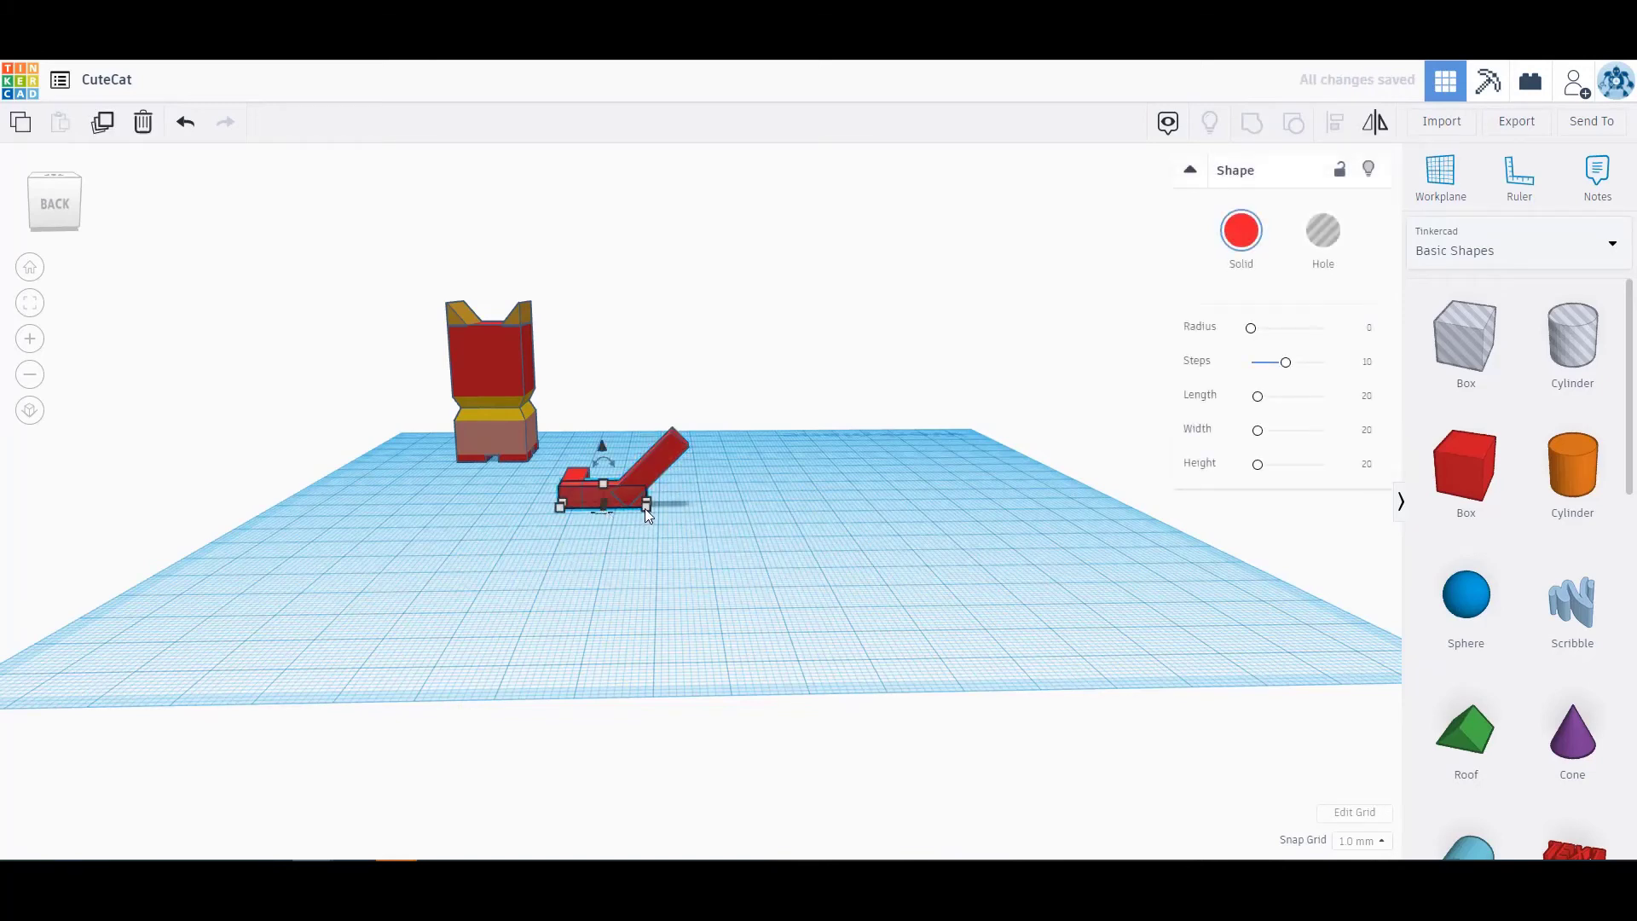
click(644, 512)
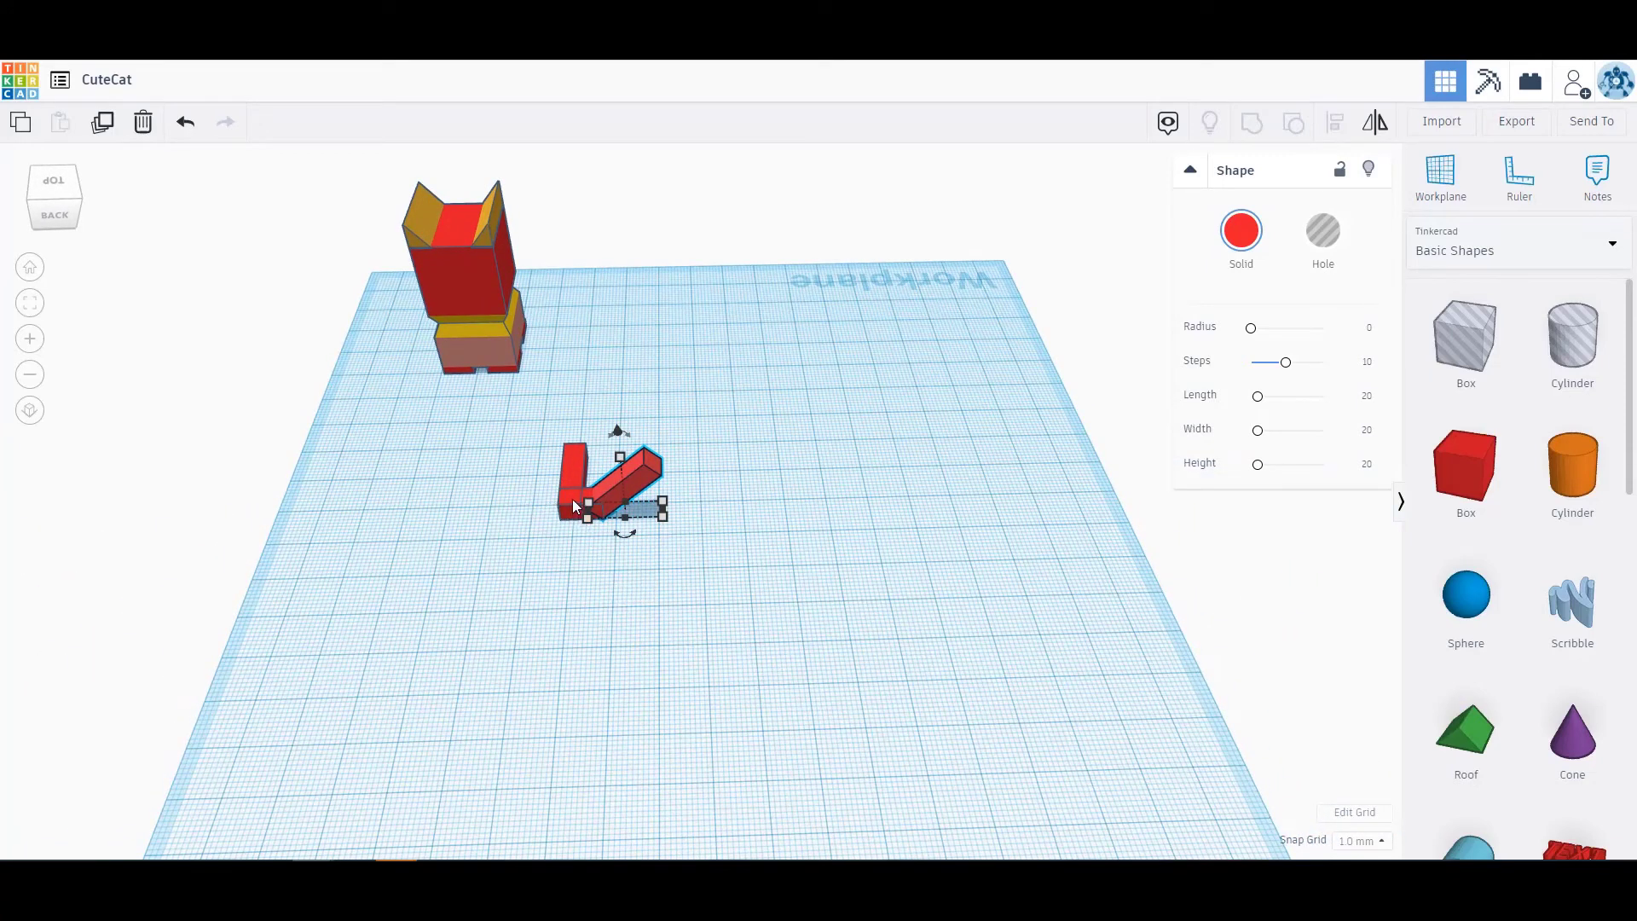
Adjust the angled box and place the flat end piece raised 14 mm
click(546, 619)
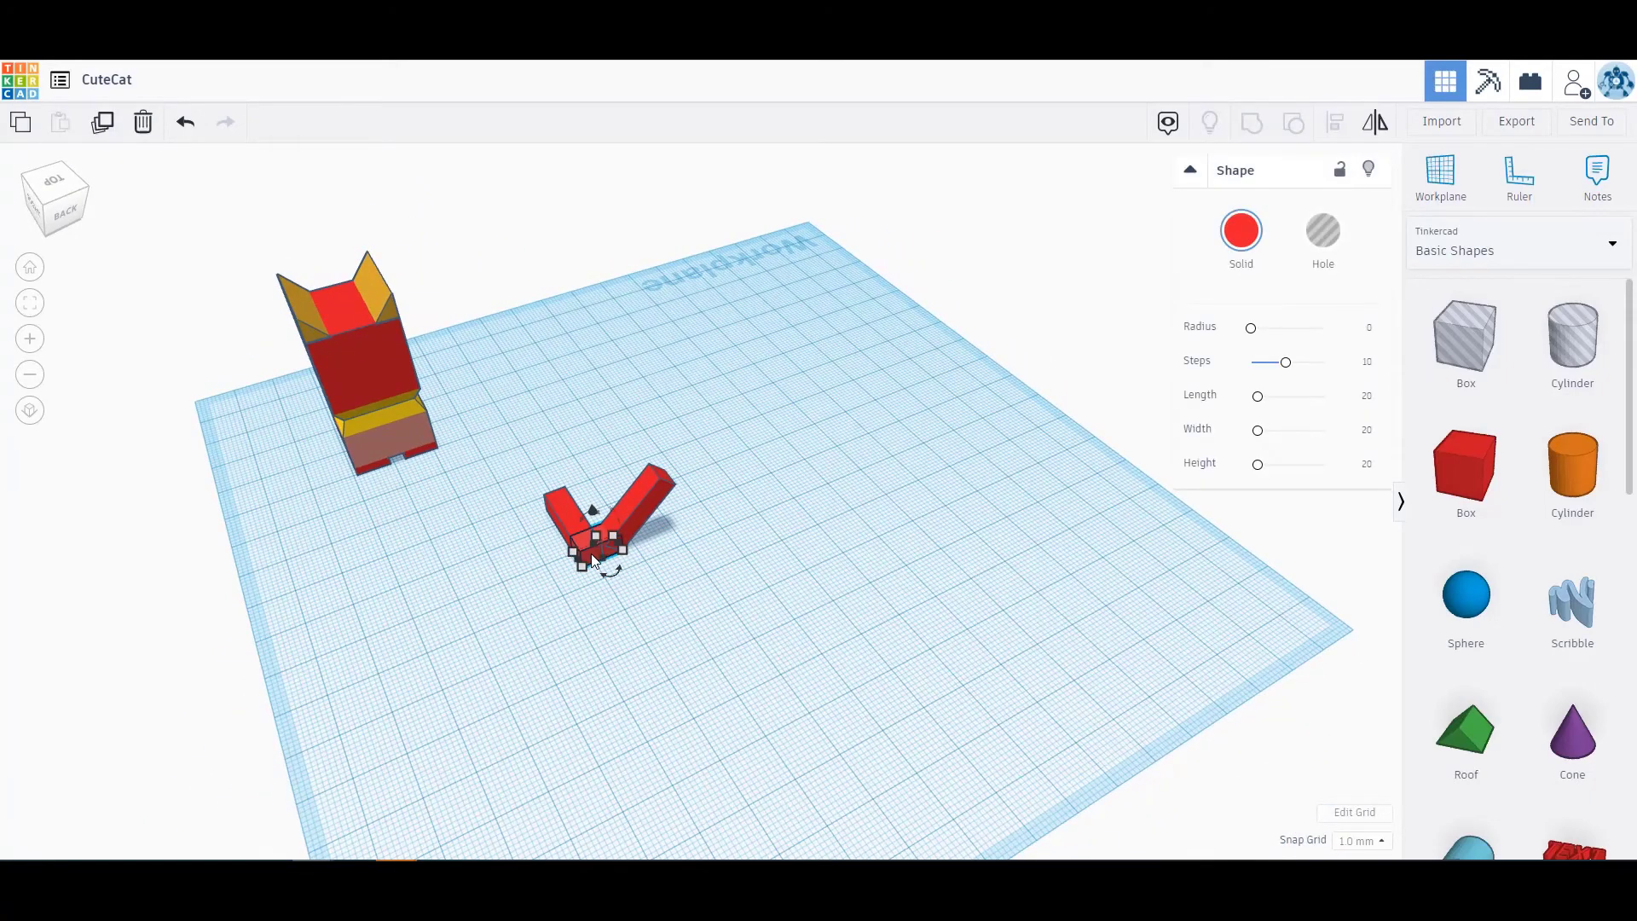
mouse_move(747, 629)
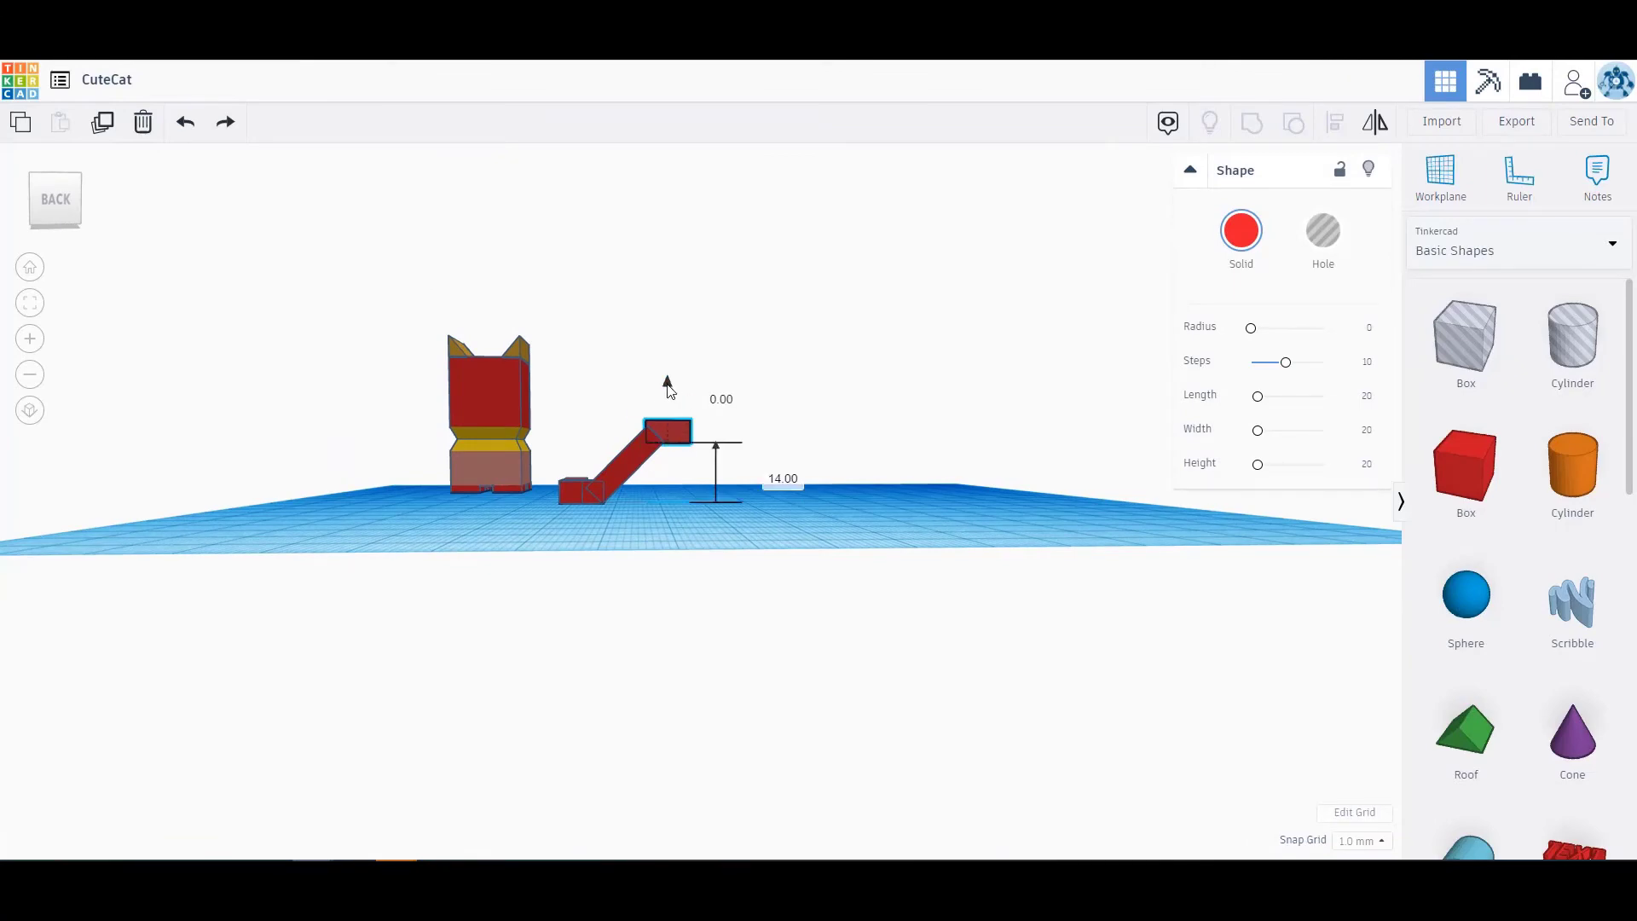
click(733, 569)
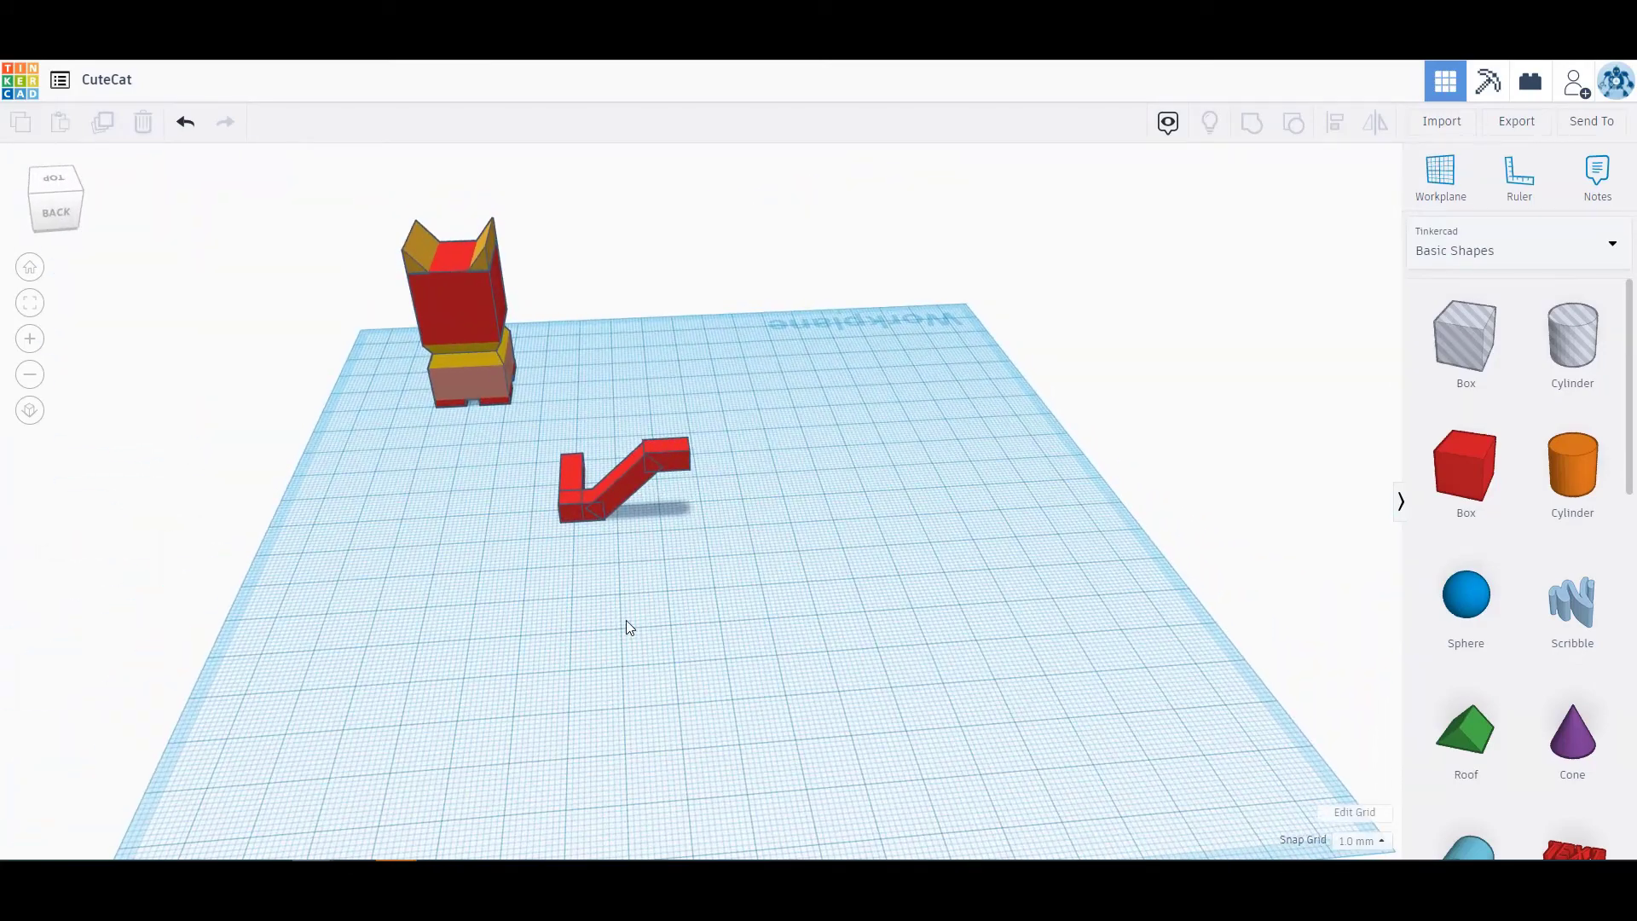
Move the grouped zigzag tail behind the cat body and group everything
click(624, 481)
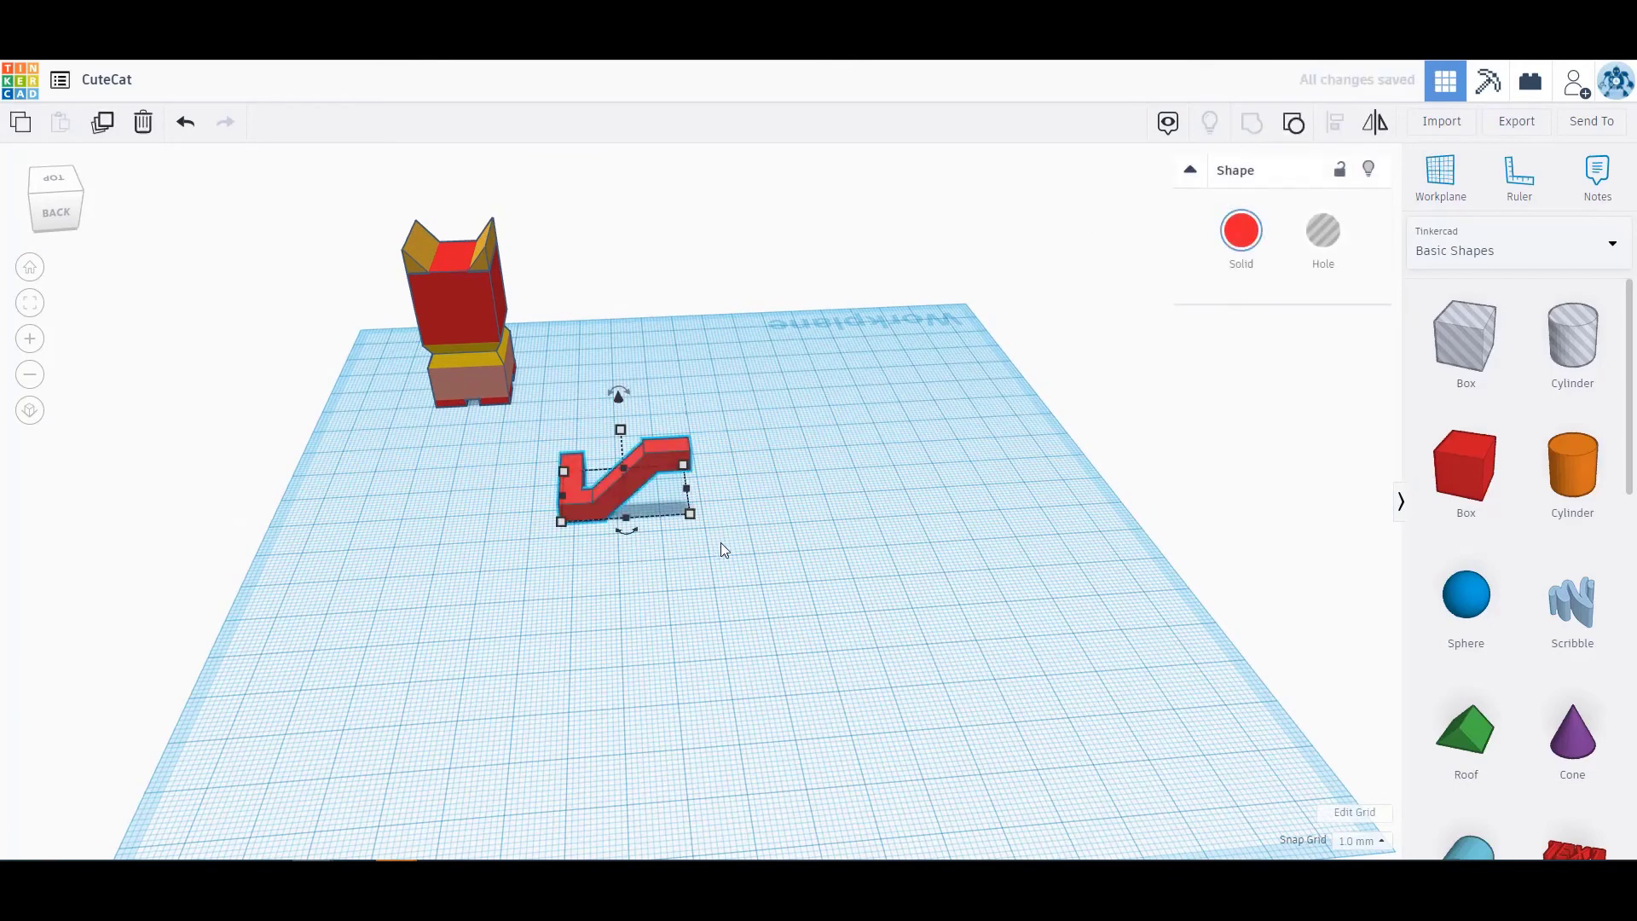
mouse_move(948, 411)
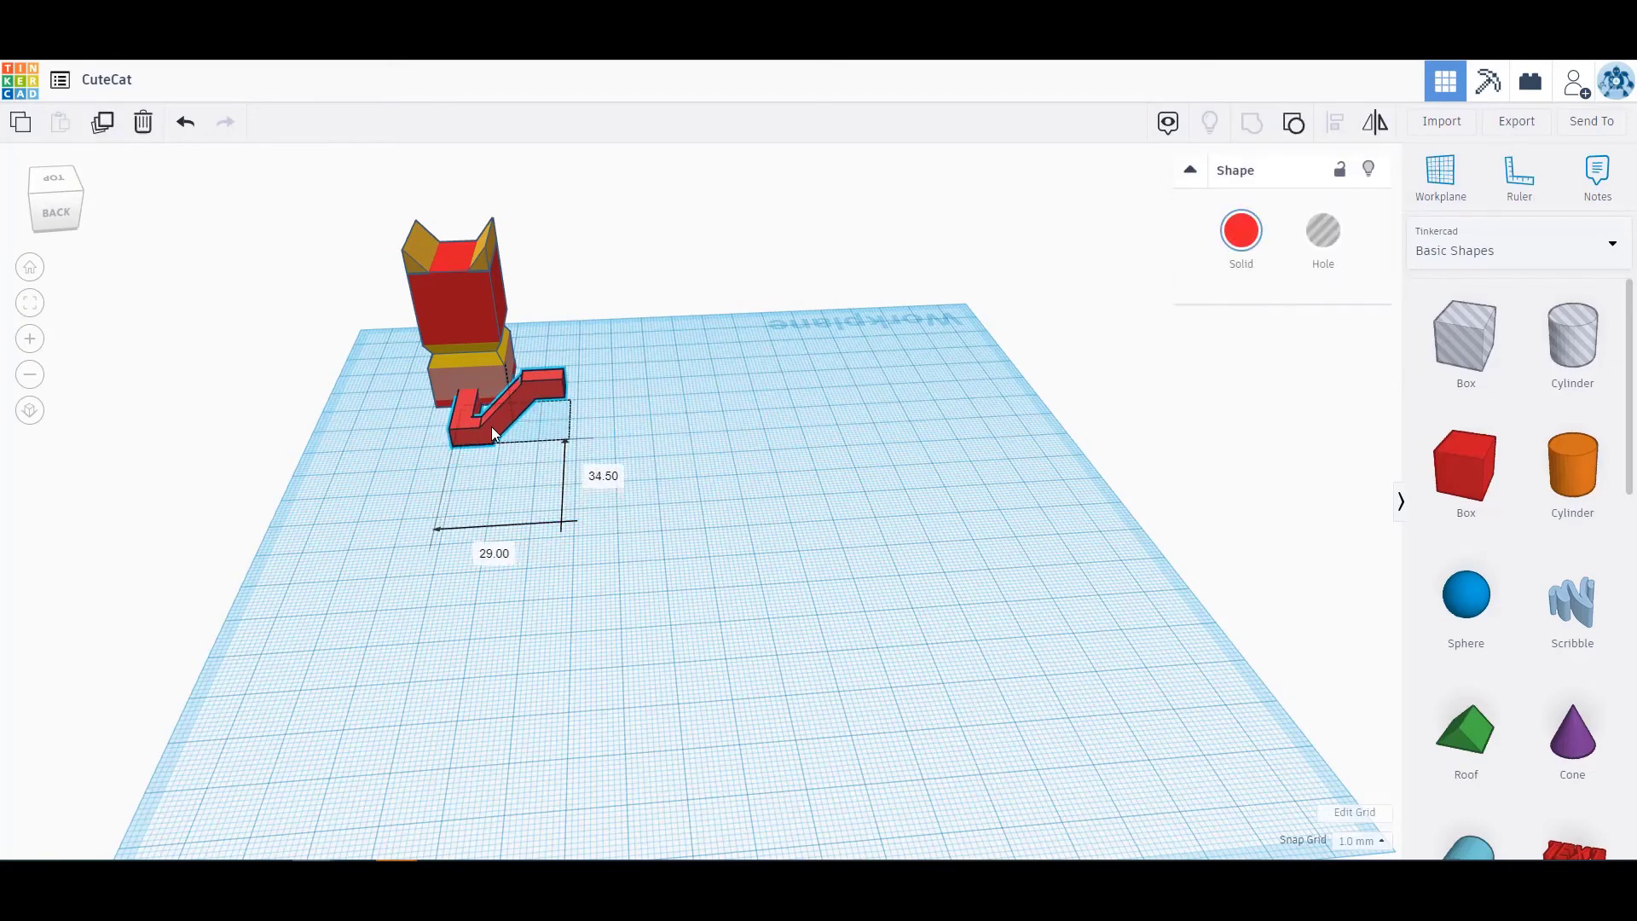
click(747, 532)
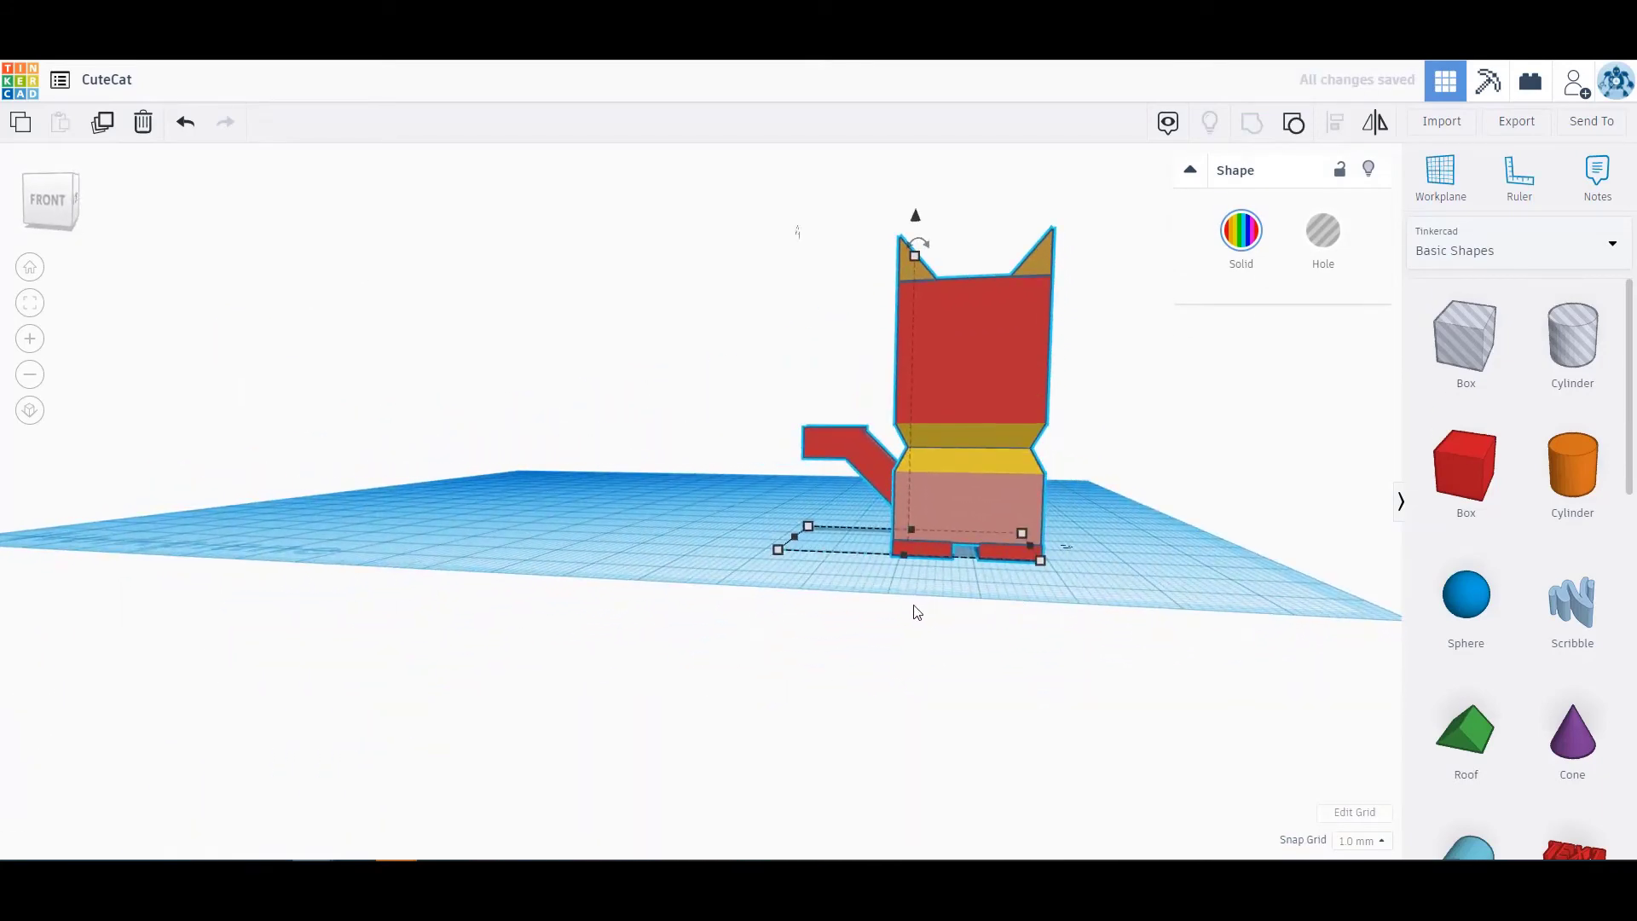
mouse_move(1137, 490)
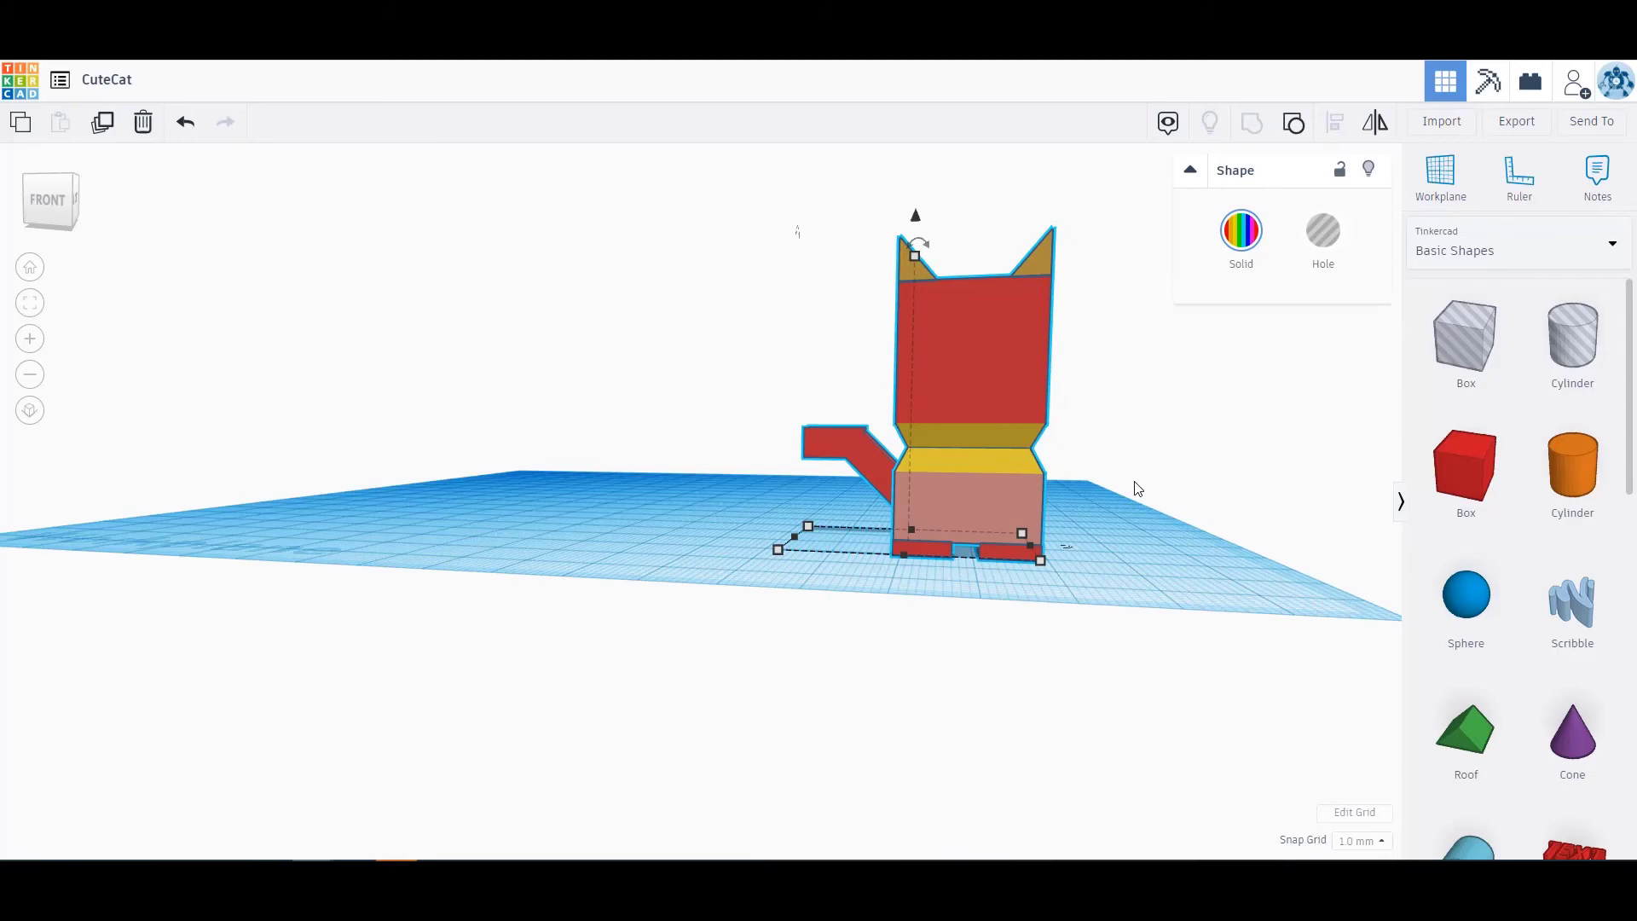
scroll(down, 3)
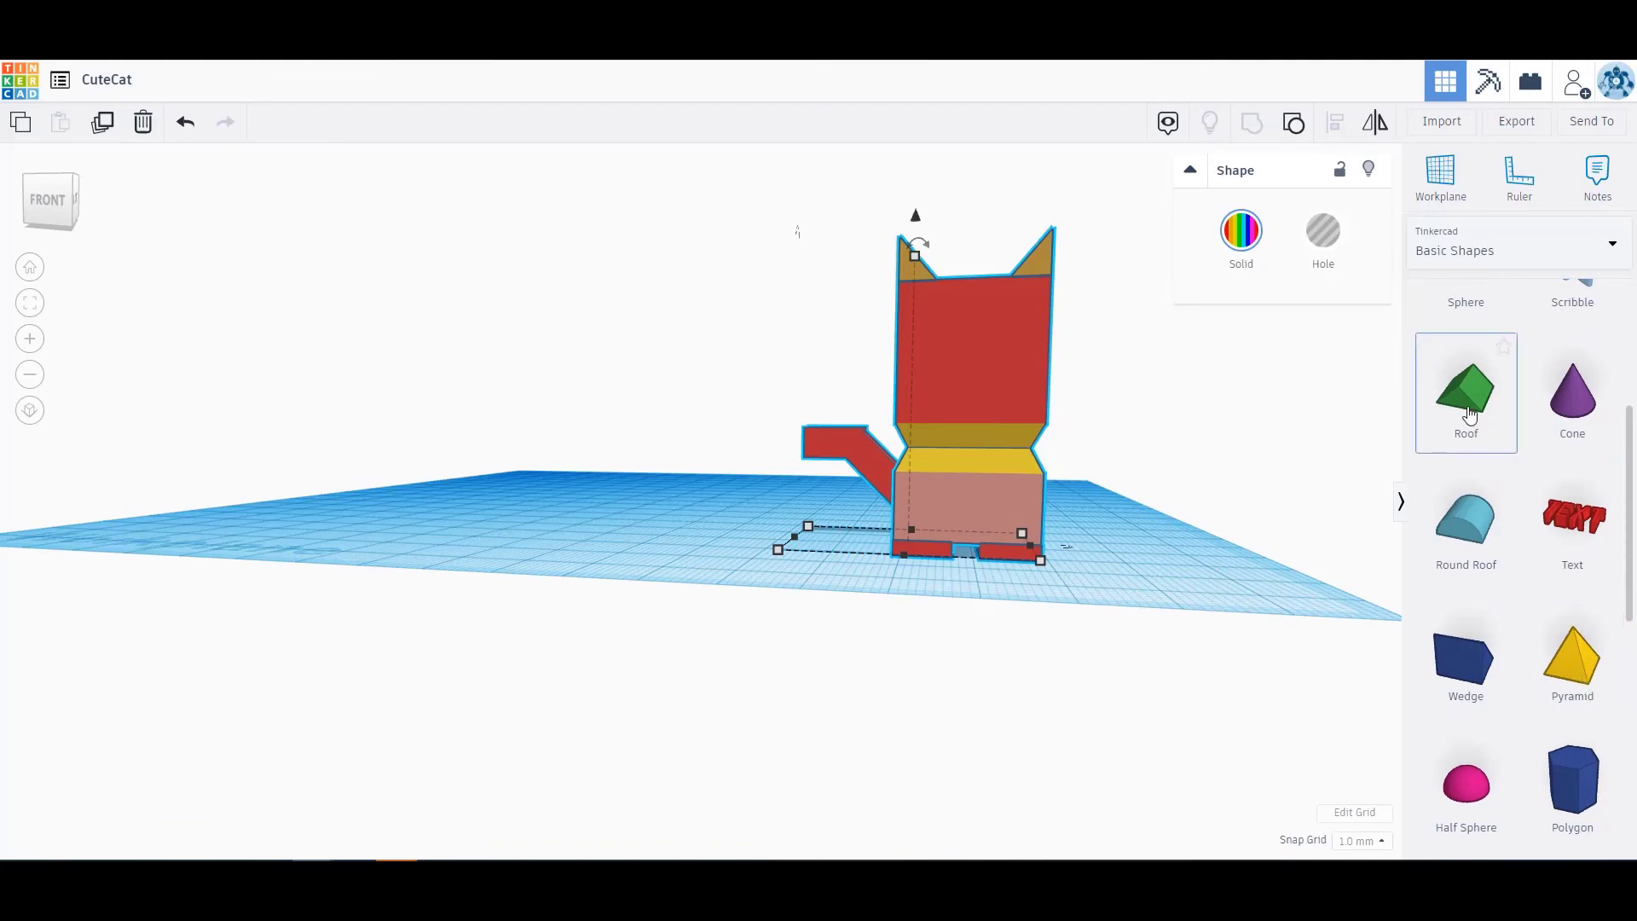
mouse_move(1501, 429)
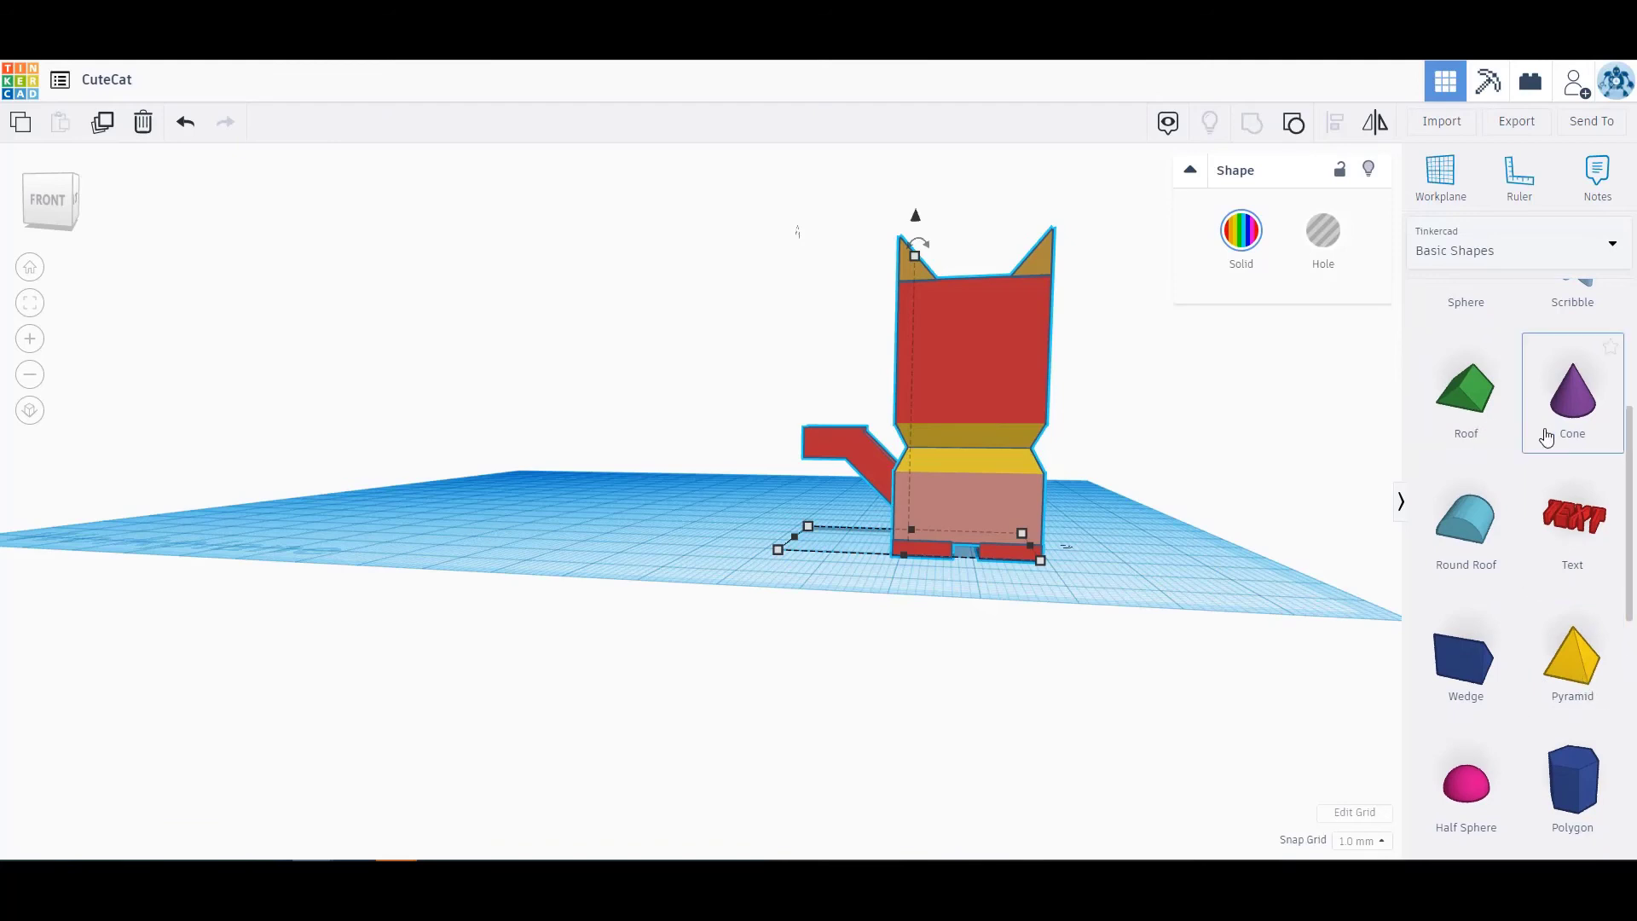
mouse_move(1197, 631)
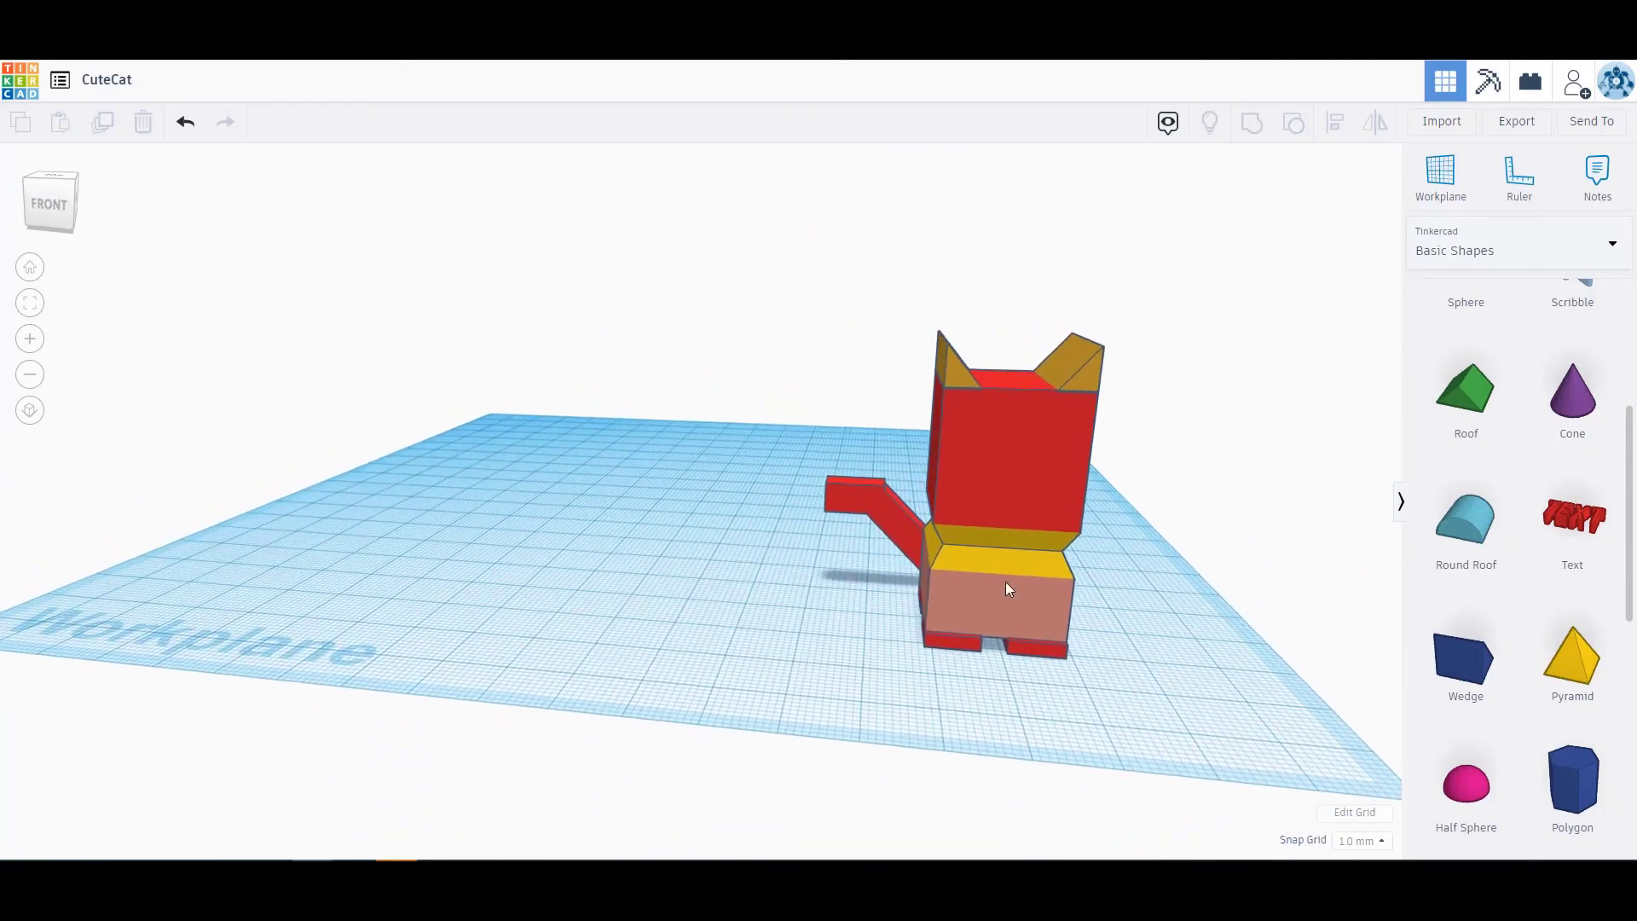
mouse_move(1148, 621)
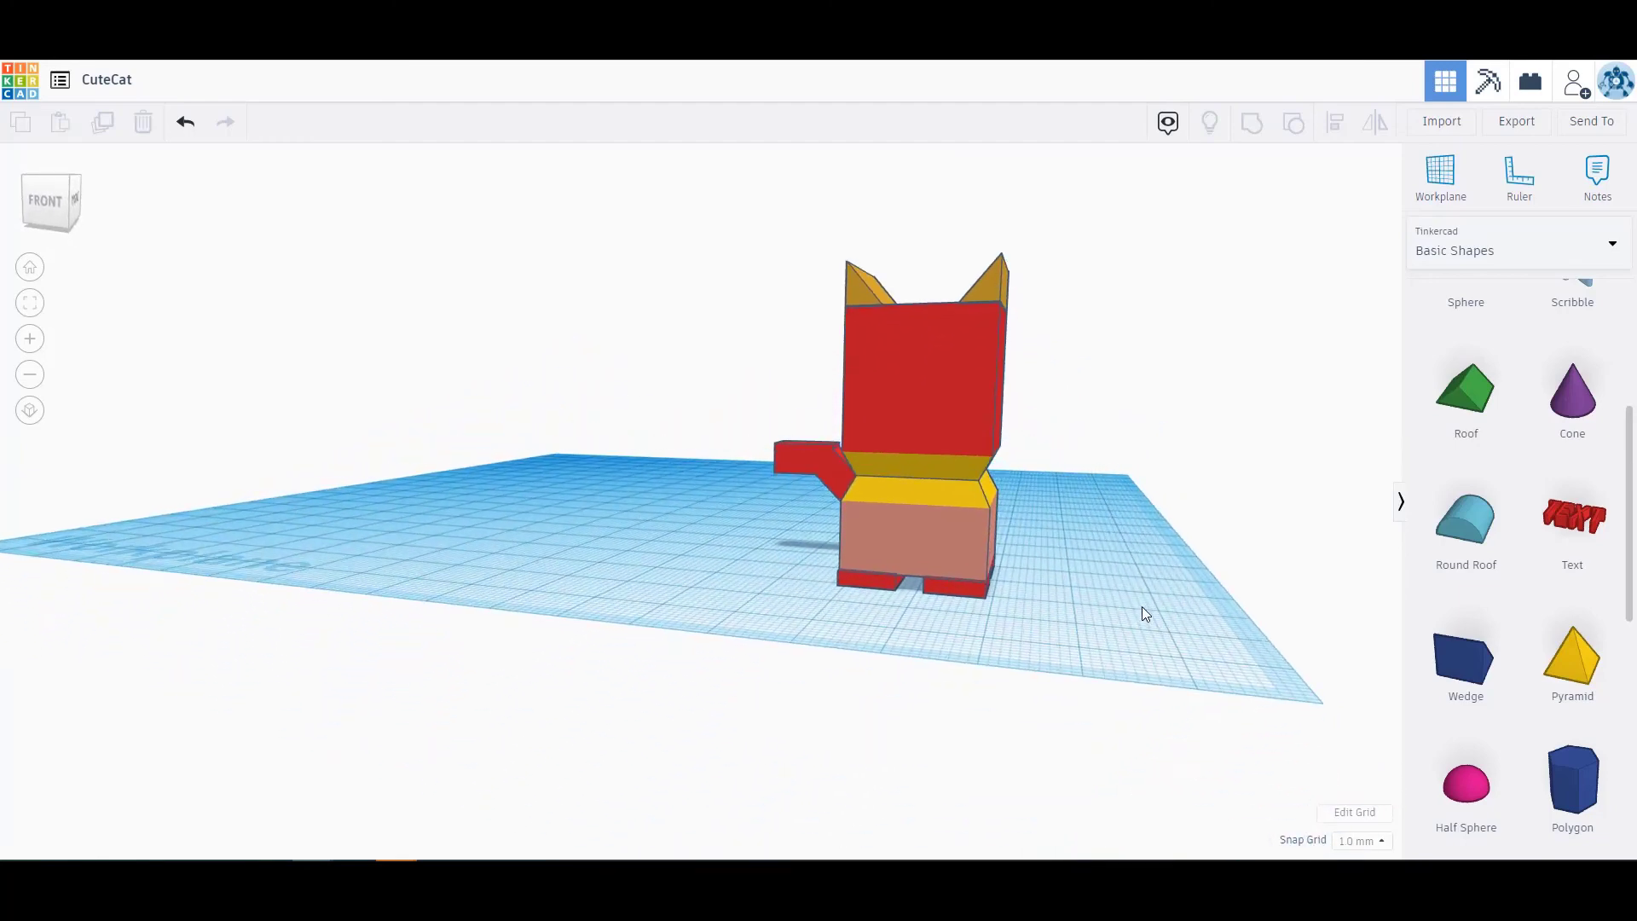
mouse_move(873, 329)
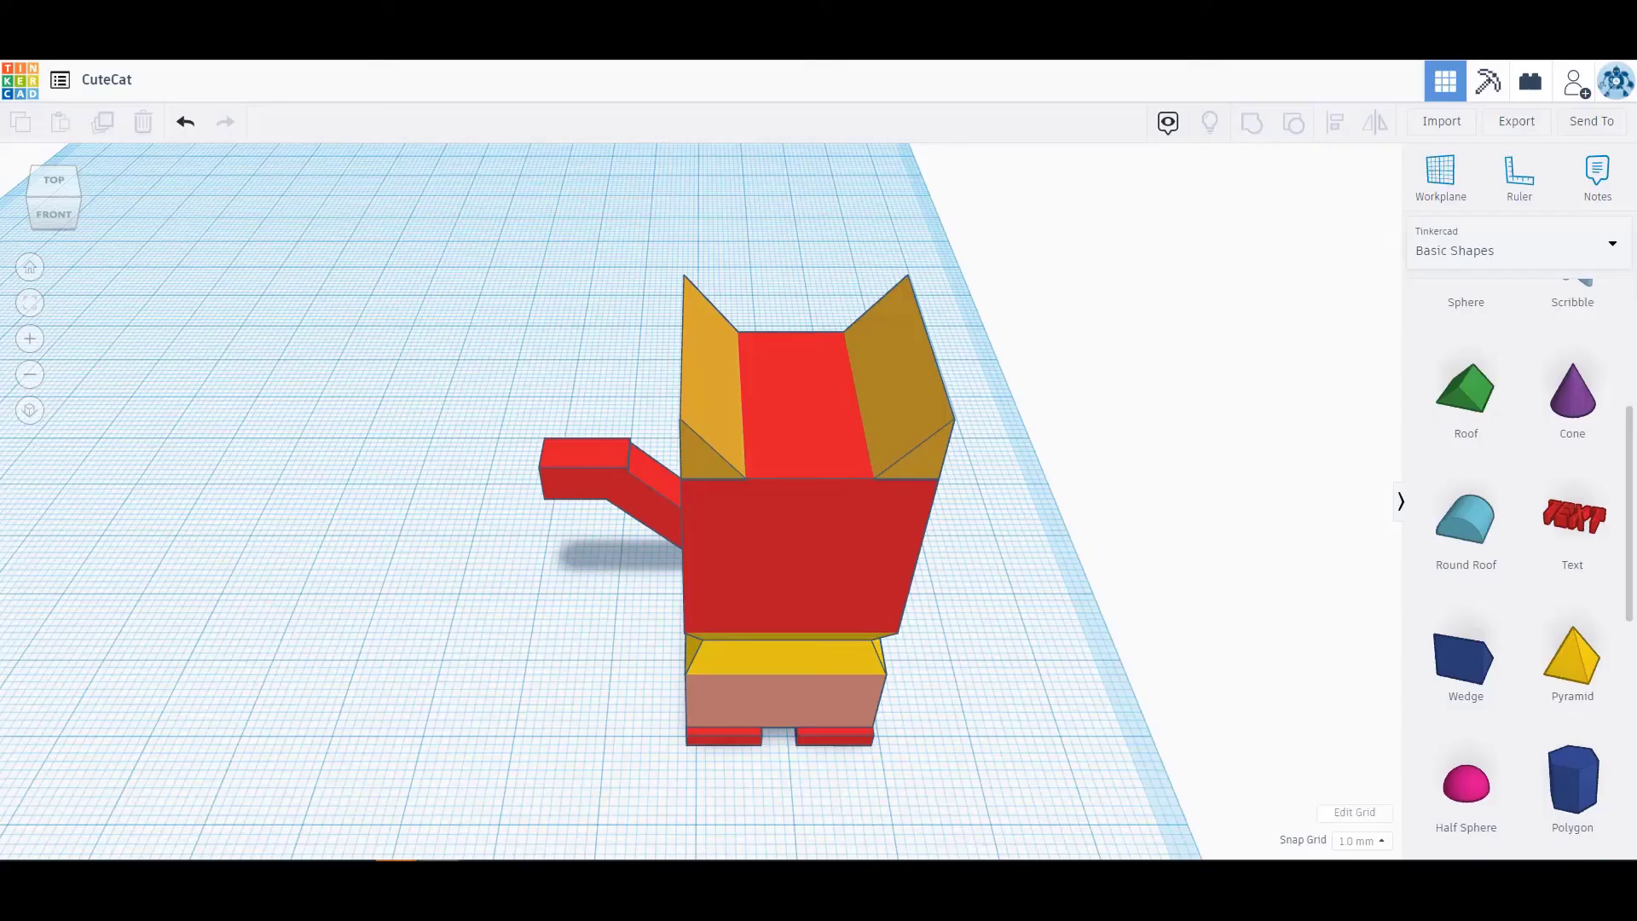
mouse_move(1141, 612)
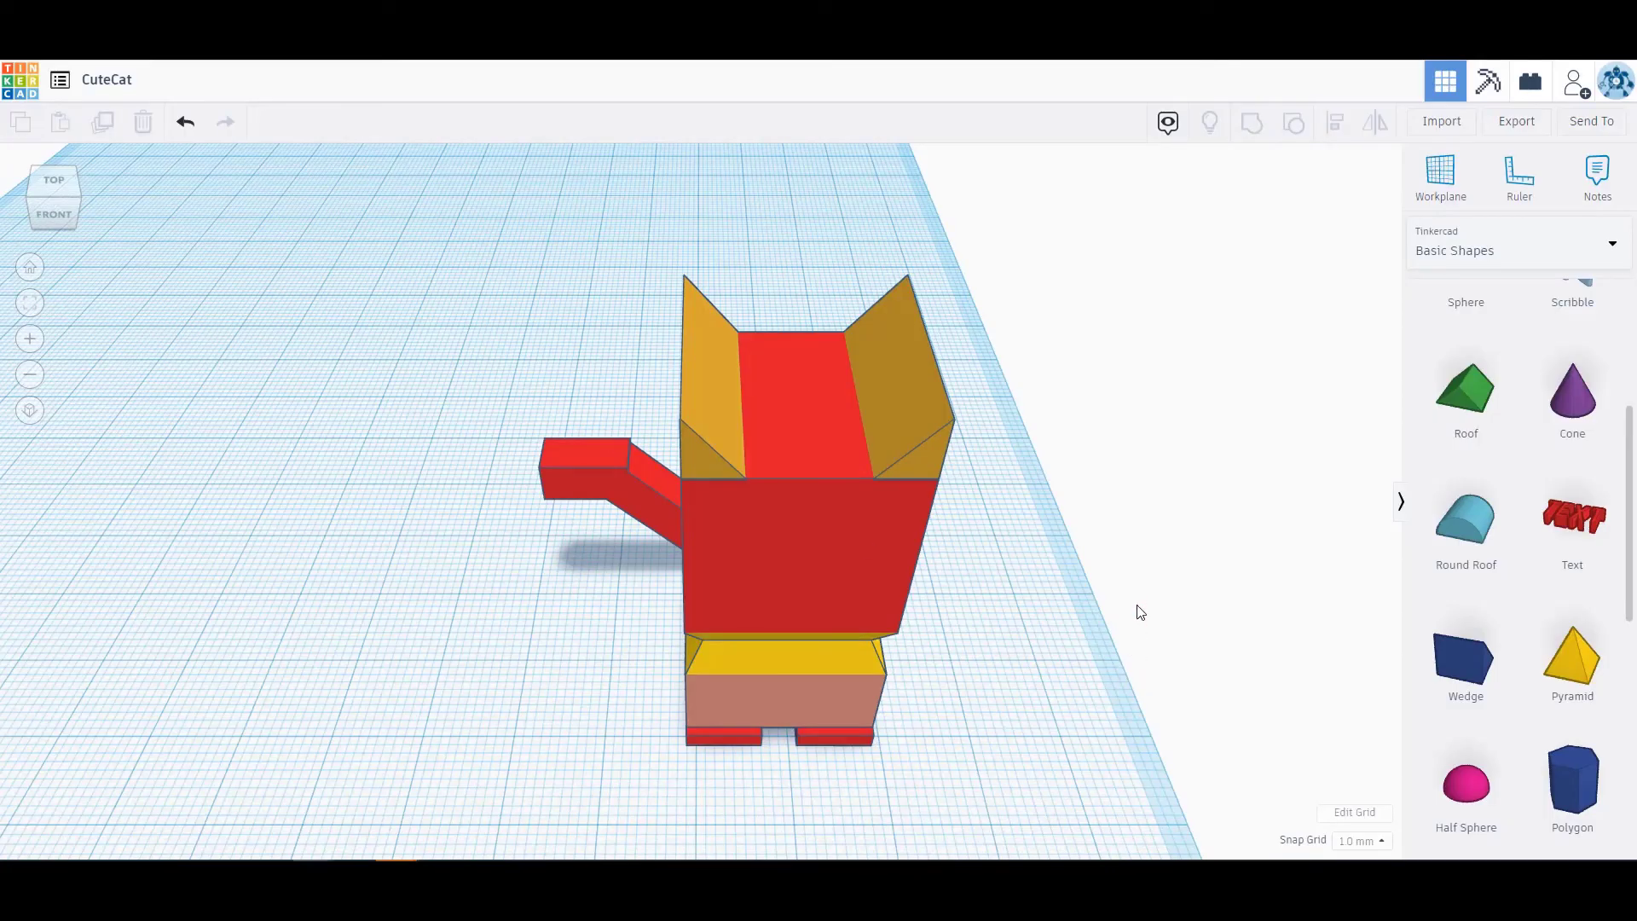